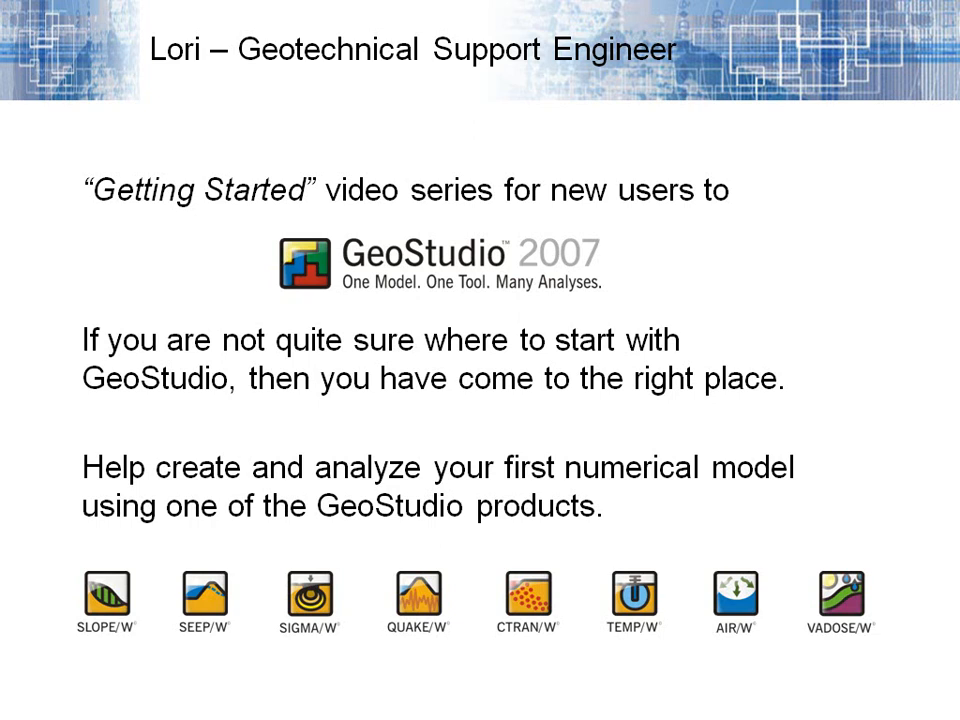
Step: Start a new SLOPE/W project and reach its analysis settings
key(right)
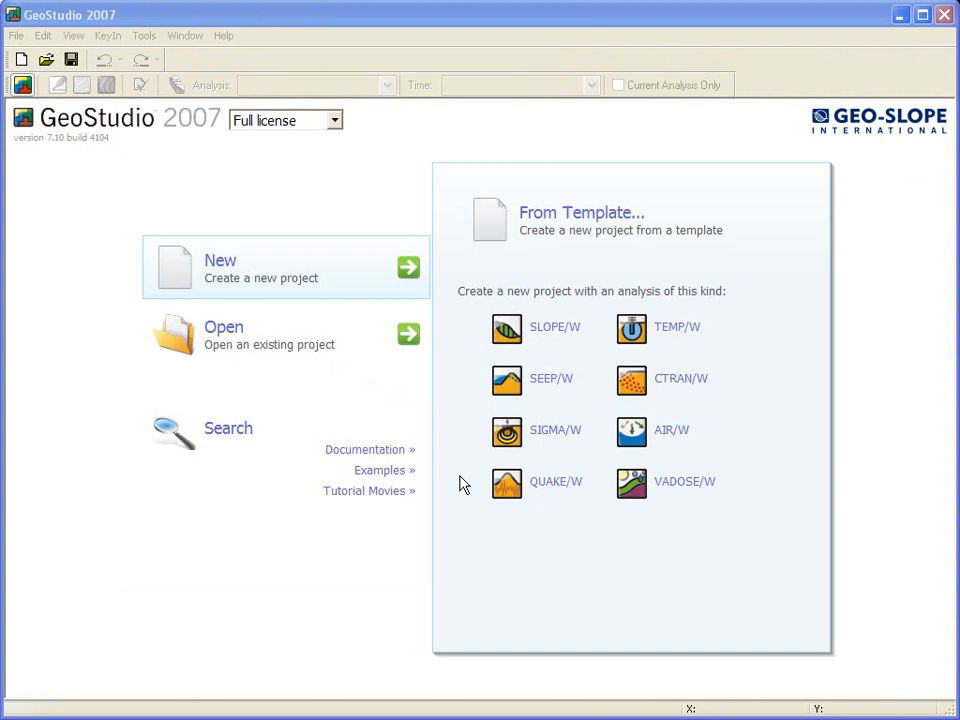
mouse_move(429, 293)
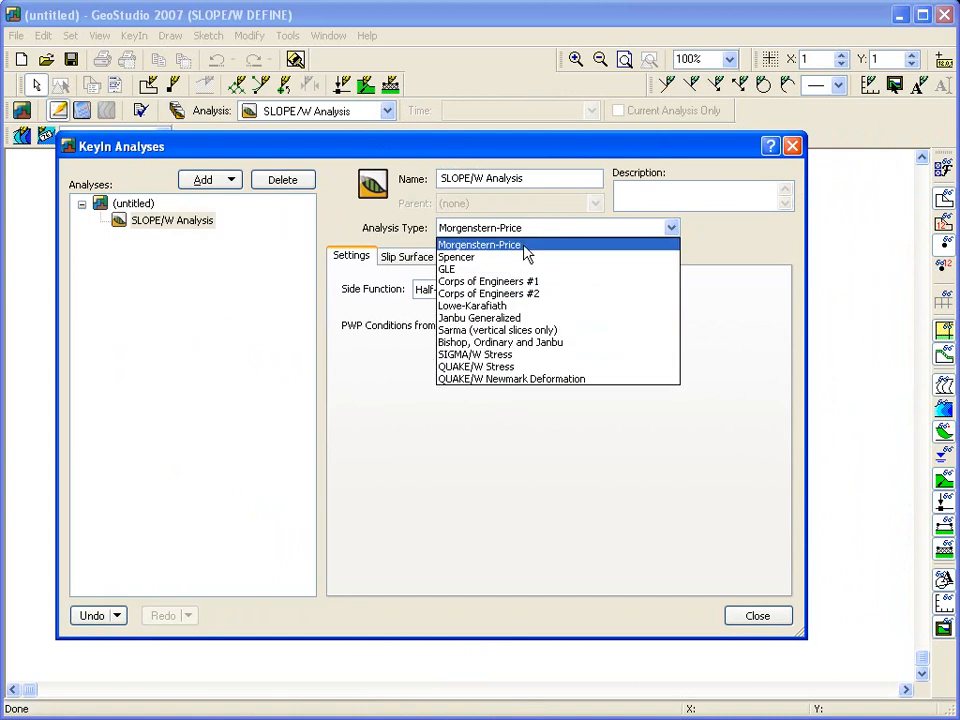
Step: Keep Morgenstern-Price, use piezometric-line pore pressures and entry-and-exit slip surfaces
click(479, 244)
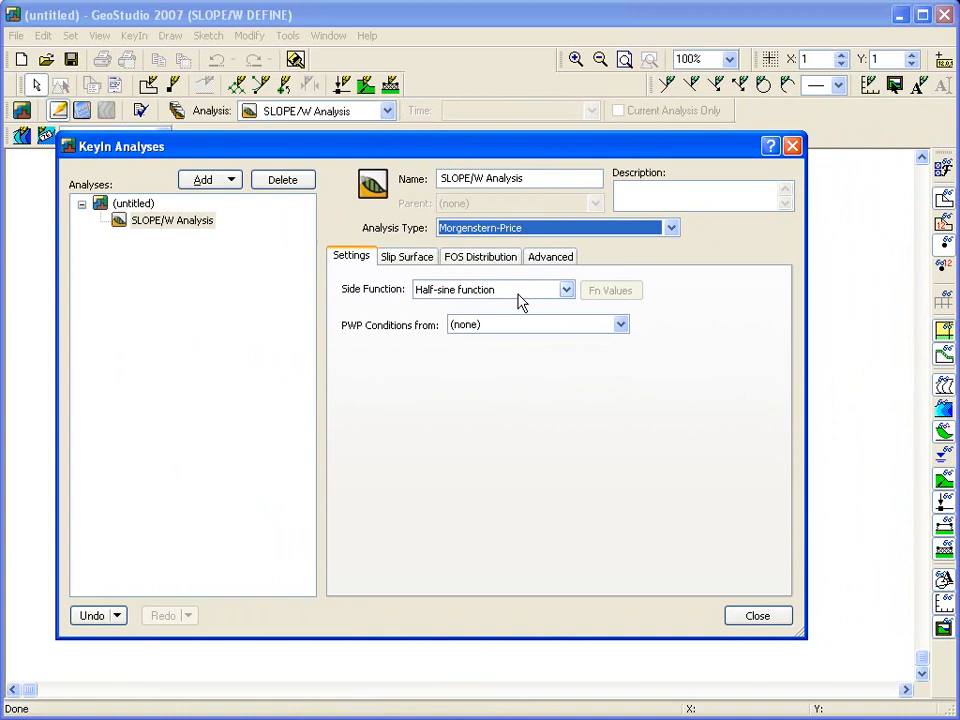
click(621, 324)
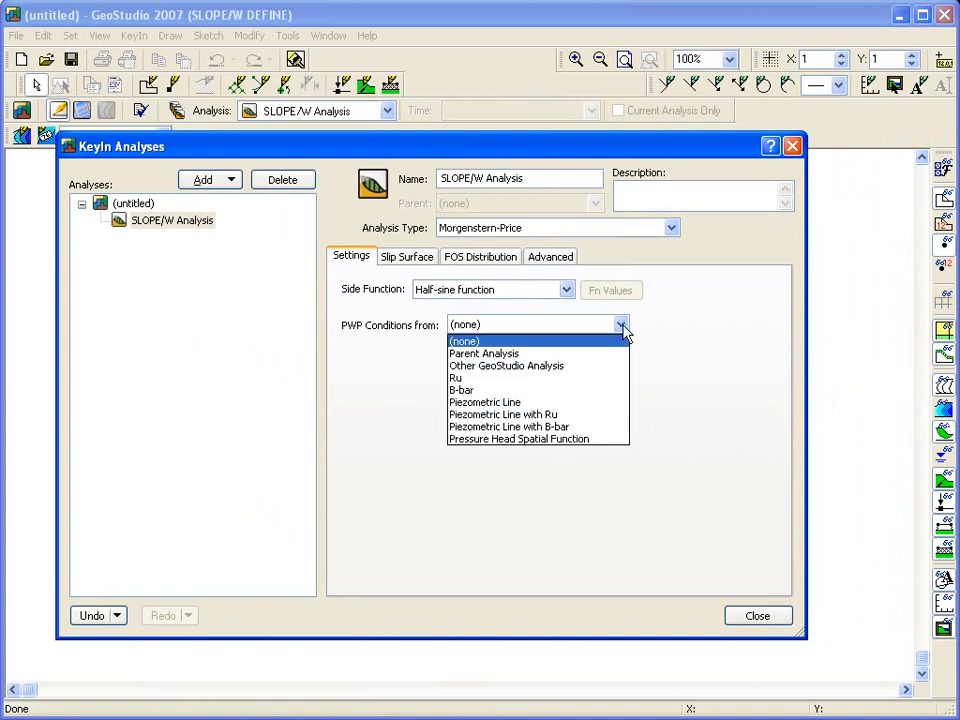
click(485, 402)
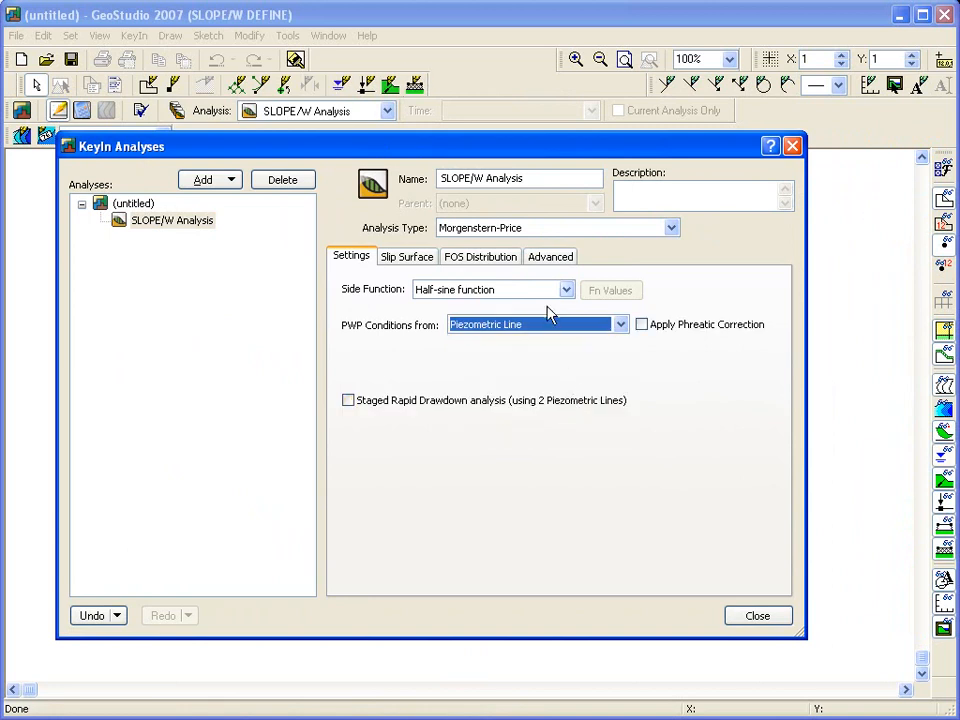
click(406, 256)
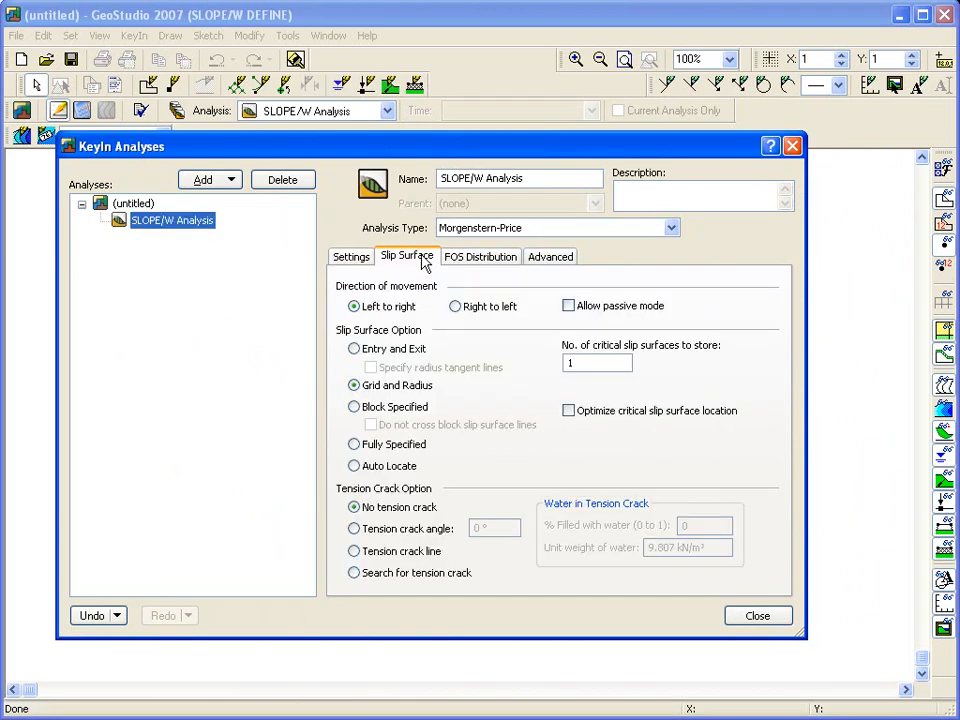
click(354, 348)
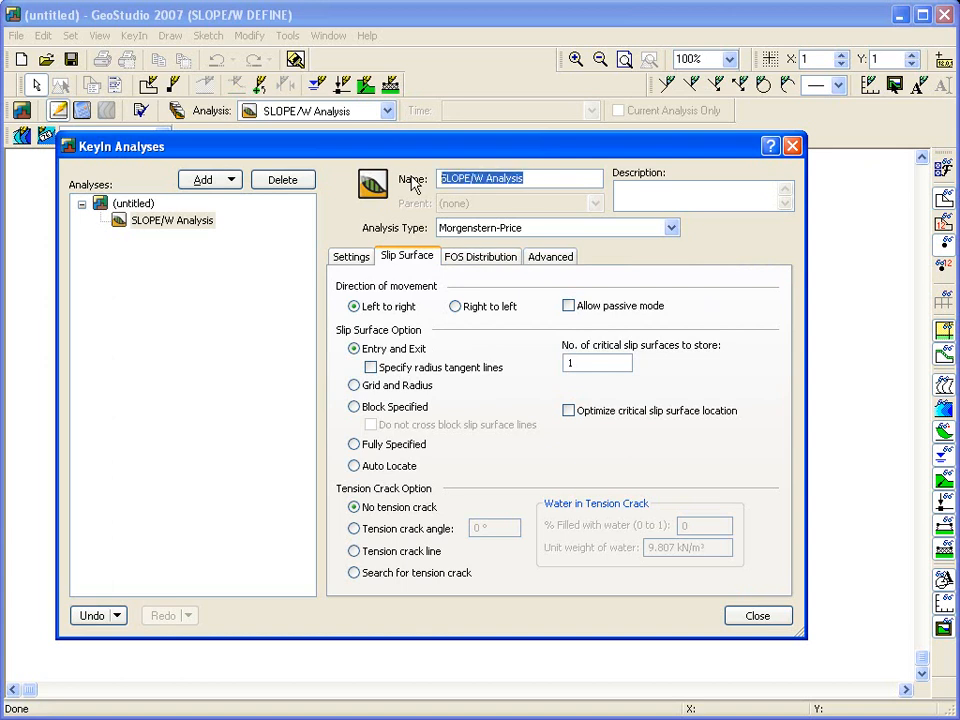
Step: Name the analysis 'Stability analysis using entry/exit', add its description and close the settings
text(Stability analysi)
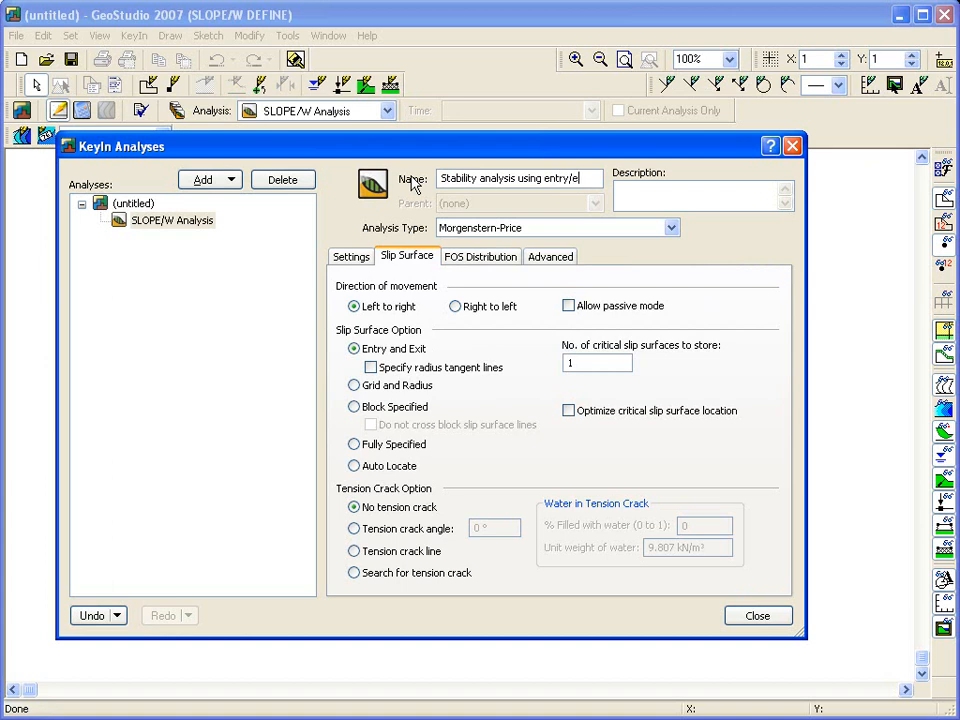
text(Learning to use SLOPE/W)
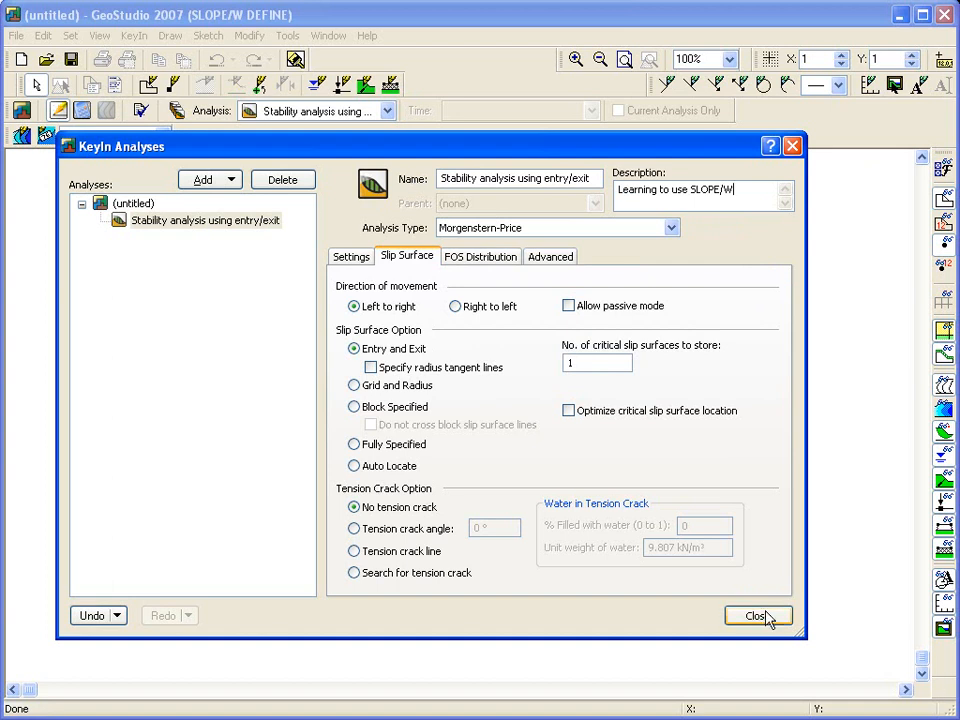
click(757, 615)
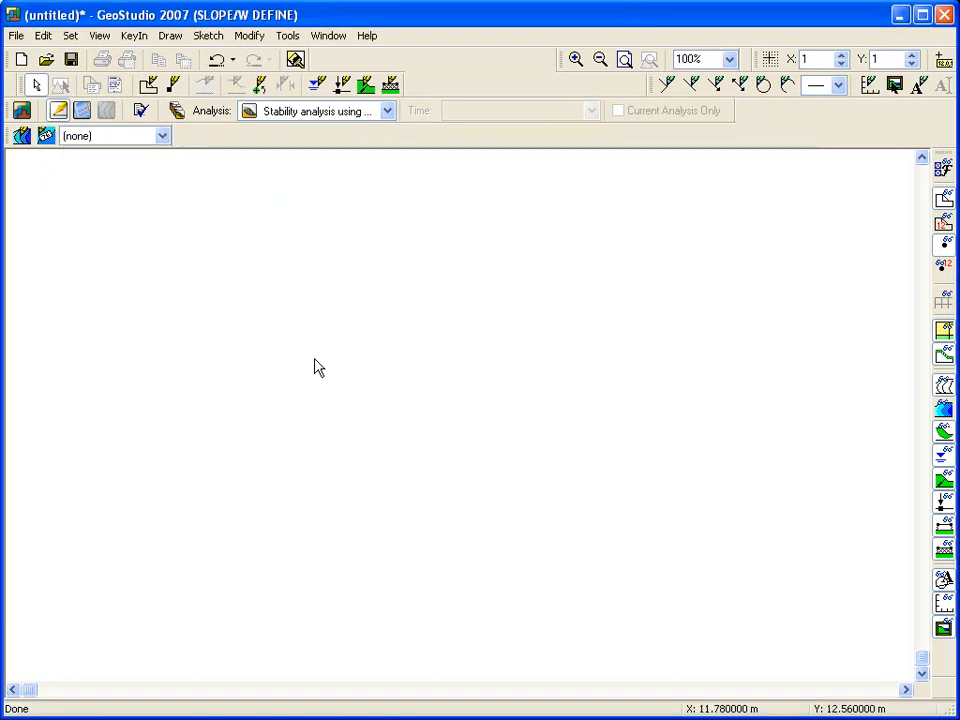
mouse_move(141, 250)
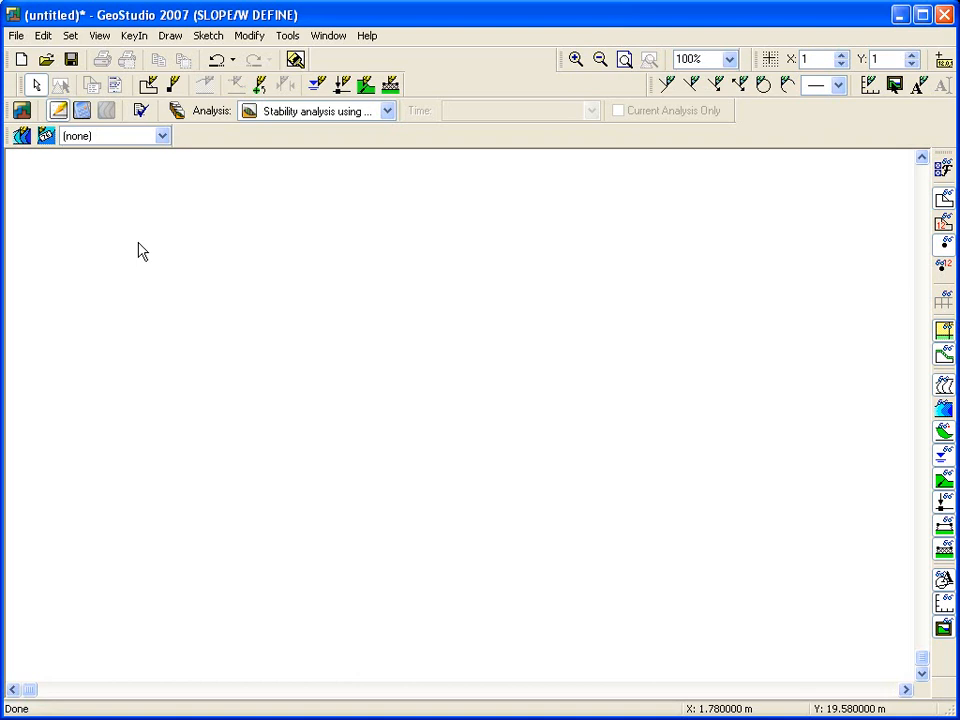
click(99, 35)
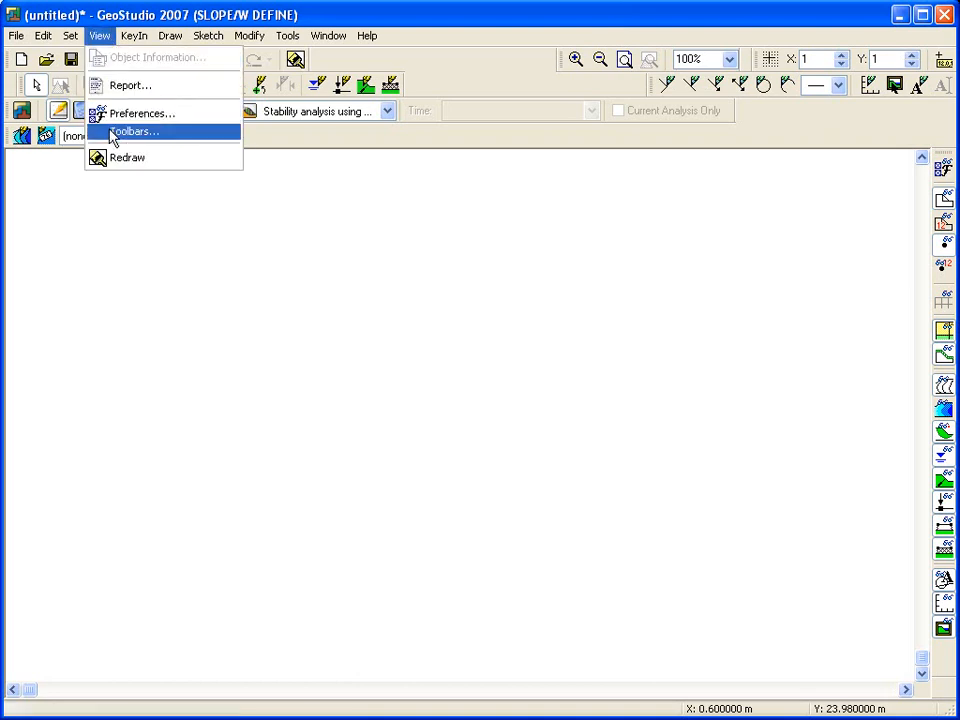
click(133, 131)
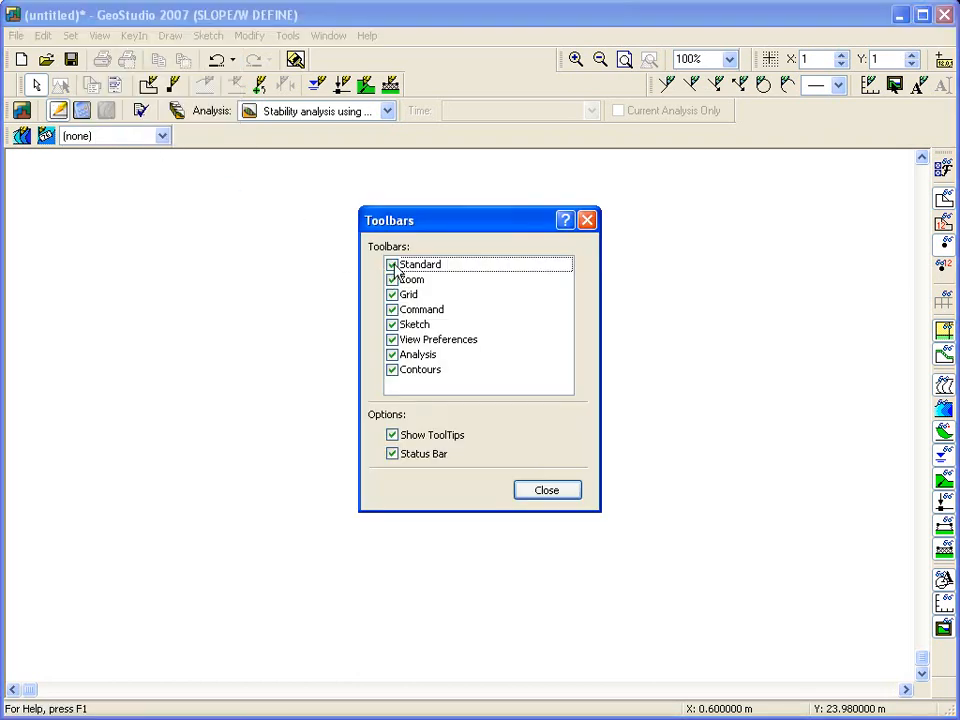
click(419, 264)
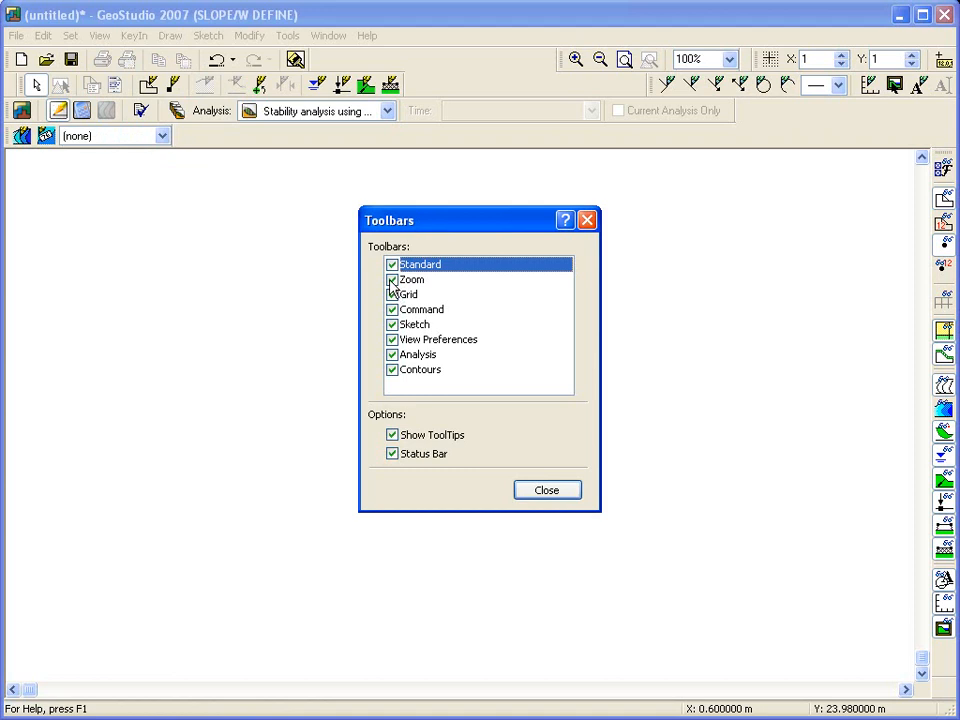
click(408, 294)
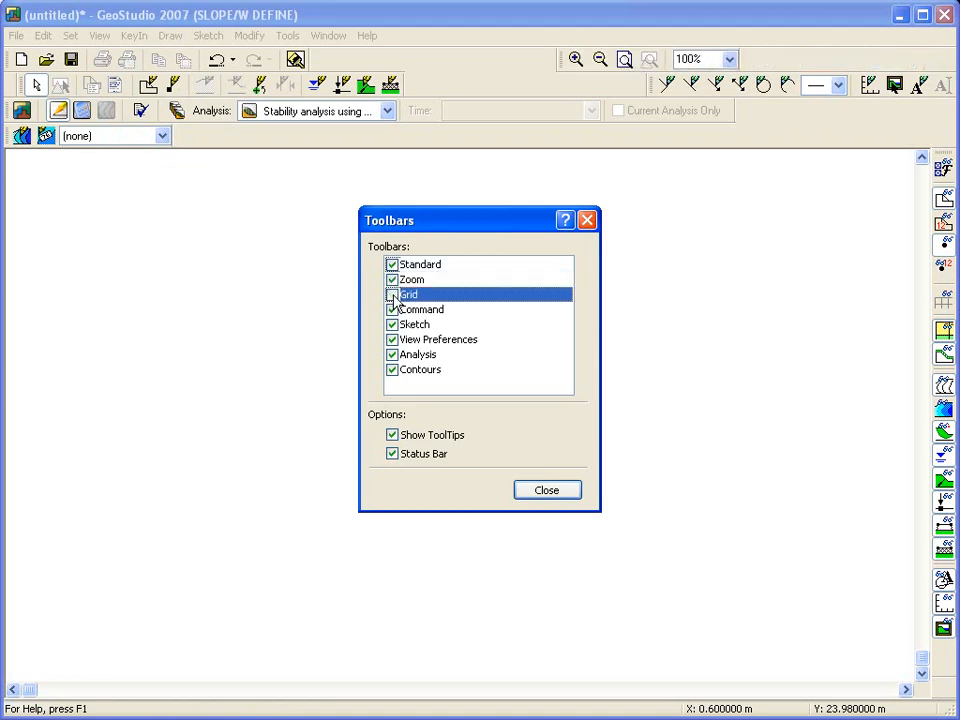
click(392, 294)
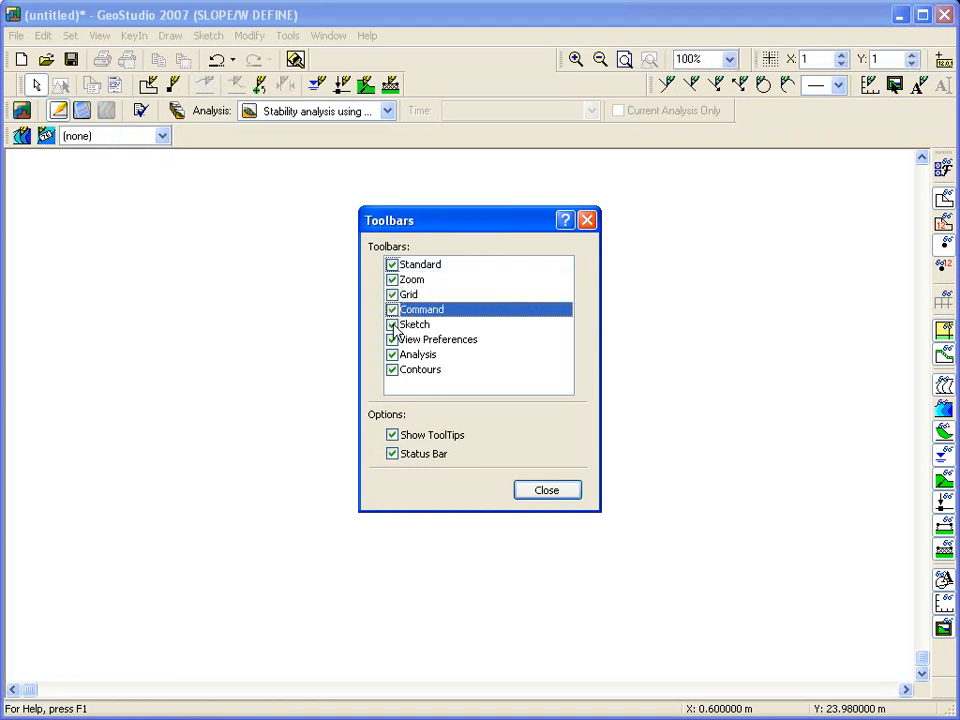
click(438, 339)
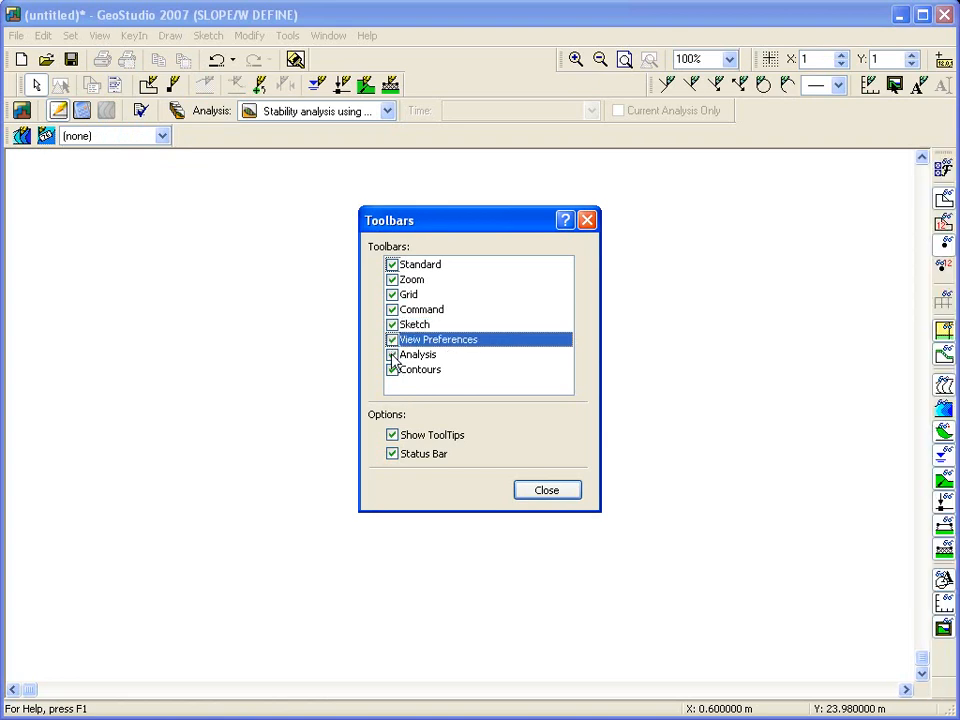
click(392, 369)
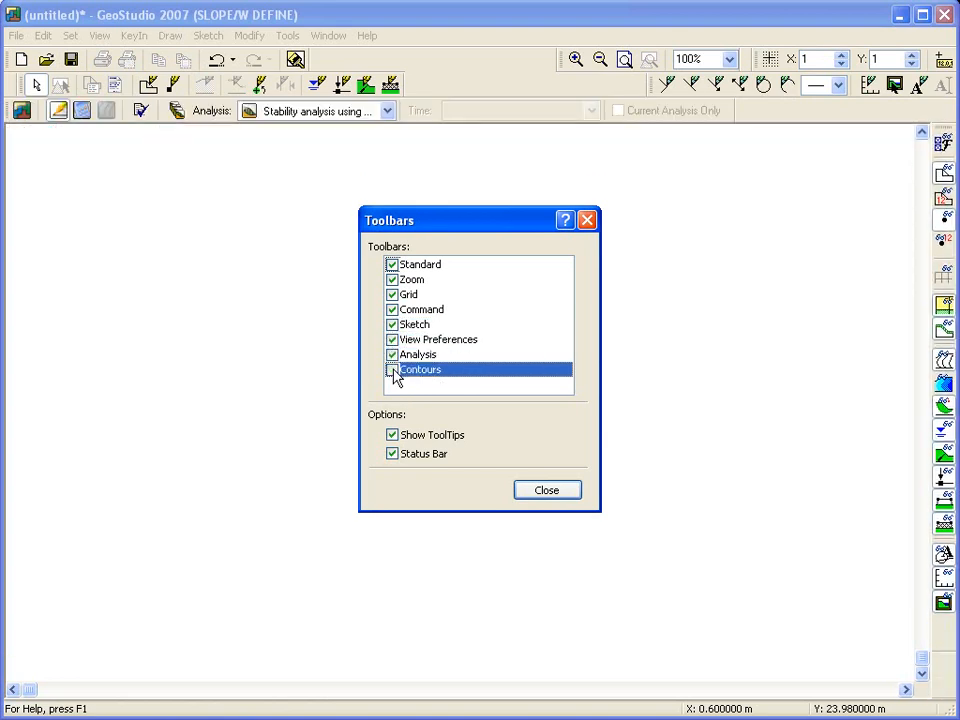
click(547, 490)
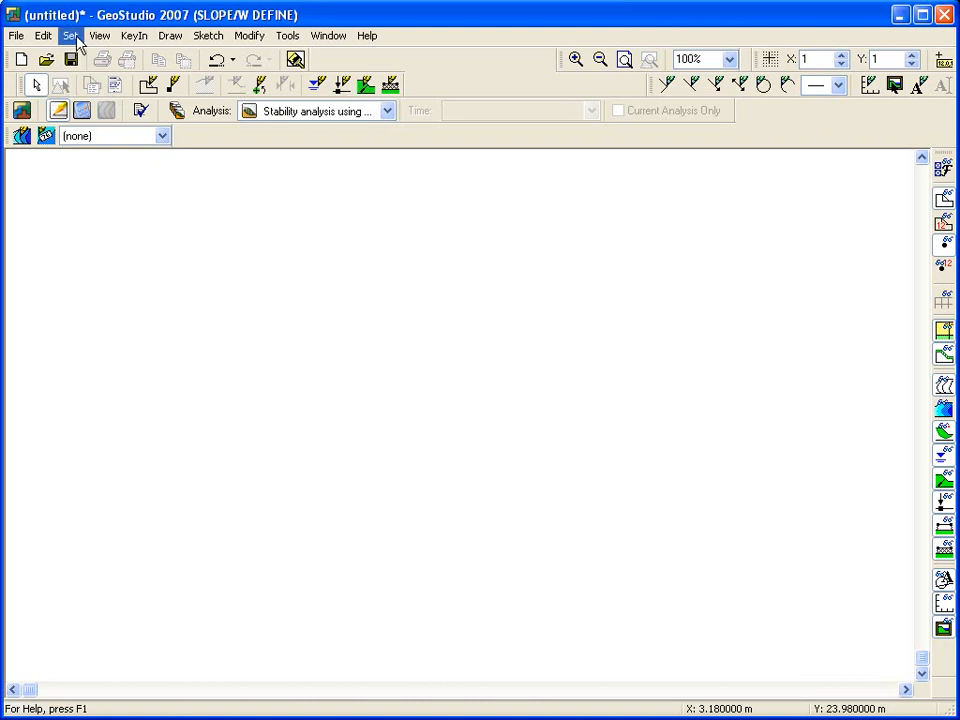
Step: Set the page to millimetre units with a 260 by 200 mm working area
click(70, 35)
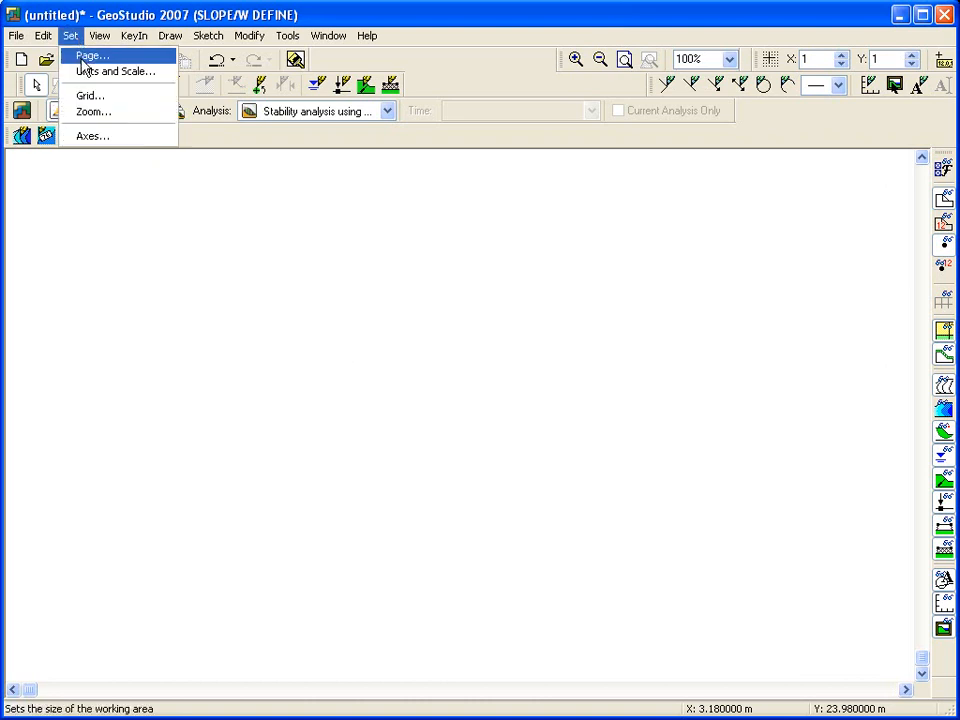
click(90, 55)
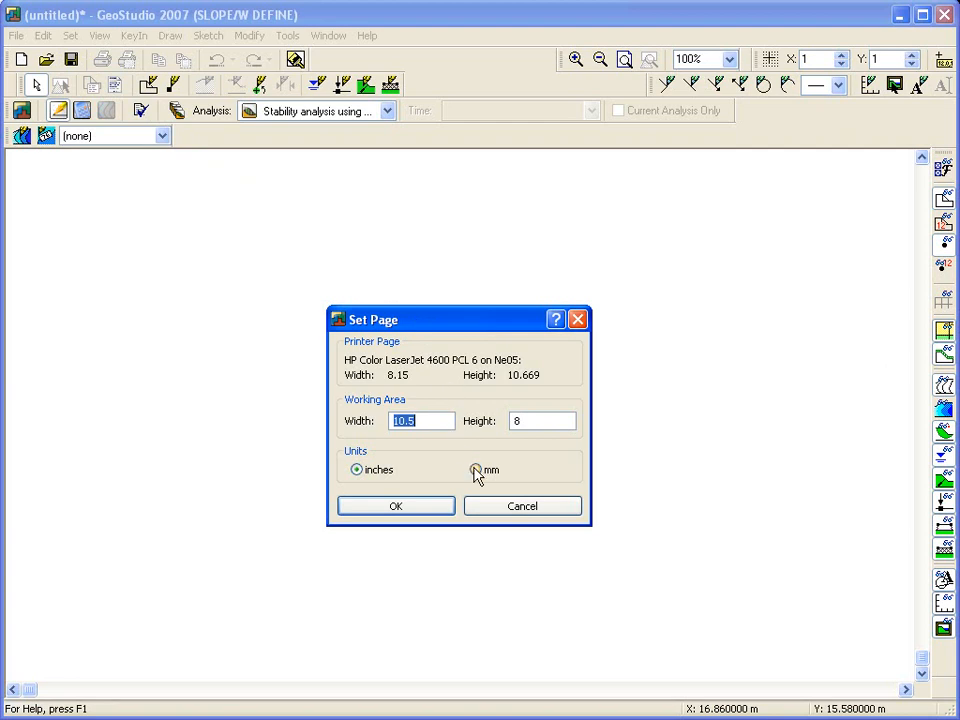
click(477, 470)
text(260)
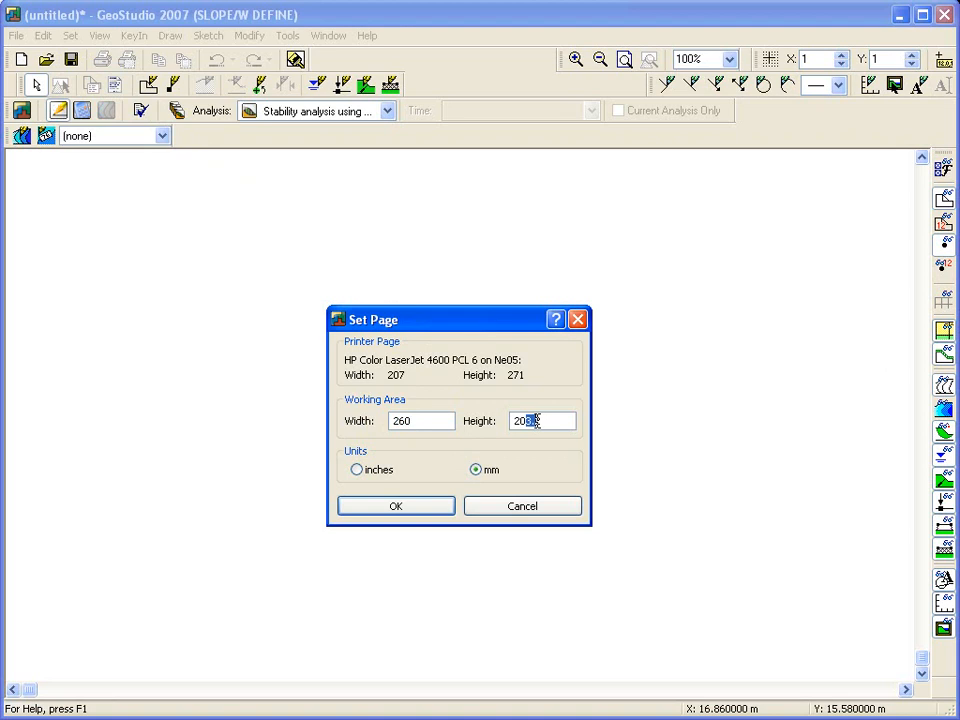
text(200)
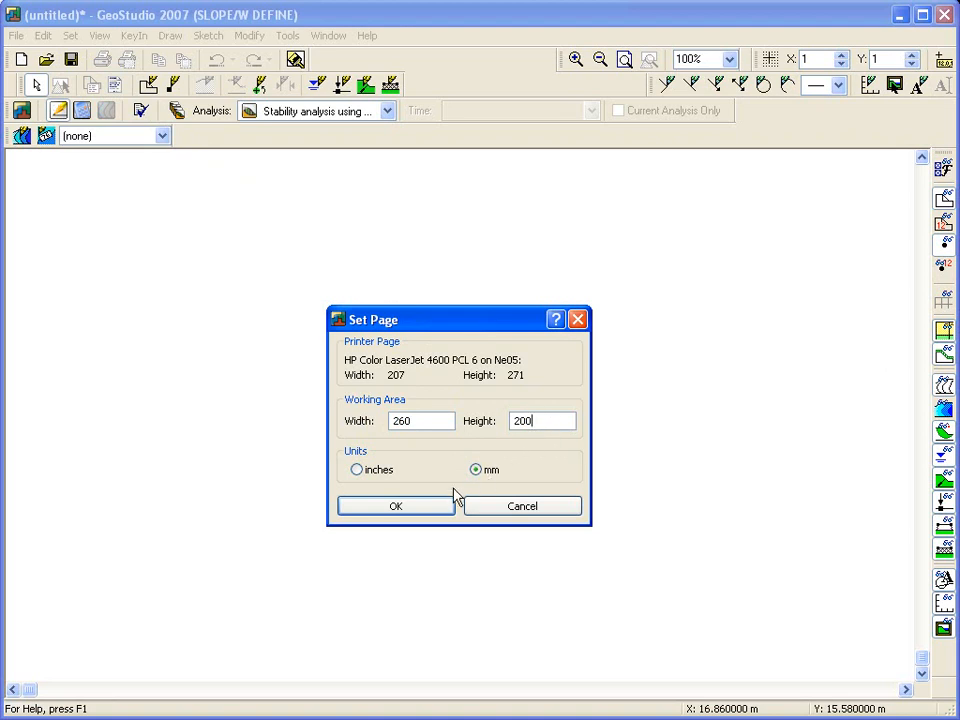
click(395, 505)
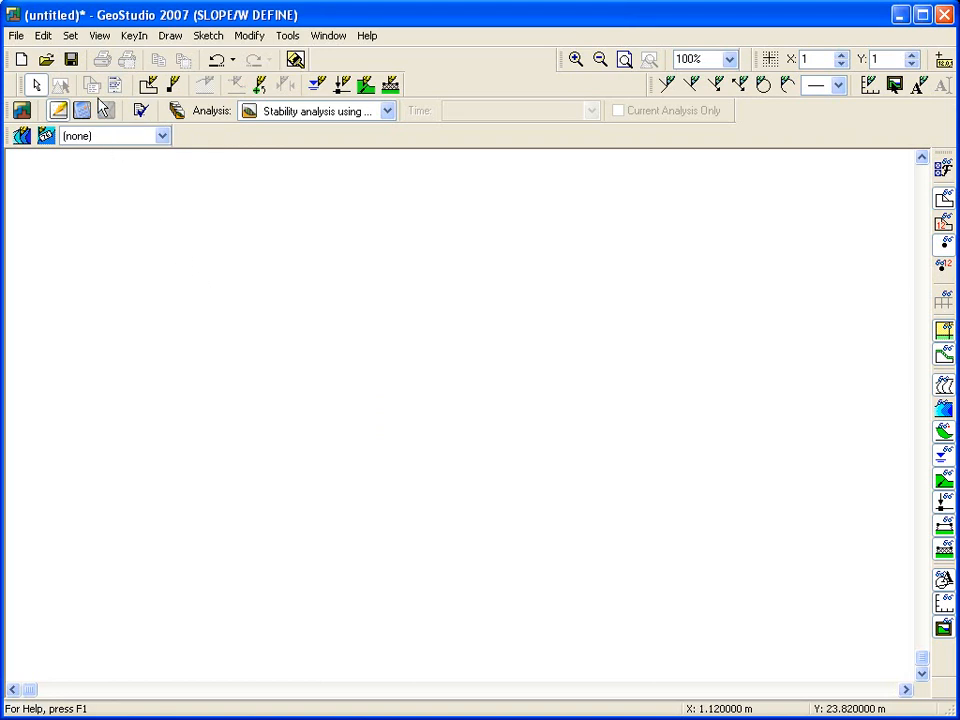
Step: Set minimum extents to -4,-4, recalculate max extents, and use a 1:200 scale both ways
click(70, 35)
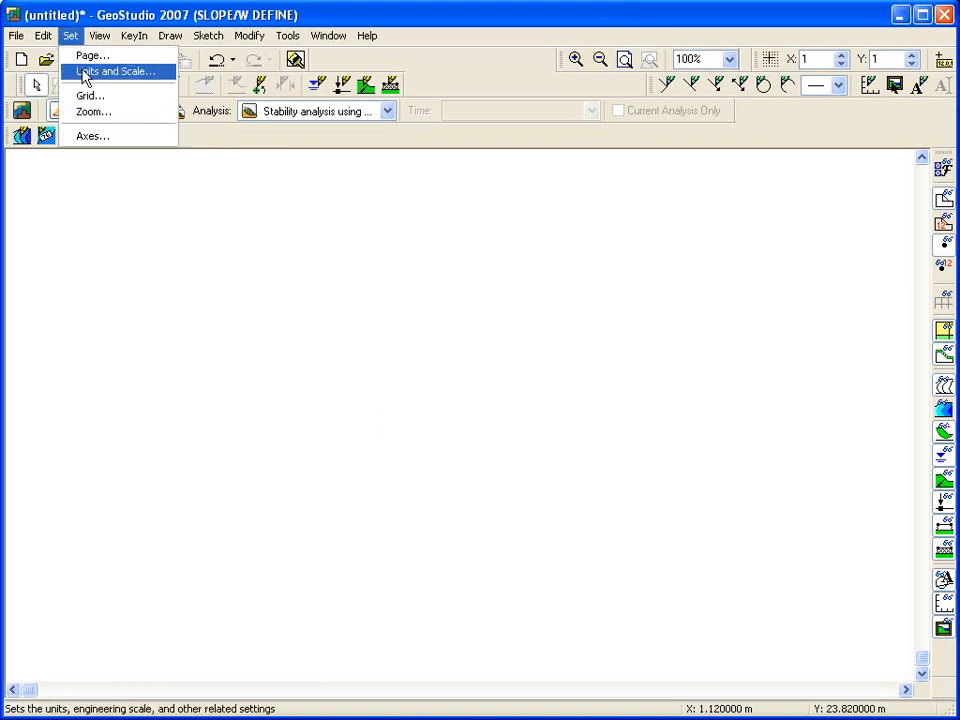
click(113, 71)
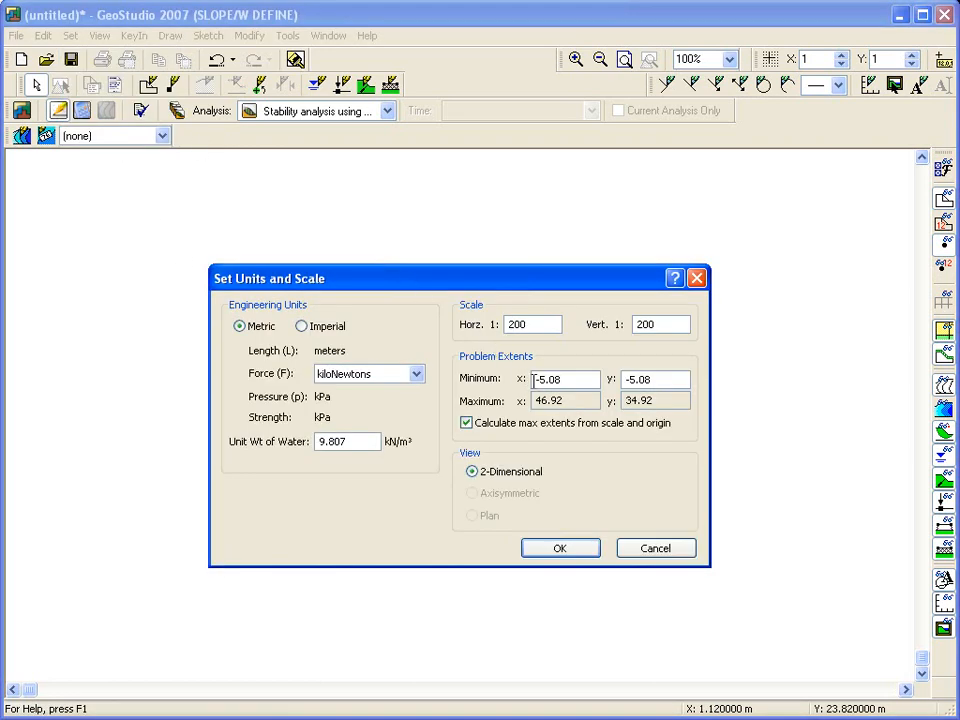
click(465, 422)
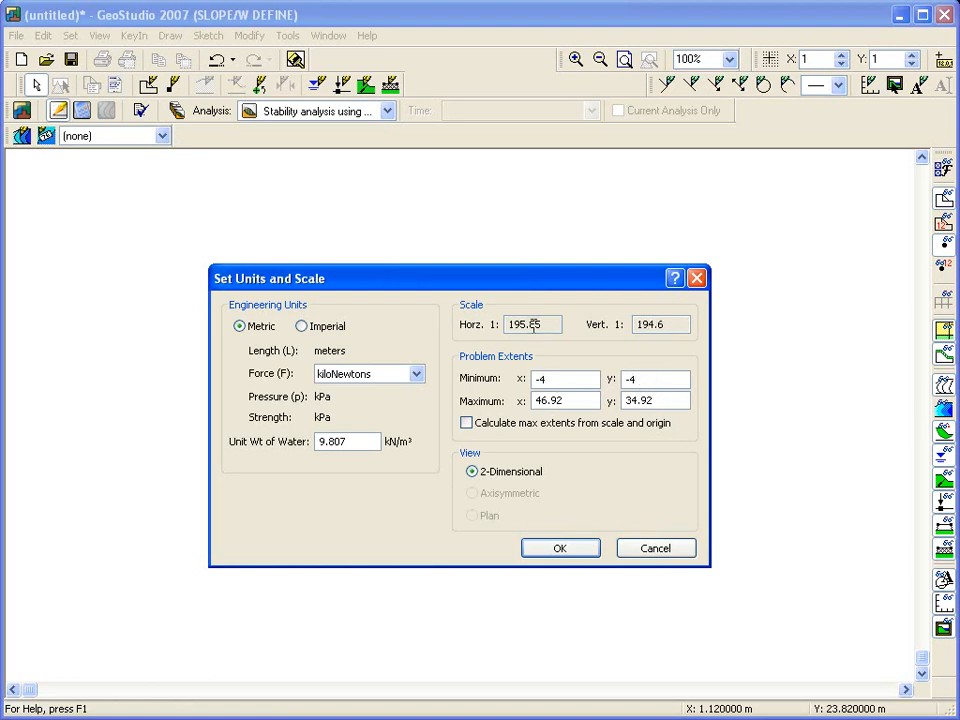
click(465, 422)
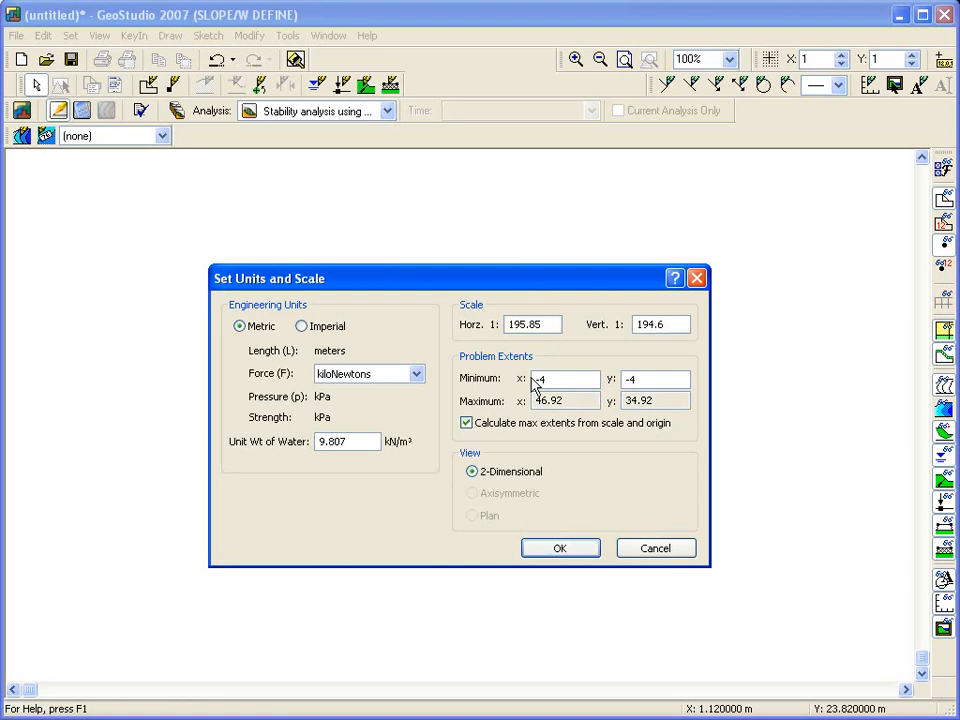
text(200)
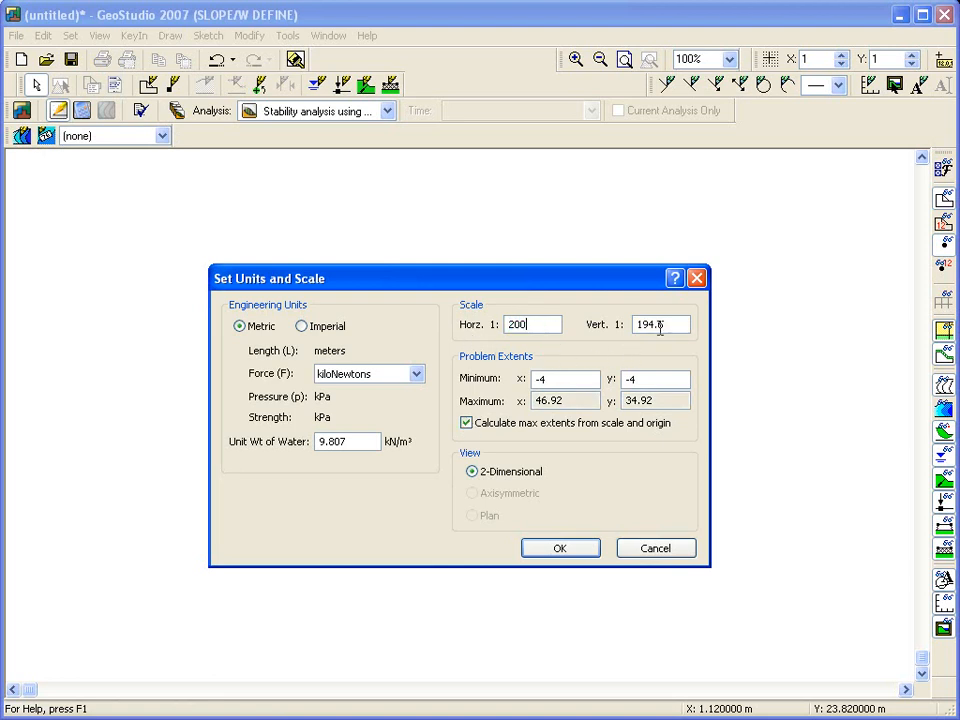
text(200)
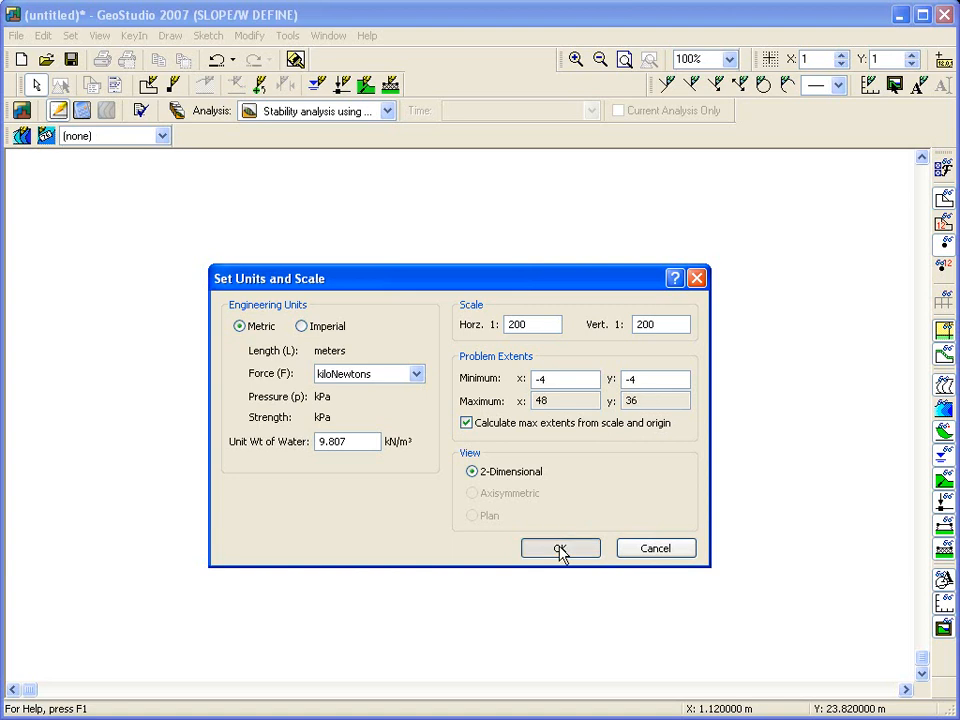
click(560, 548)
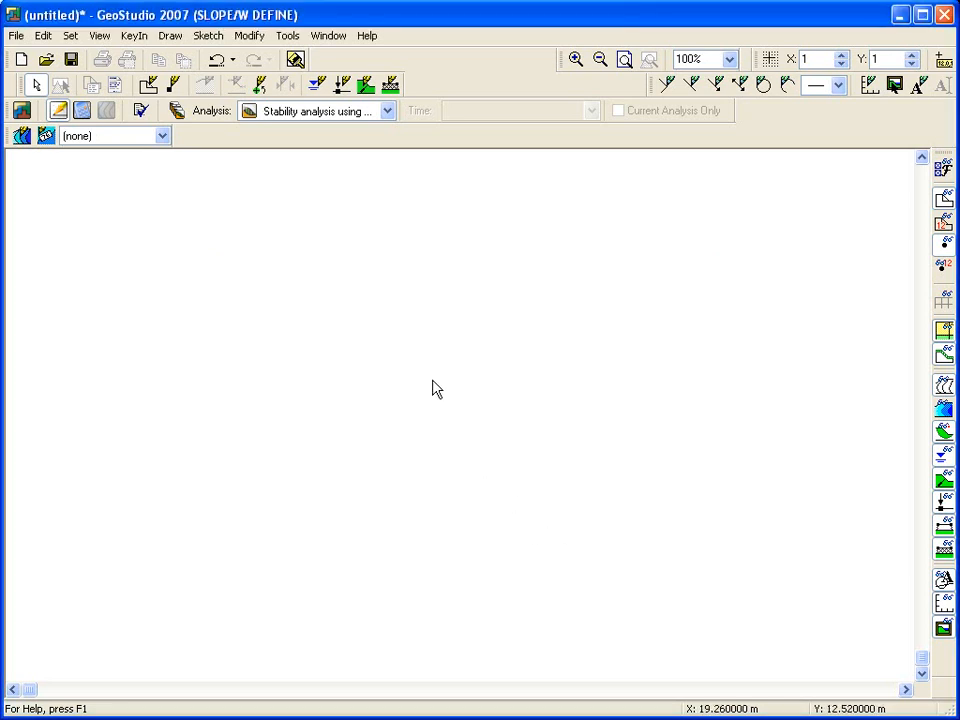
mouse_move(435, 375)
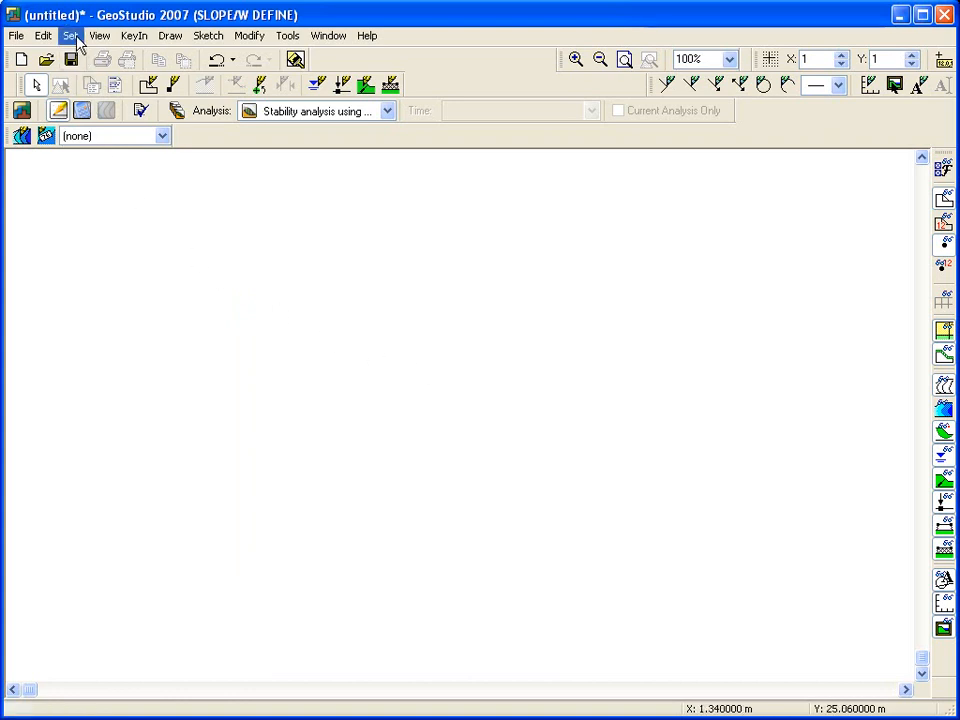
Step: Turn on the visible 1 m grid with snapping and fit the whole page in view
click(70, 35)
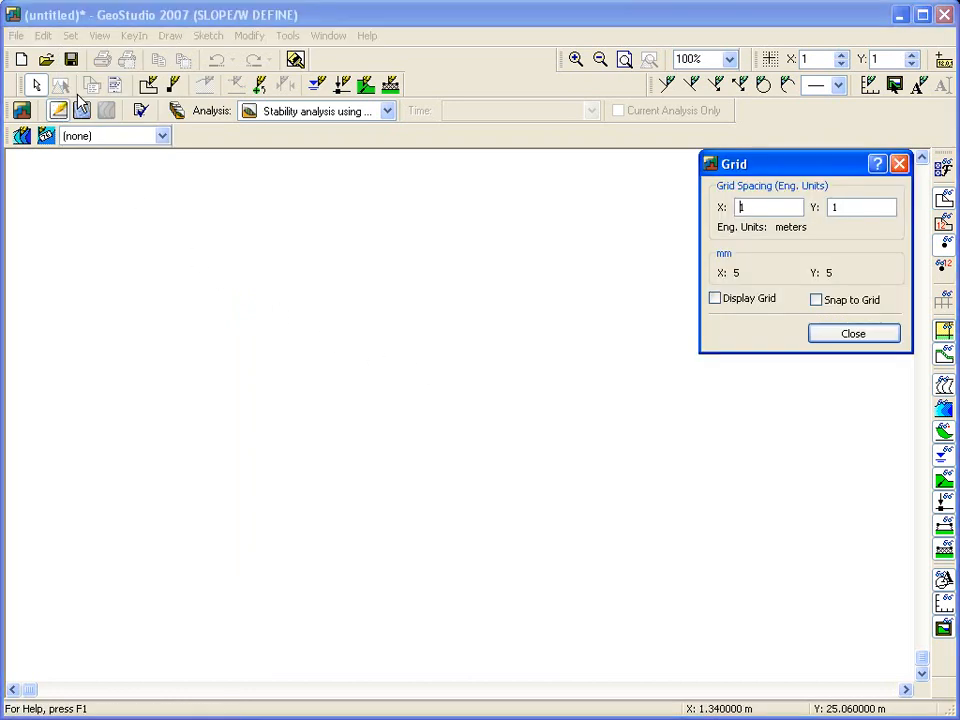
click(715, 299)
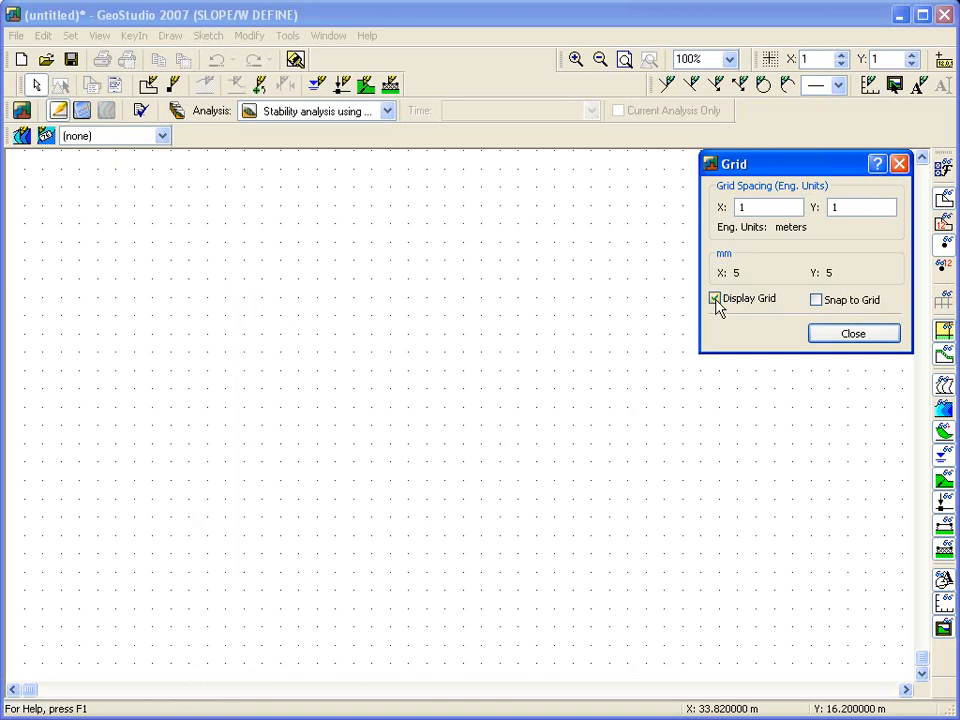
click(816, 299)
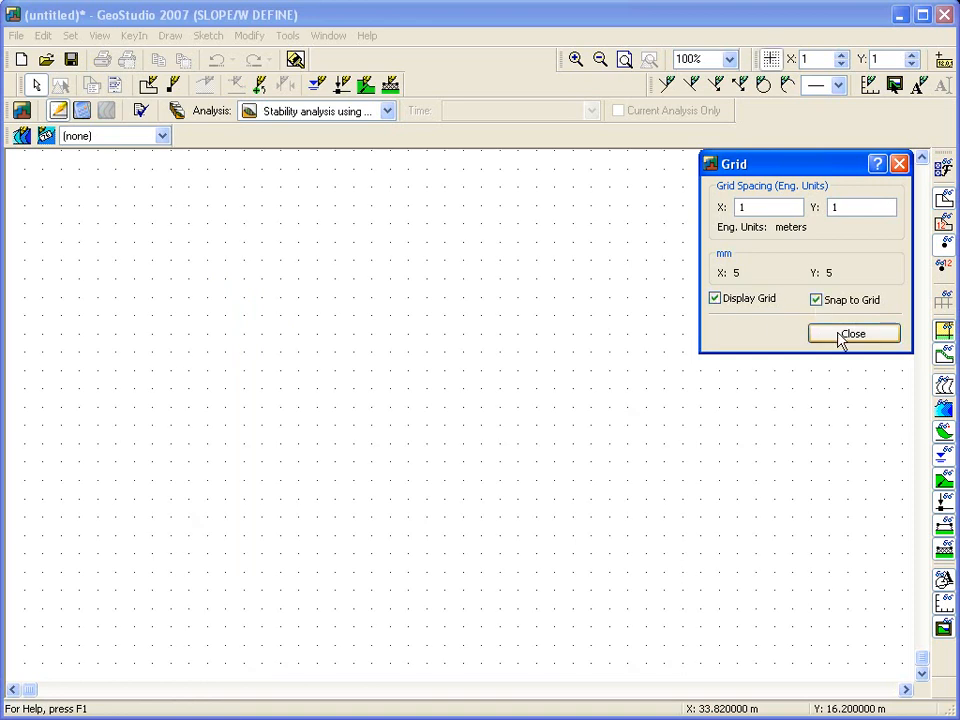
click(853, 333)
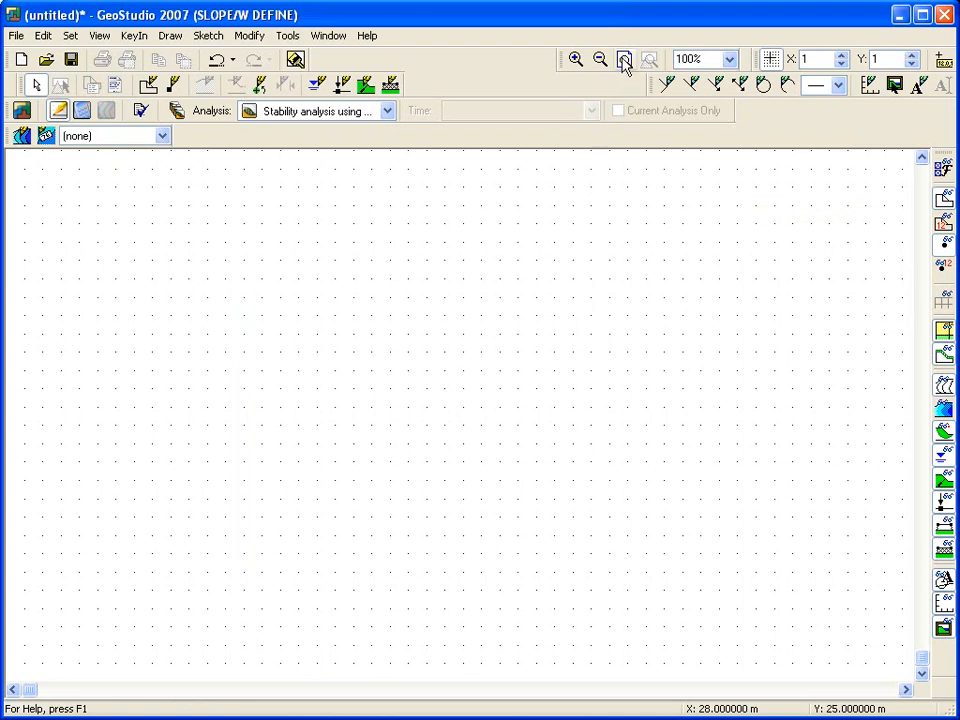
click(623, 59)
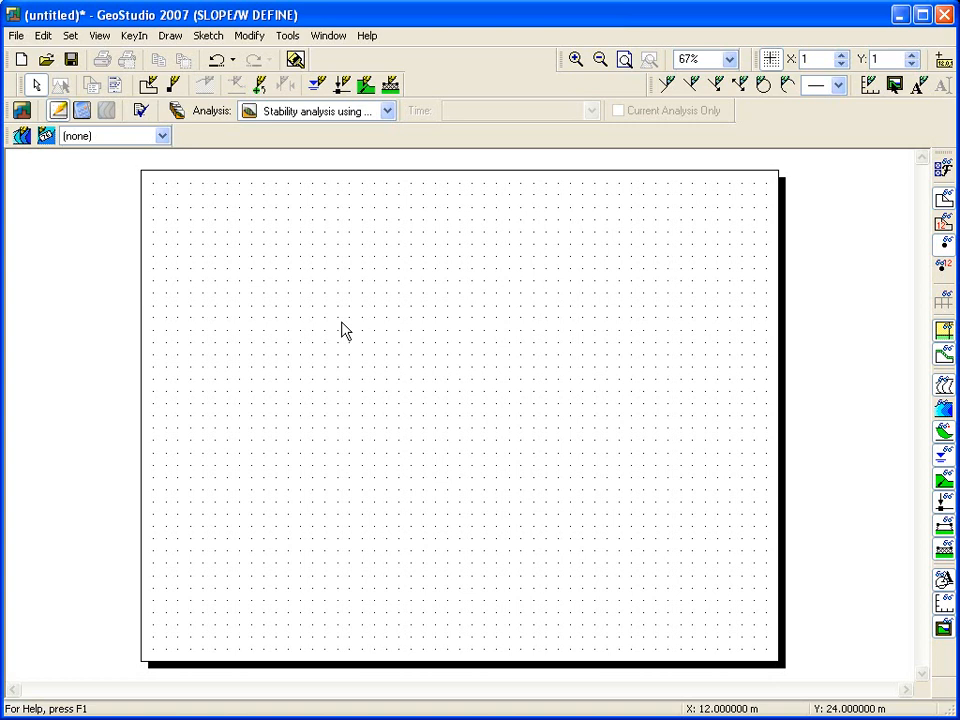
click(15, 35)
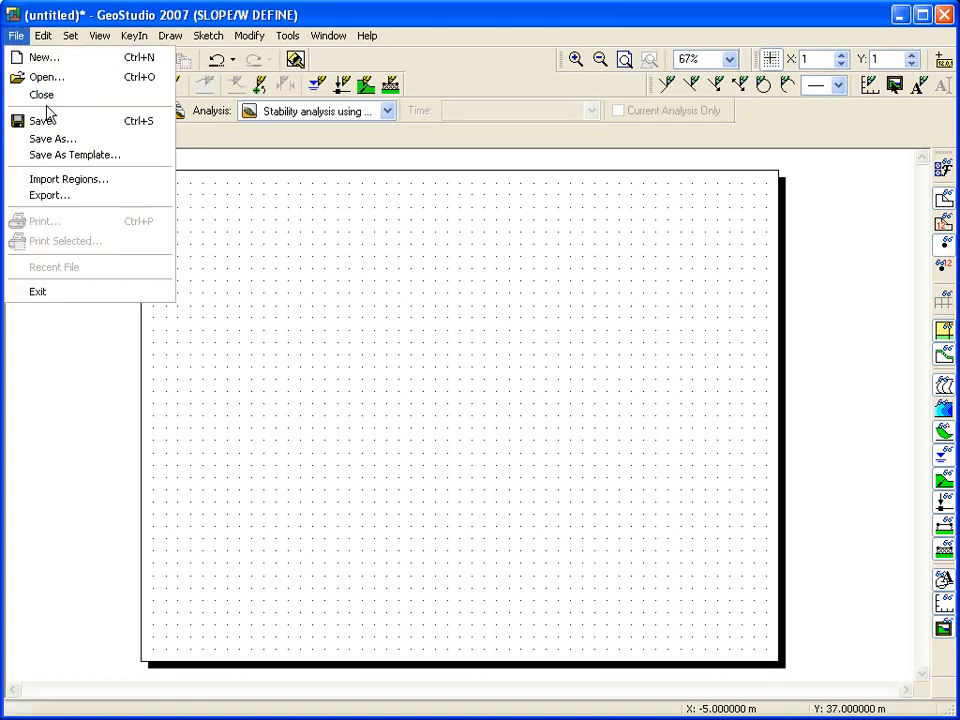
Step: Save the project as 'SLOPE Tutorial' in My Documents as a compressed GeoStudio file
click(52, 138)
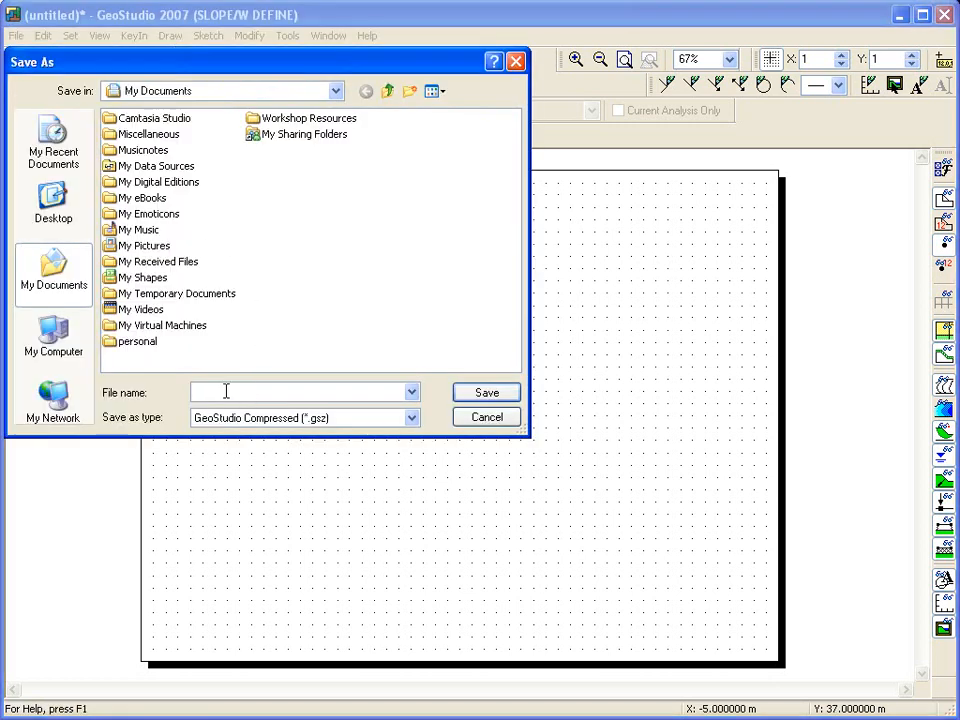
text(Si)
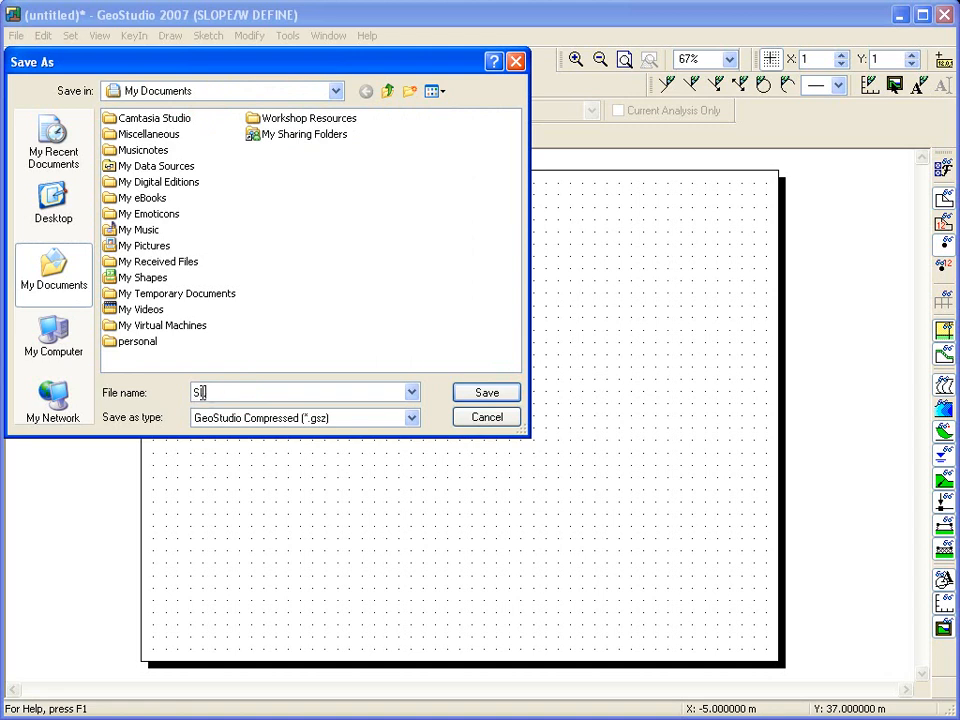
text(LOPE Tutorial)
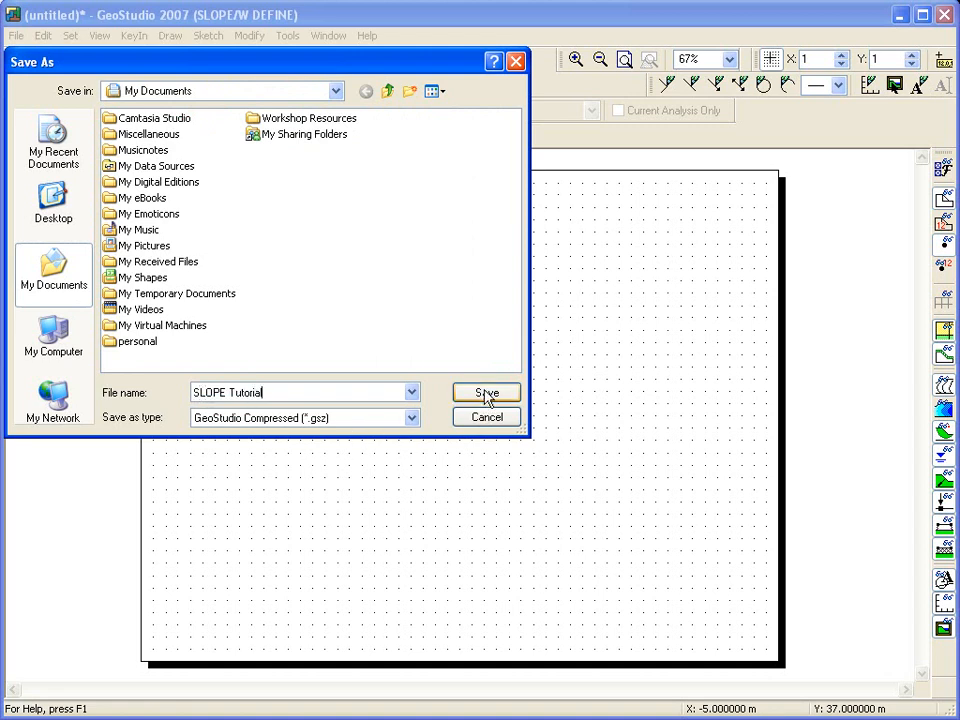
click(486, 392)
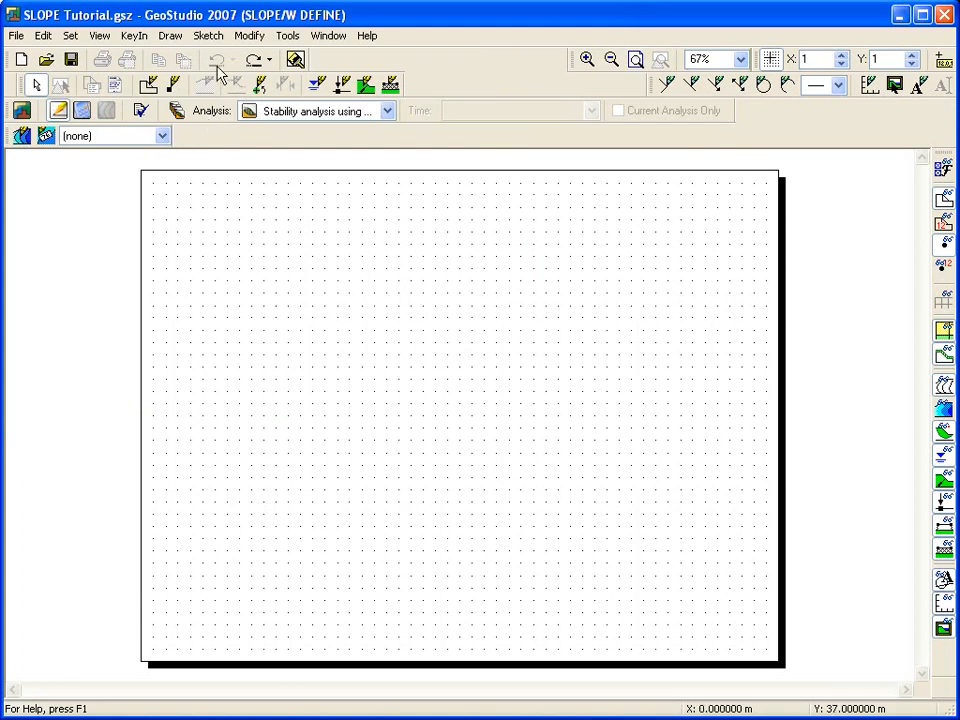
Step: Add left and bottom axes titled Distance and Elevation spanning (0,0) to (40,15)
click(208, 35)
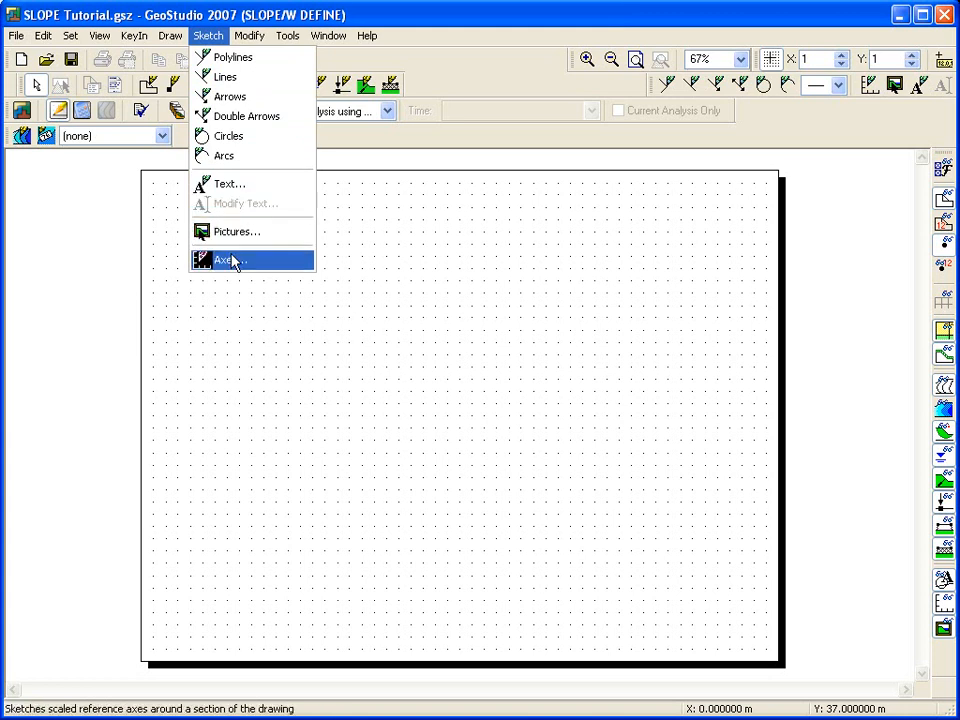
click(228, 260)
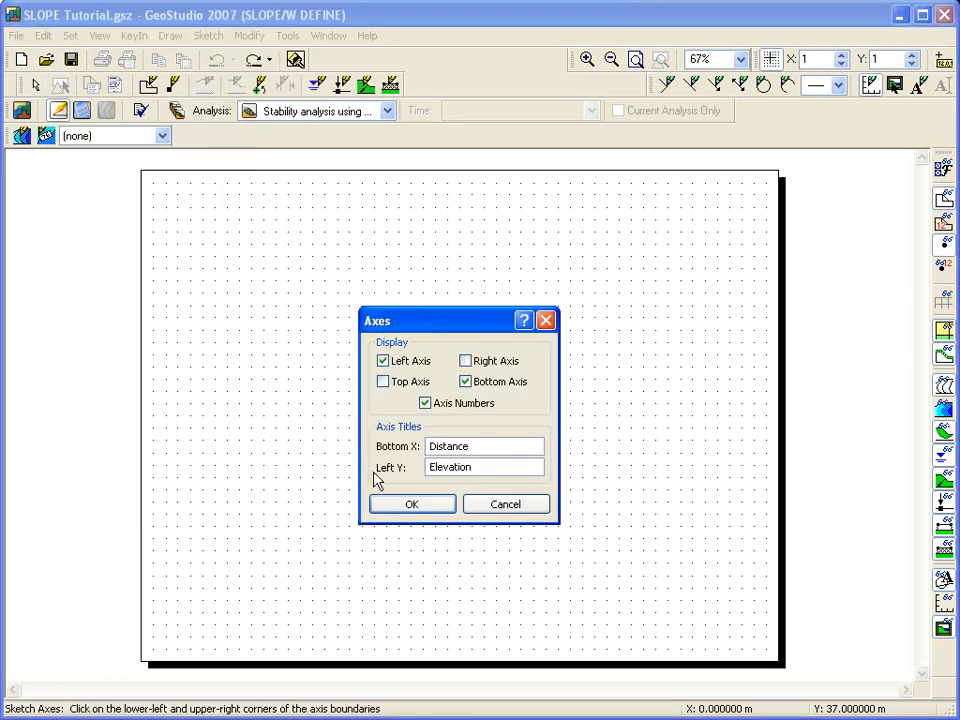
click(411, 503)
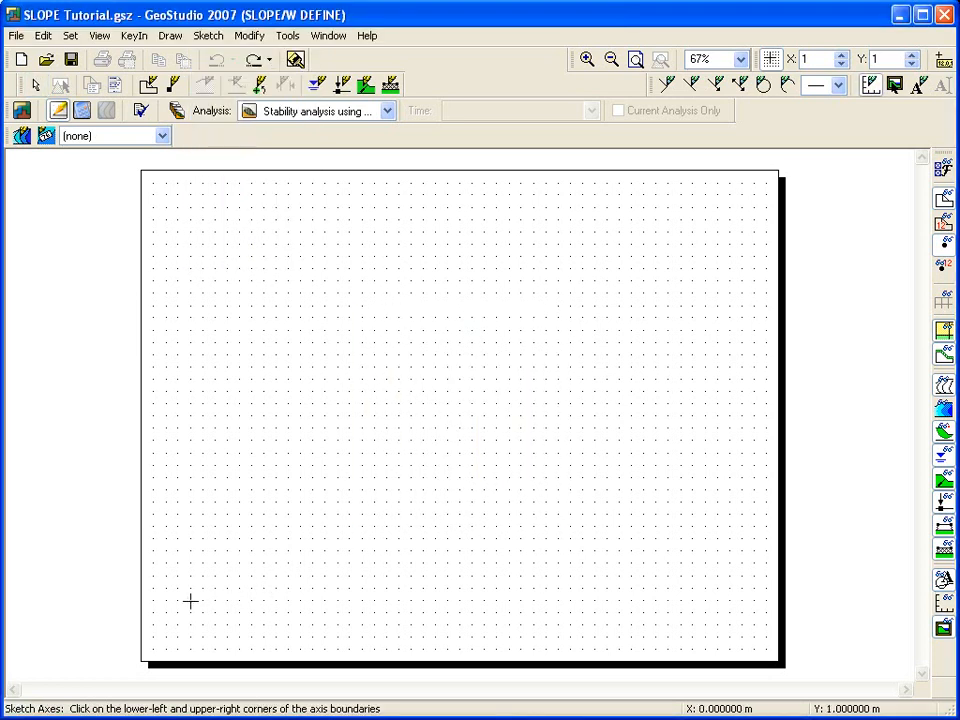
drag(190, 602, 513, 578)
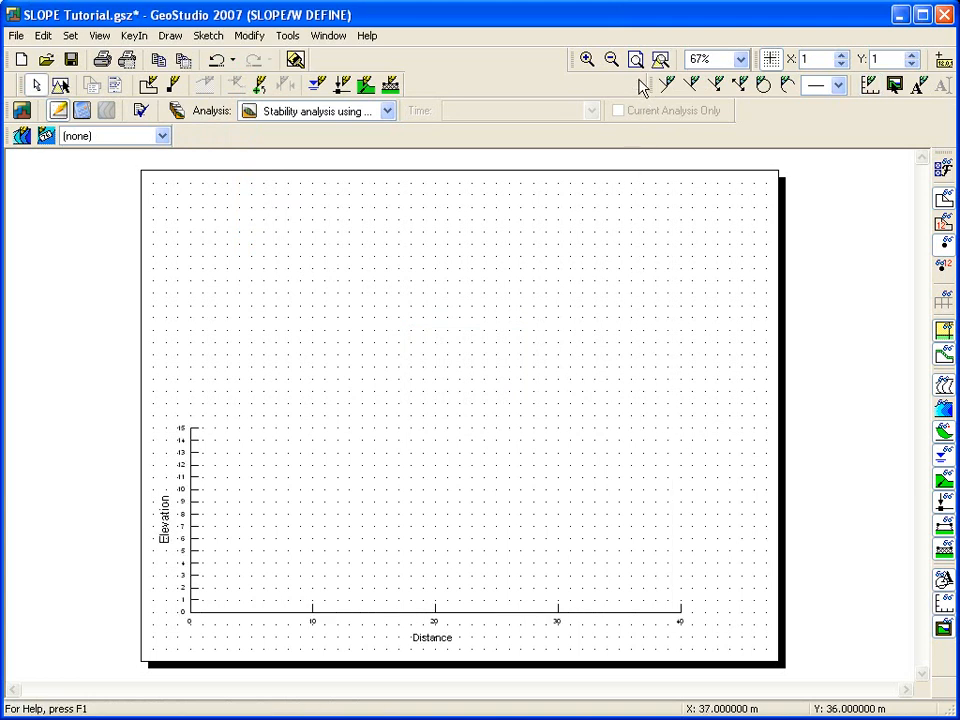
Step: Sketch the slope outline through (0,14), (10,14), (30,4), (40,4), (40,0) and the 9 m layer line to (20,9)
click(660, 60)
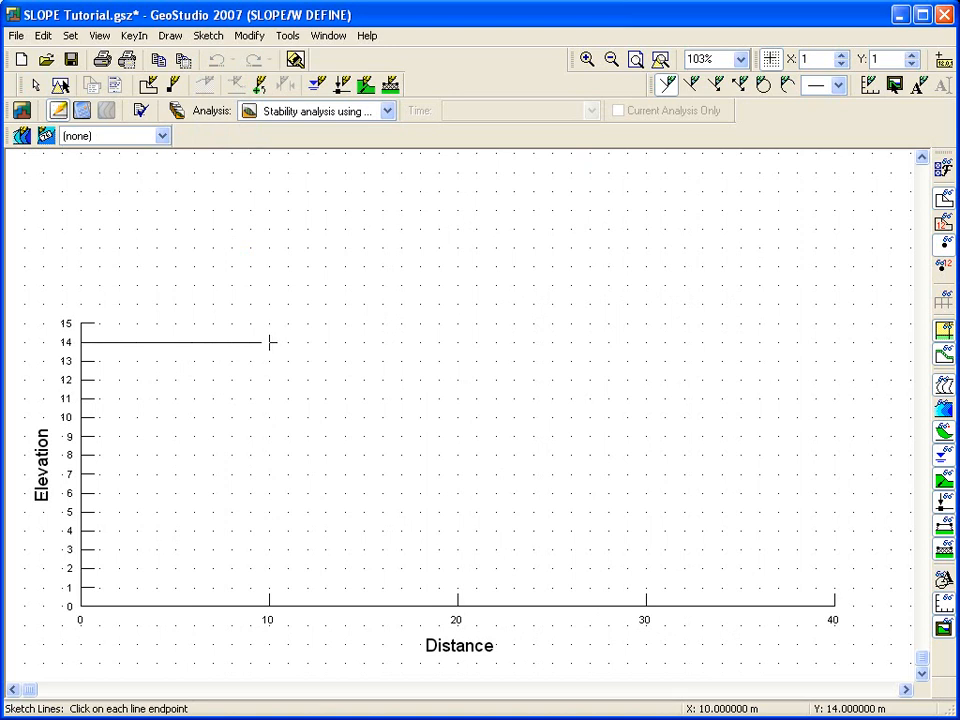
click(645, 531)
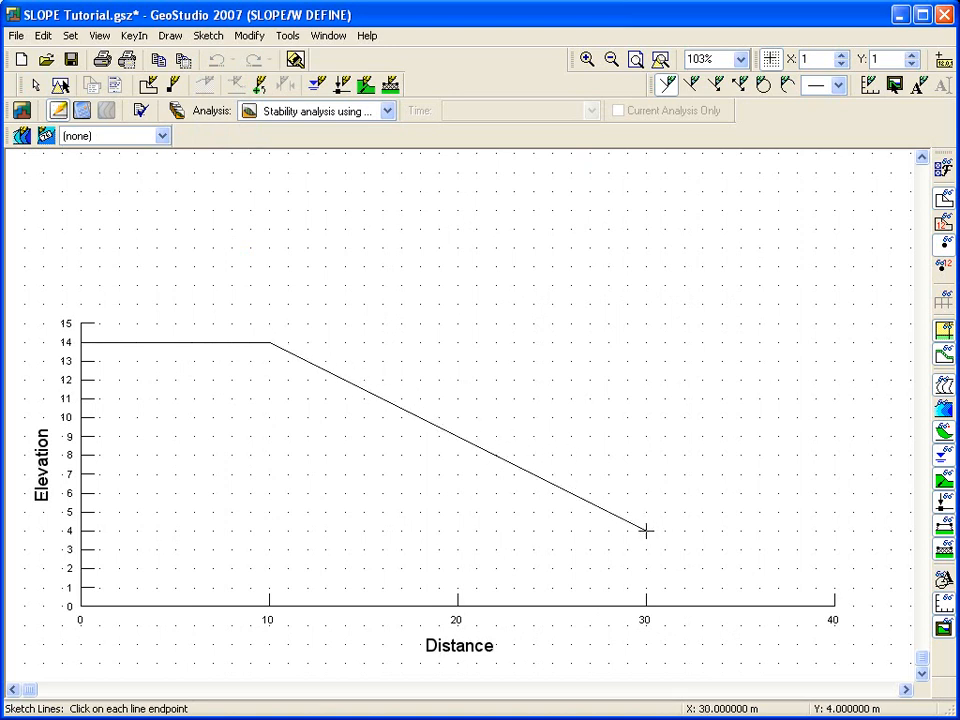
click(833, 611)
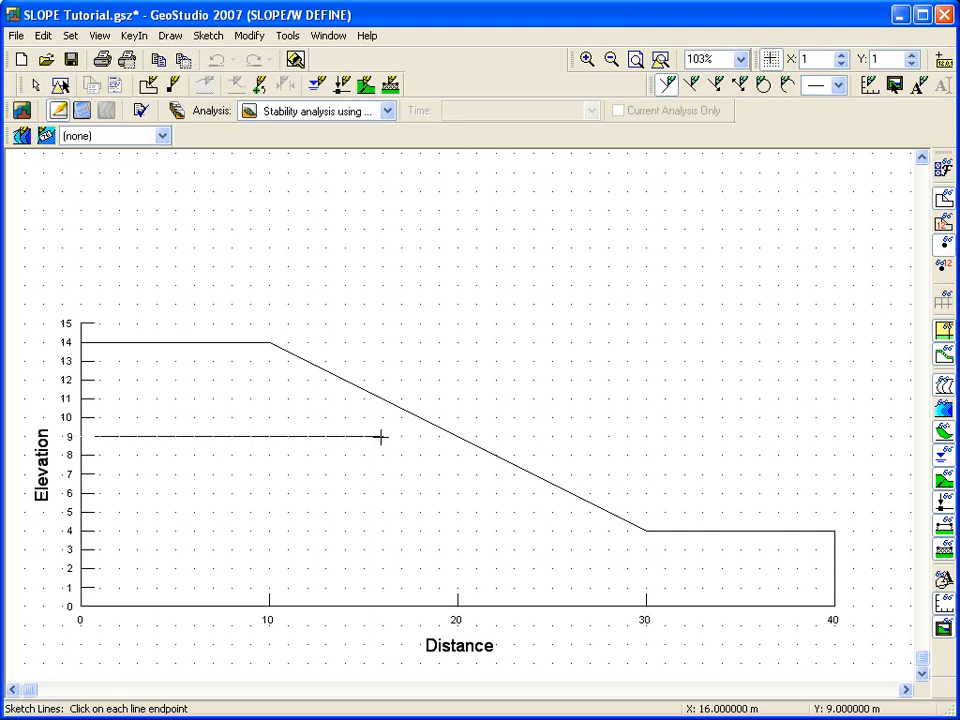
click(457, 428)
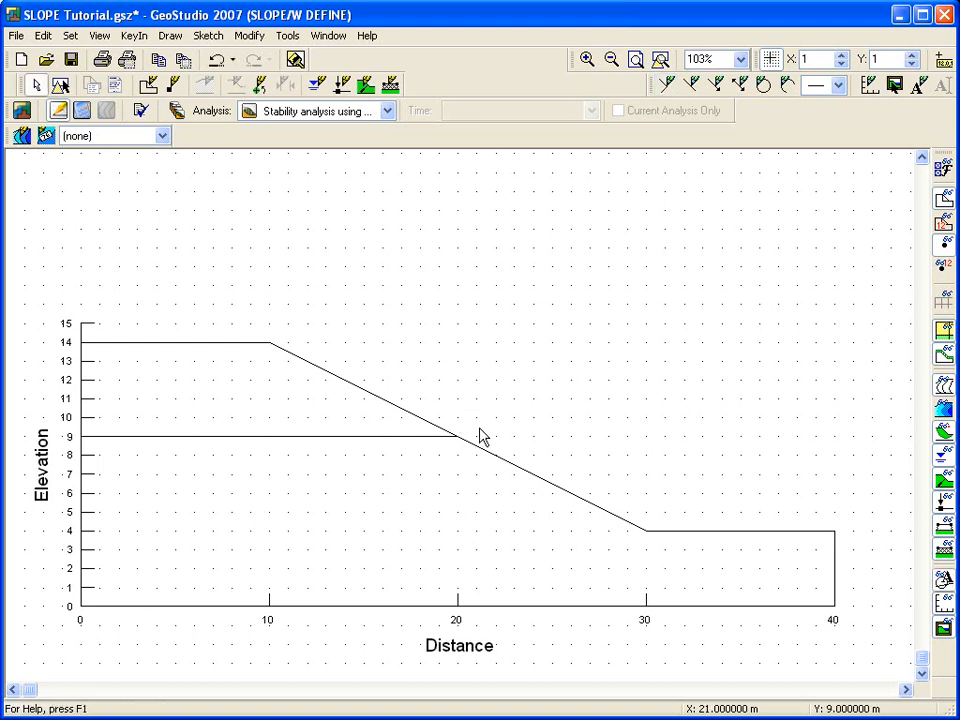
mouse_move(461, 447)
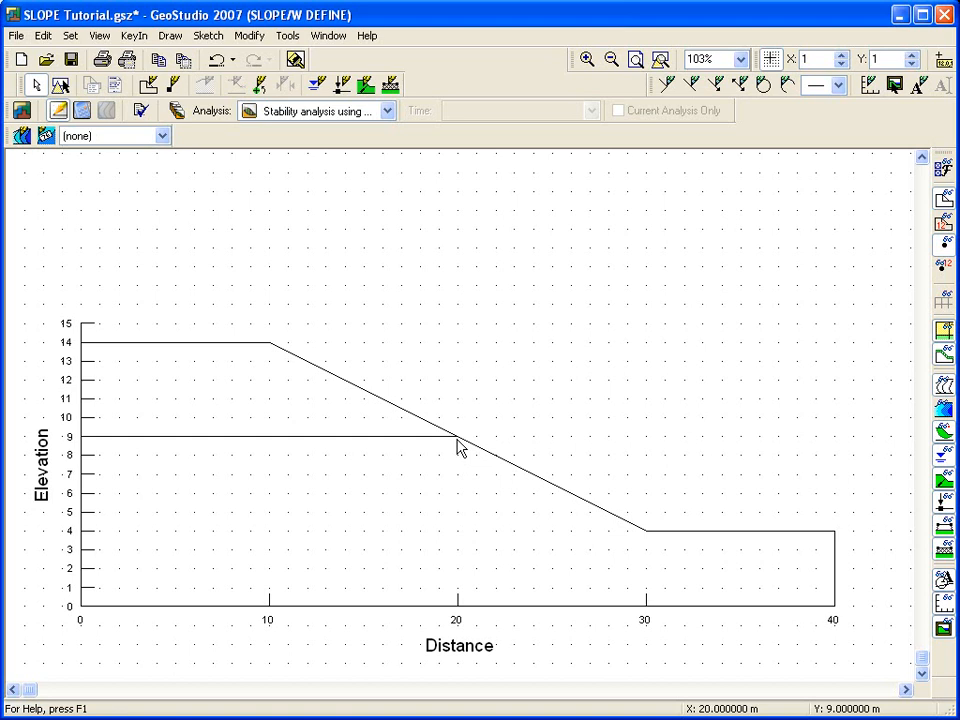
mouse_move(430, 423)
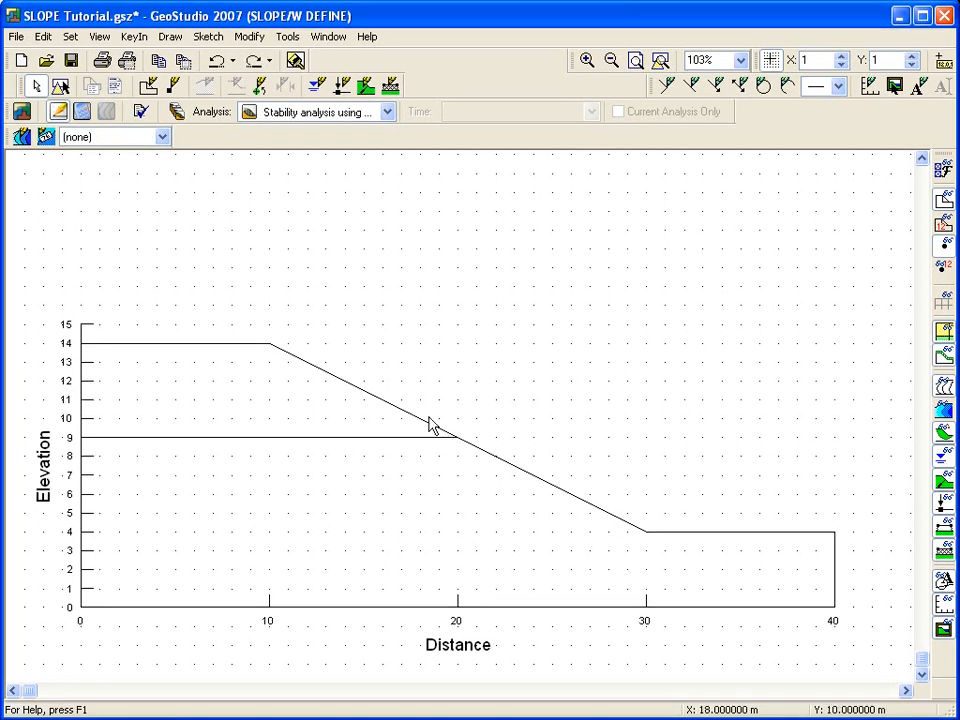
Step: Draw the upper soil region above the 9 m boundary and the lower region down to the base
click(169, 37)
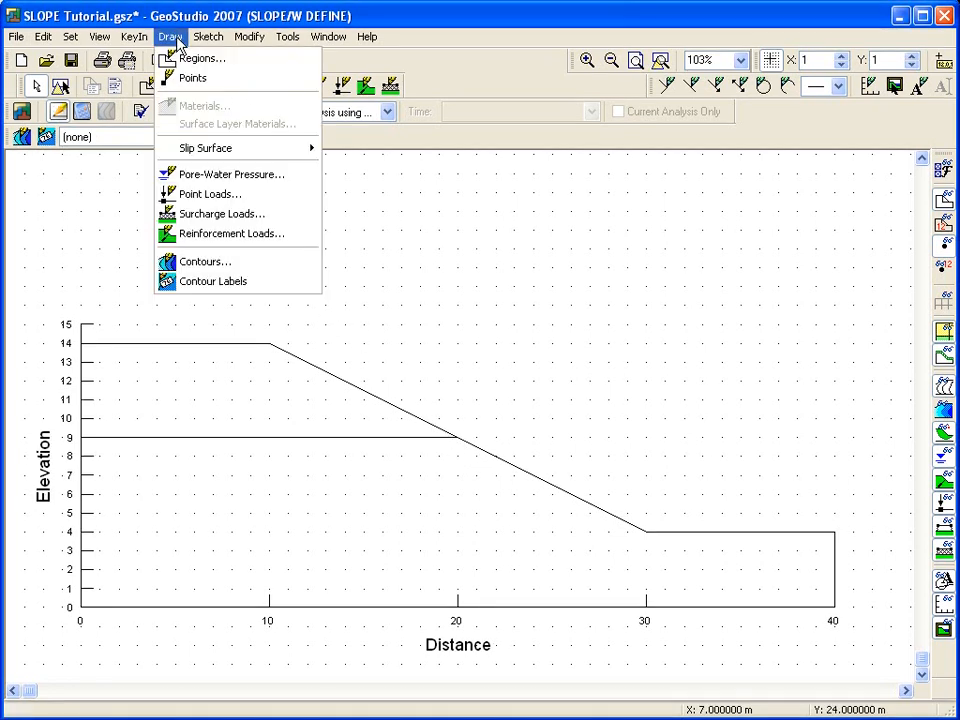
click(203, 57)
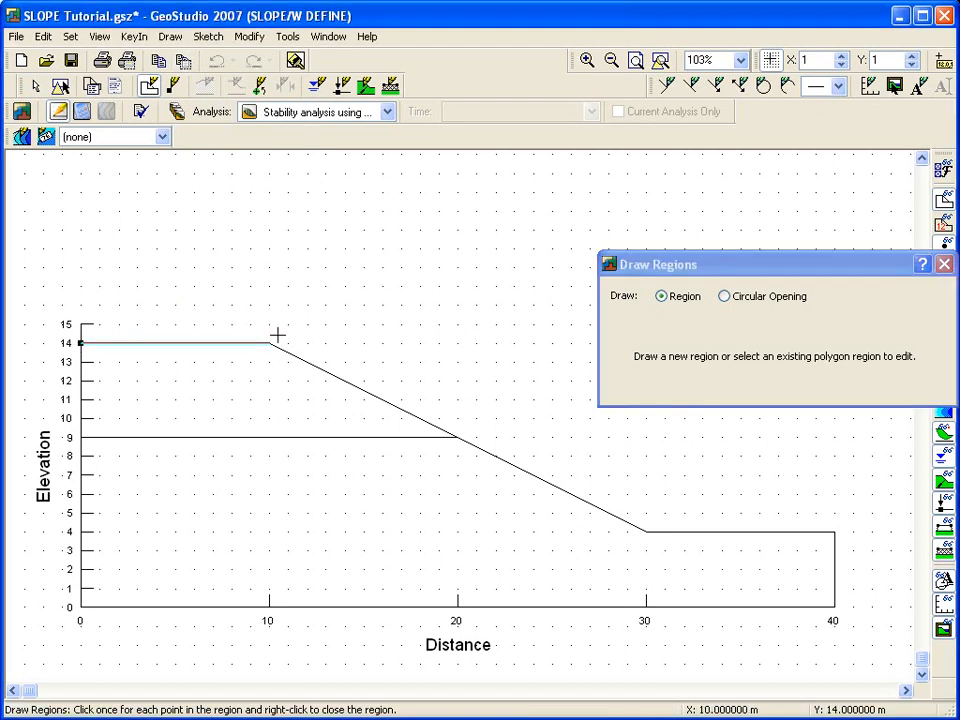
click(456, 437)
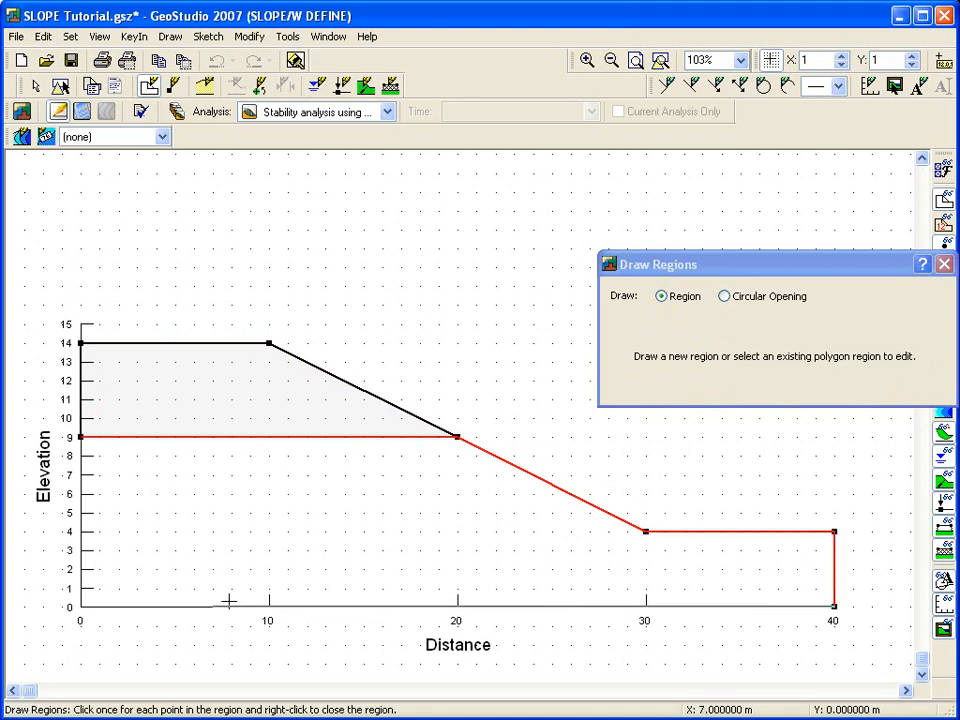
click(175, 435)
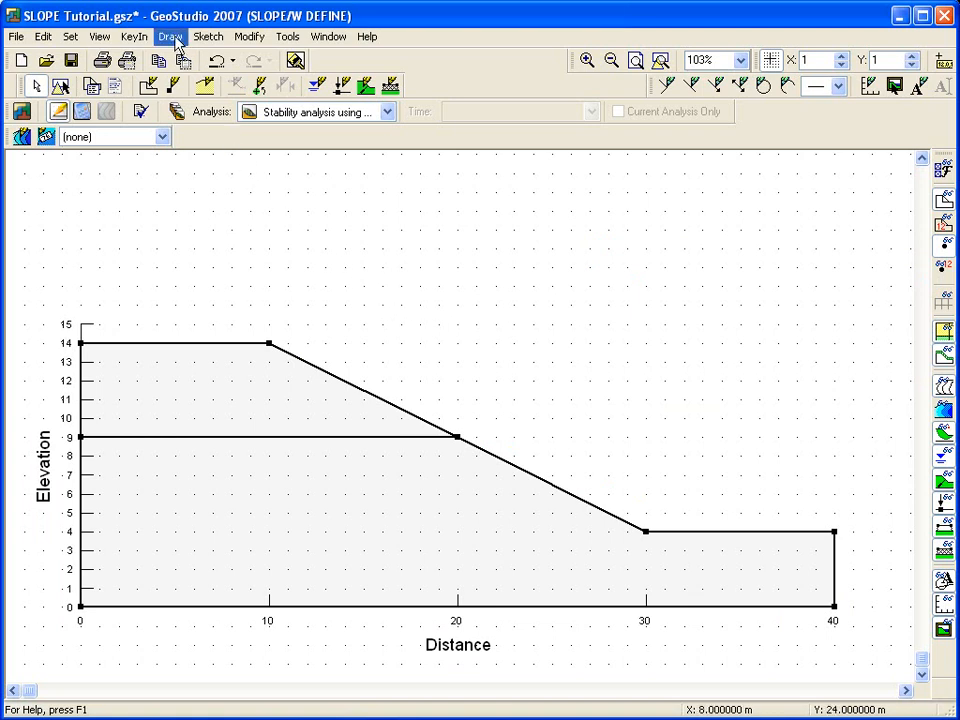
Step: Add a Mohr-Coulomb Upper soil layer material with cohesion 5 kPa and phi 20°
click(205, 86)
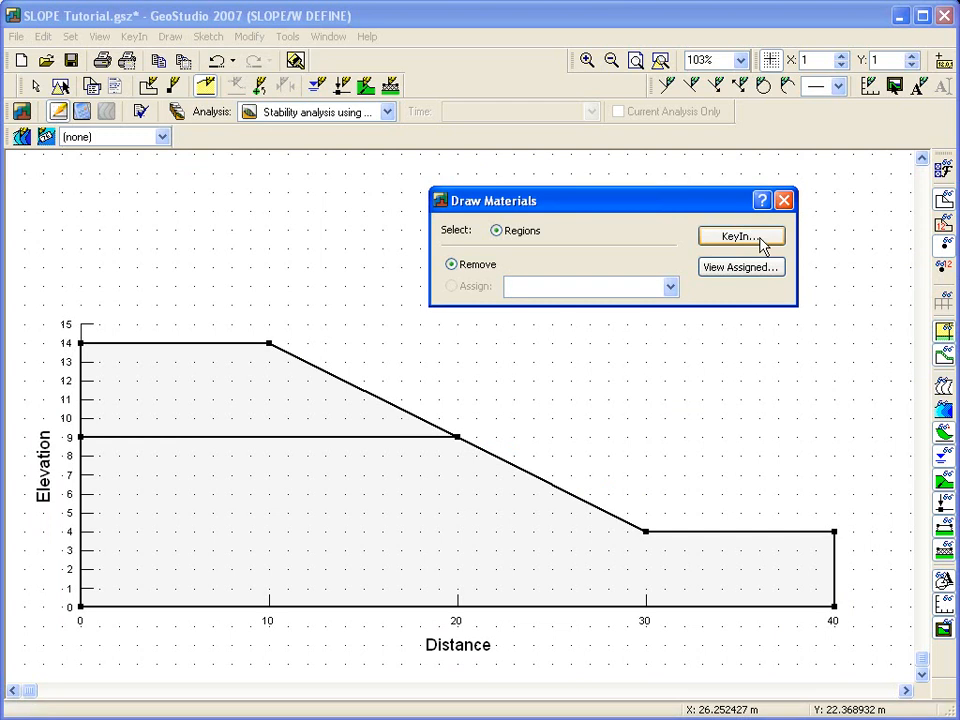
click(740, 236)
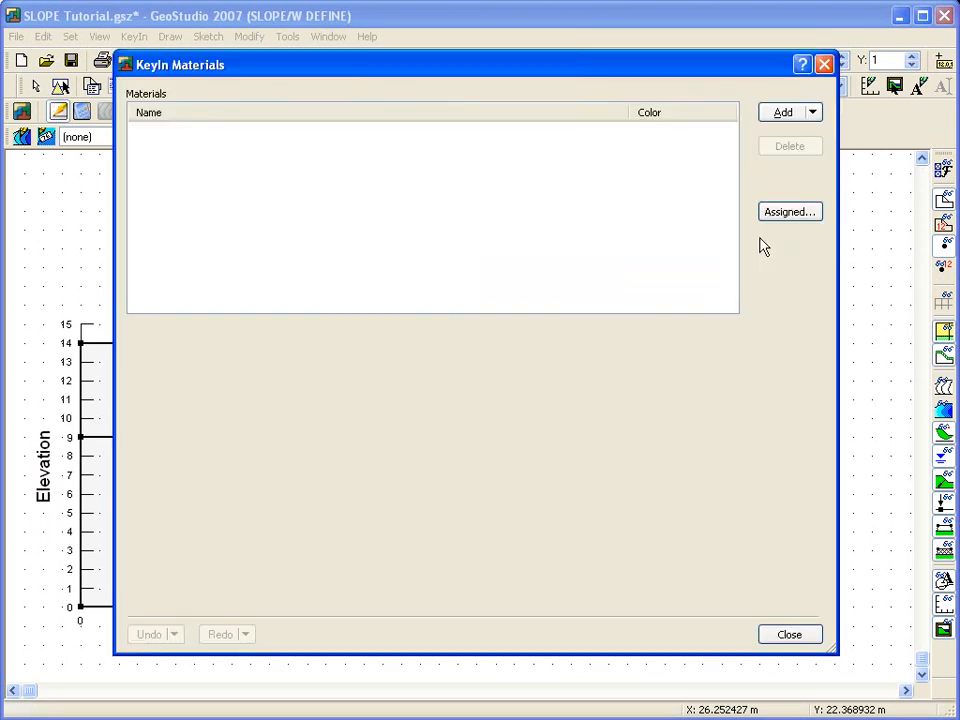
click(783, 112)
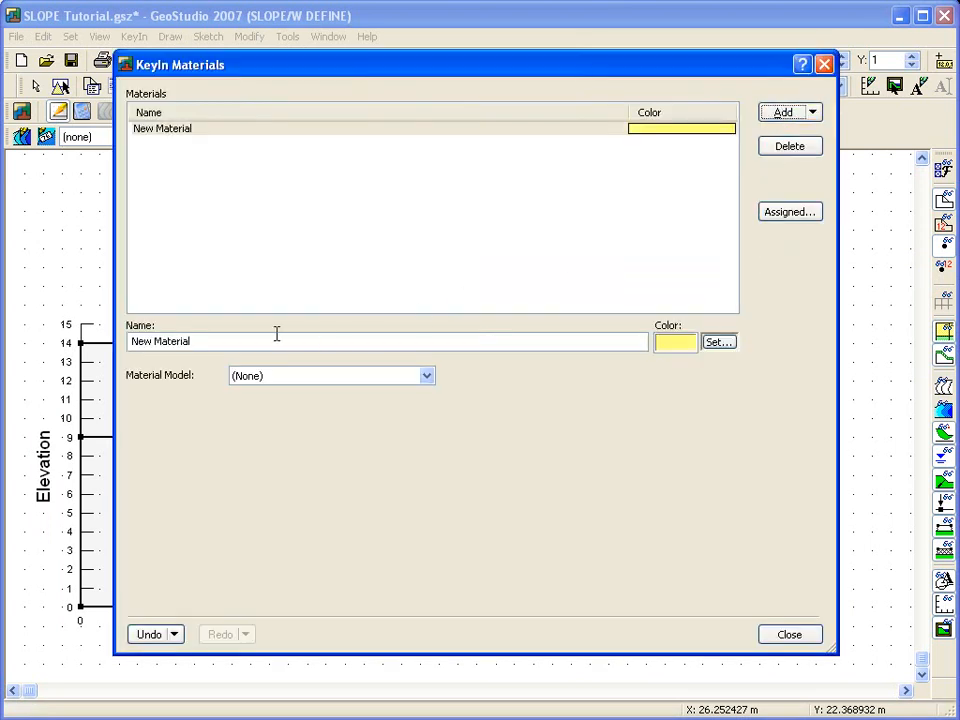
text(Uppl)
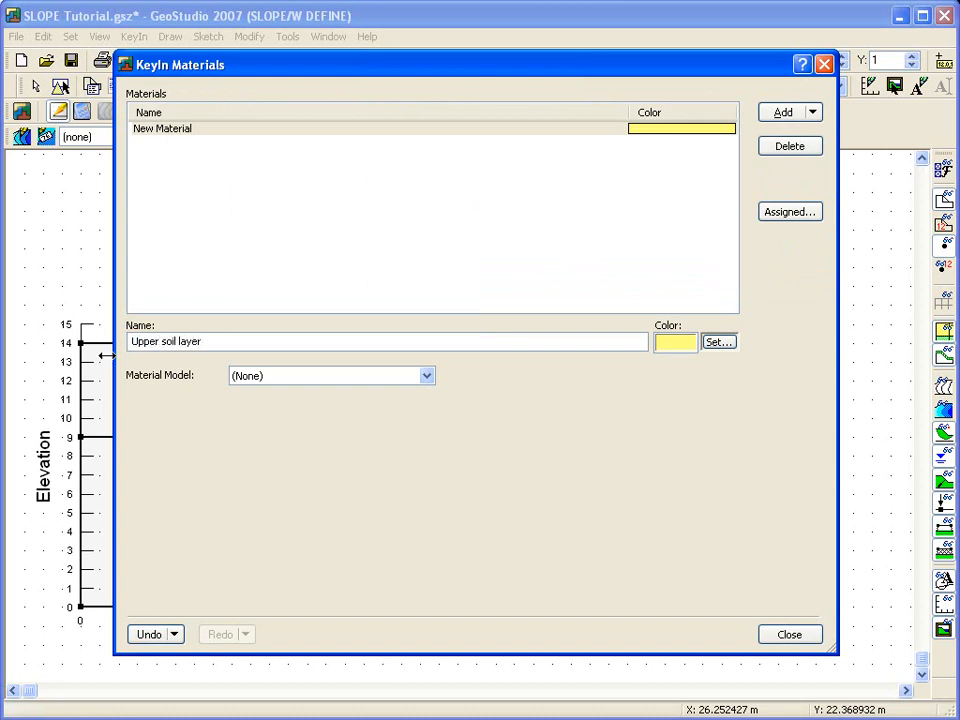
click(330, 375)
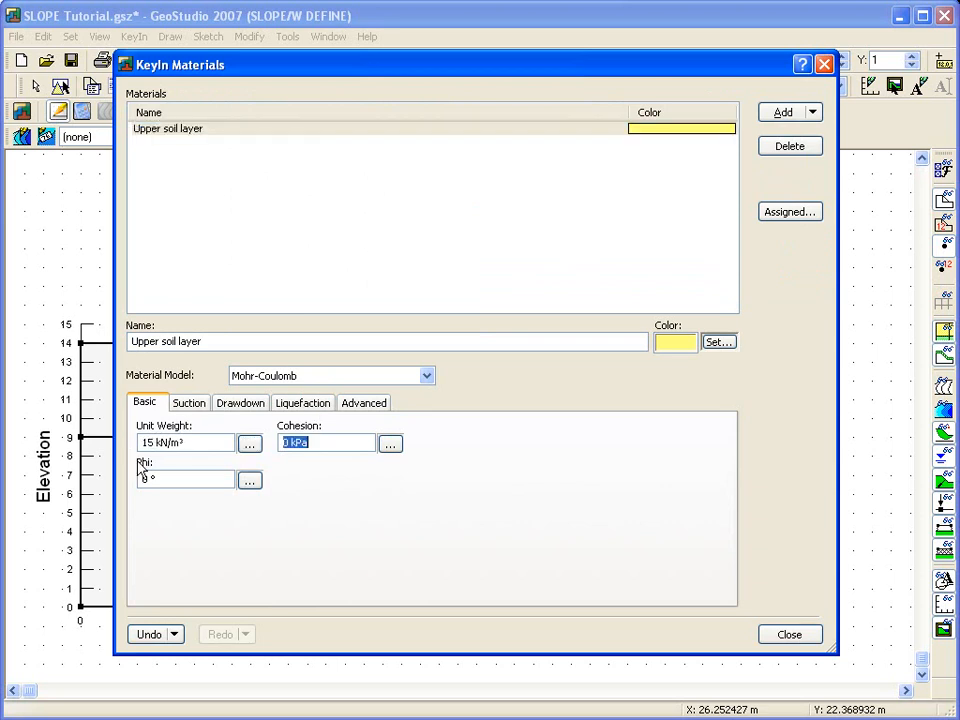
text(5)
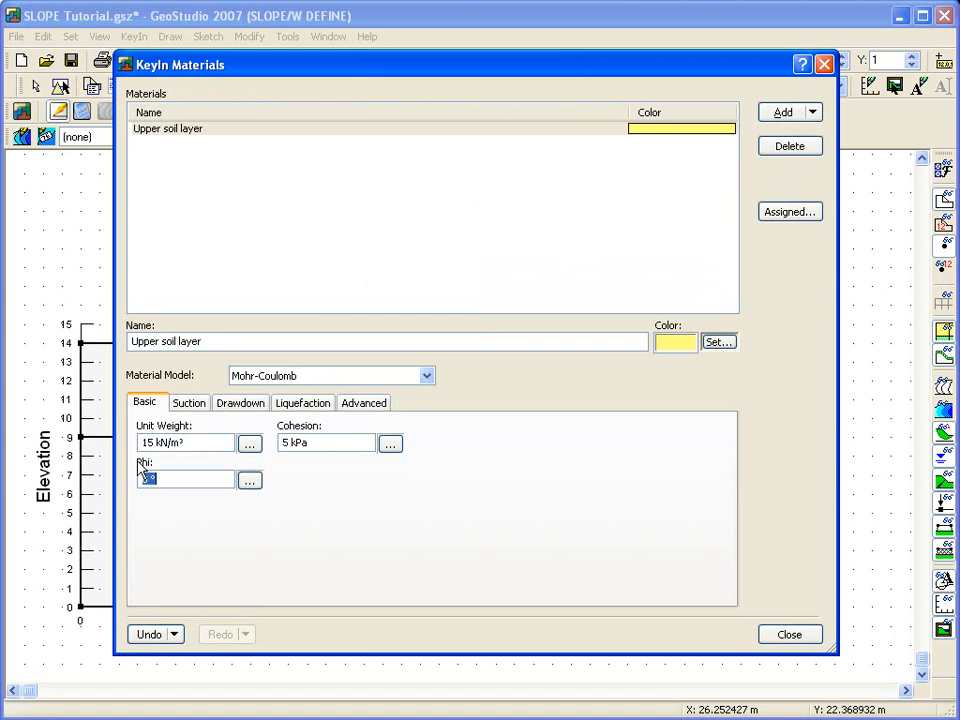
text(20)
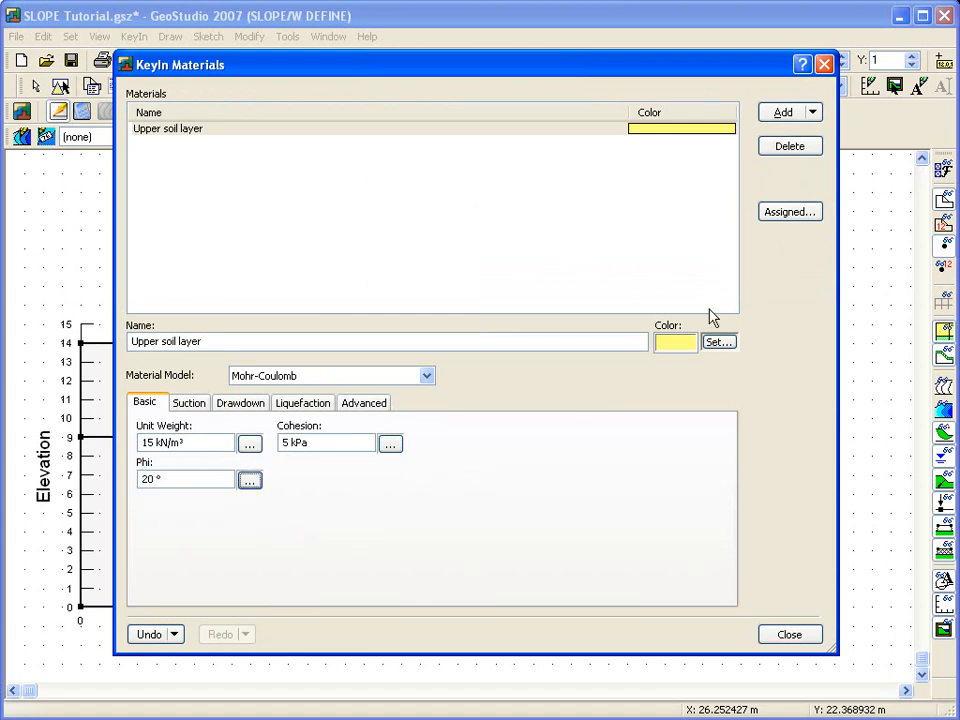
Step: Clone it as Lower soil layer with unit weight 18 kN/m³, cohesion 10 kPa and phi 25°
click(811, 112)
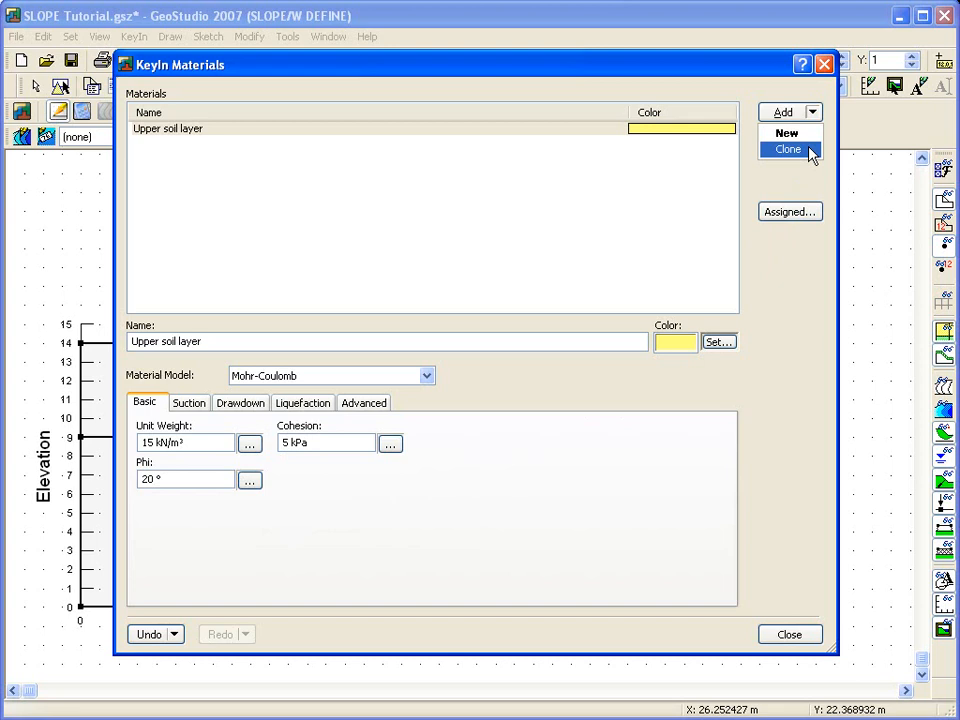
click(788, 149)
text(2)
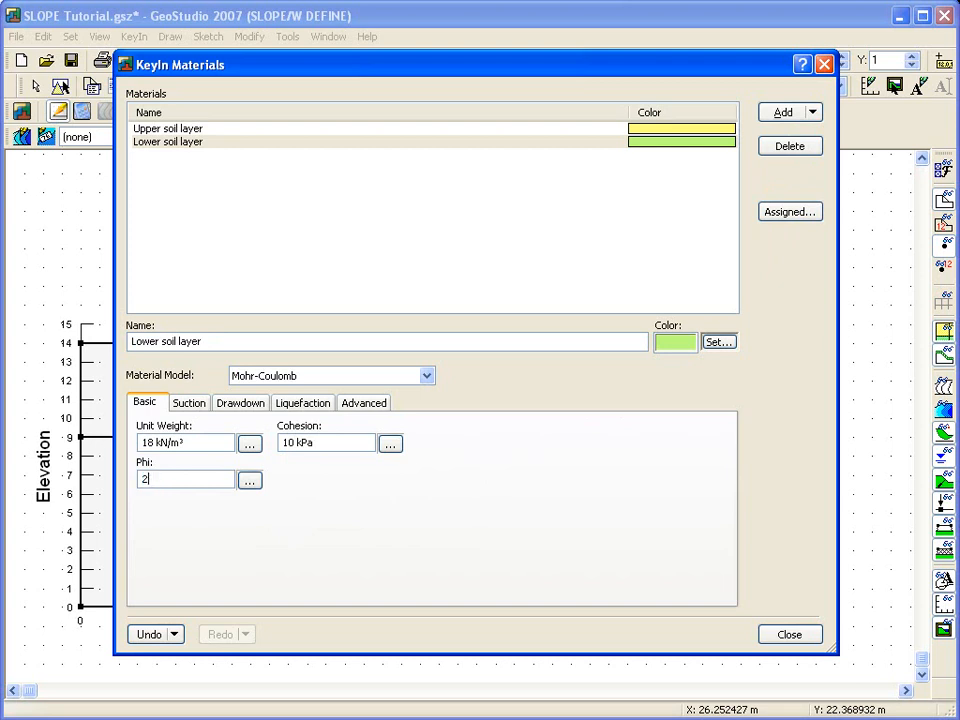
text(5)
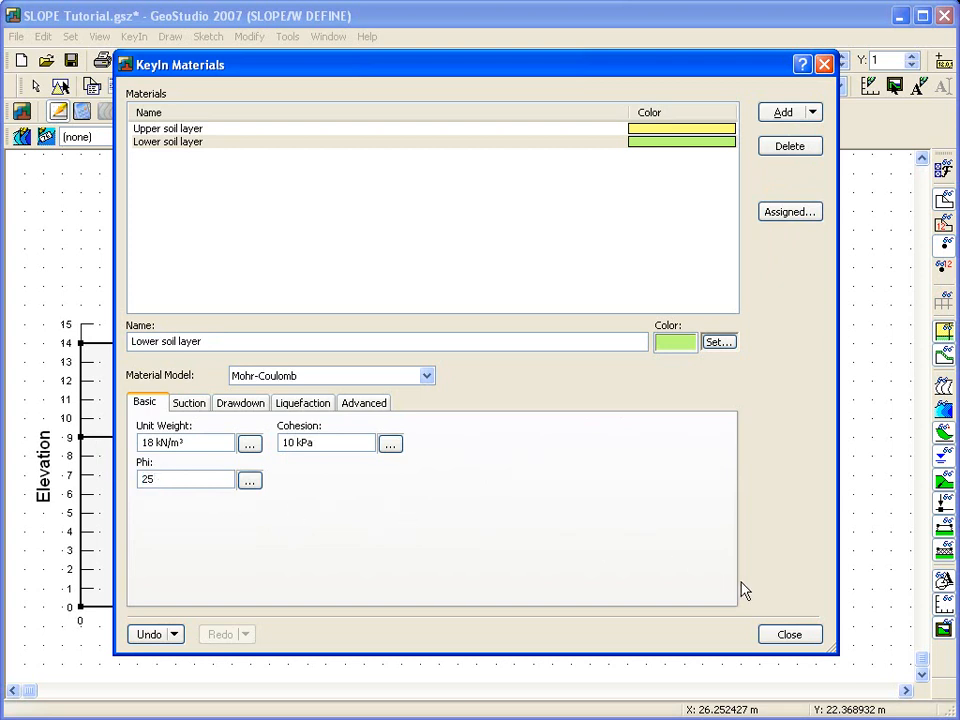
click(789, 634)
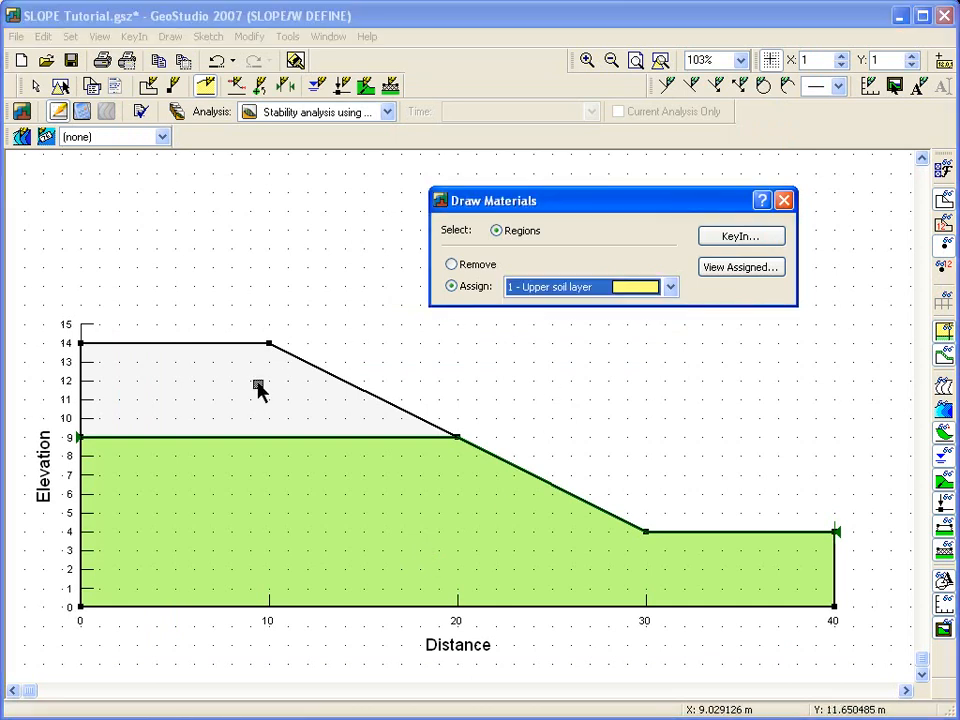
Step: Fill the top region with the Upper soil layer material and close Draw Materials
click(258, 390)
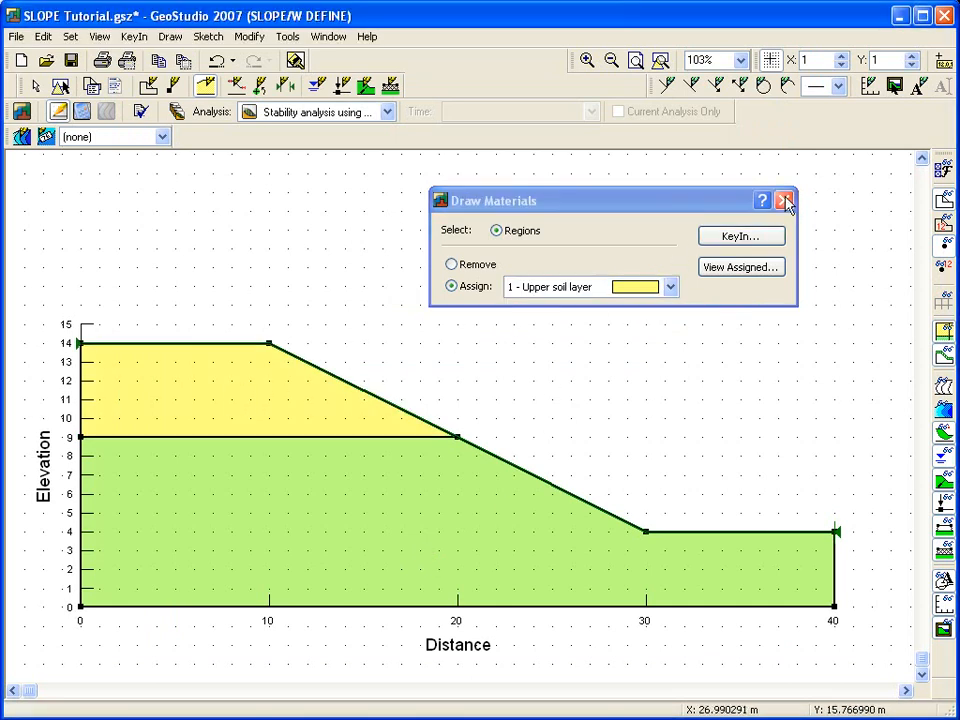
click(785, 200)
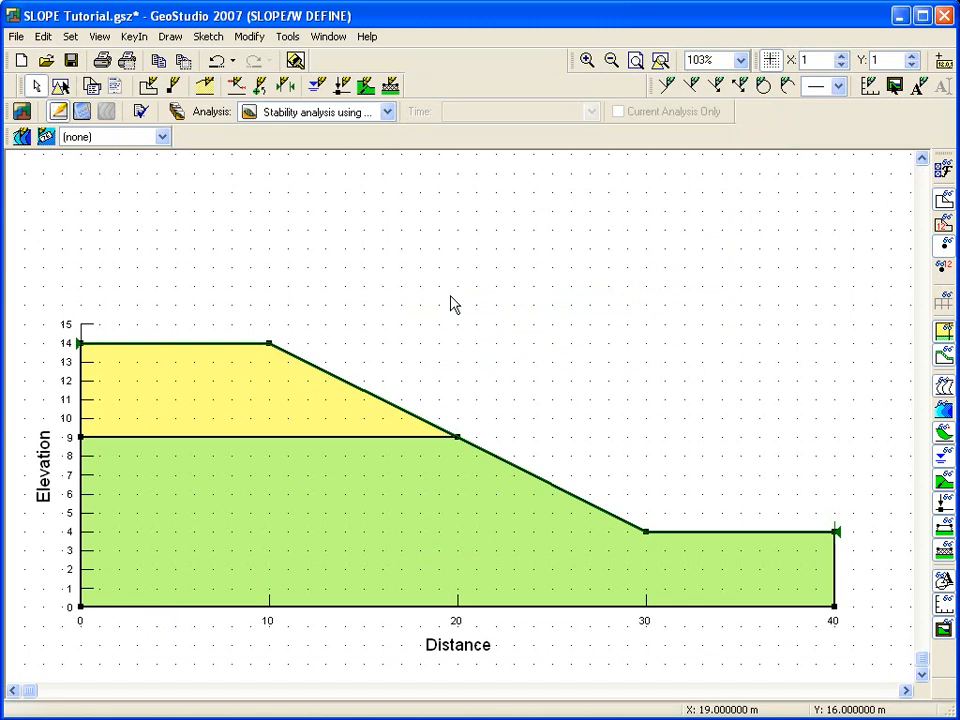
mouse_move(276, 309)
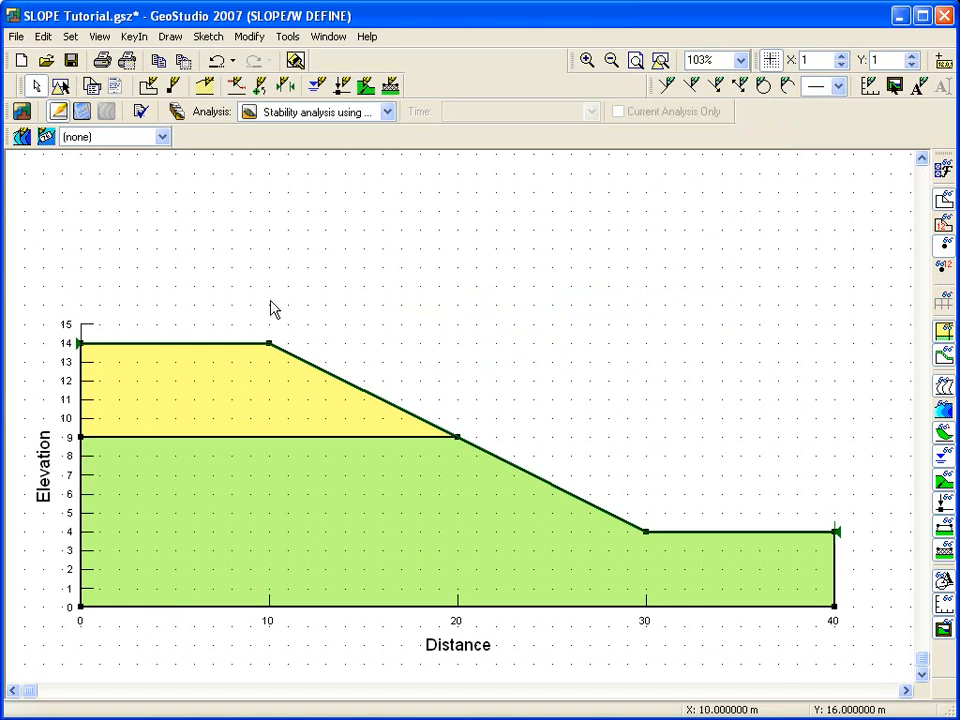
click(170, 36)
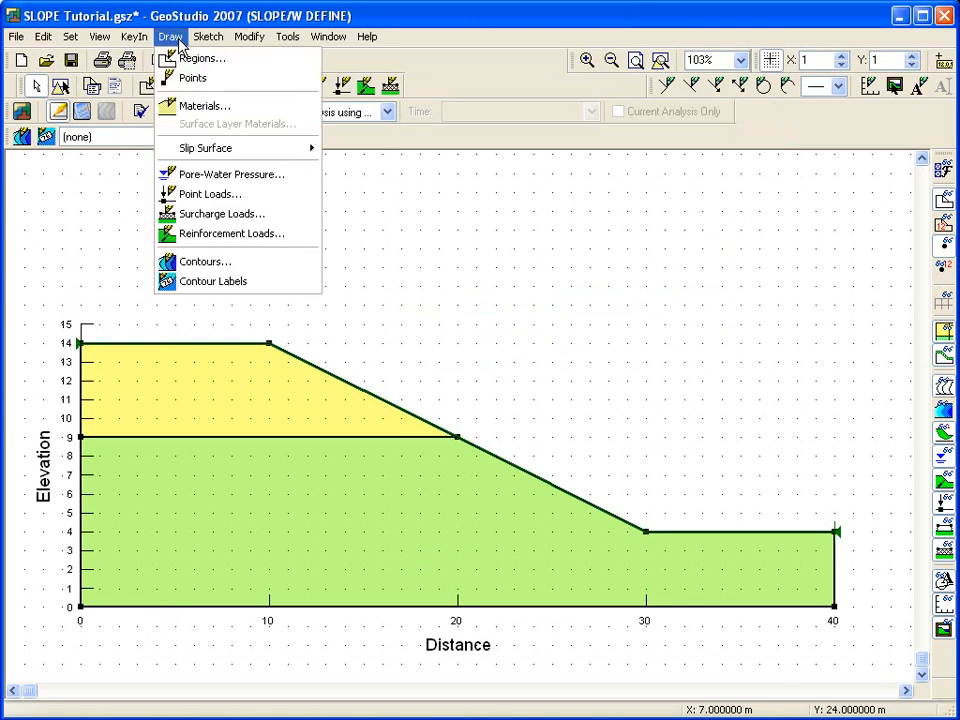
Step: Draw piezometric line 1 for both soil layers, falling from elevation 10 to 7 past the toe
click(232, 173)
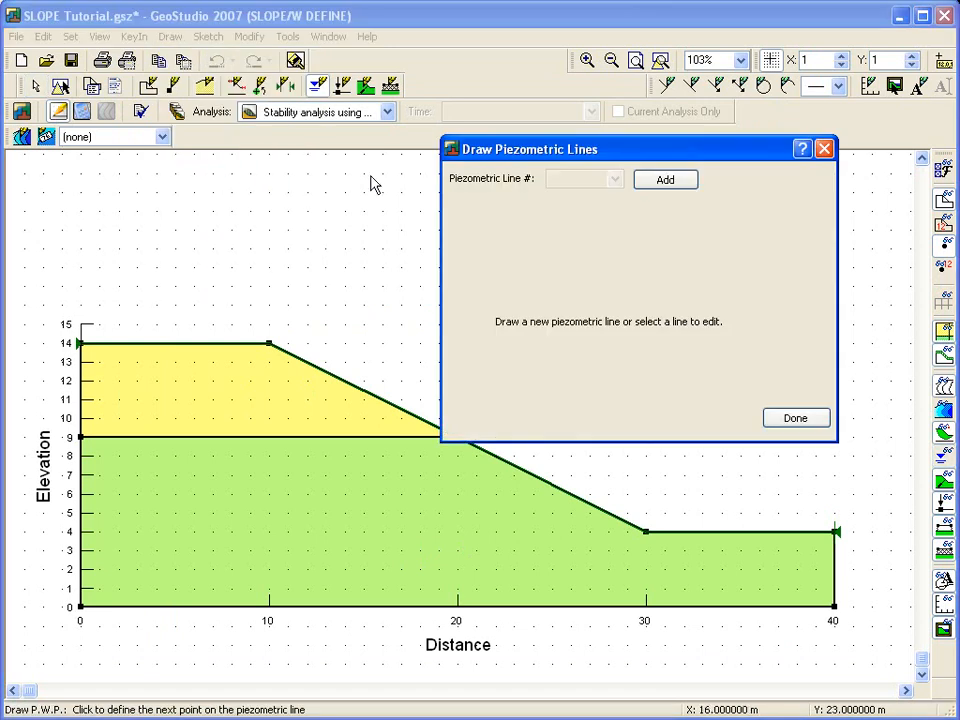
click(665, 179)
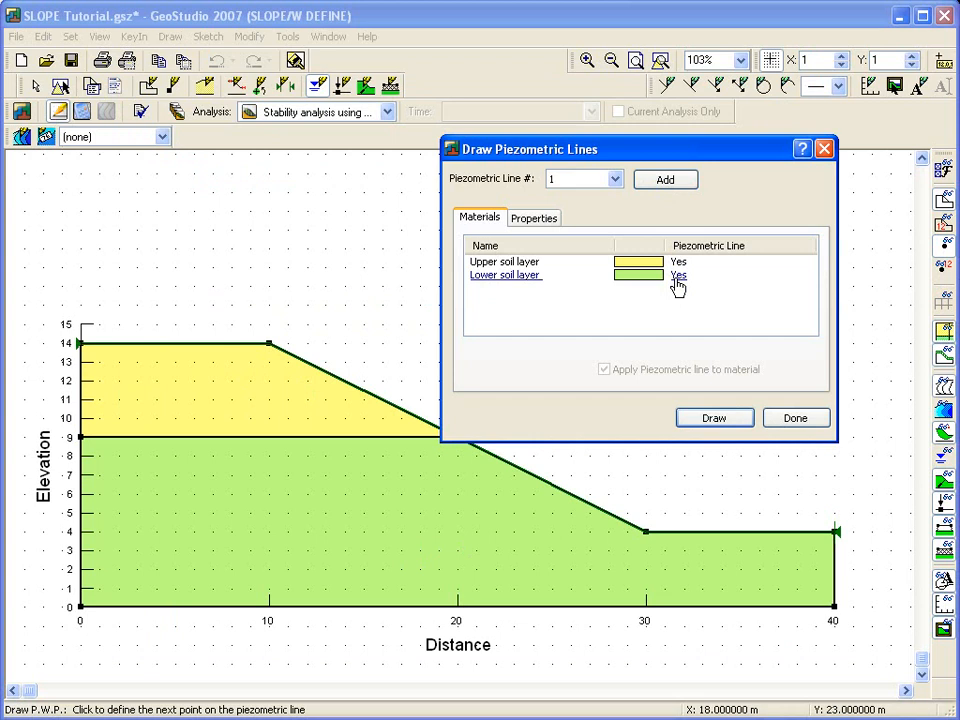
click(795, 417)
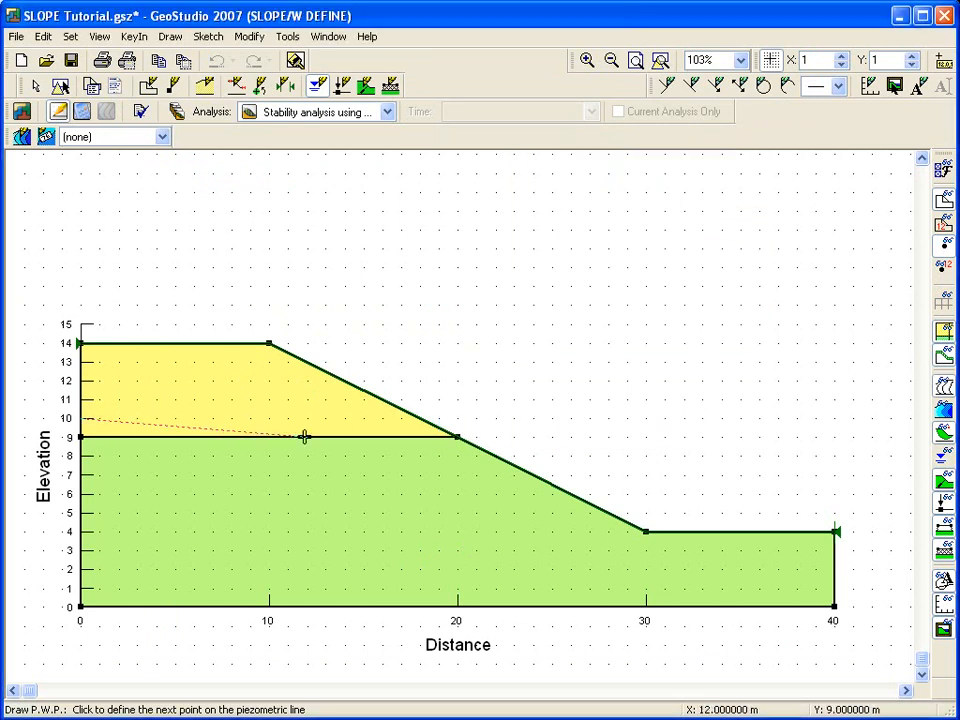
click(478, 464)
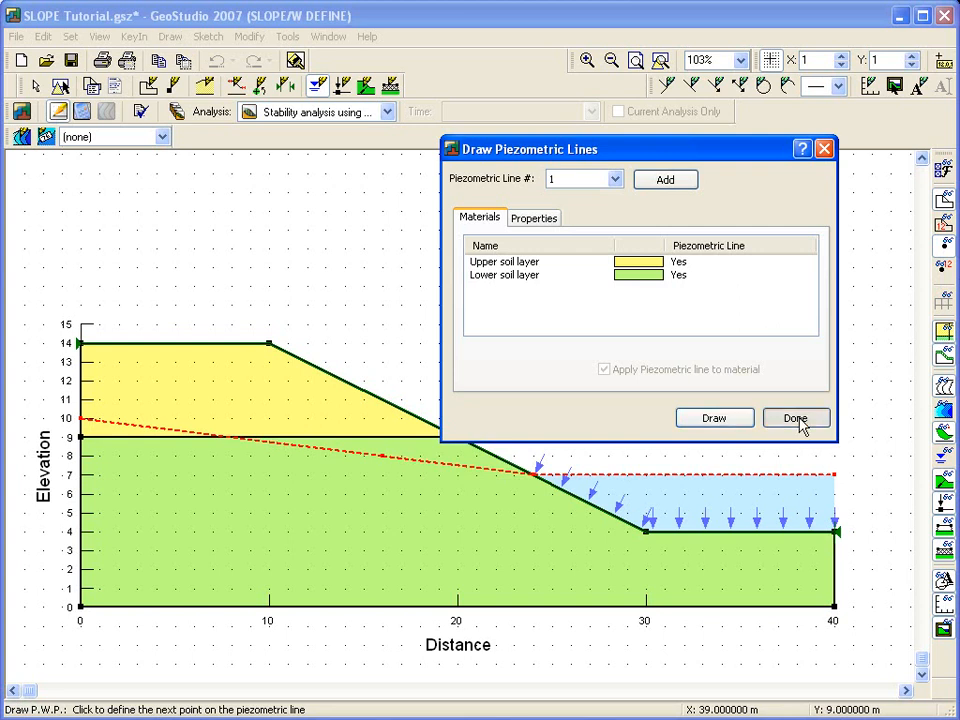
click(795, 418)
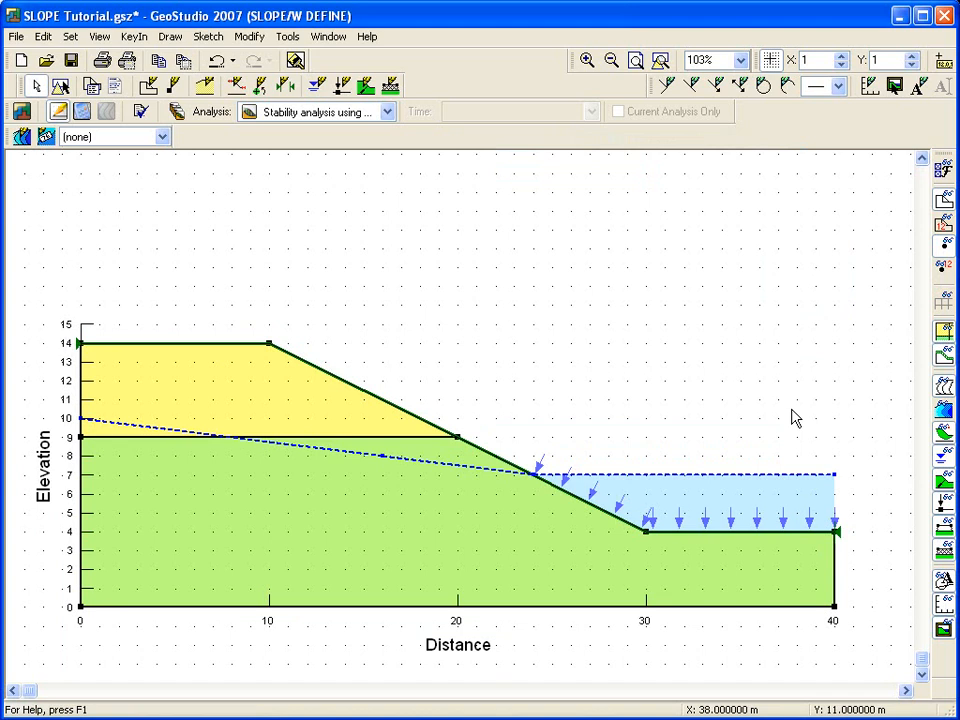
mouse_move(795, 420)
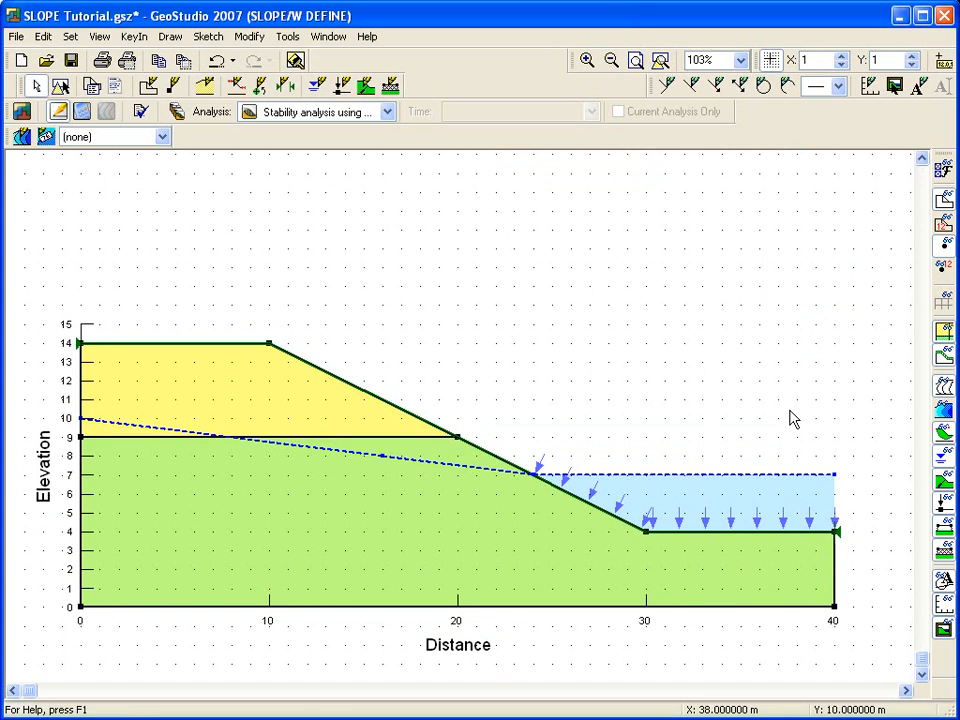
mouse_move(578, 418)
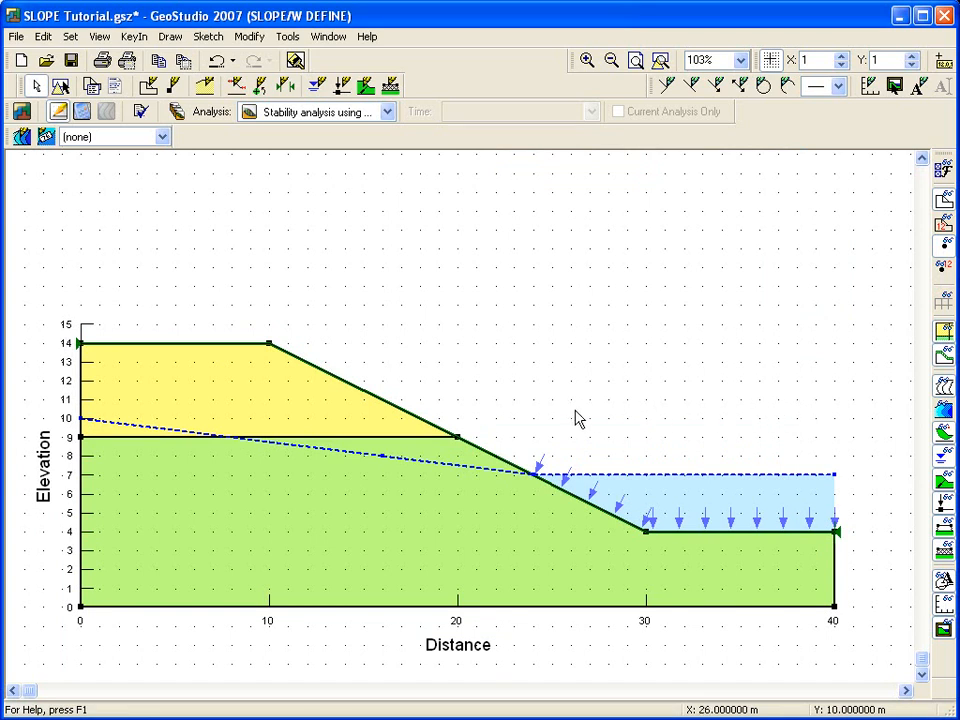
mouse_move(277, 348)
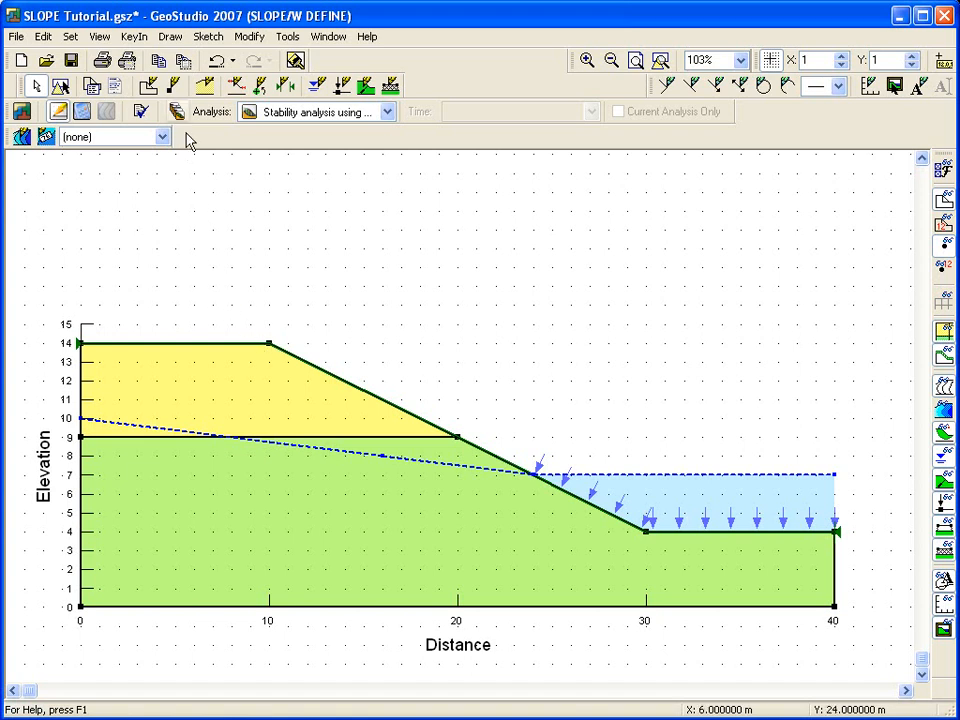
Step: Mark the slip-surface entry range x 0.97–9 on the crest and exit range 29.95–35 beyond the toe
click(169, 36)
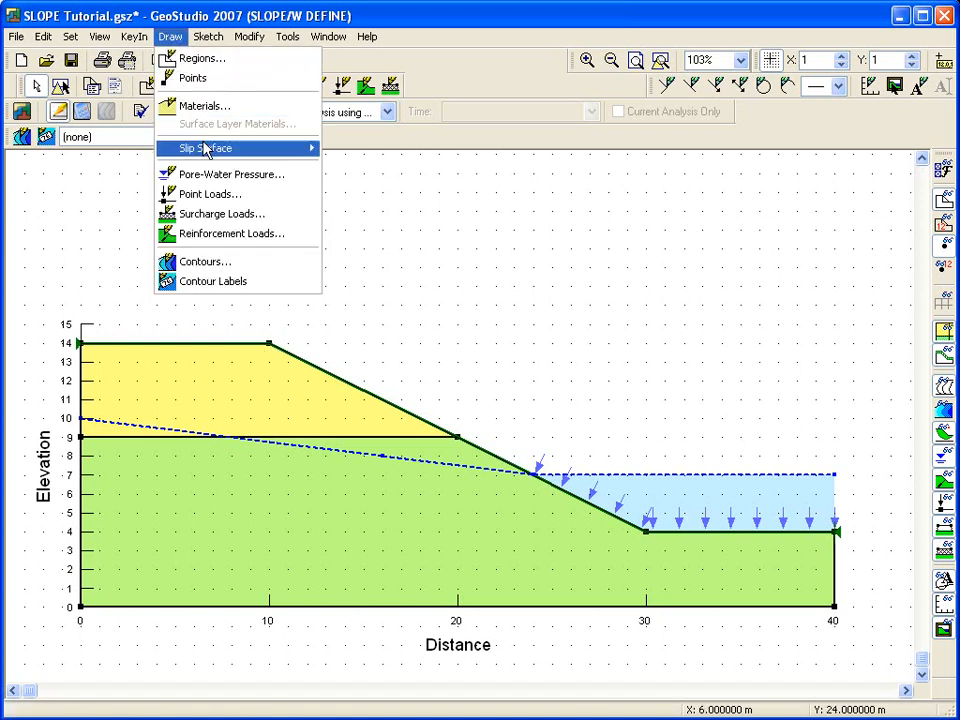
mouse_move(205, 148)
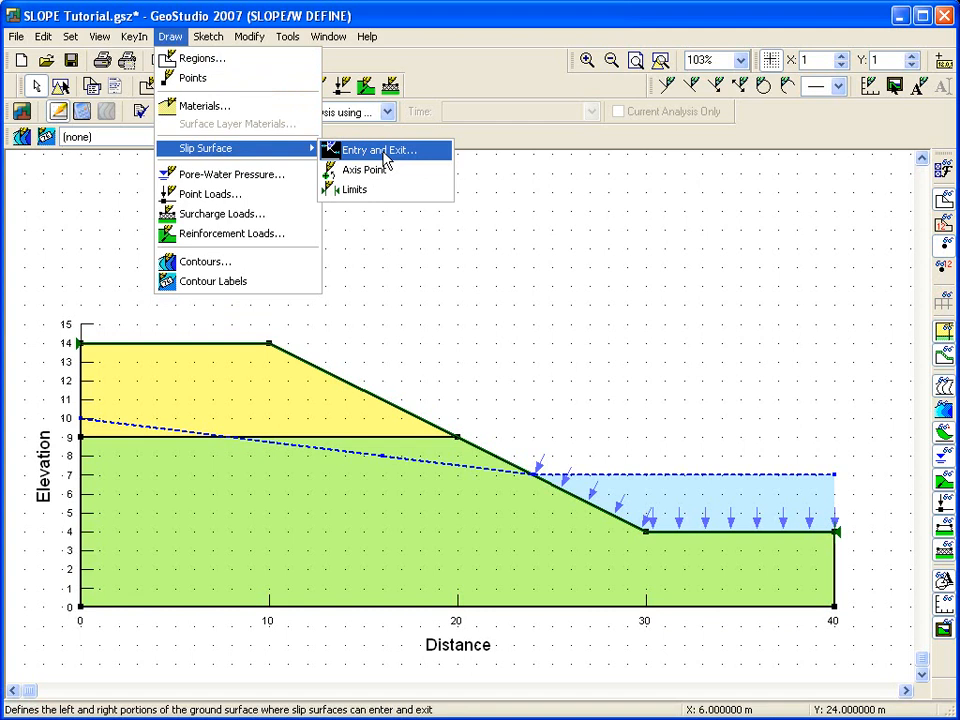
click(373, 149)
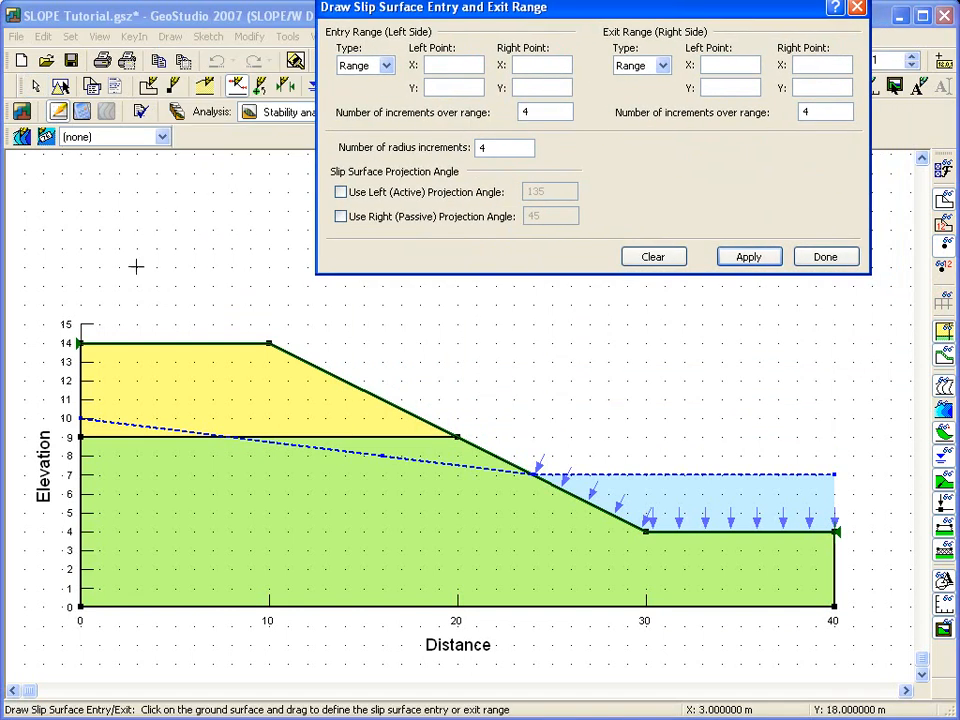
drag(83, 343, 235, 343)
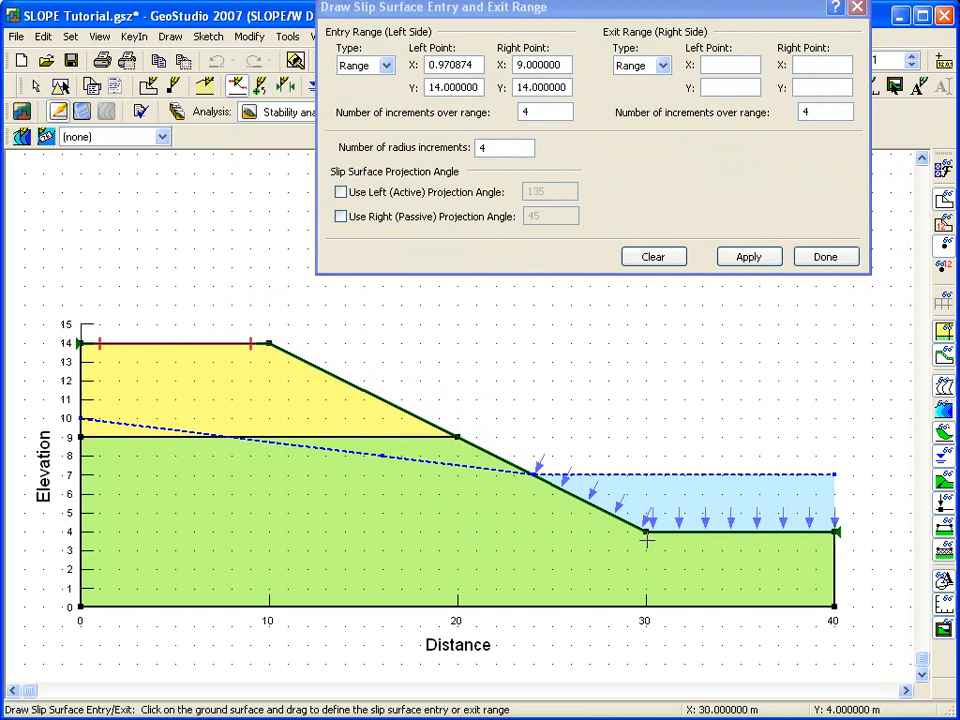
drag(645, 531, 740, 531)
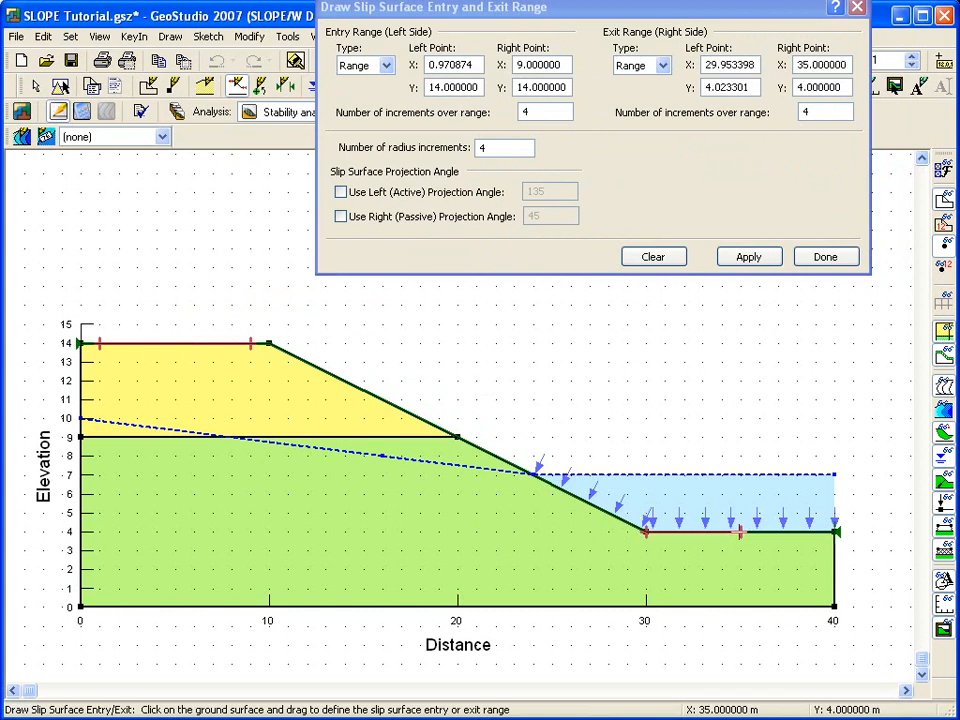
click(748, 257)
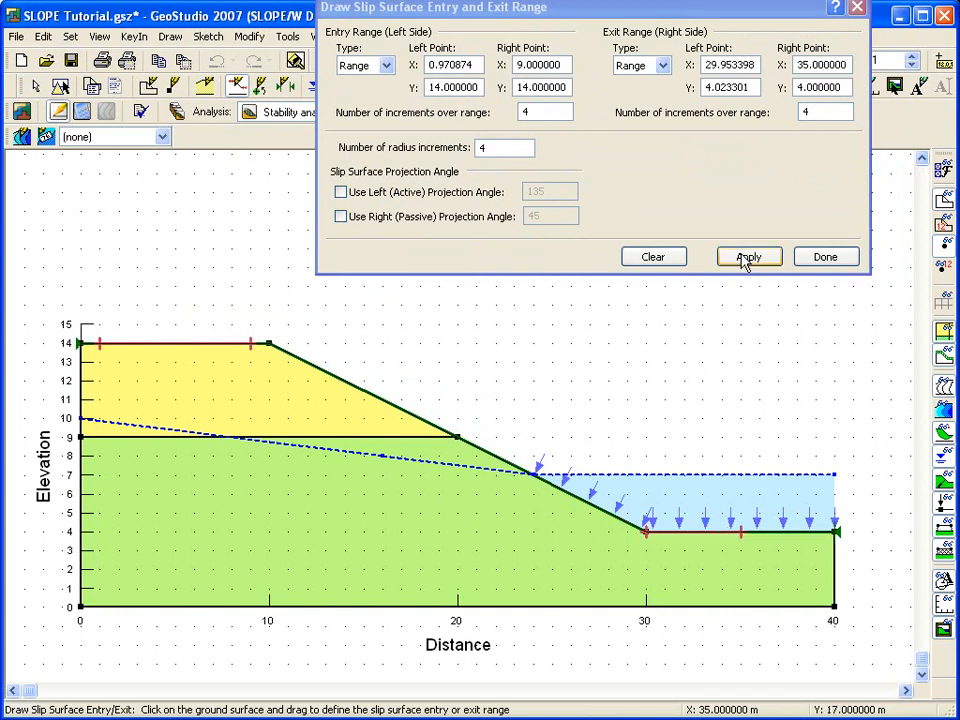
click(825, 257)
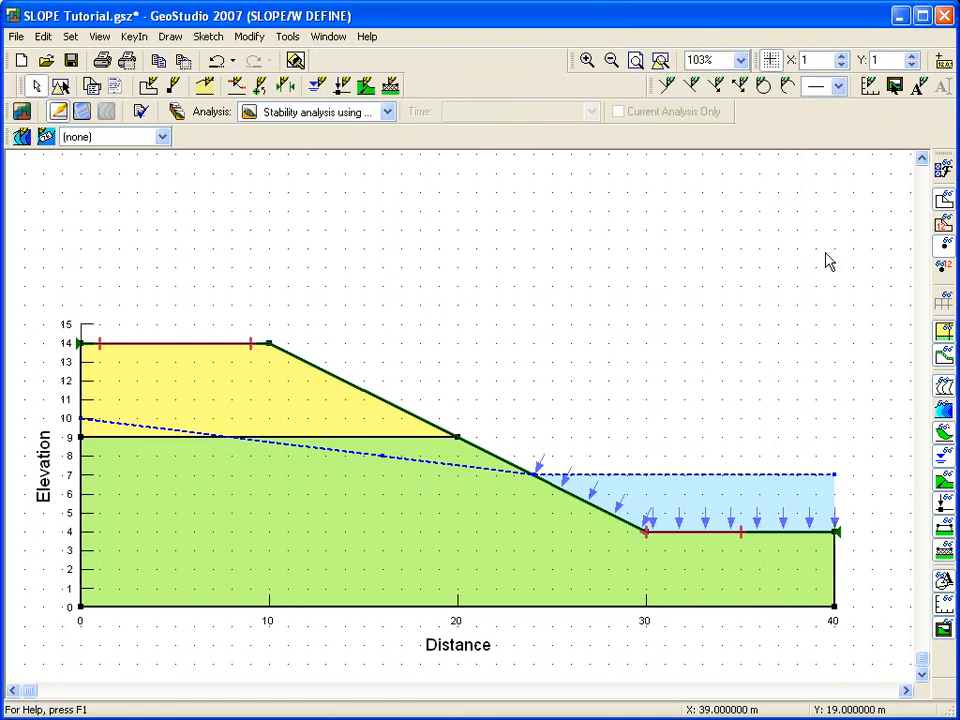
mouse_move(458, 314)
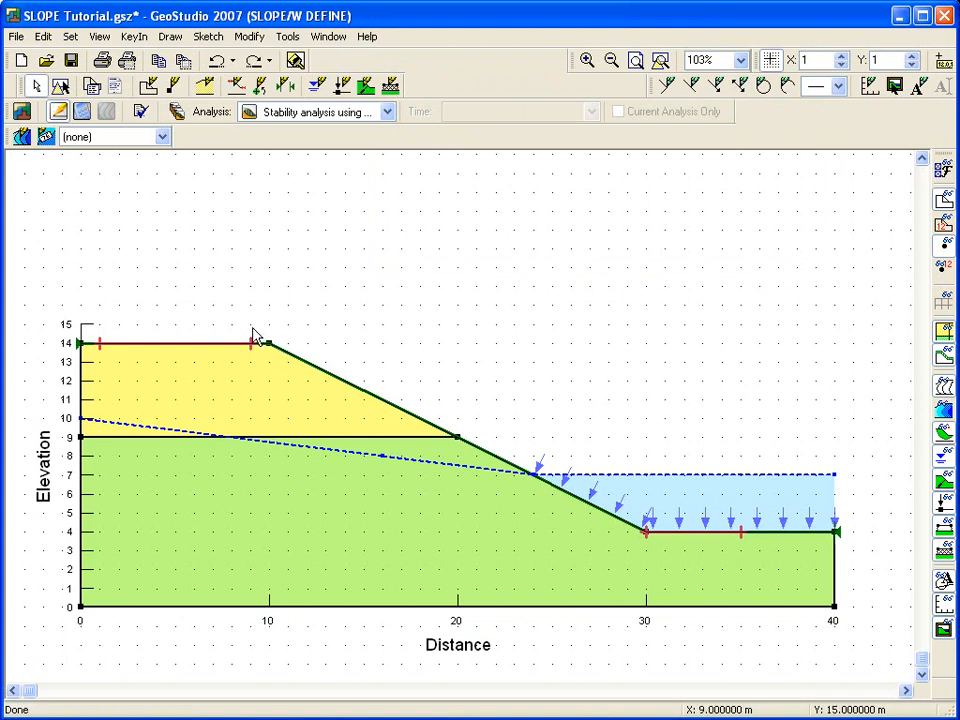
click(99, 36)
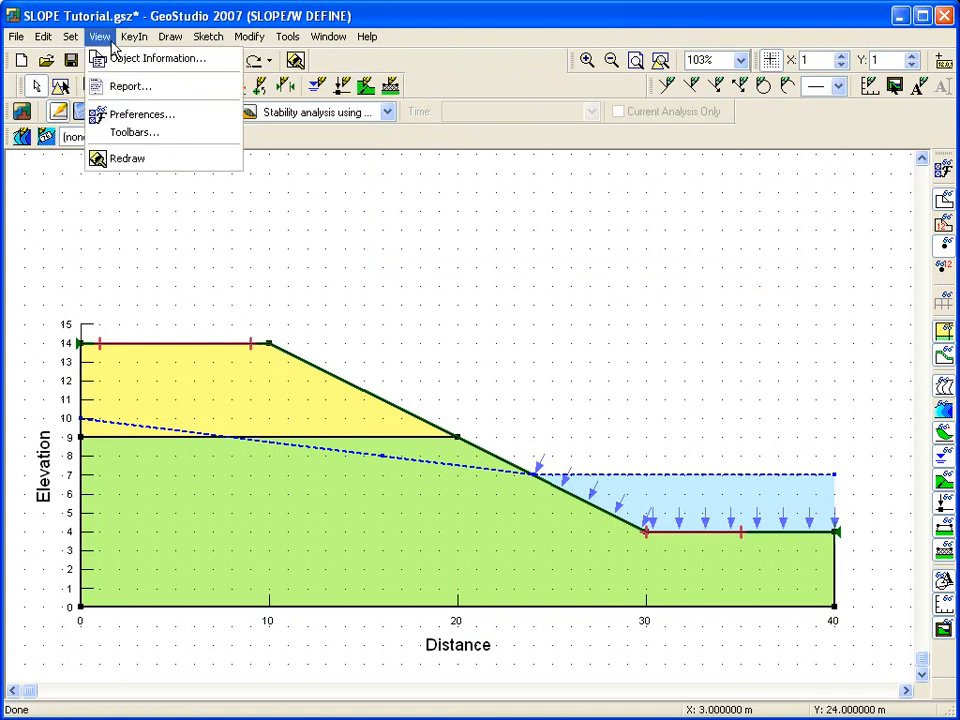
click(152, 58)
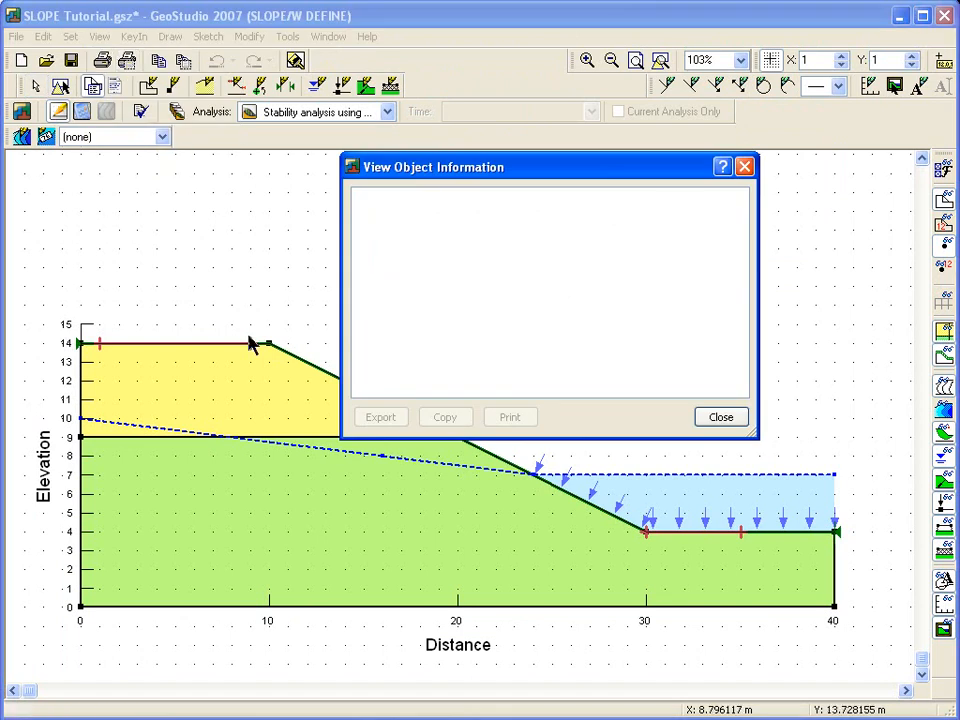
click(245, 400)
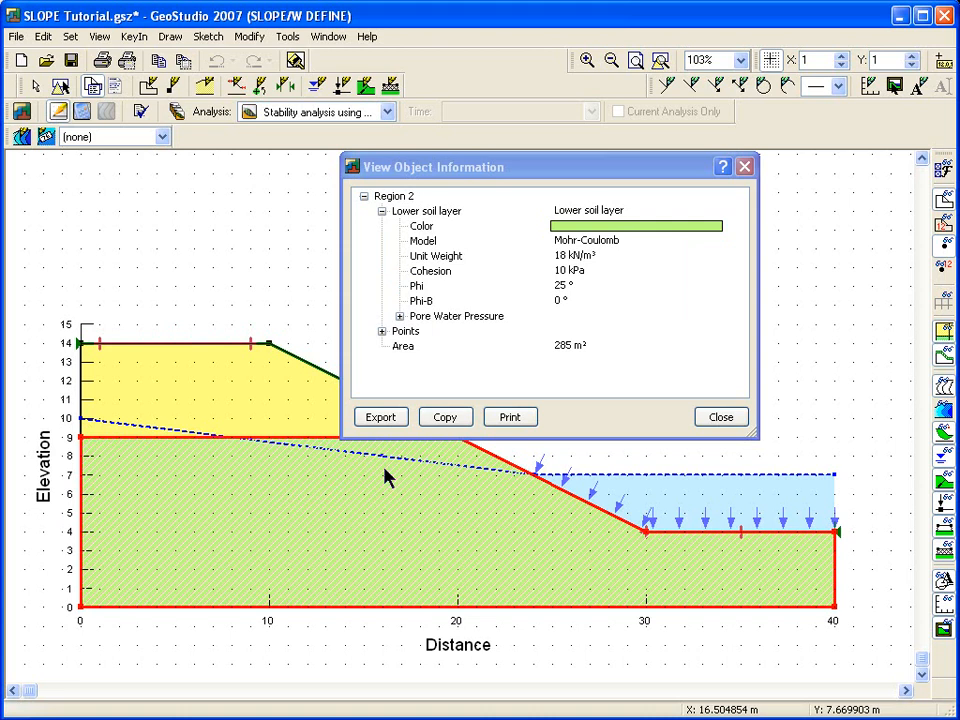
click(399, 316)
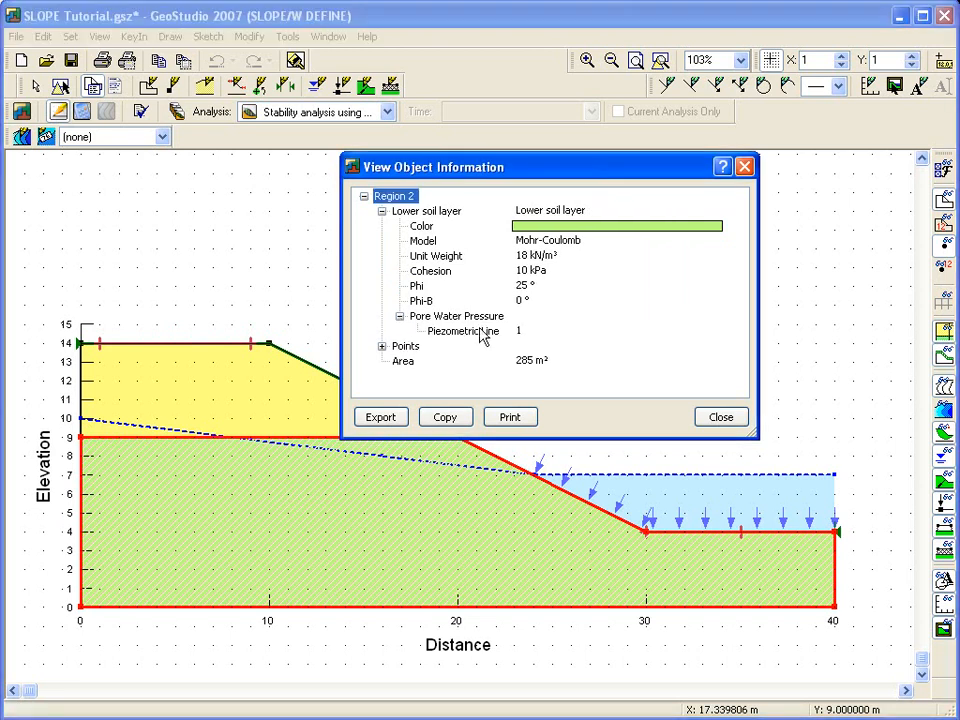
mouse_move(190, 450)
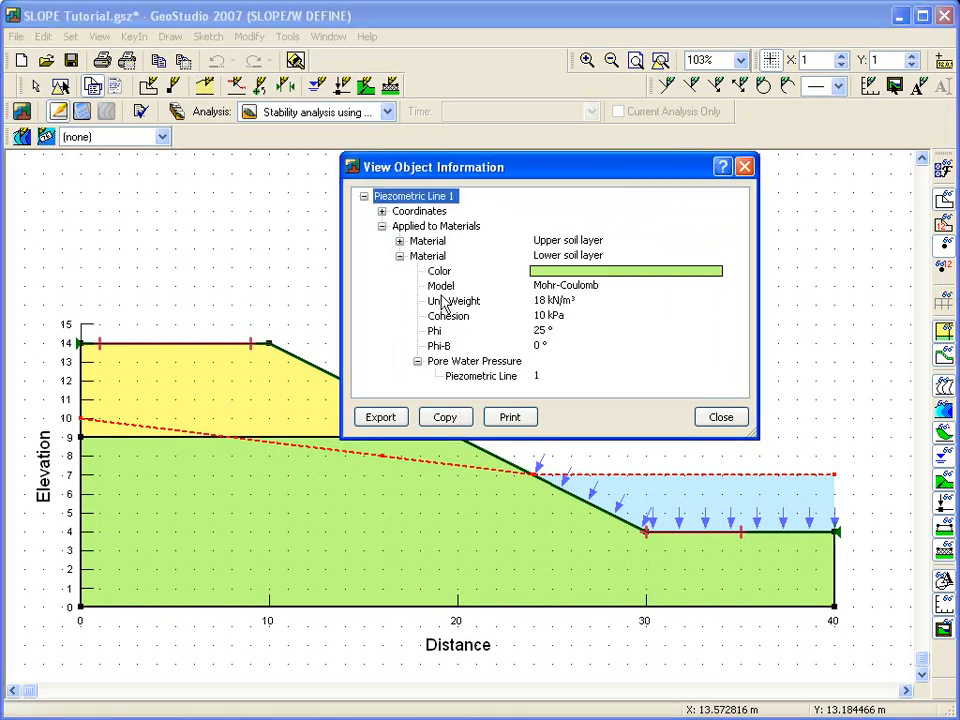
click(720, 417)
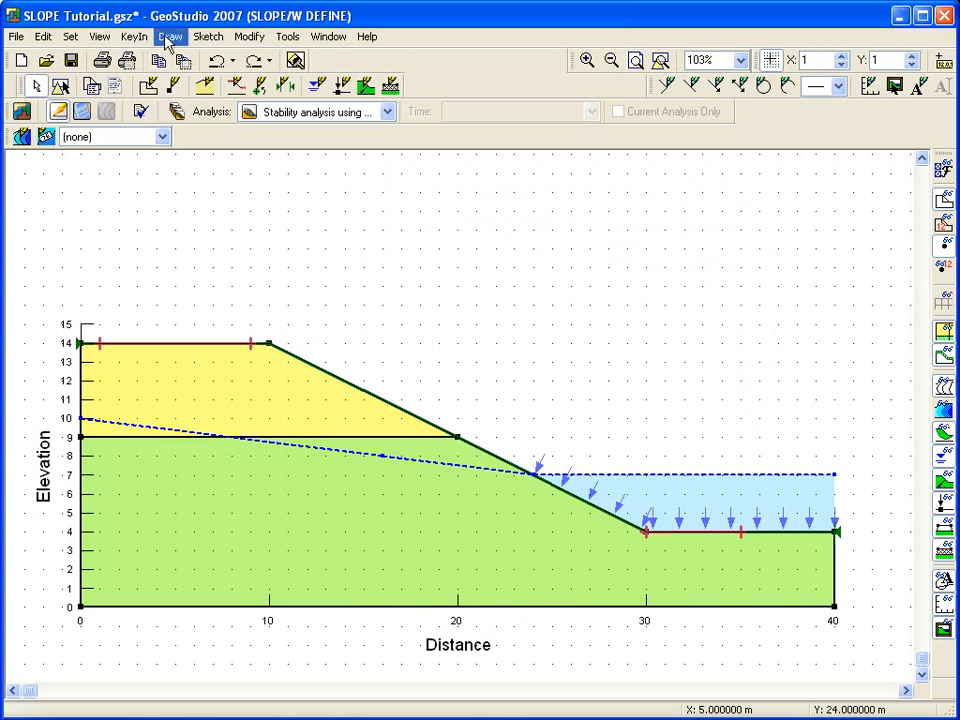
Step: Display labelled Pore-Water Pressure contours across the slope, about -40 to 80
click(169, 37)
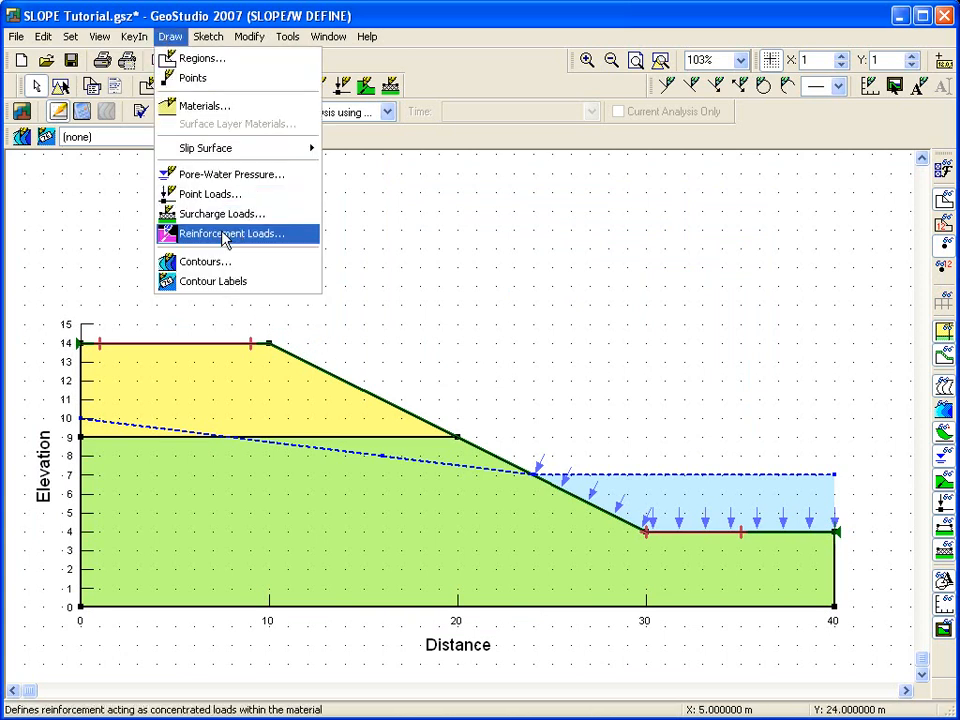
click(205, 261)
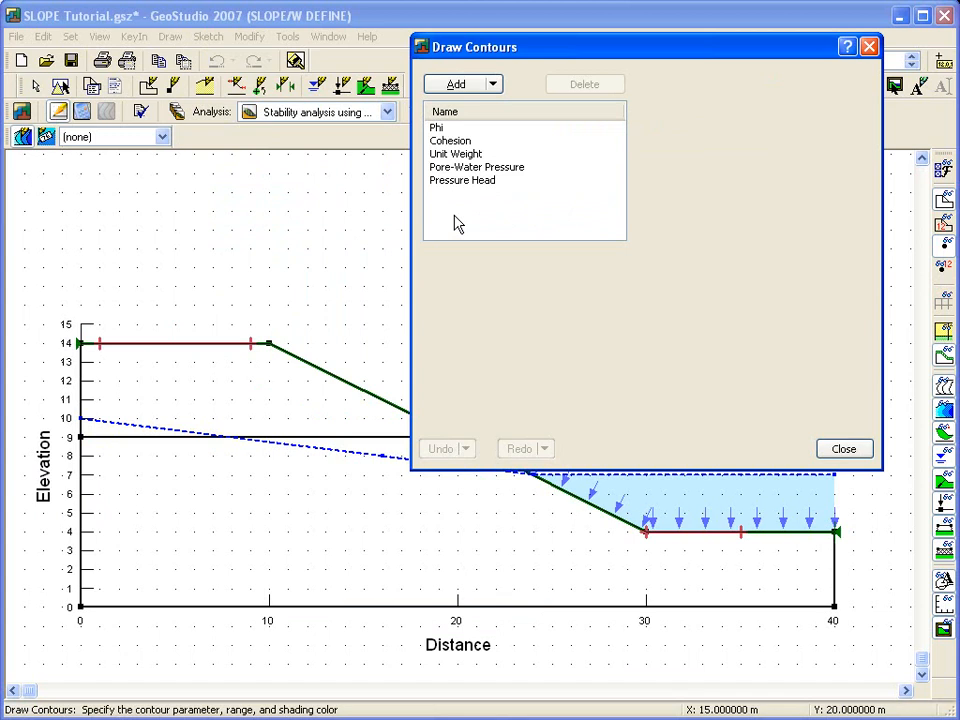
click(477, 167)
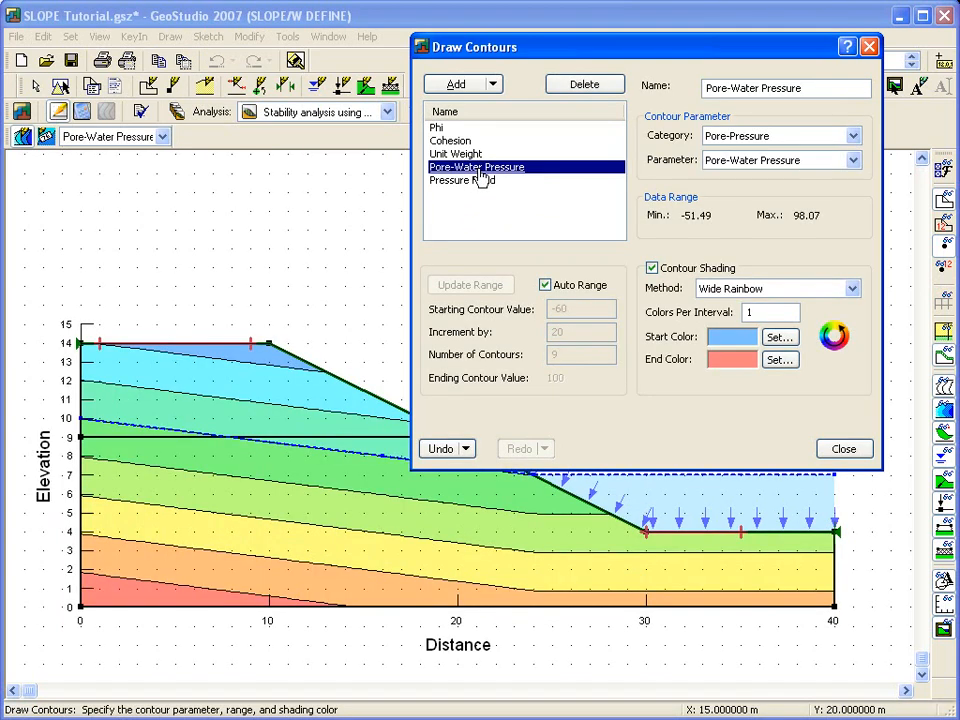
click(843, 448)
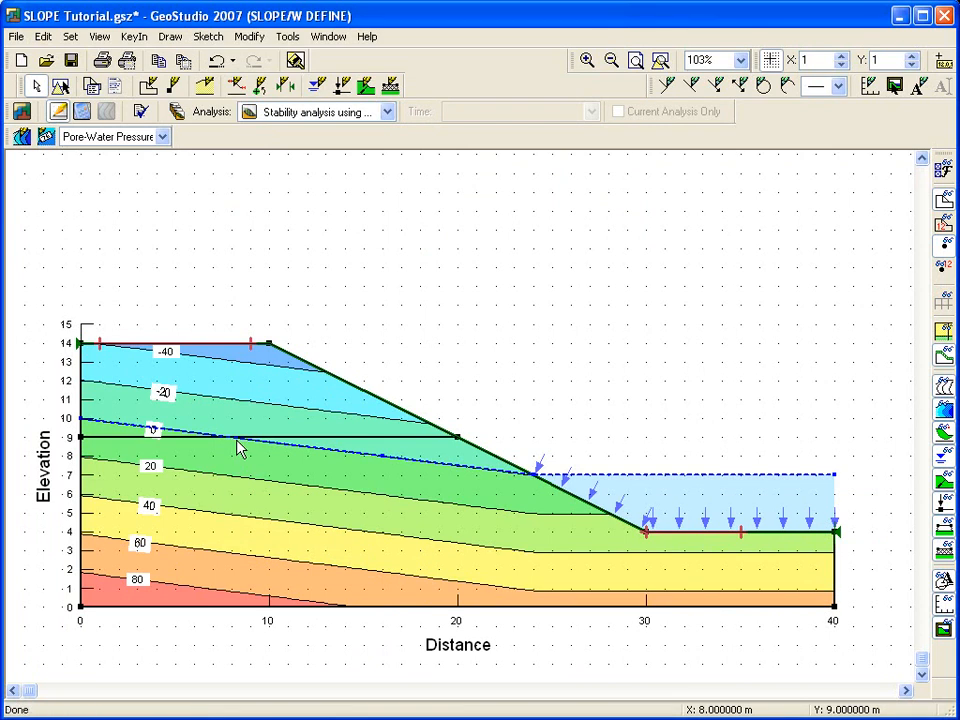
mouse_move(773, 387)
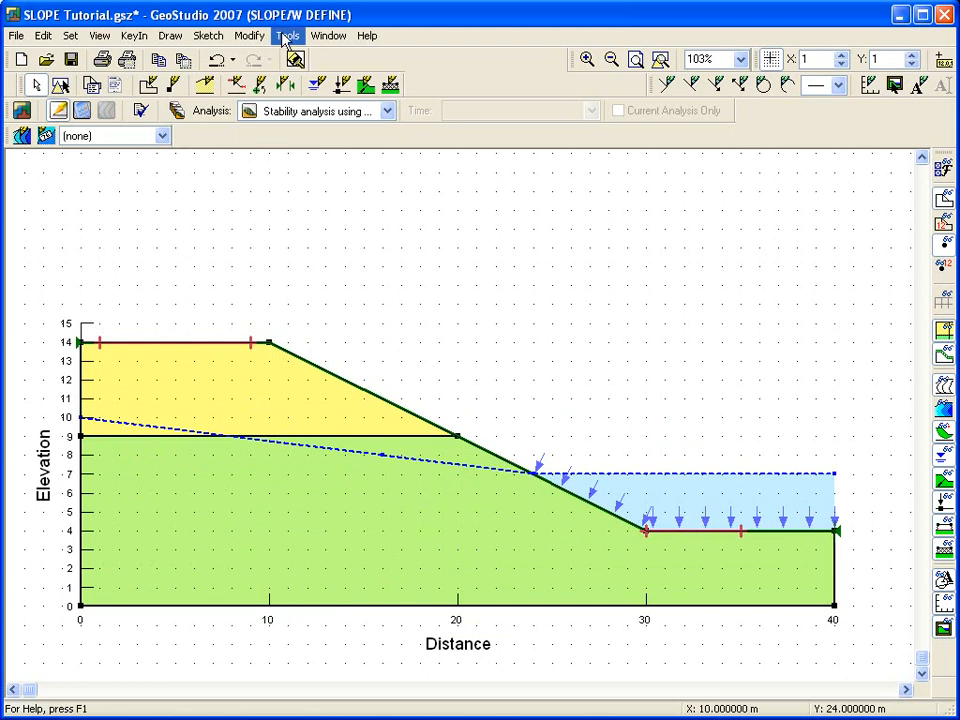
Step: Verify the model data with 0 errors and 0 warnings, then start solving the analysis
click(287, 35)
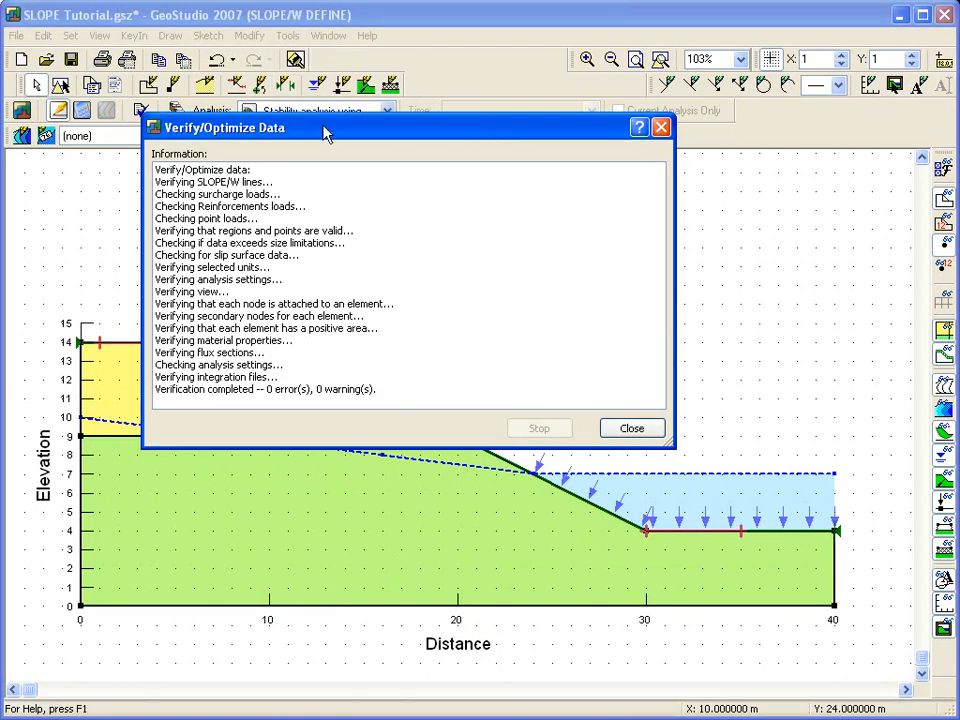
mouse_move(378, 408)
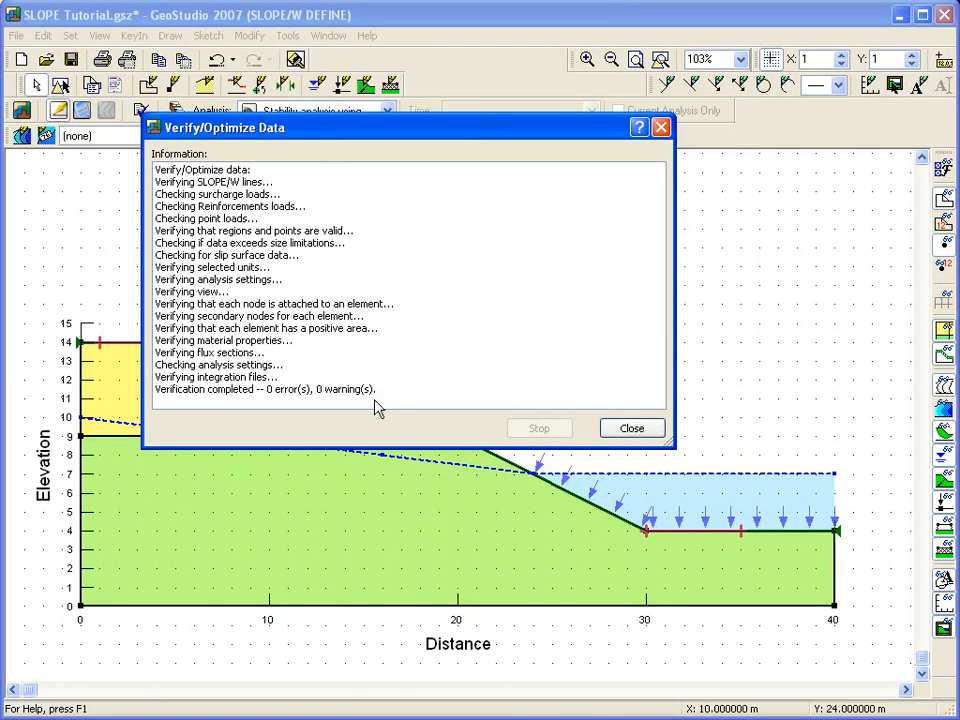
click(631, 428)
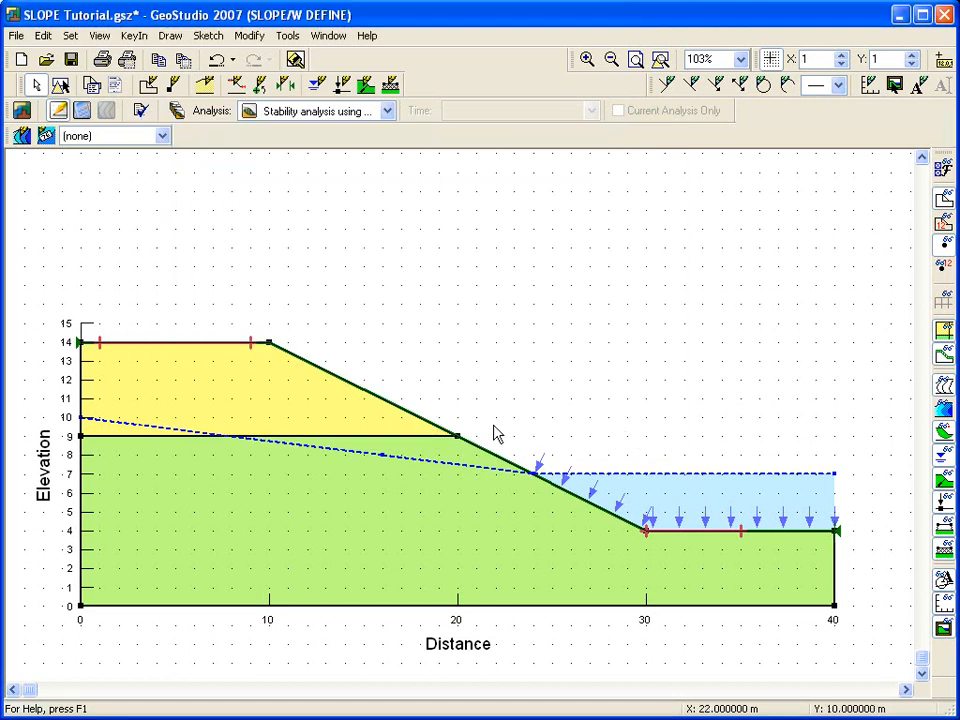
mouse_move(122, 200)
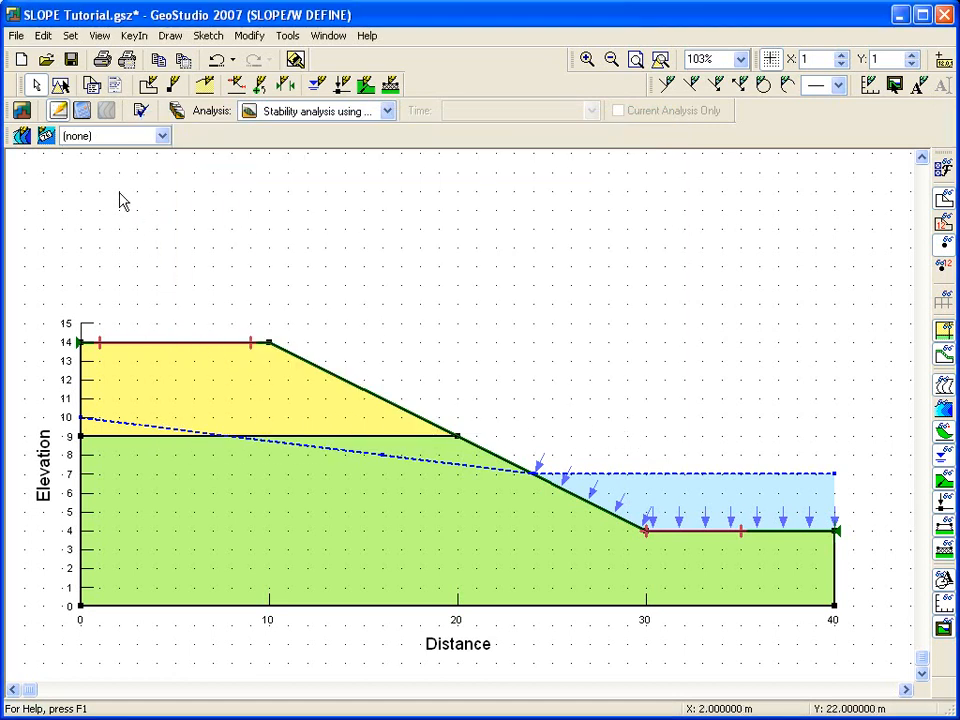
click(82, 110)
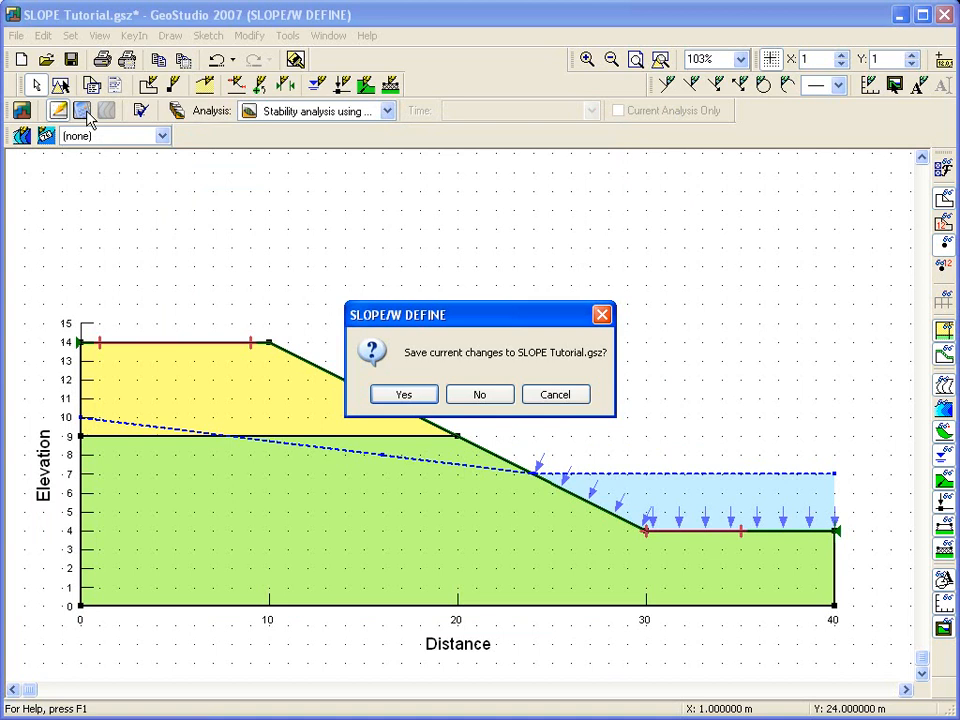
Step: Save, solve with the SOLVE window kept open, and view results with critical factor 1.472
click(403, 394)
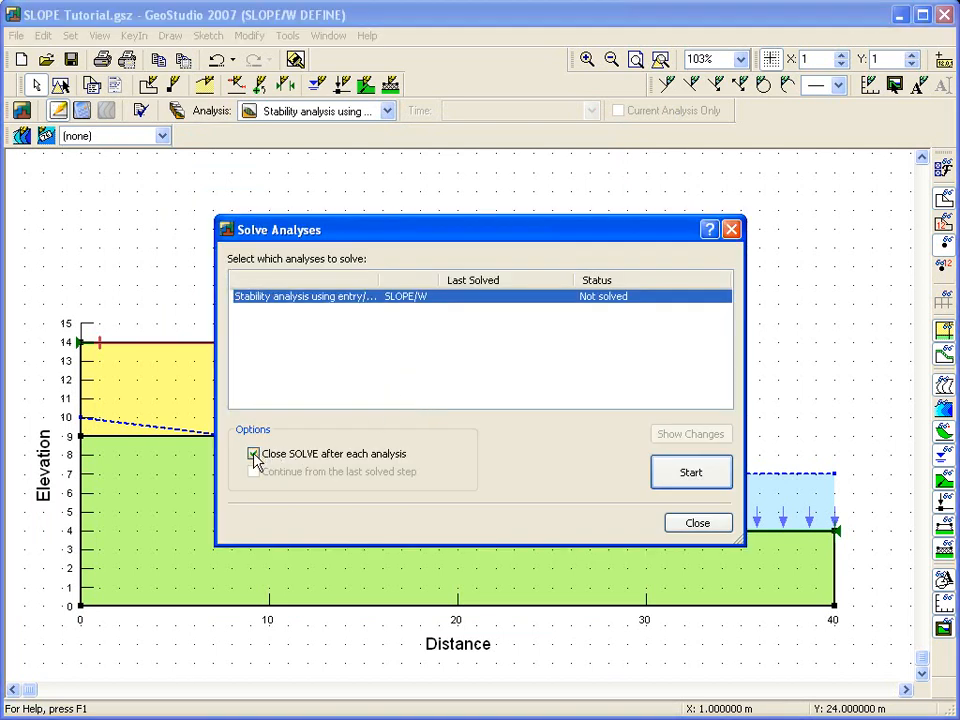
click(691, 471)
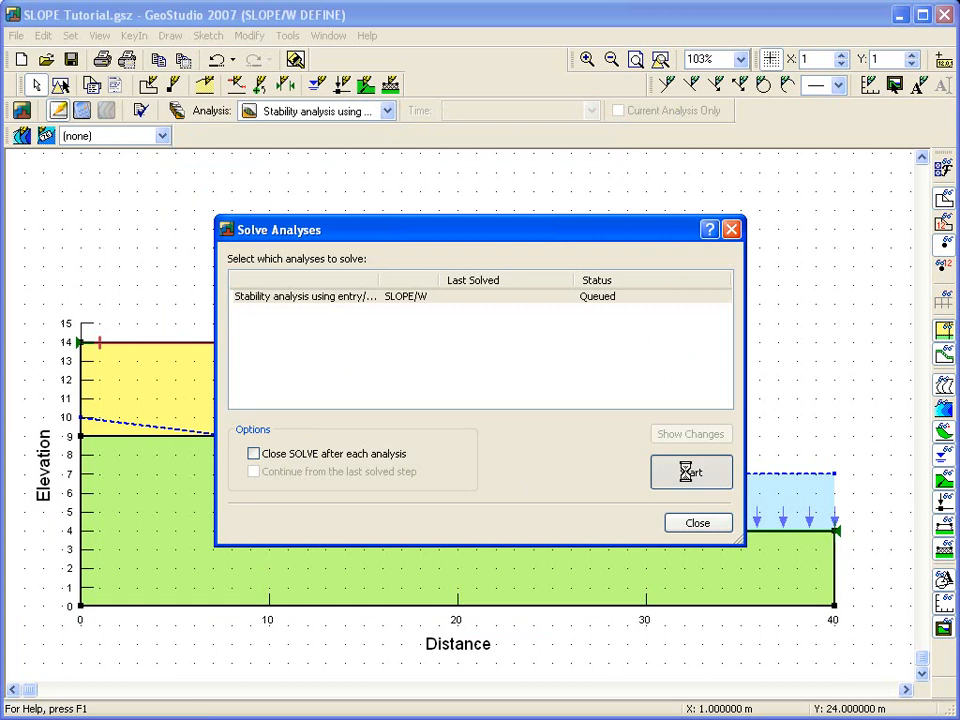
click(691, 471)
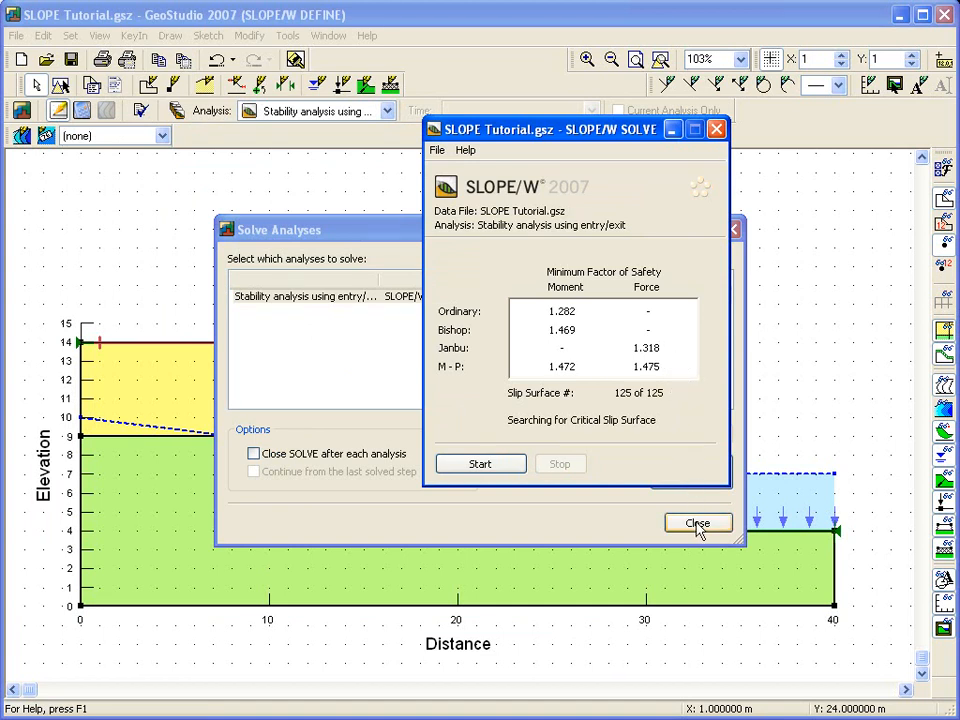
click(697, 523)
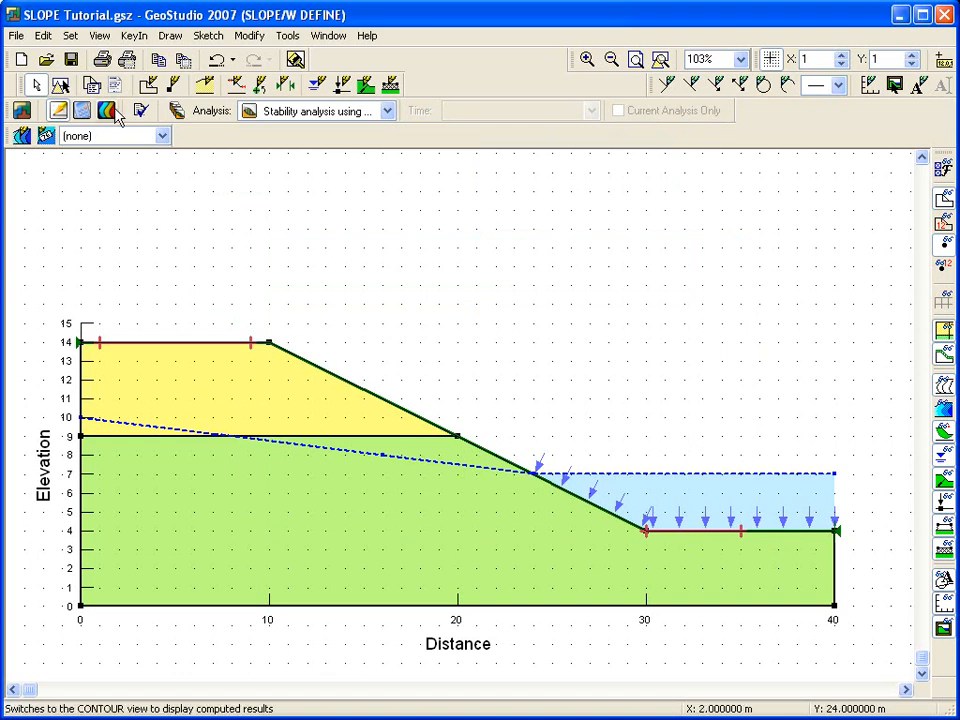
click(108, 111)
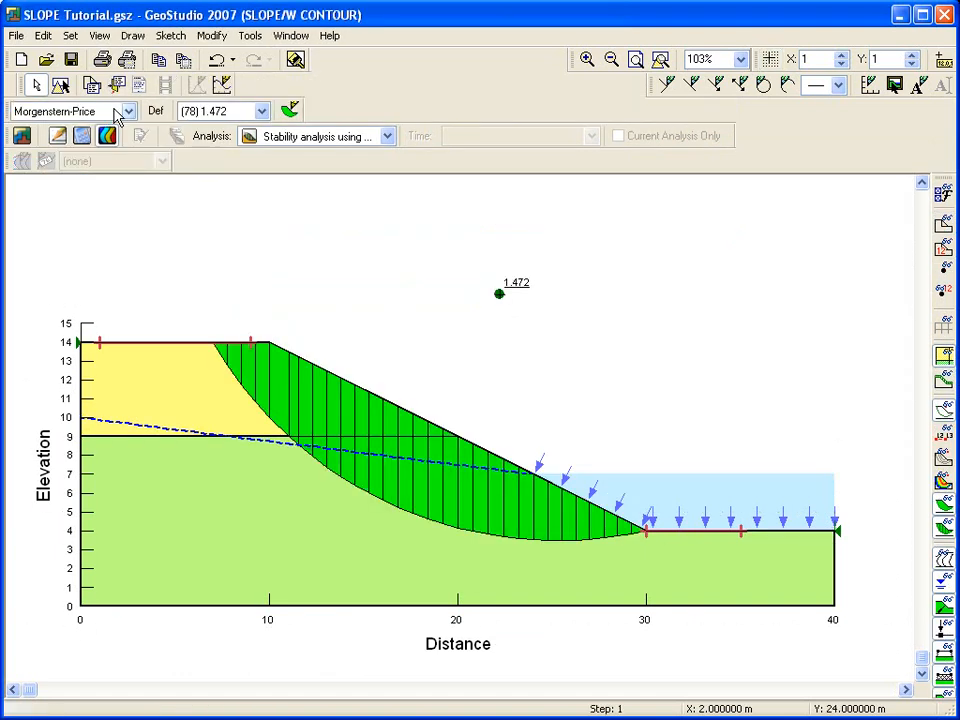
mouse_move(308, 266)
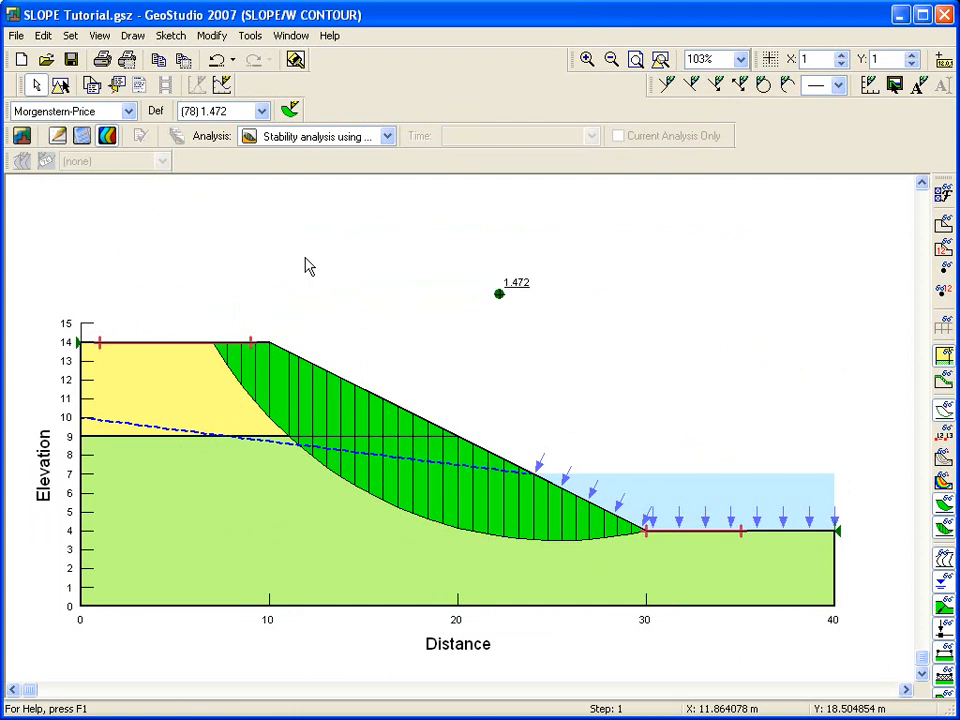
Step: Bring up the list of trial slip surfaces ranked by factor of safety, surface 78 at 1.472 first
click(132, 35)
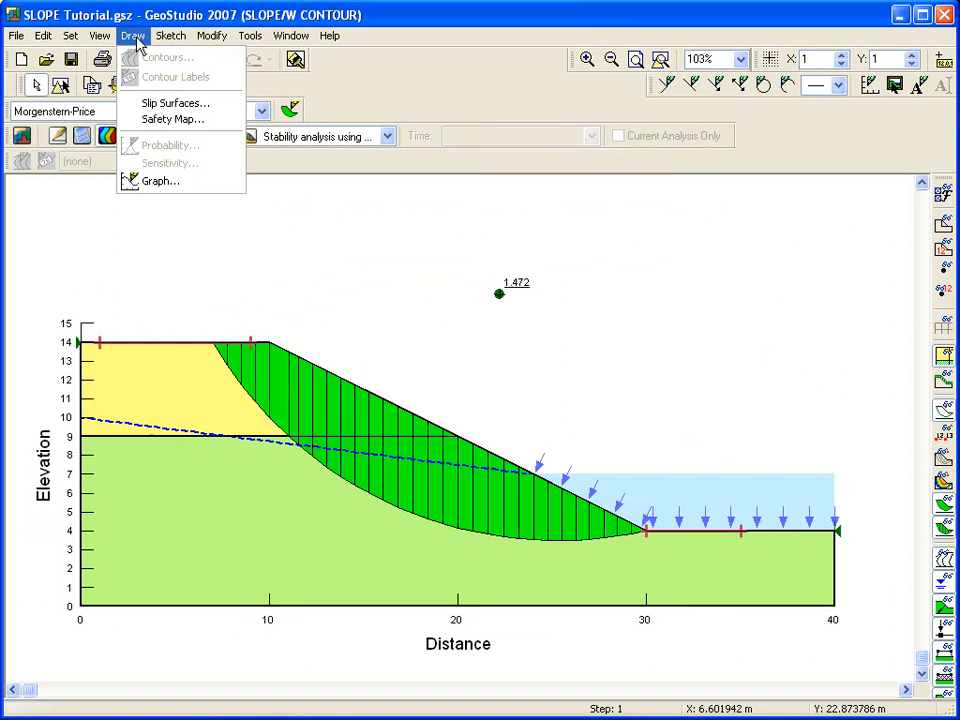
click(174, 102)
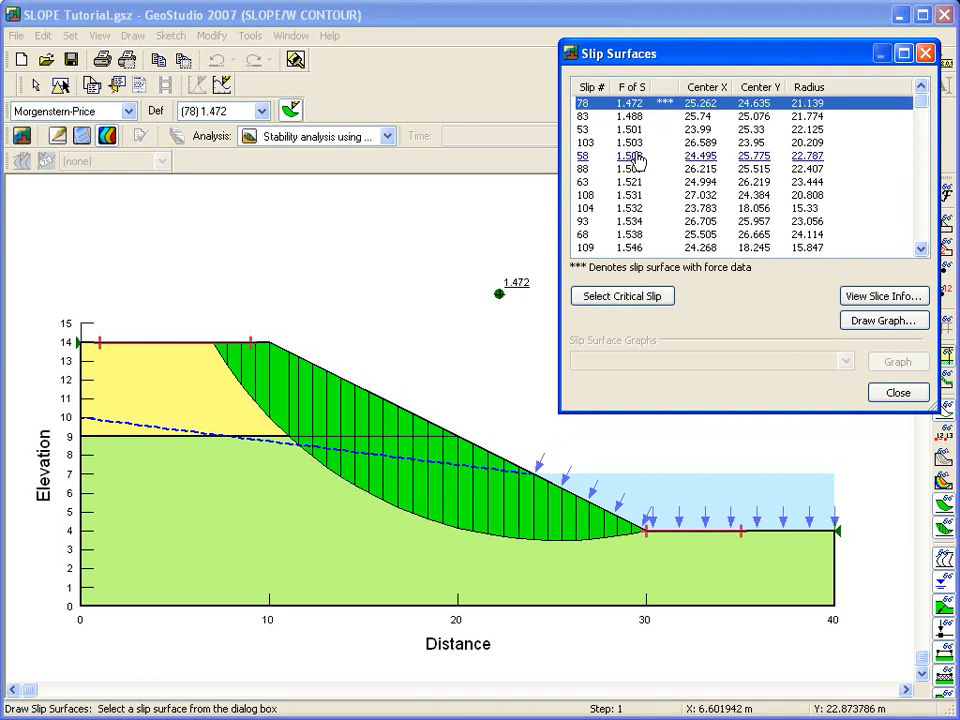
Step: Display another trial slip surface, return to the critical slip at 1.472, and view slice information
click(632, 155)
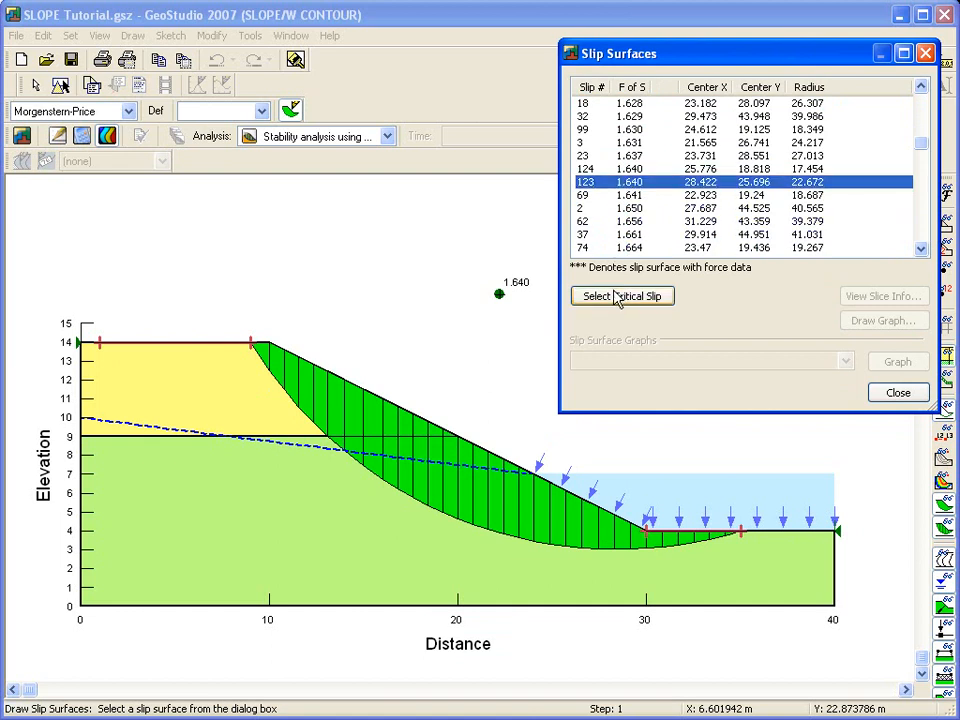
click(621, 296)
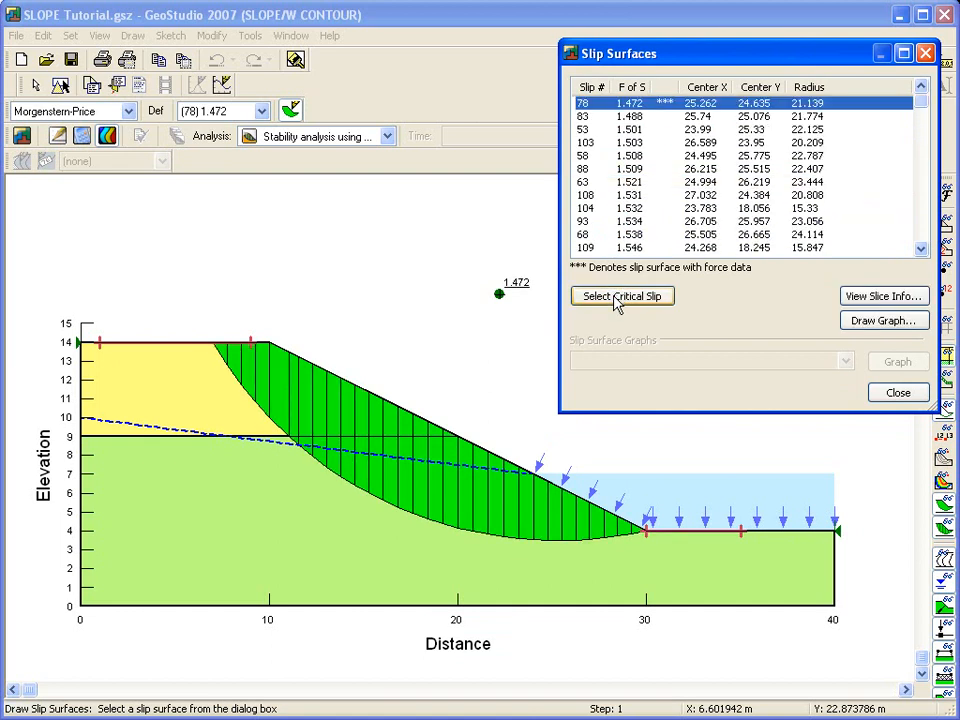
mouse_move(660, 322)
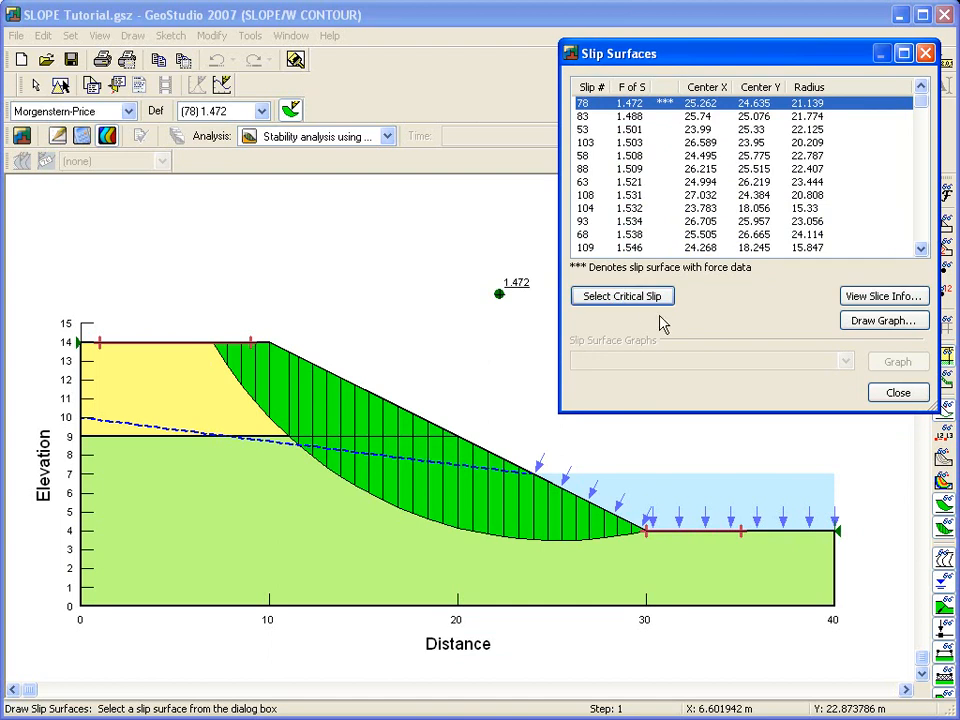
click(883, 295)
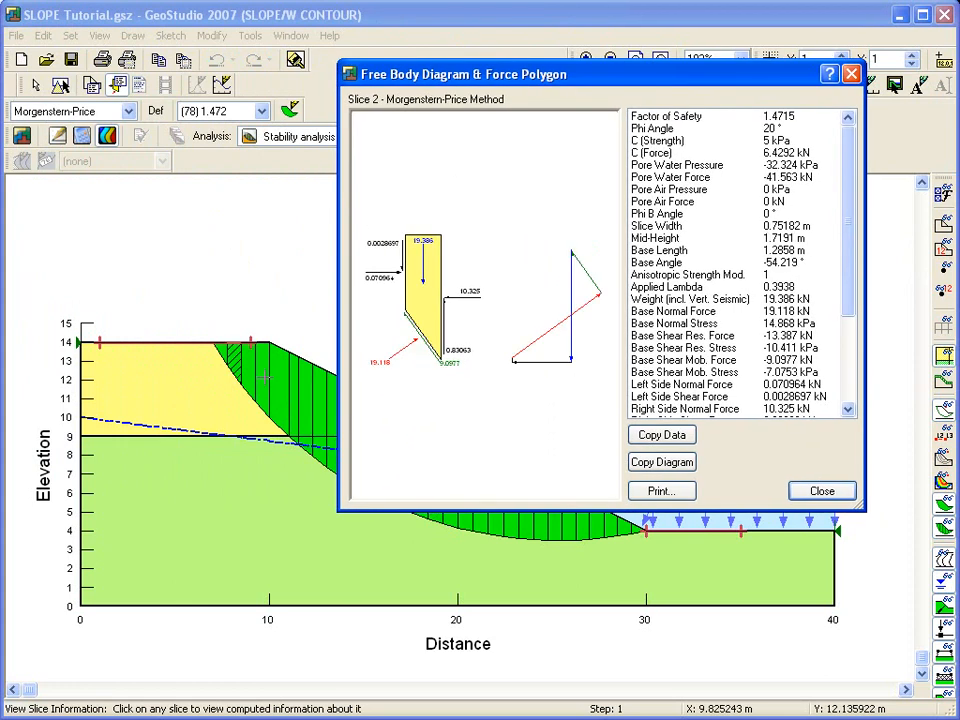
Step: Show slice 5's free body diagram and force polygon, then close the slice information window
click(265, 380)
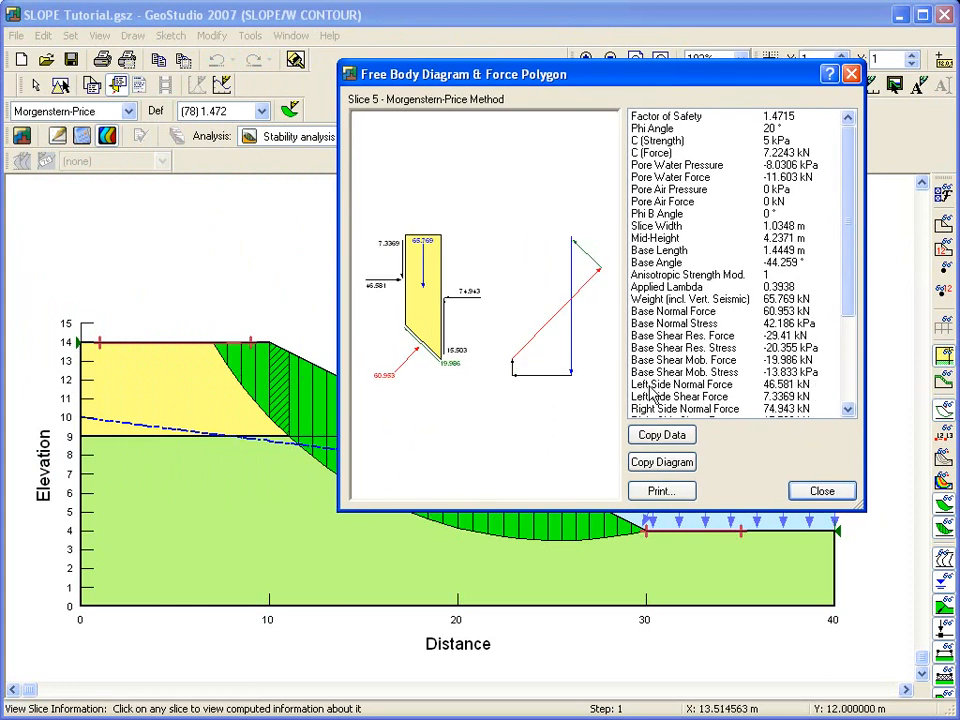
scroll(down, 3)
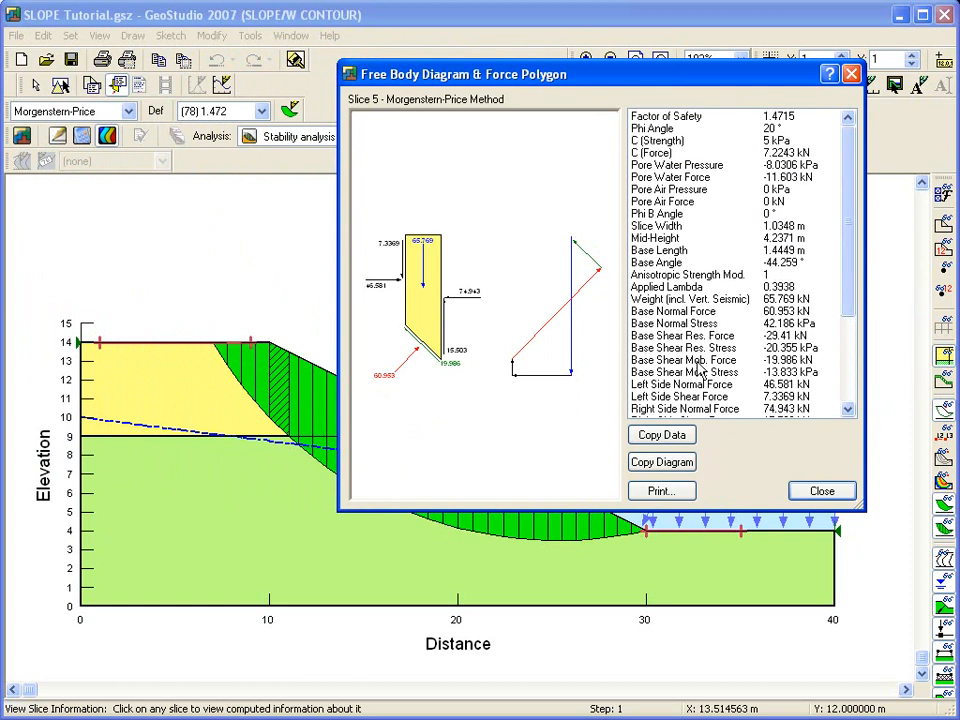
mouse_move(821, 490)
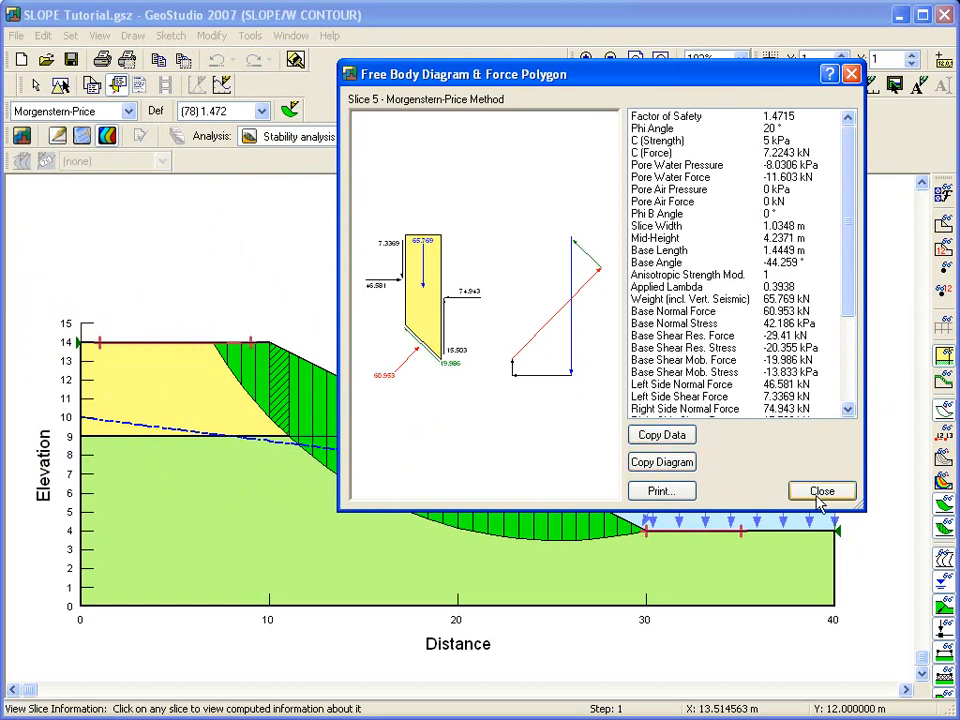
click(821, 490)
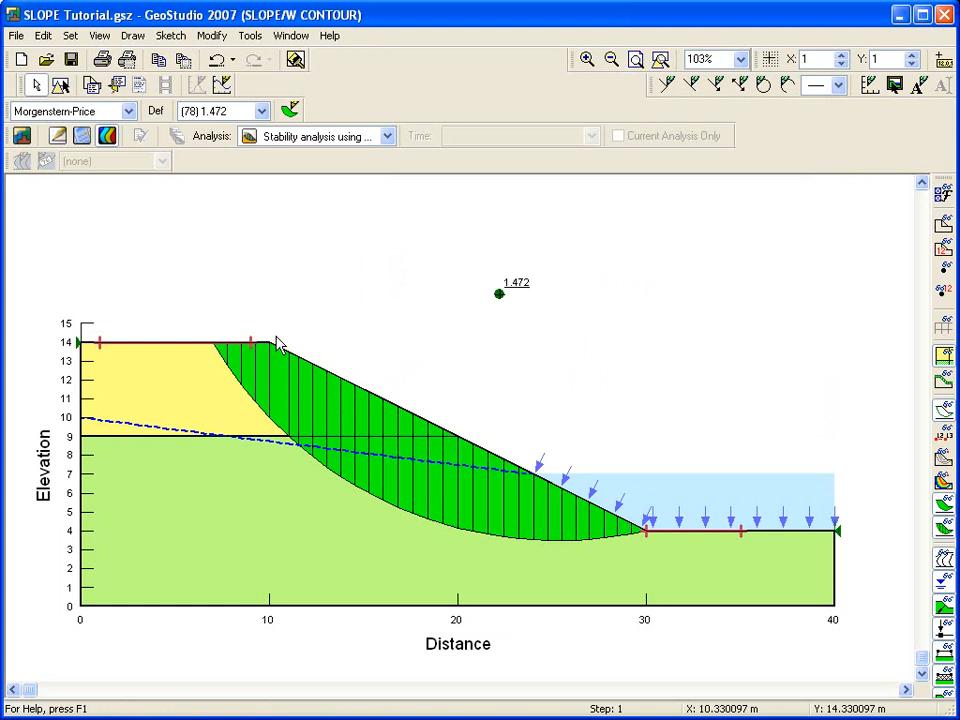
mouse_move(250, 330)
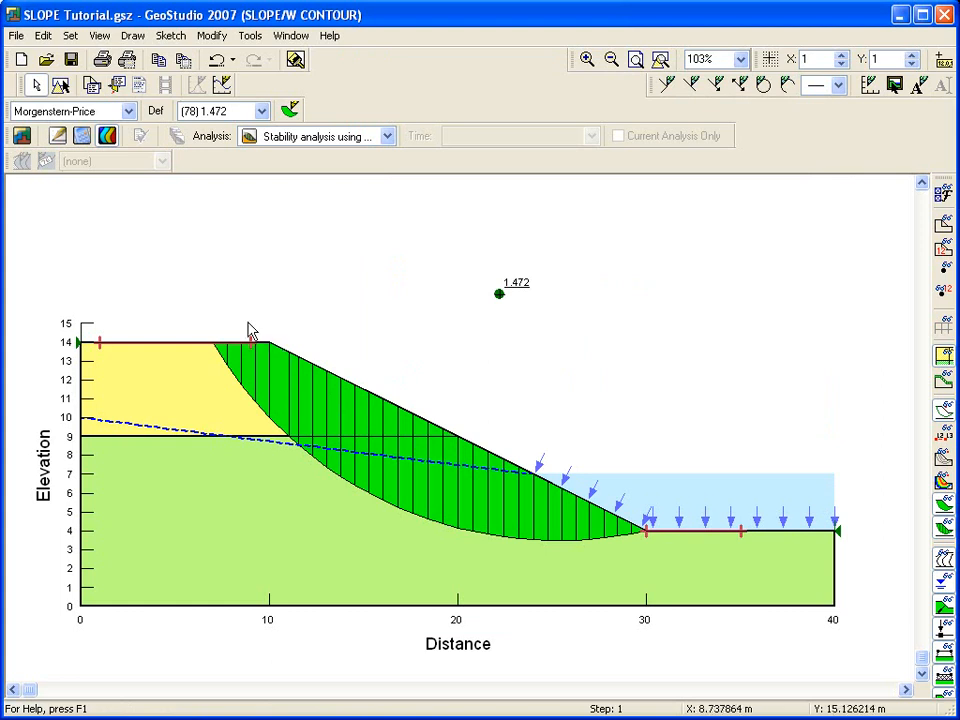
Step: Compare Bishop 1.469 and Janbu 1.343 factors of safety, then return to Morgenstern-Price 1.472
click(128, 110)
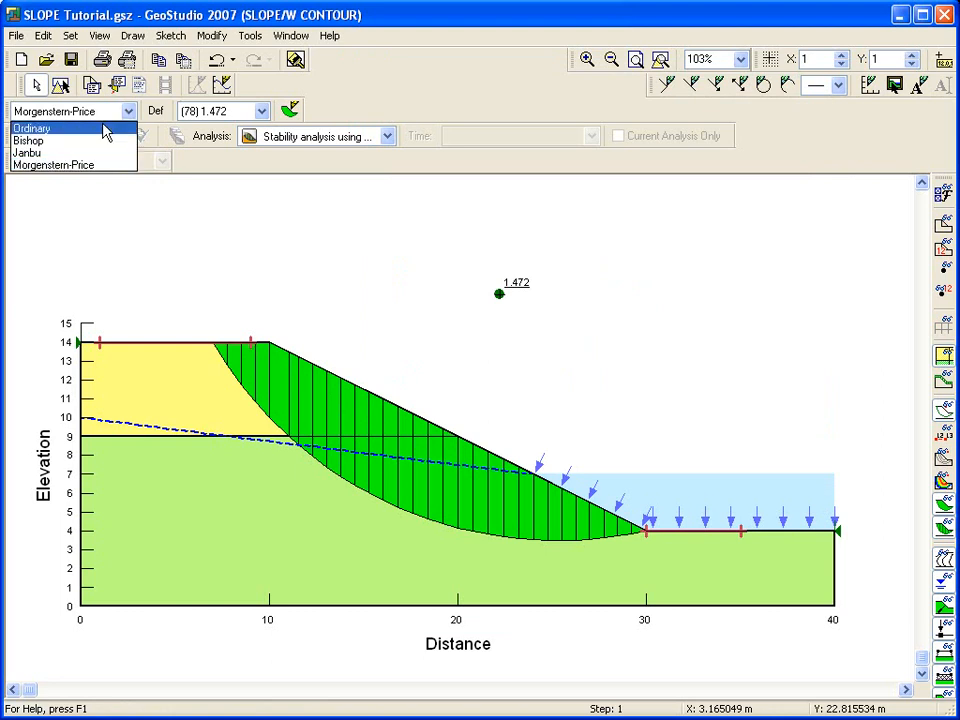
click(32, 128)
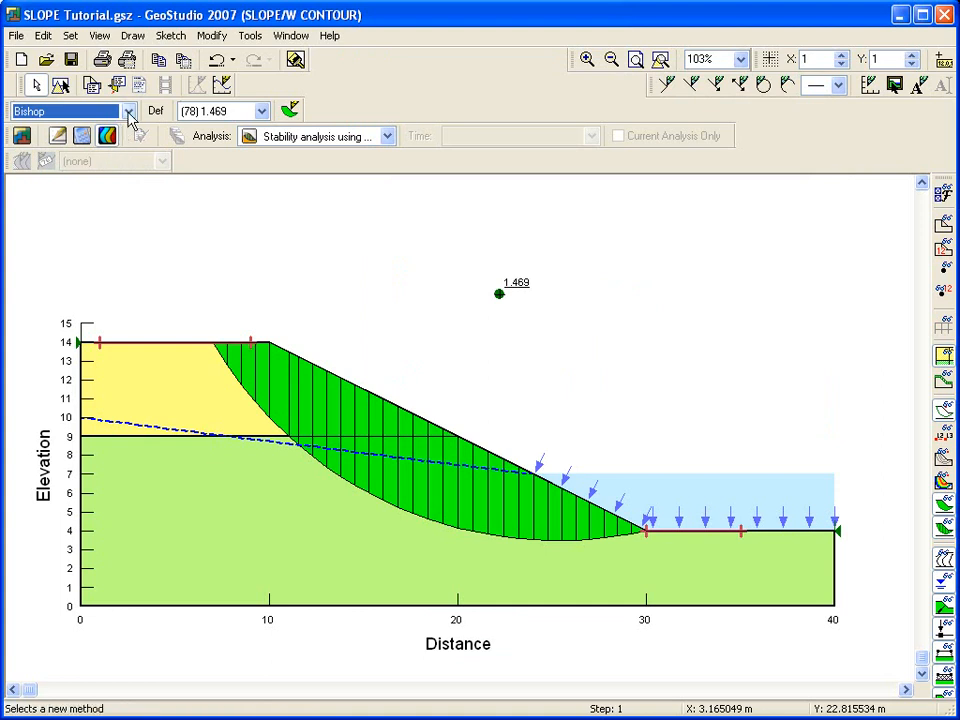
click(127, 110)
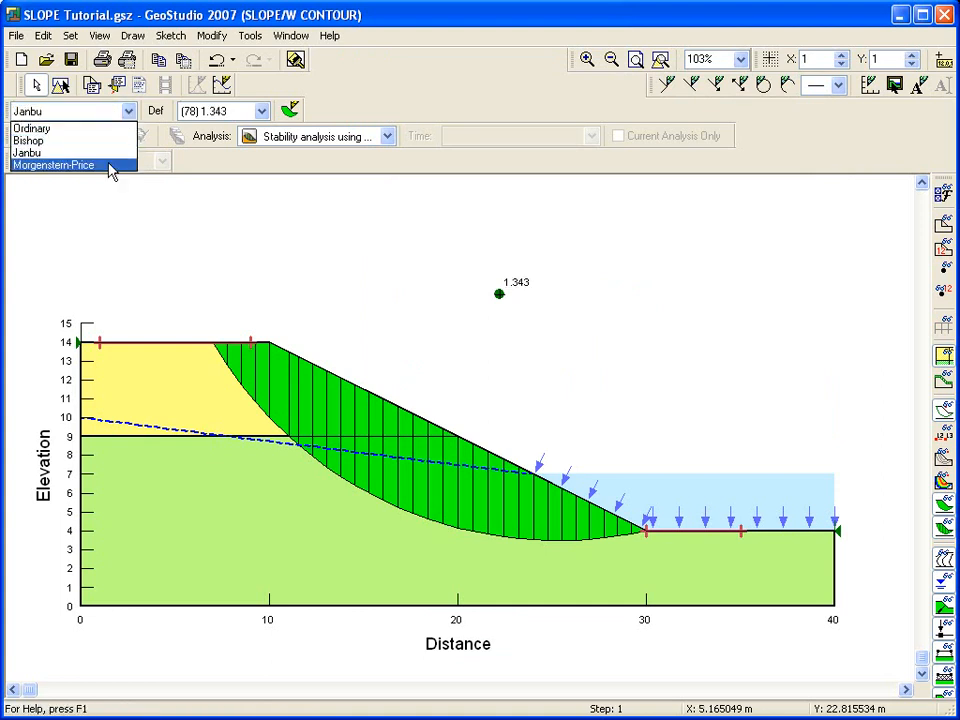
click(53, 165)
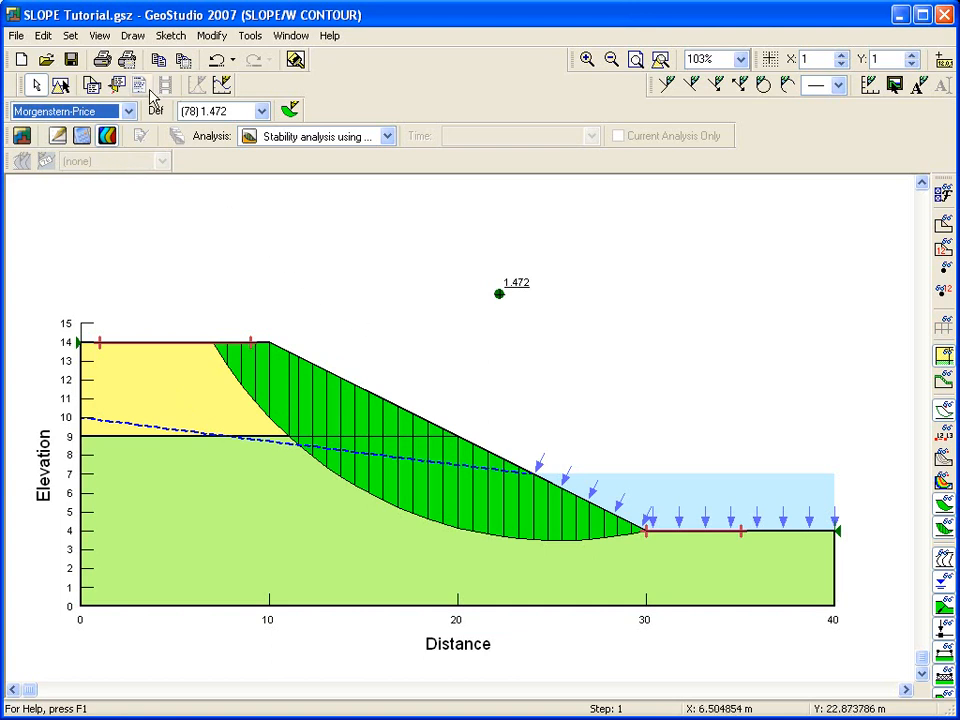
click(132, 35)
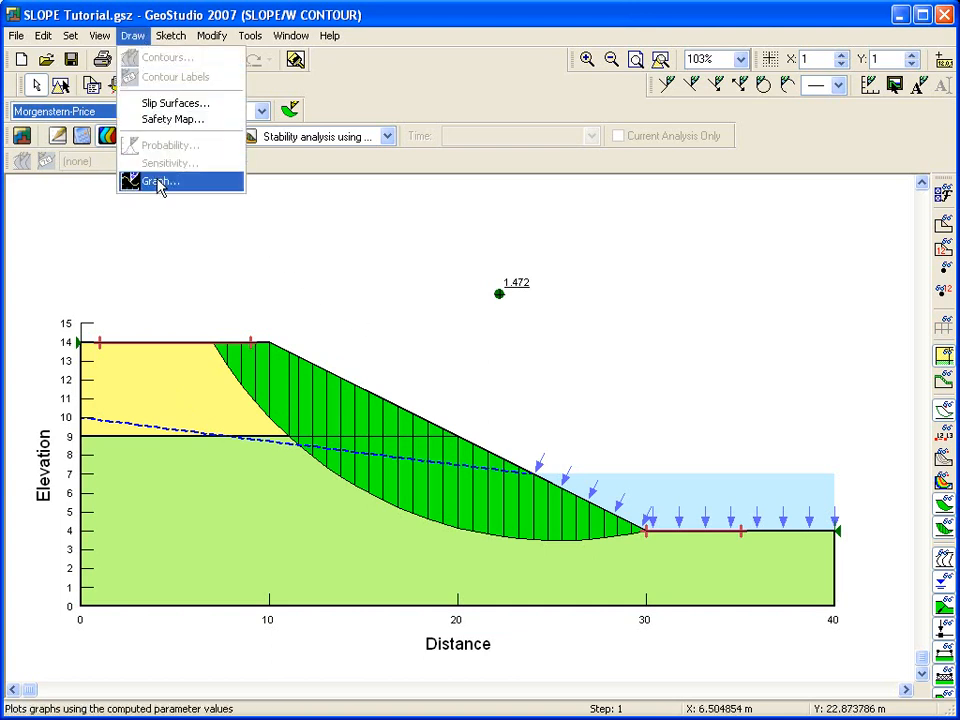
Step: Add a slice graph named 'Pore-water pressure' plotting pore pressure versus X
click(160, 181)
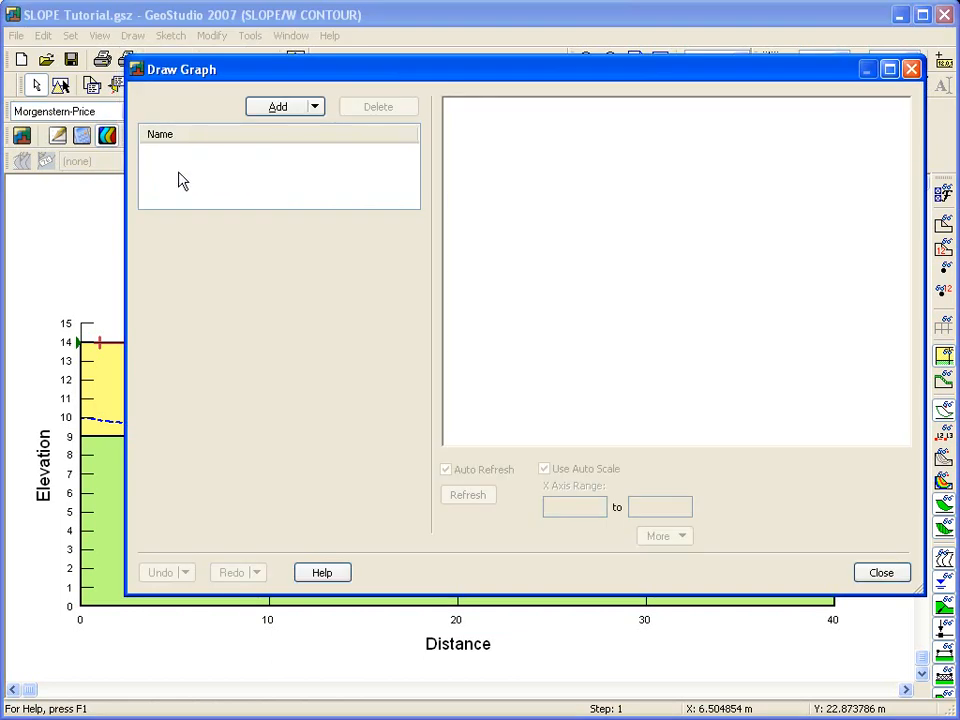
click(278, 106)
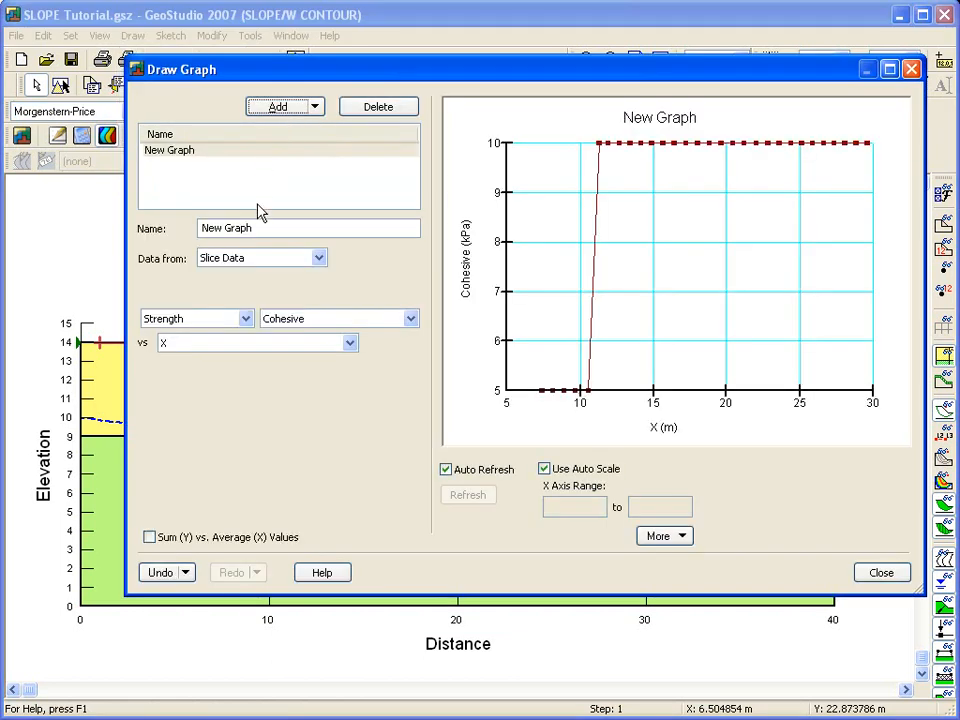
text(Pore)
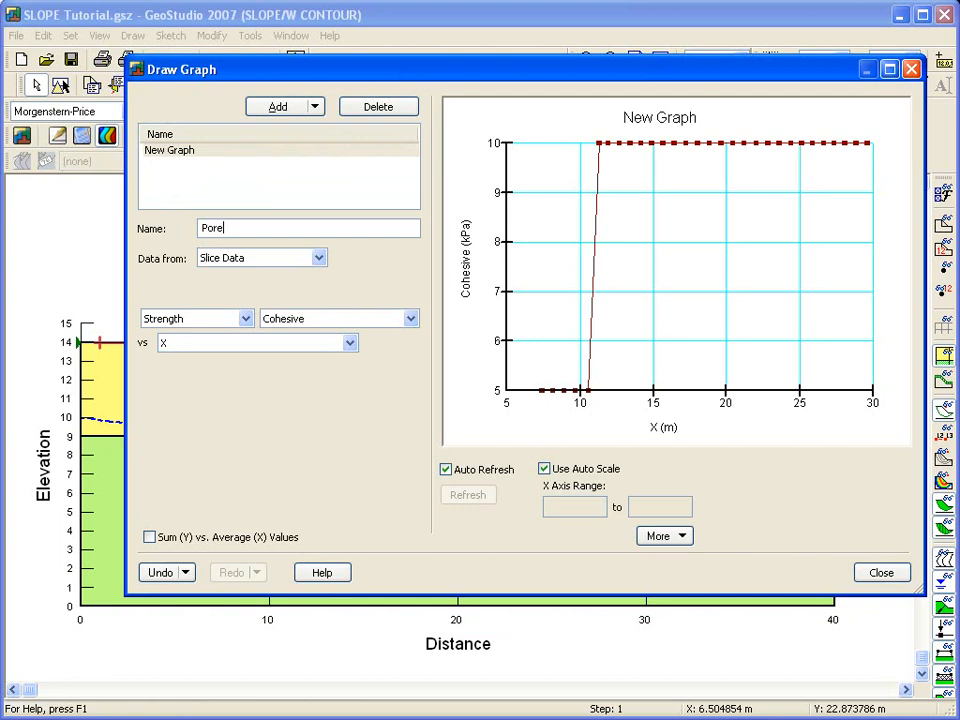
text(-water pressure)
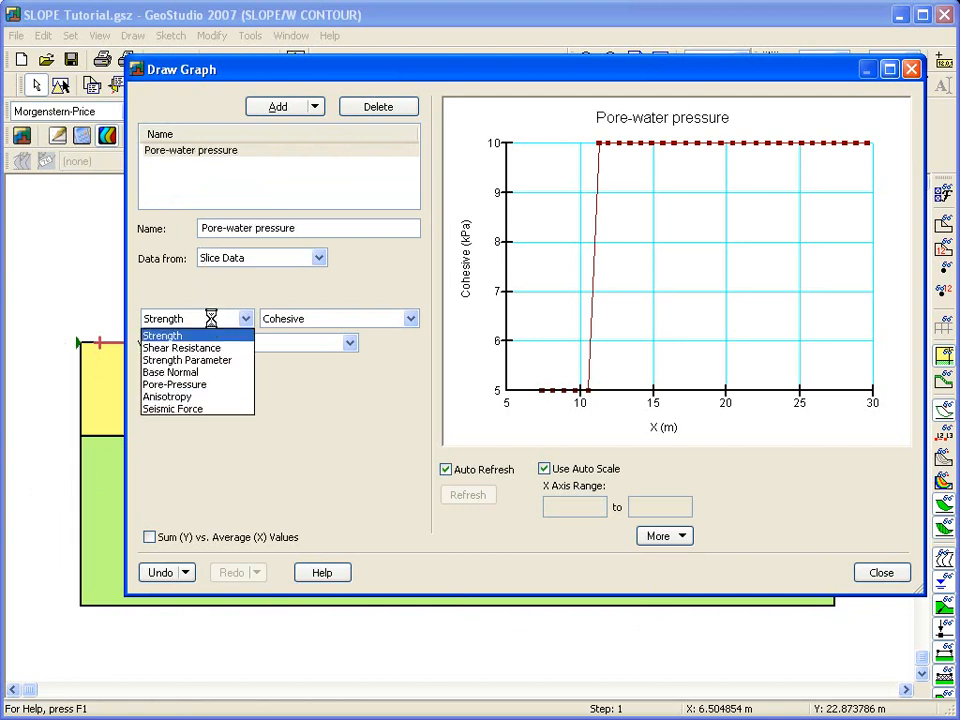
click(174, 384)
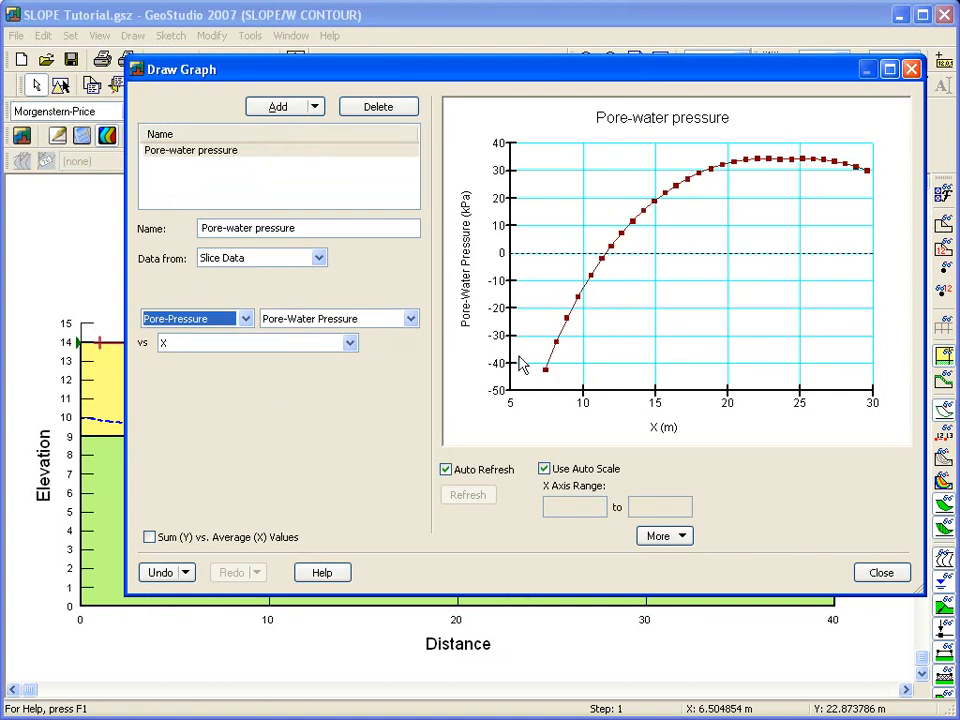
mouse_move(561, 391)
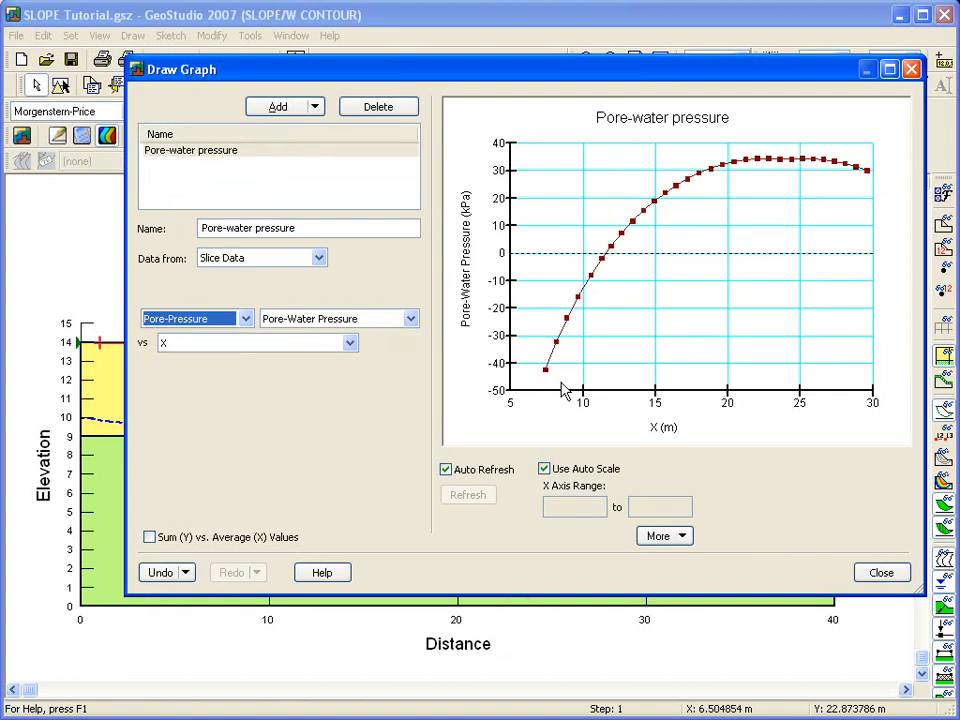
mouse_move(570, 388)
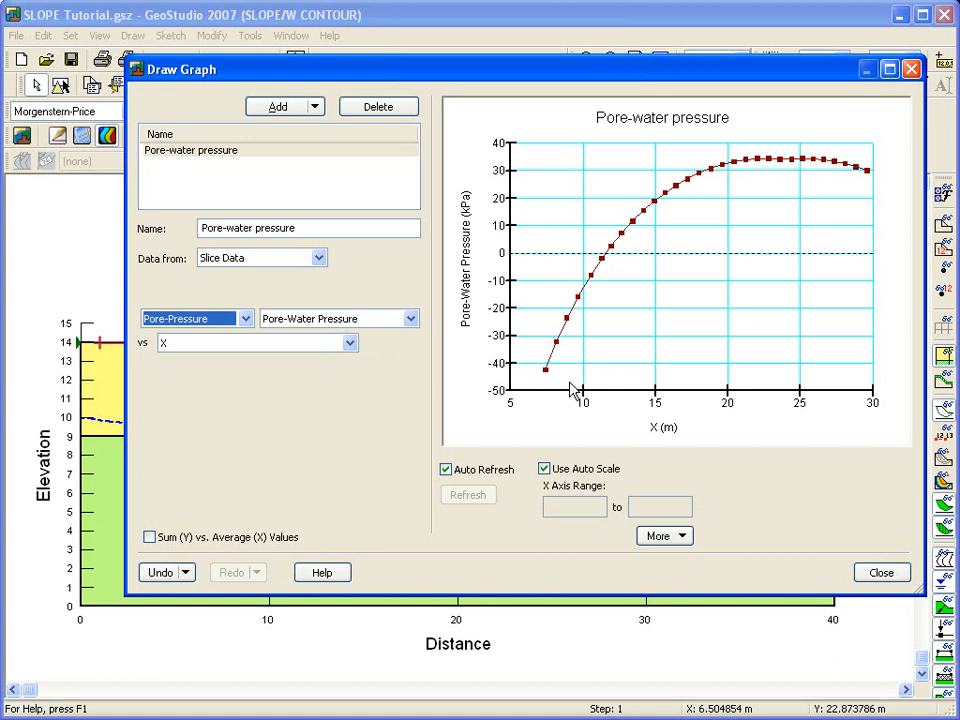
mouse_move(667, 435)
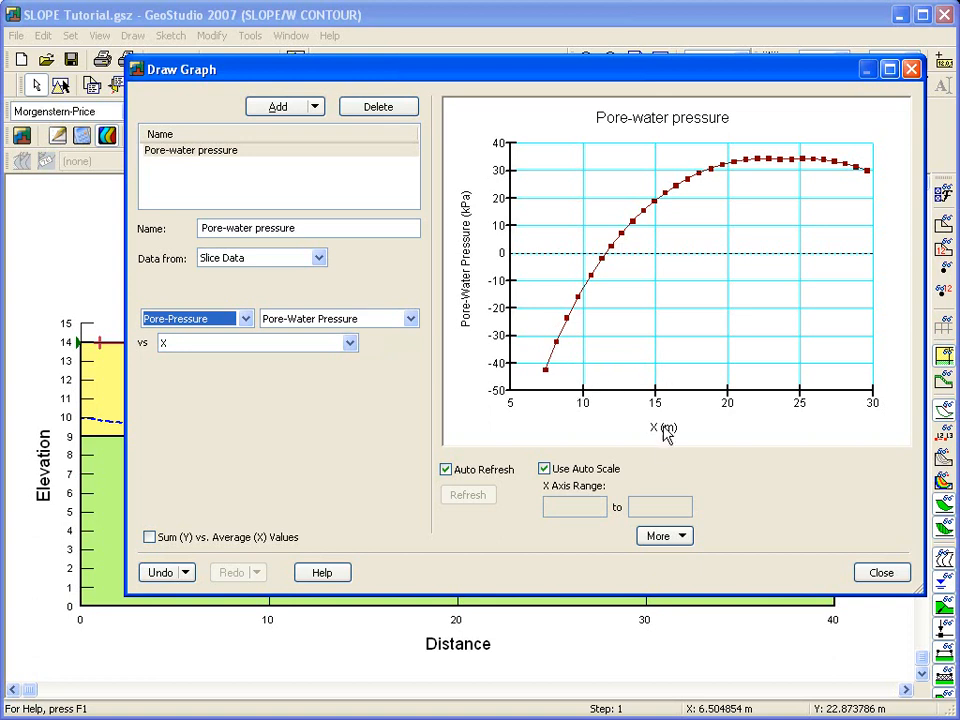
Step: Copy the graph's data values from the More options
click(658, 536)
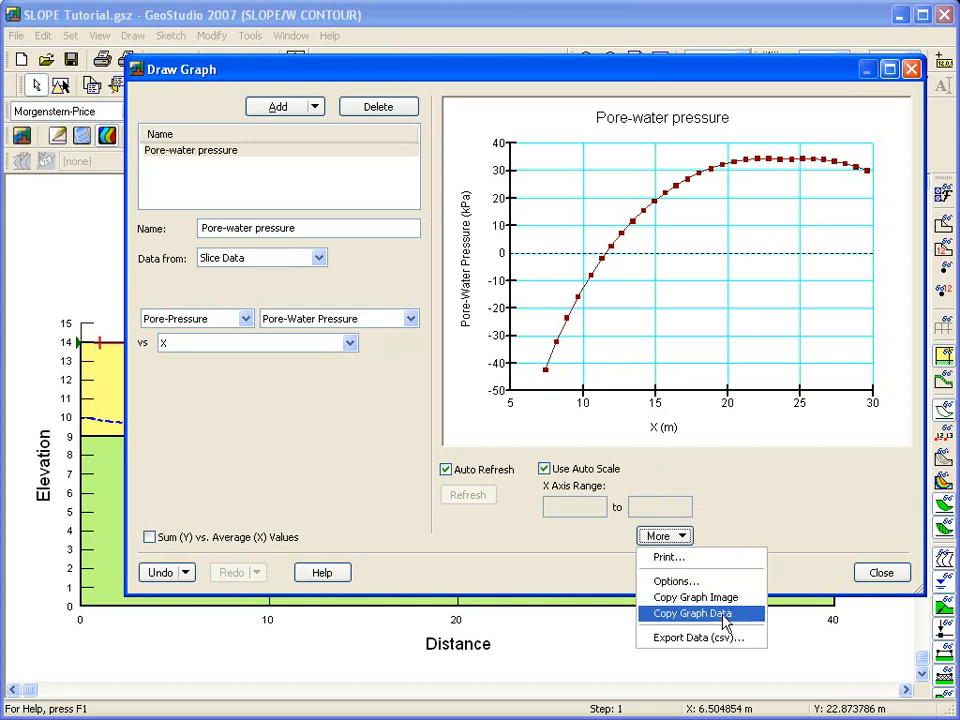
click(880, 572)
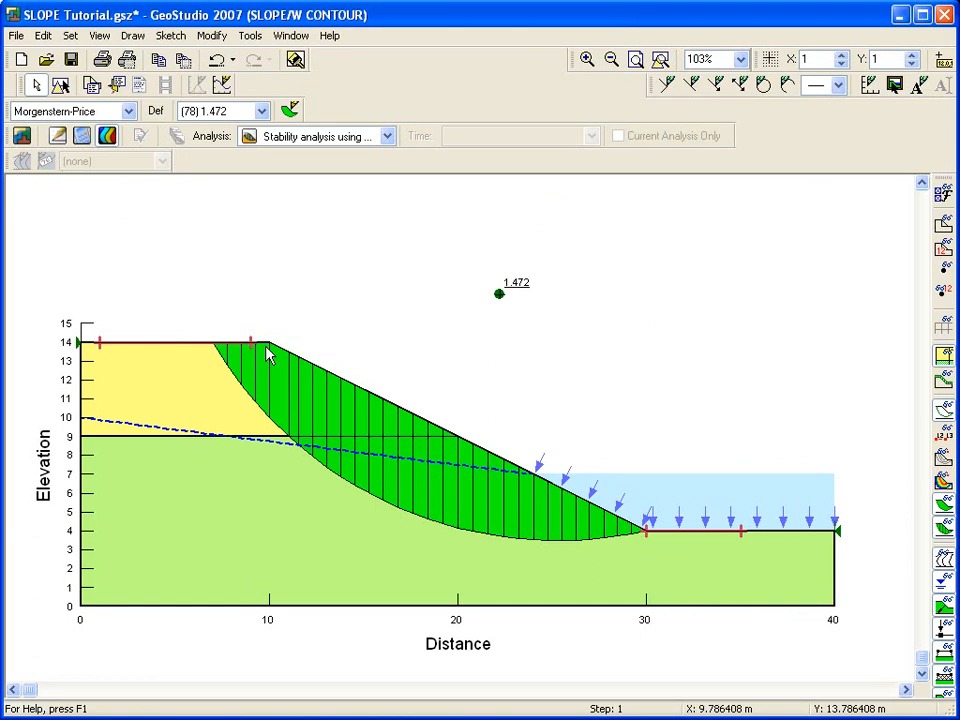
mouse_move(258, 345)
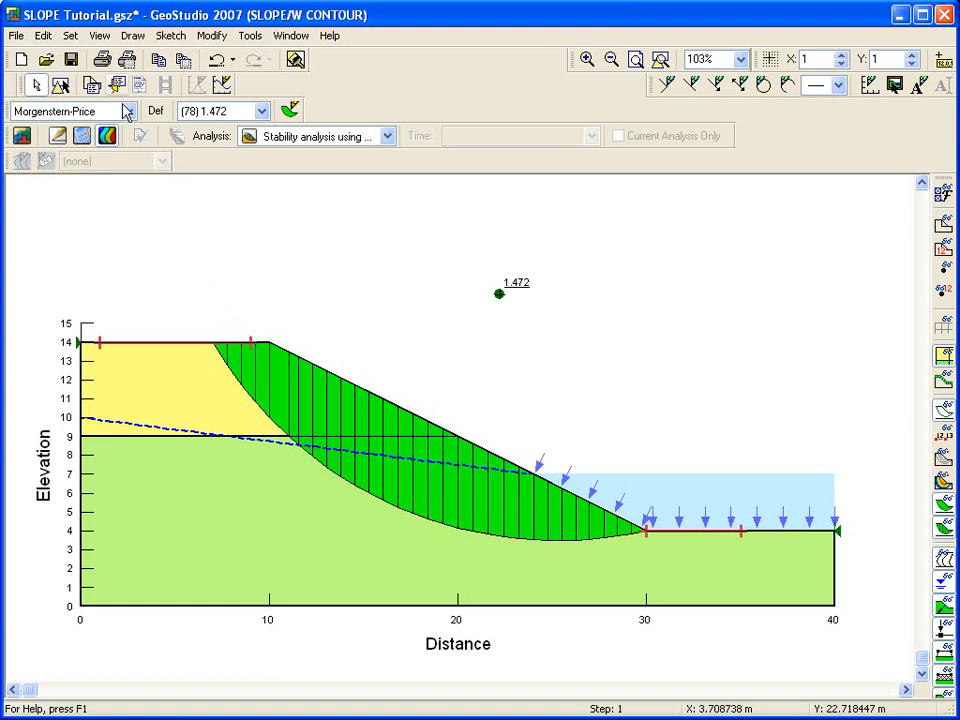
Step: Set Preferences to display multiple trial slip surfaces alongside the critical one
click(99, 35)
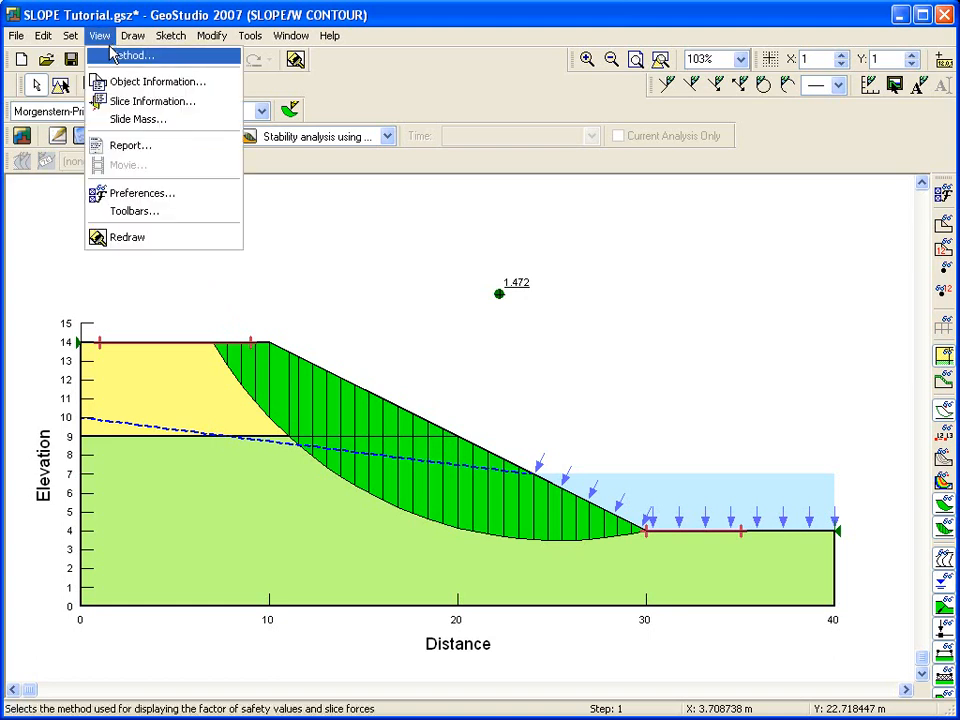
click(141, 193)
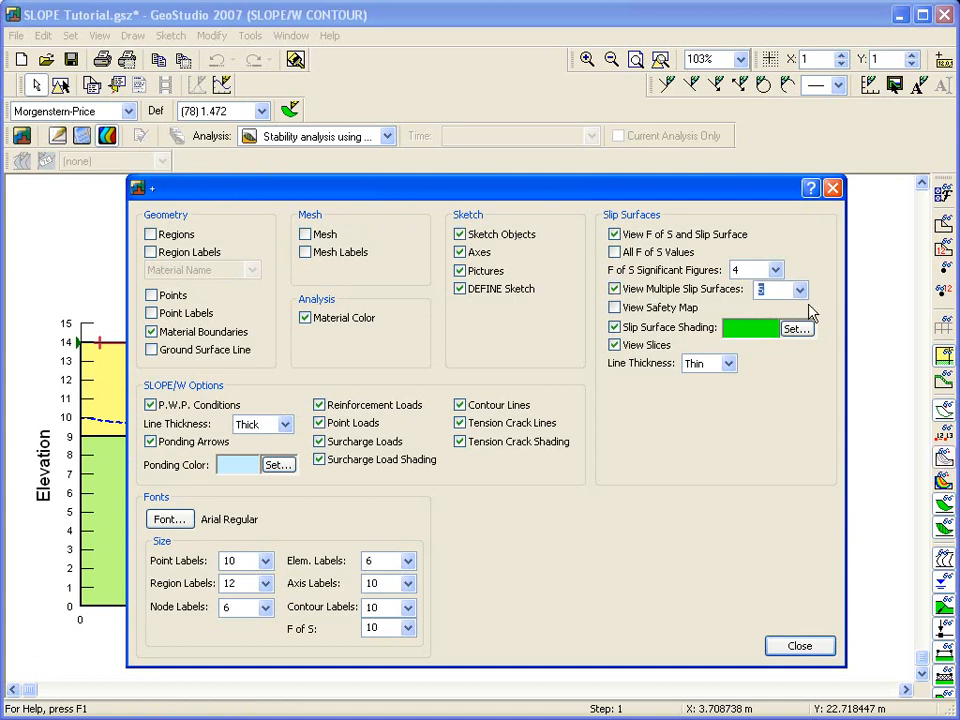
click(799, 645)
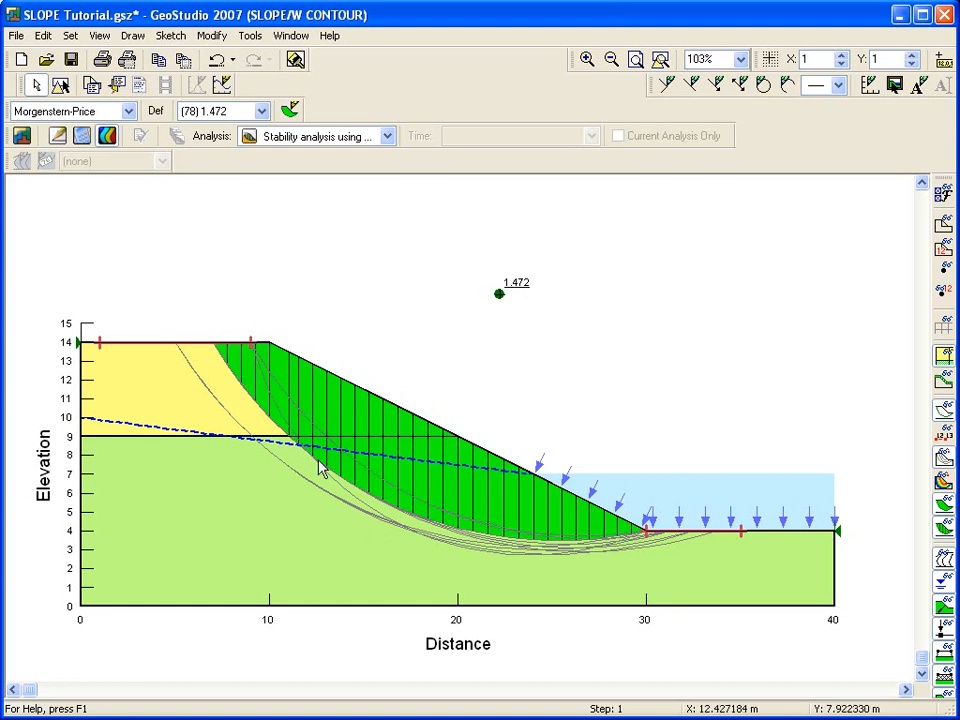
mouse_move(277, 413)
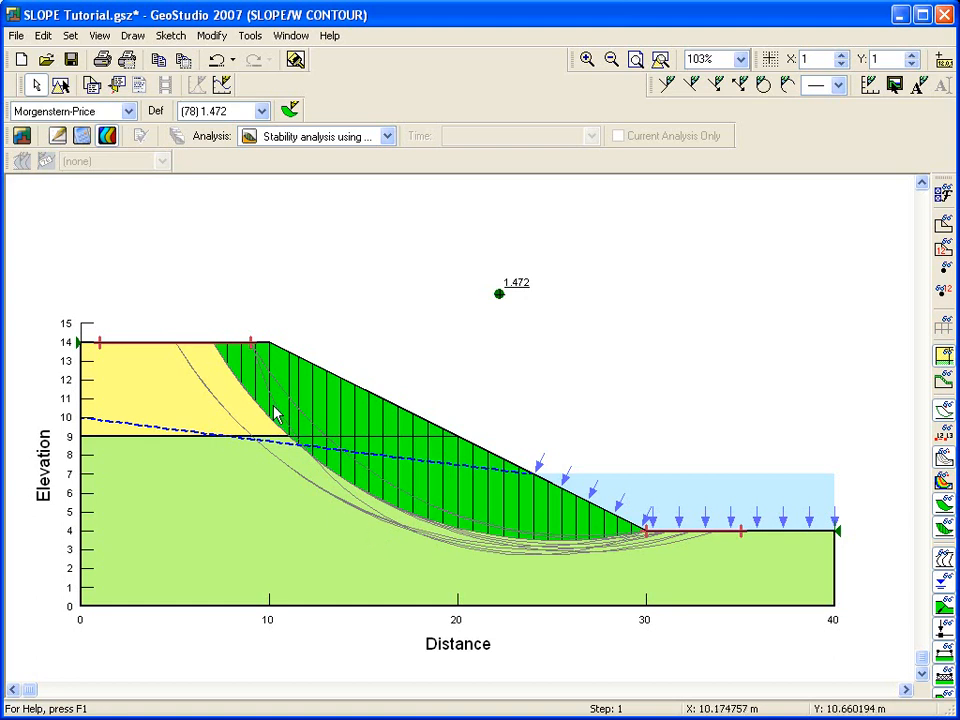
mouse_move(163, 230)
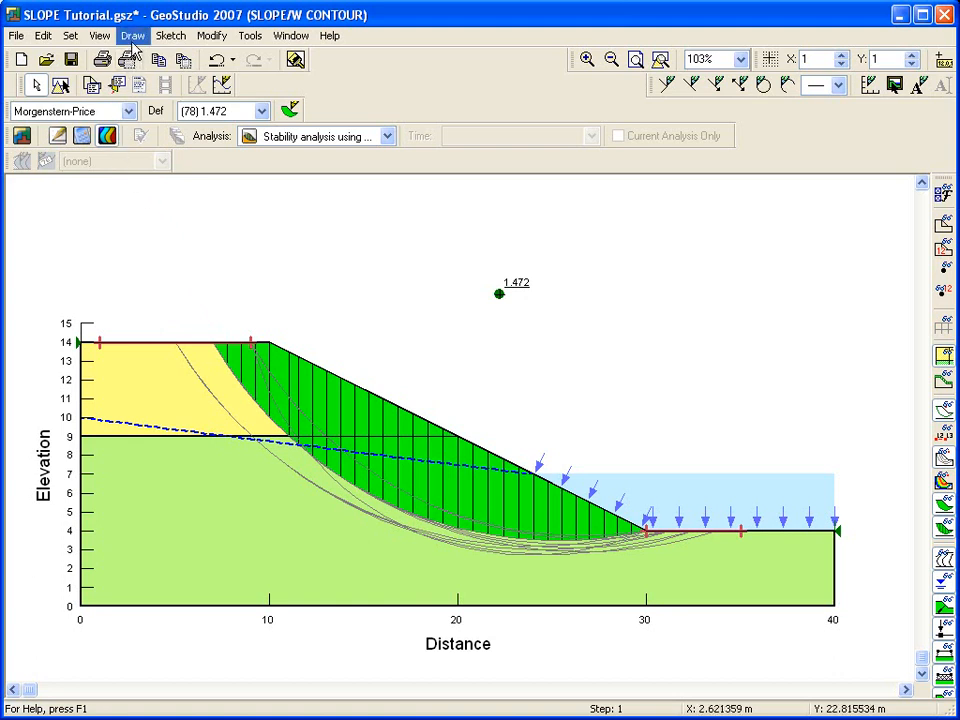
Step: Apply a Safety Map with increment 0.05 and 1 level, shading factors 1.471-1.521 red
click(132, 35)
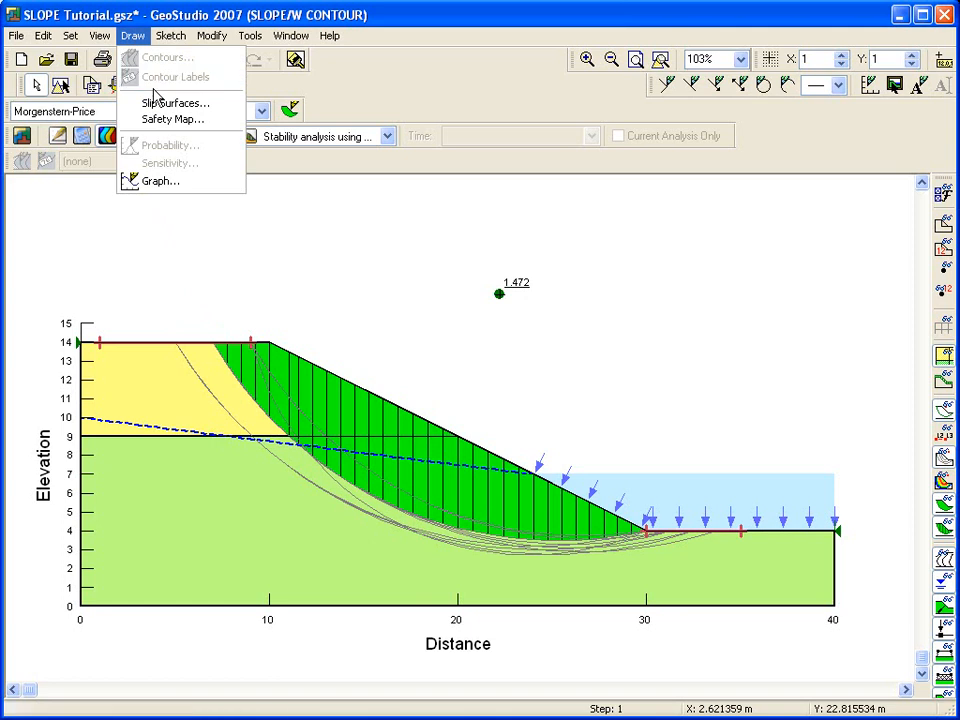
click(172, 118)
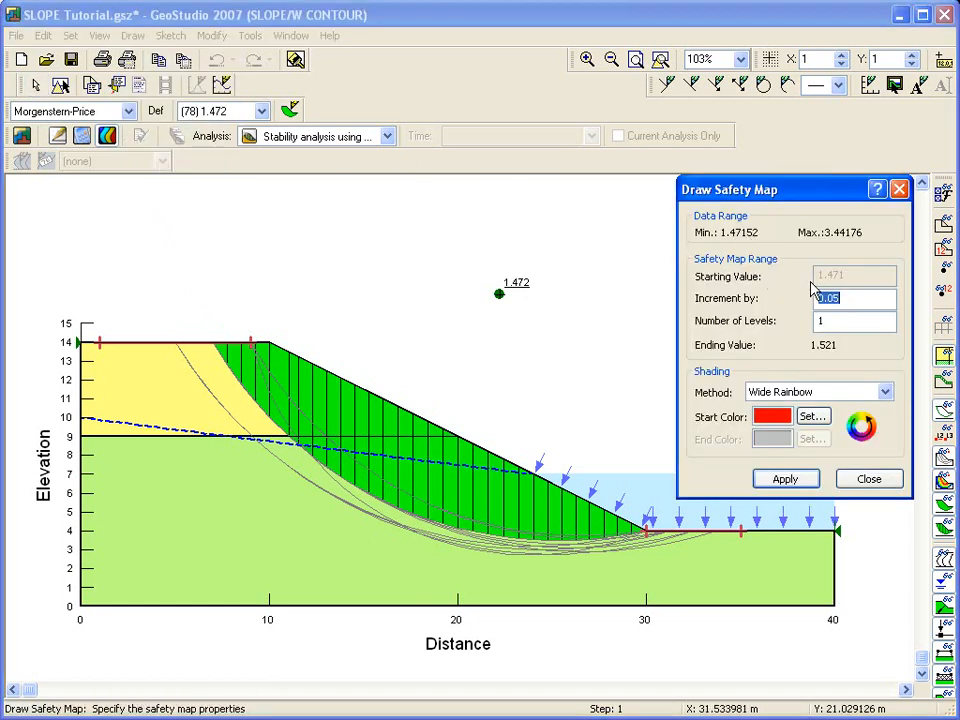
click(848, 298)
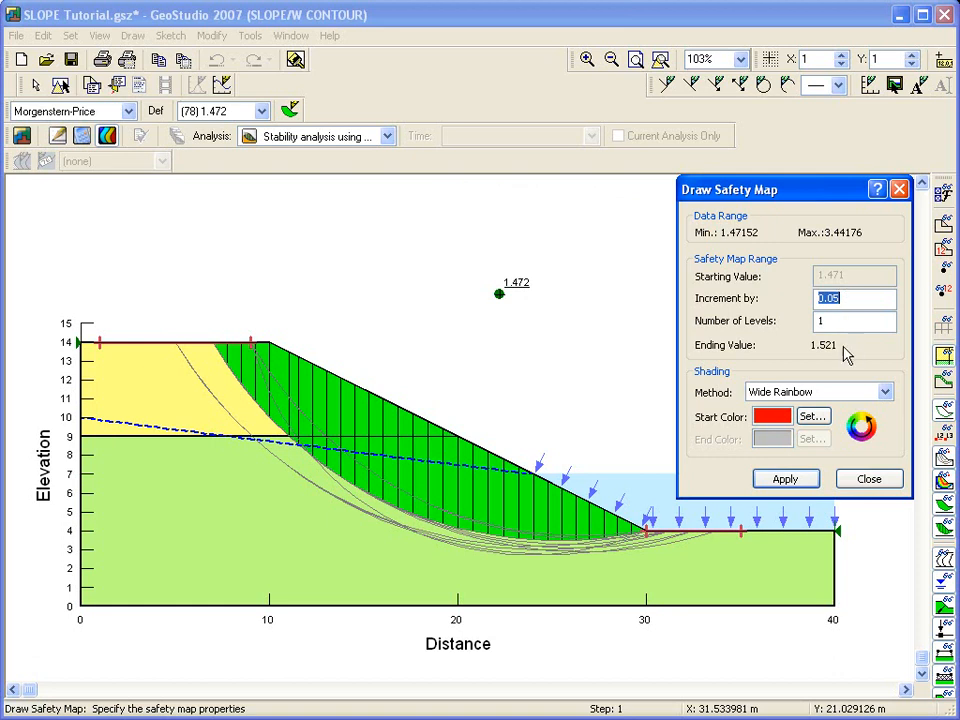
click(786, 479)
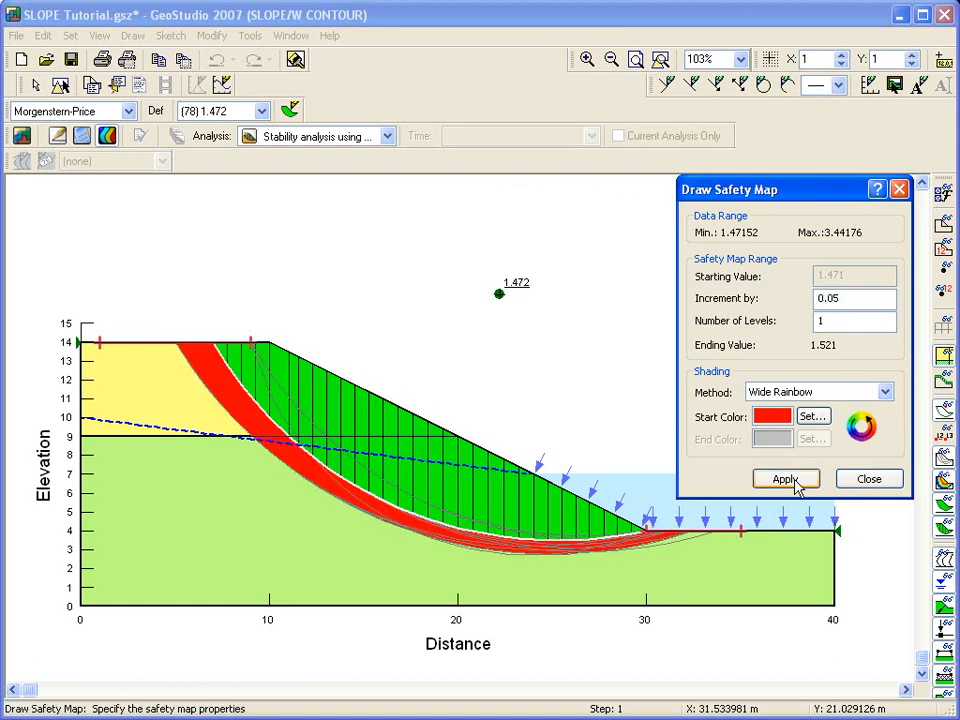
click(868, 479)
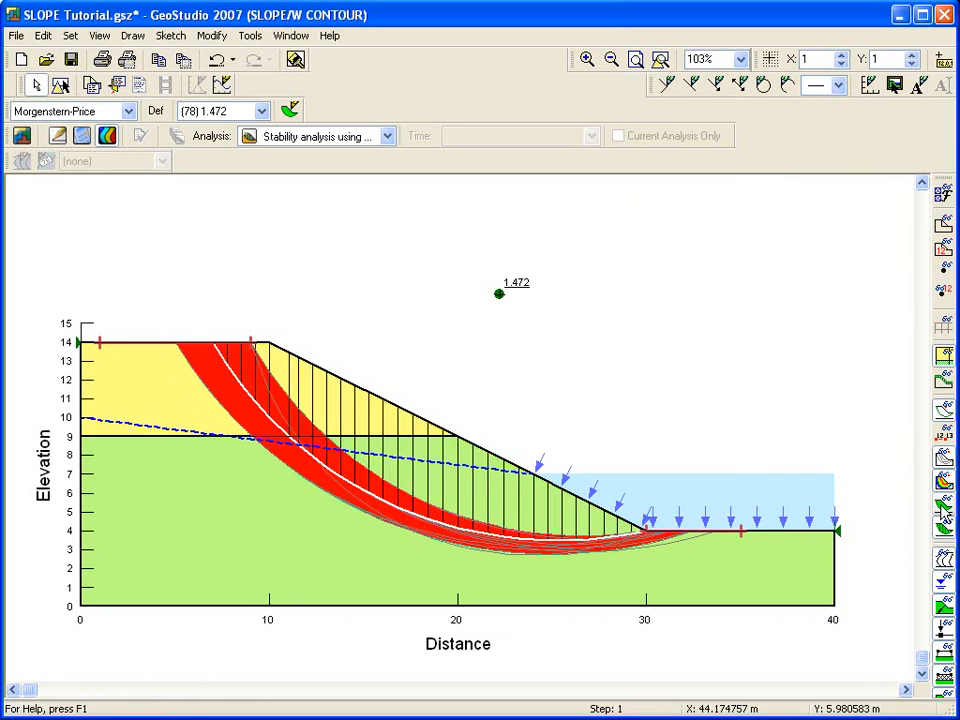
mouse_move(495, 310)
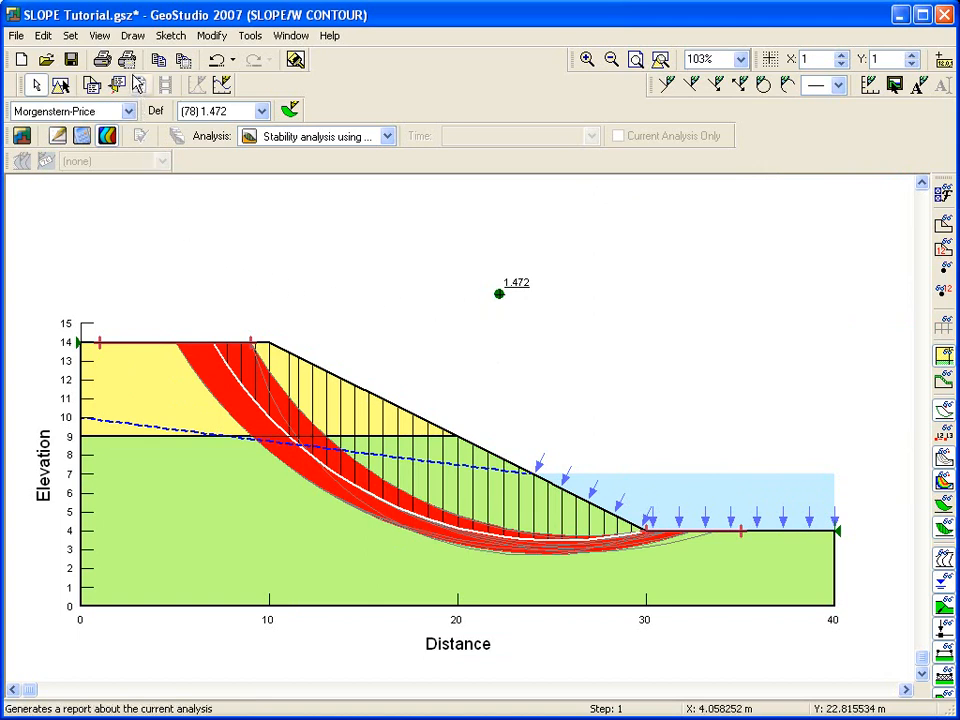
Step: Generate a report and save it as SLOPE Tutorial.html
click(99, 35)
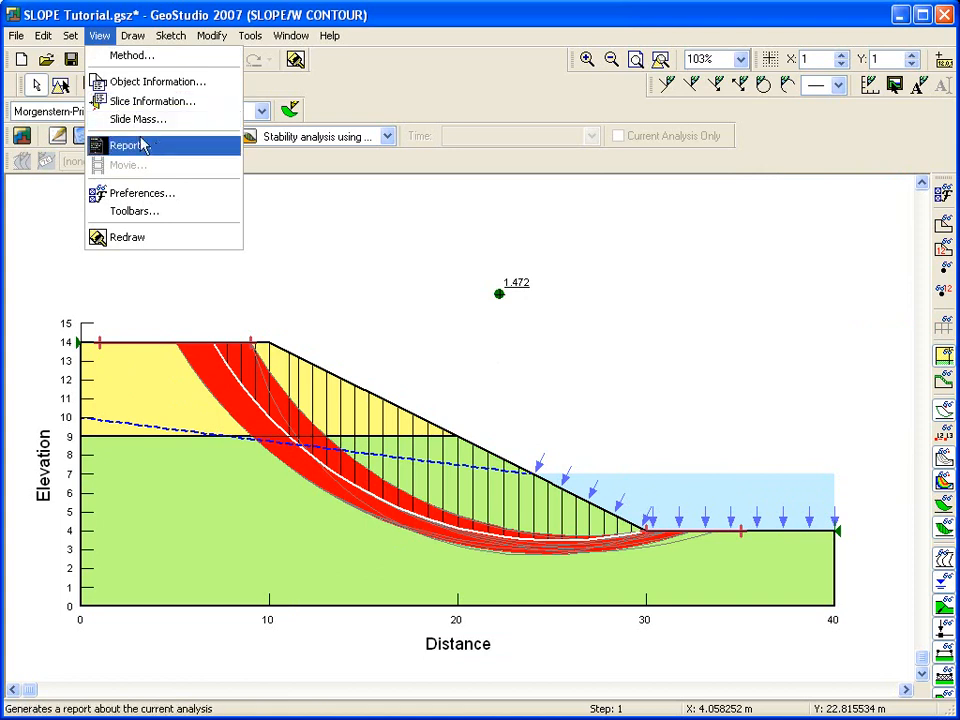
click(129, 145)
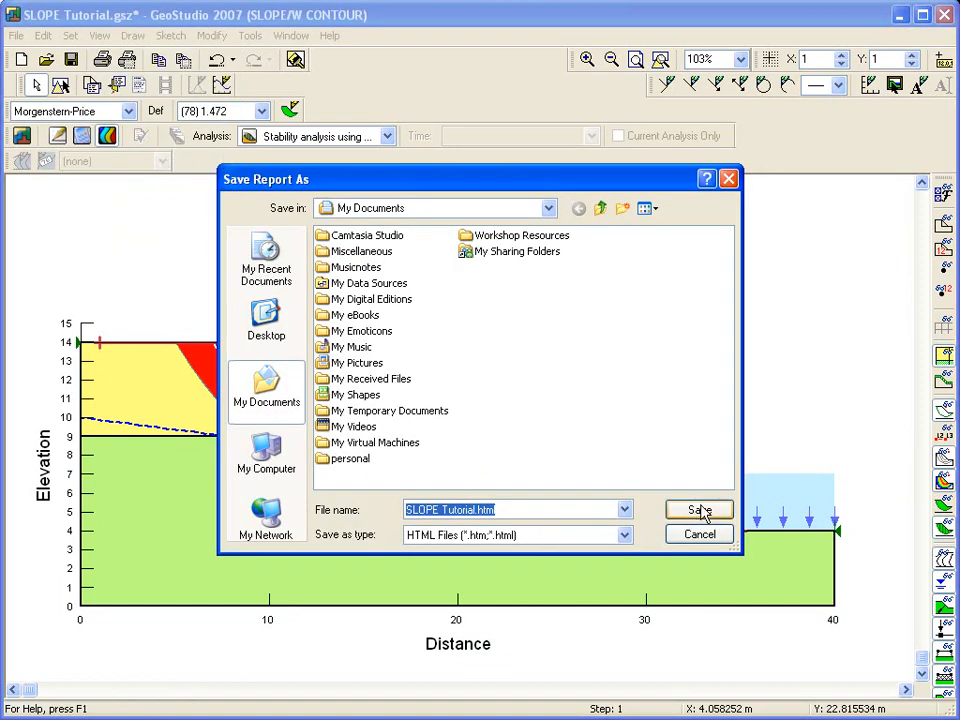
click(699, 510)
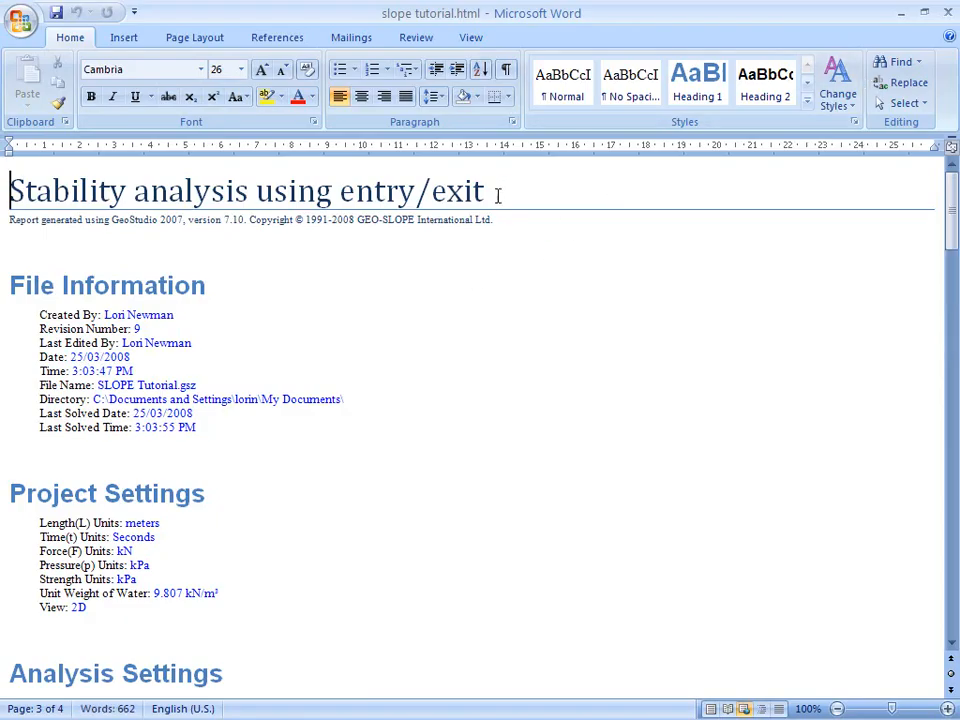
Step: Scroll through the report's analysis settings and materials in Word
scroll(down, 3)
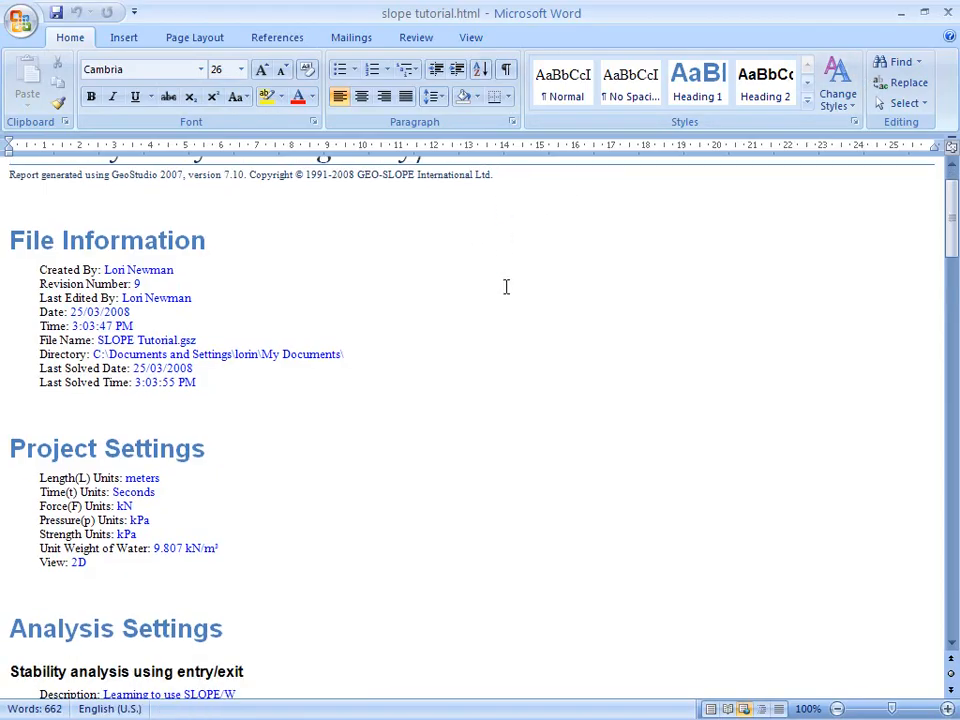
scroll(down, 3)
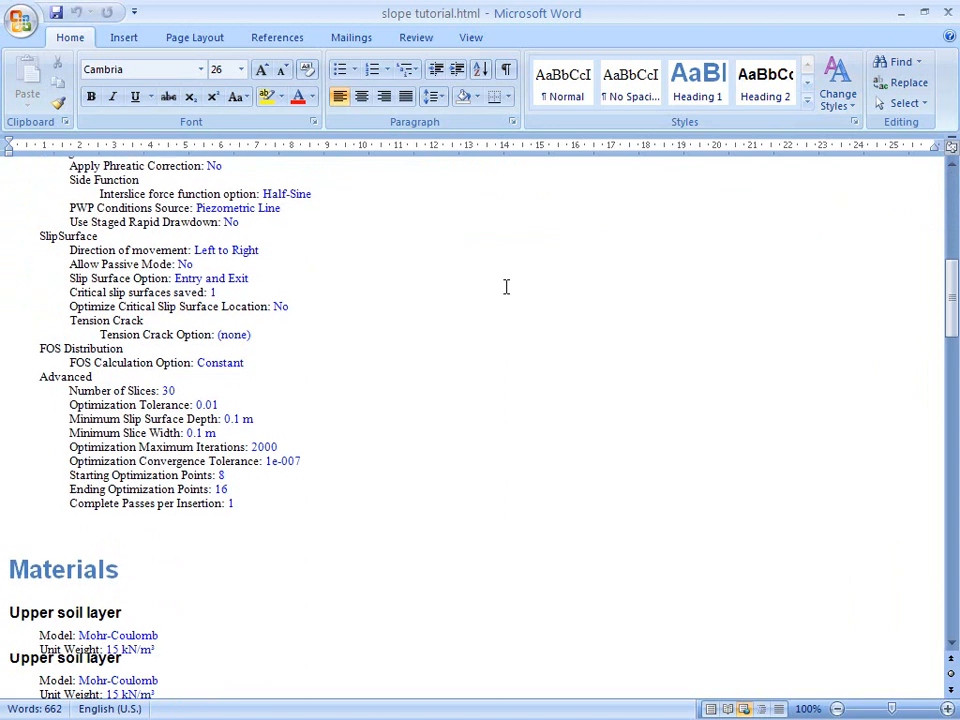
scroll(down, 3)
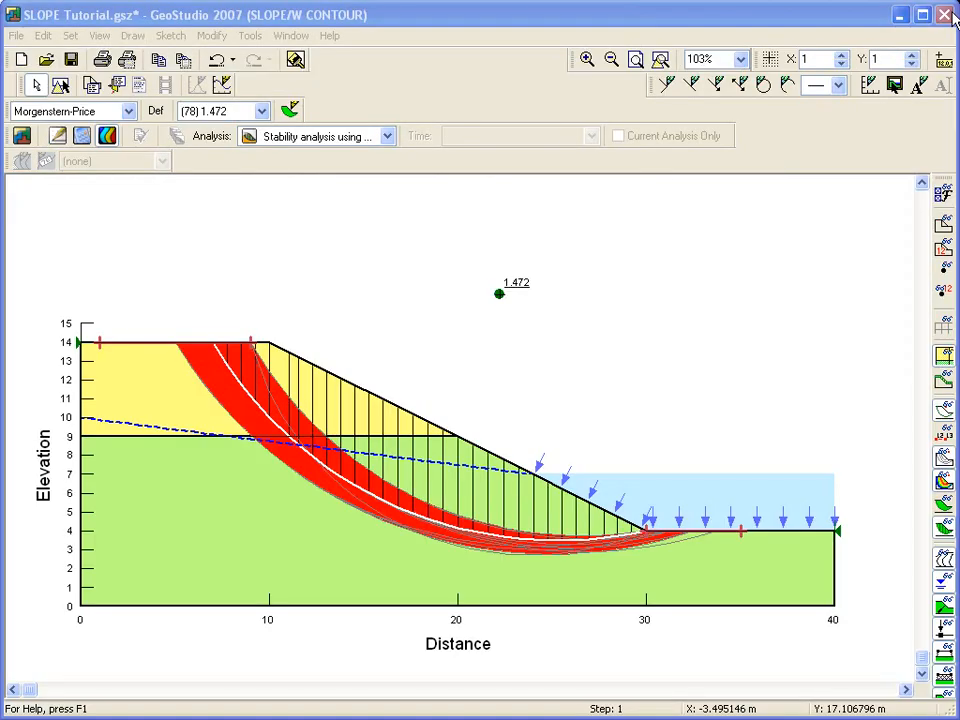
mouse_move(505, 303)
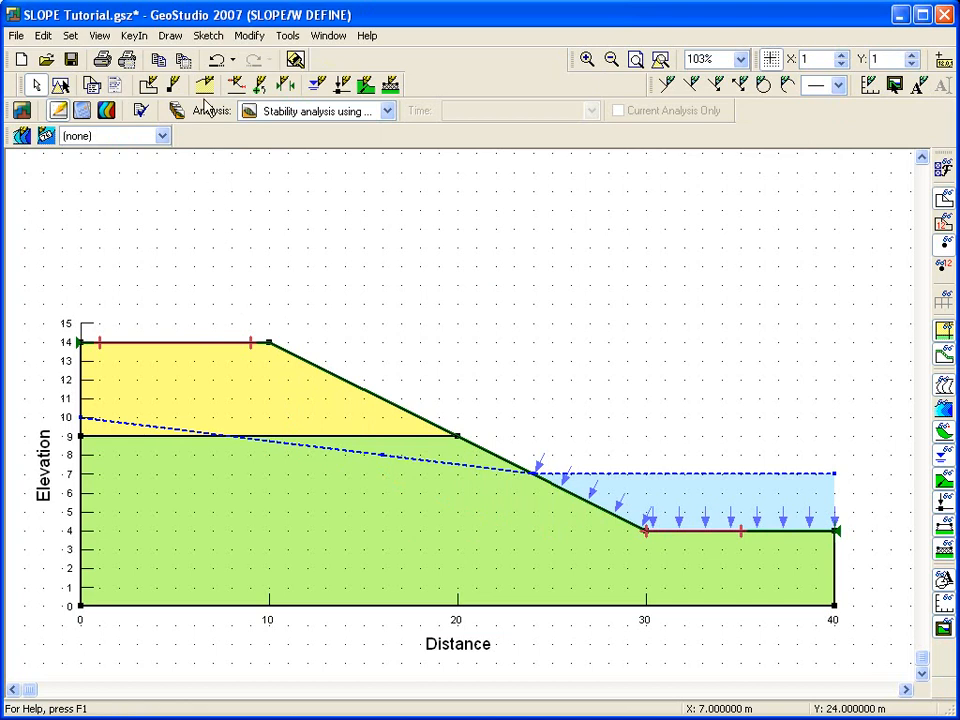
Step: Review the Materials assignments and close them before returning to the project overview
click(205, 84)
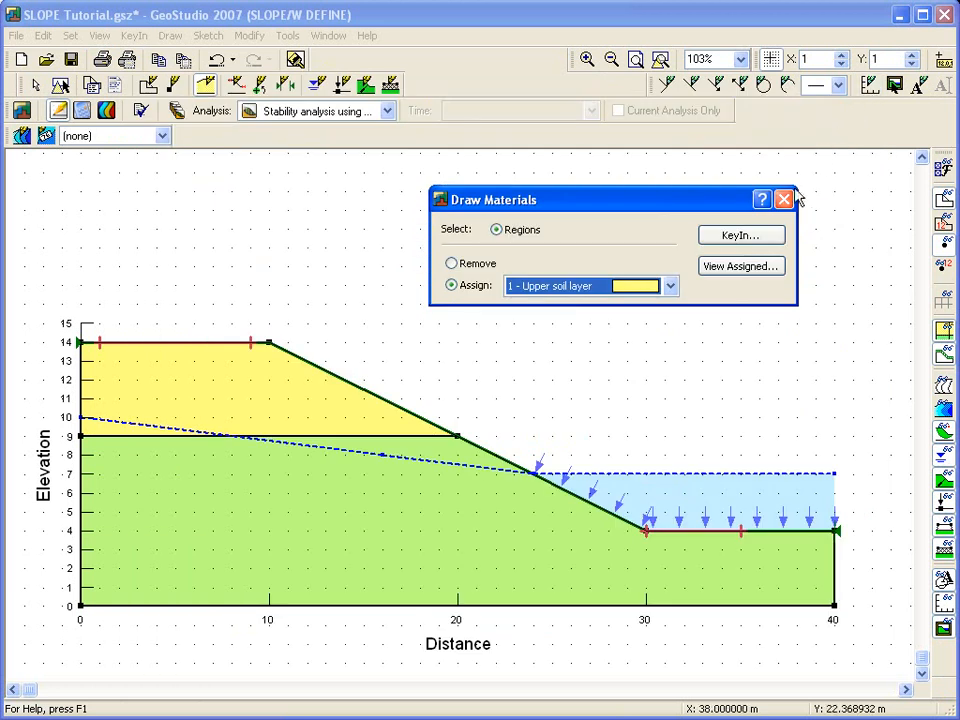
click(784, 199)
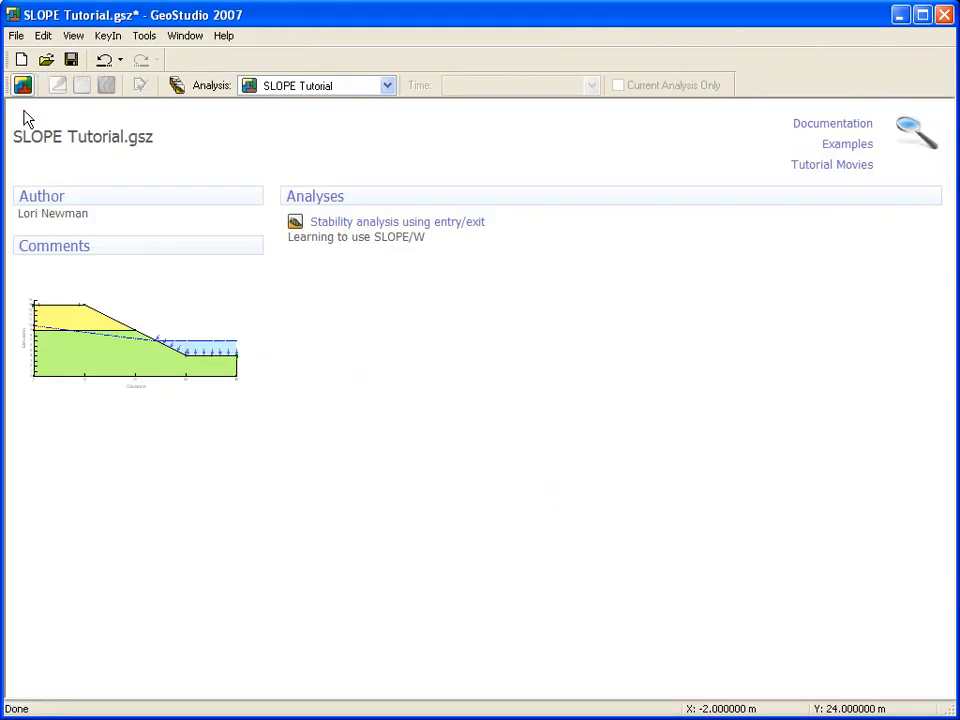
mouse_move(810, 135)
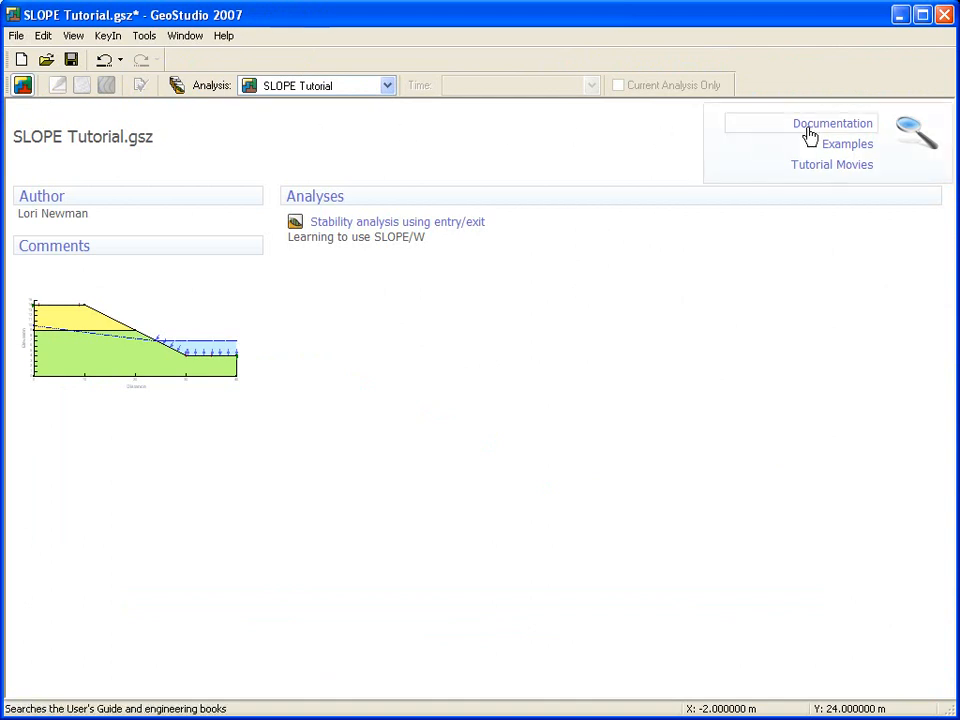
Step: Search the examples documentation for 'modeling with SLOPE'
click(831, 123)
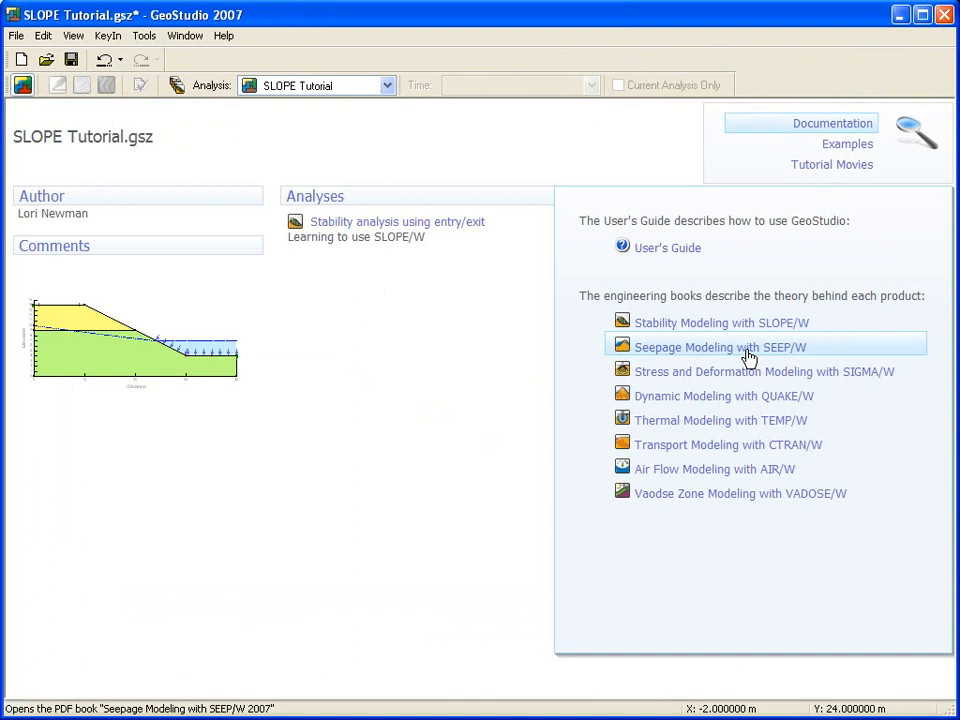
mouse_move(857, 188)
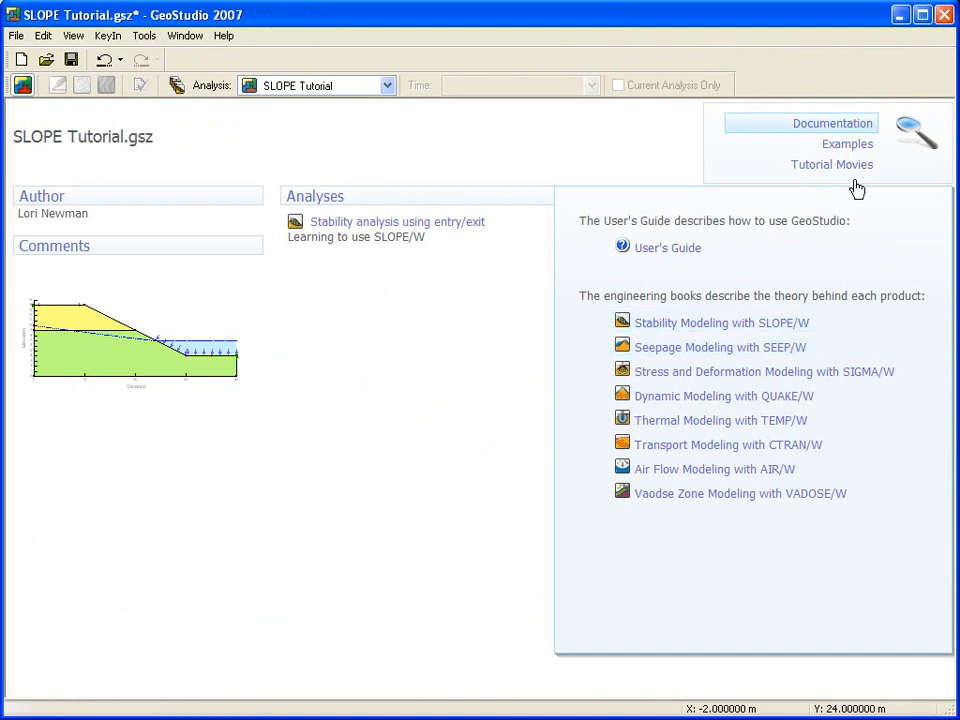
click(847, 143)
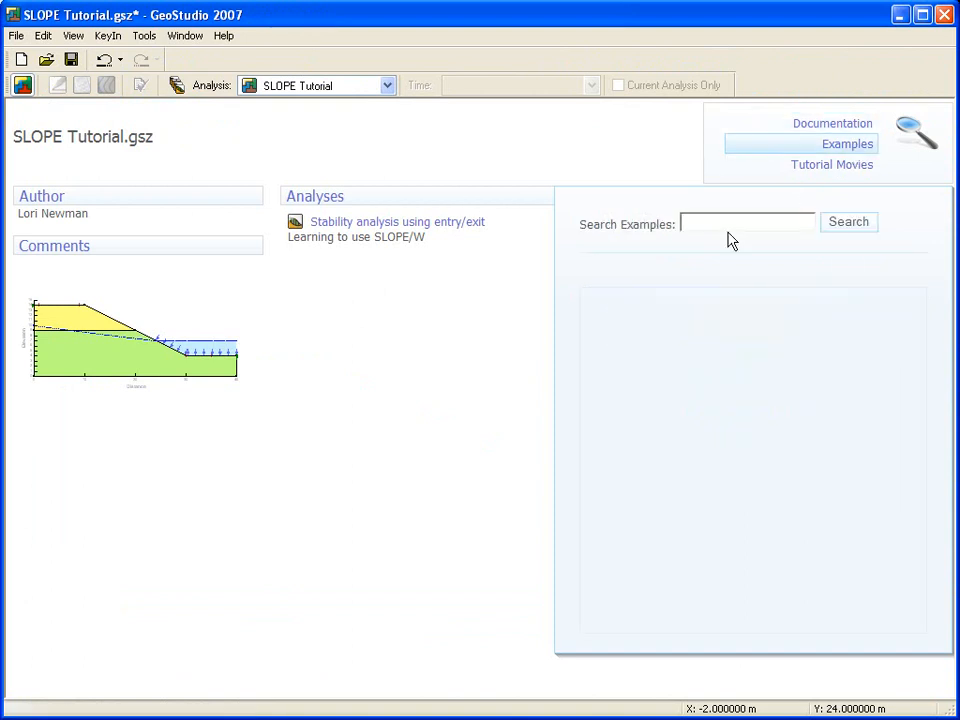
text(modeling w)
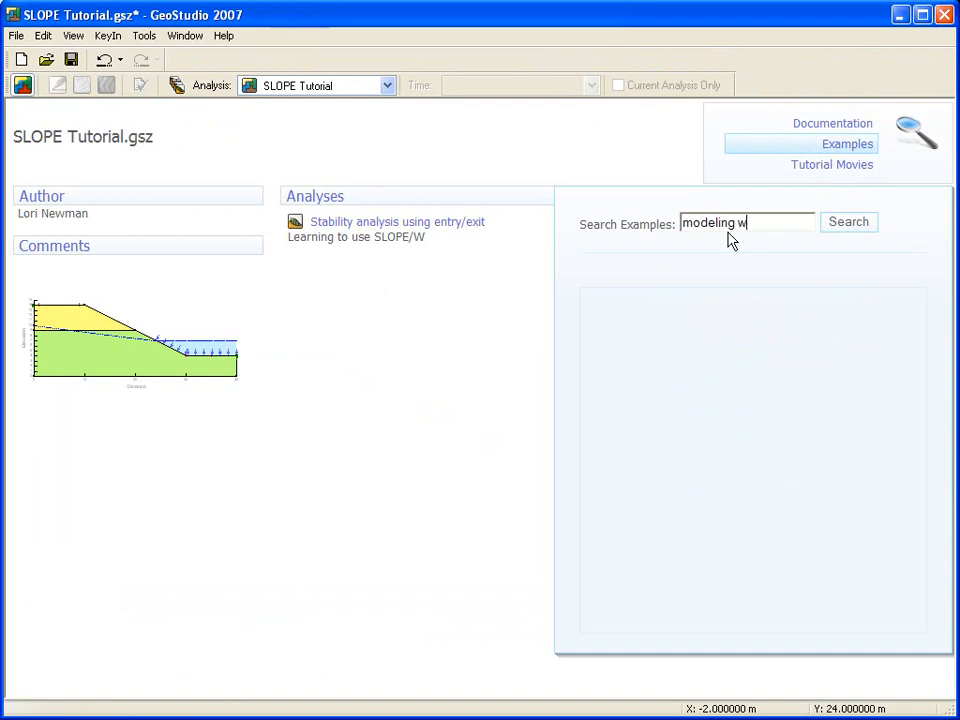
text(ith SLOPE)
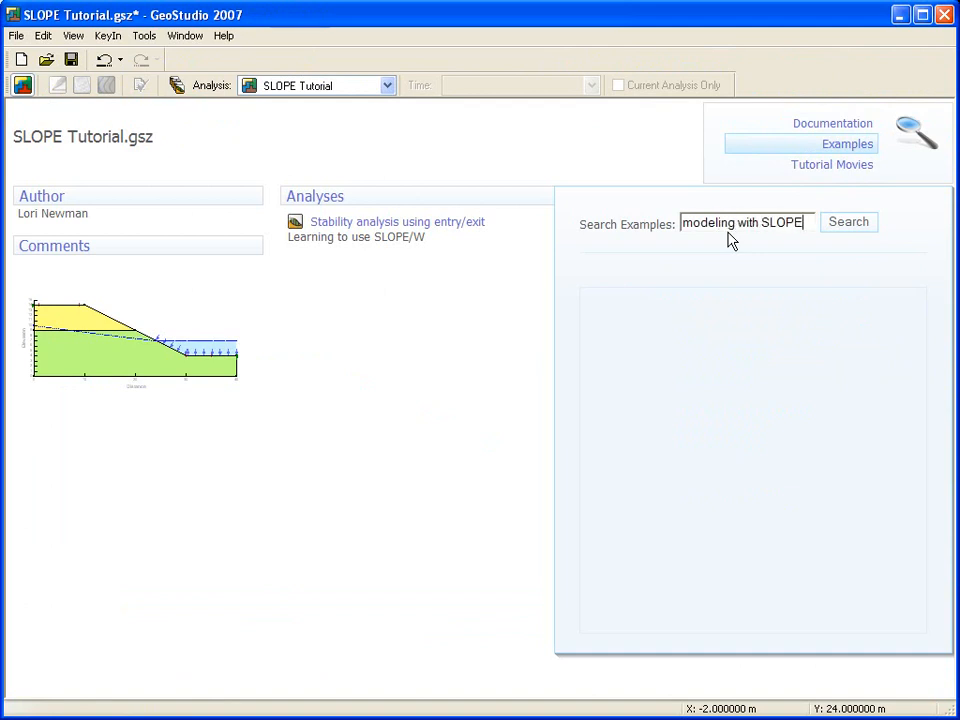
click(848, 222)
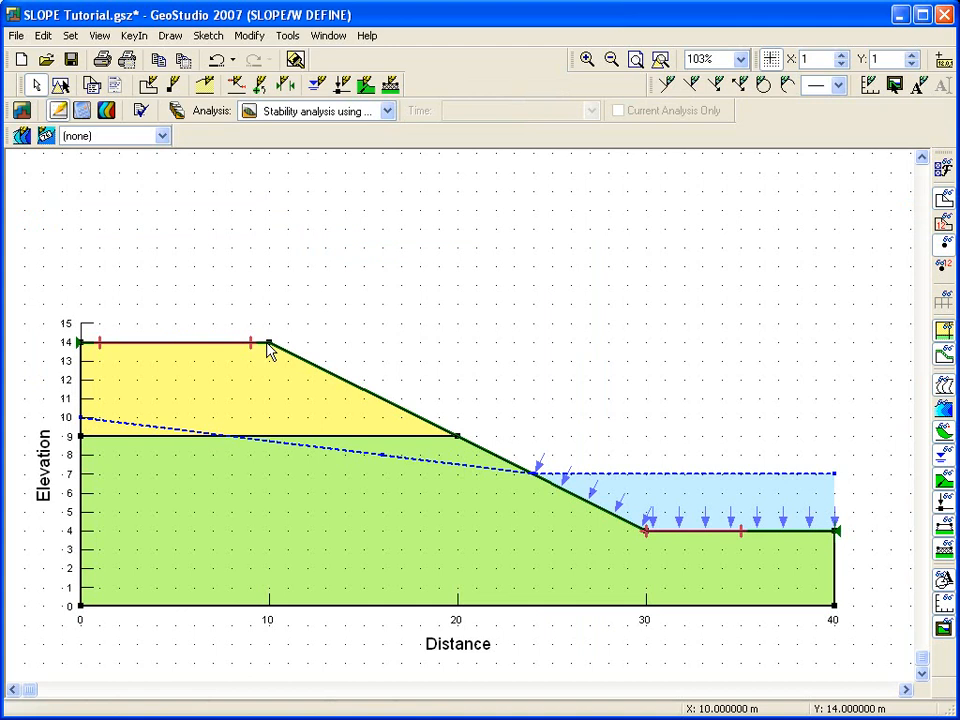
mouse_move(265, 347)
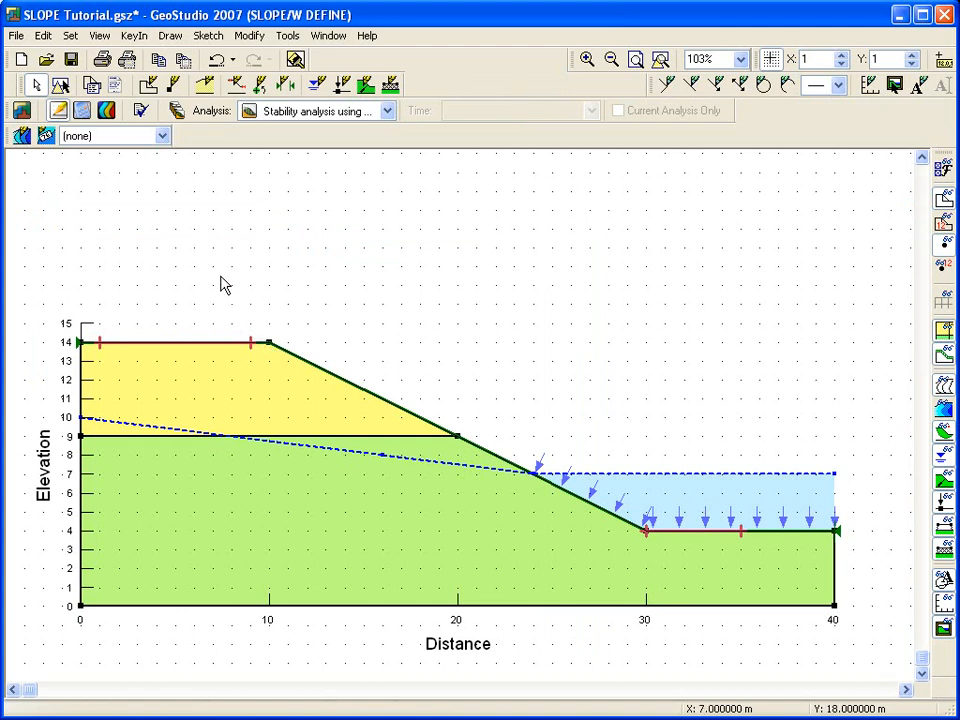
Step: Show the KeyIn data-entry commands for analyses, materials and functions
click(134, 35)
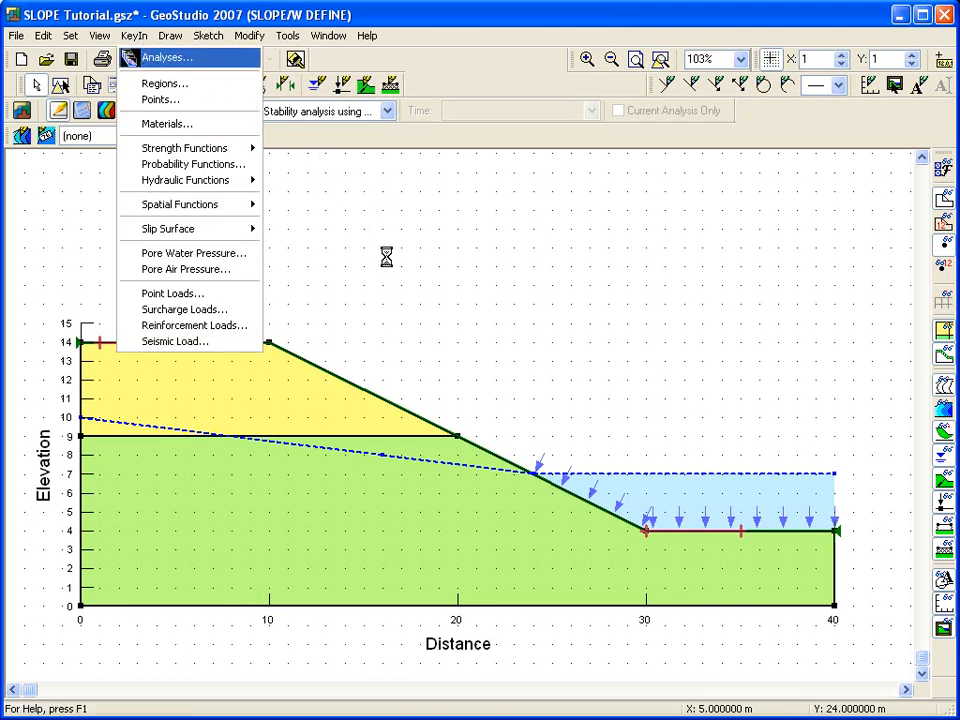
Step: Add analysis 'Stability analysis using spatial pressure head function' with Grid and Radius slip surfaces and Pressure Head Spatial Function PWP
click(167, 57)
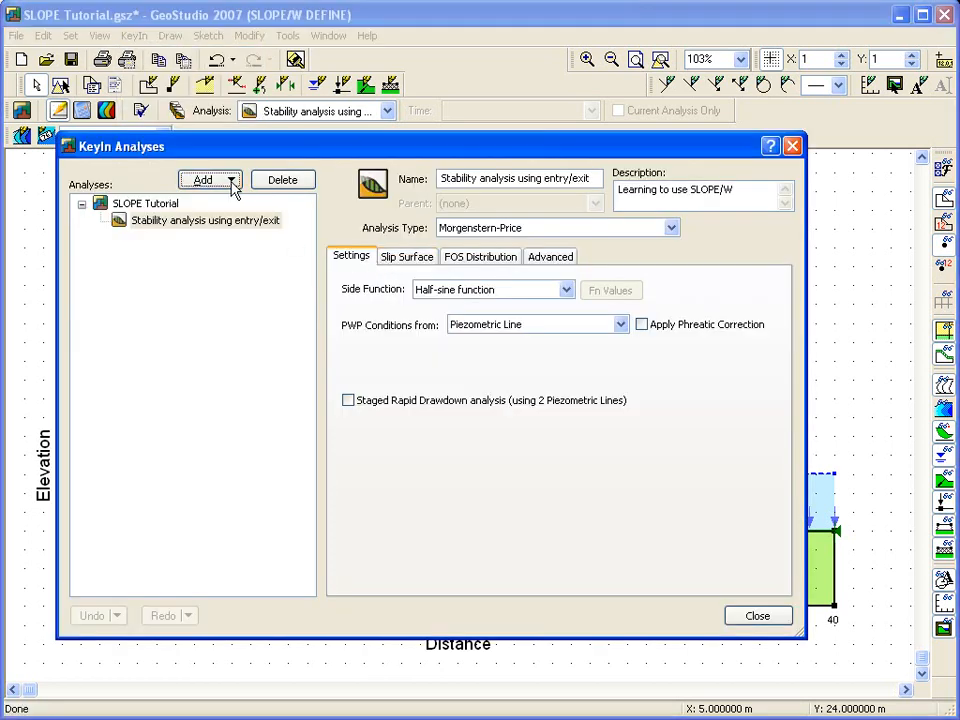
click(203, 179)
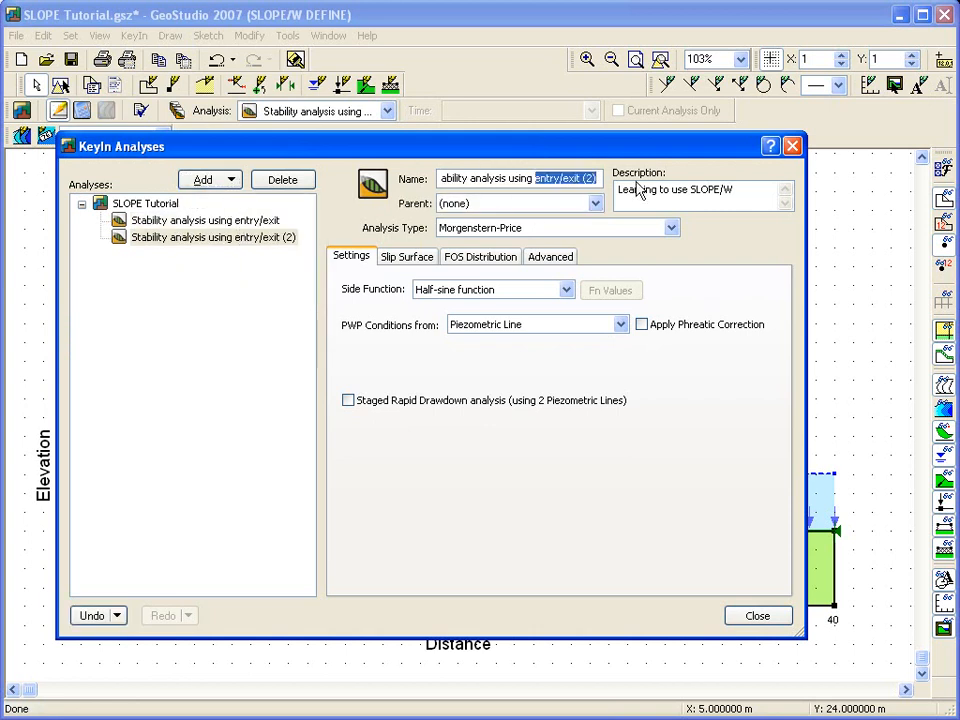
text(spatial pressure head function)
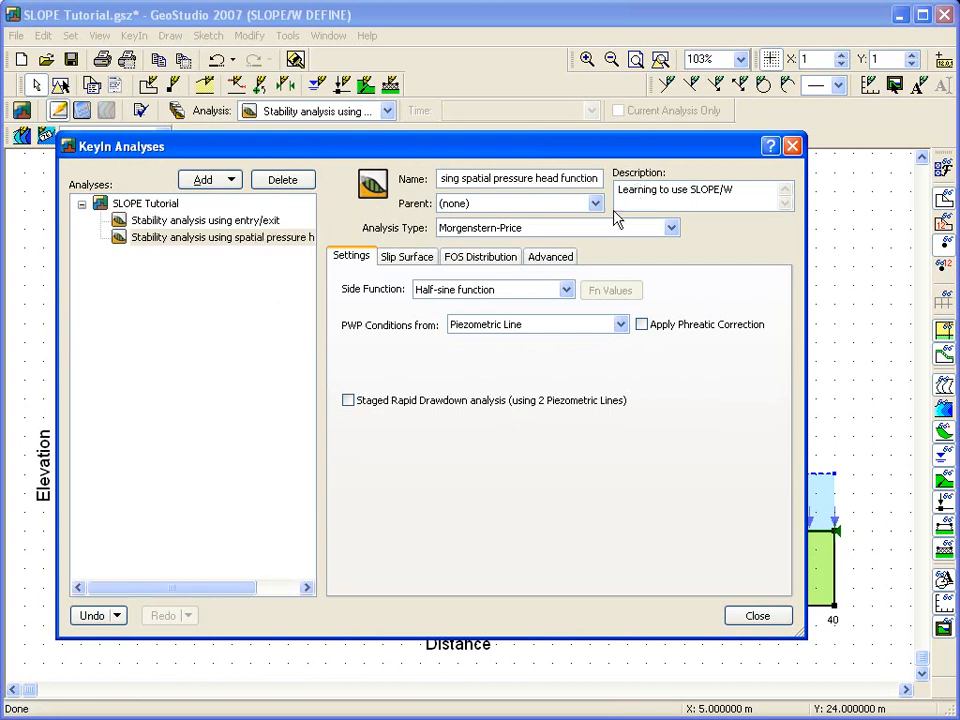
click(407, 256)
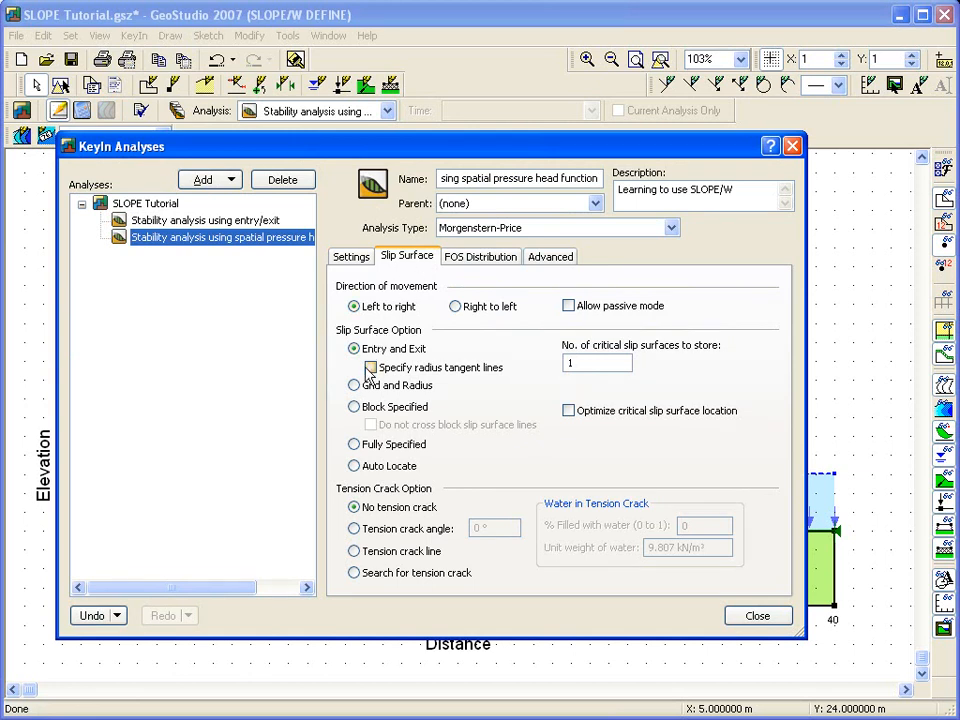
click(353, 385)
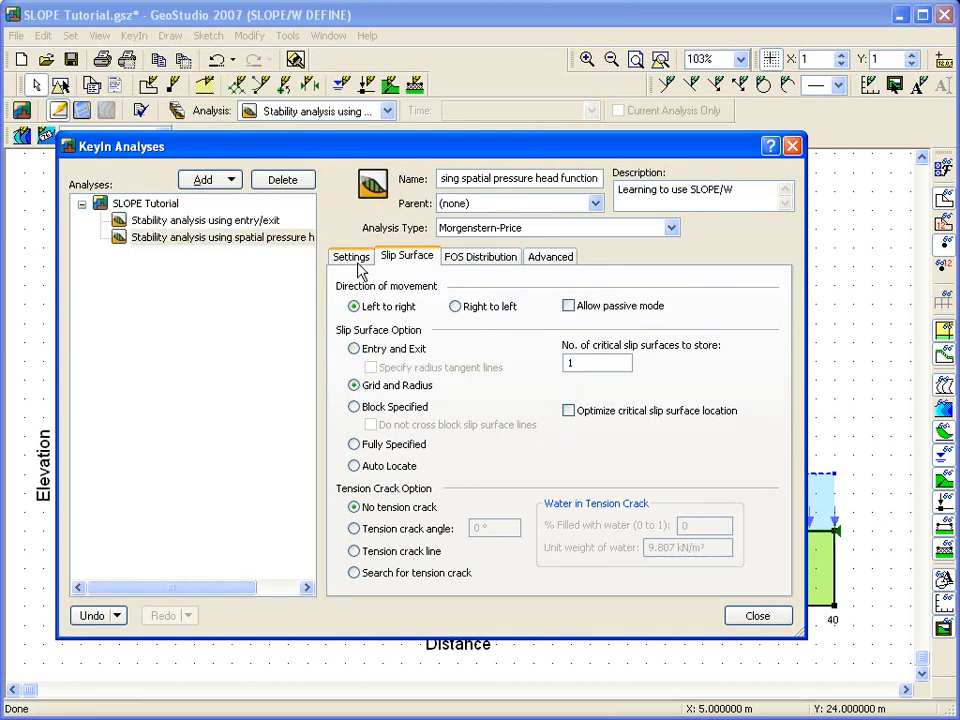
click(351, 256)
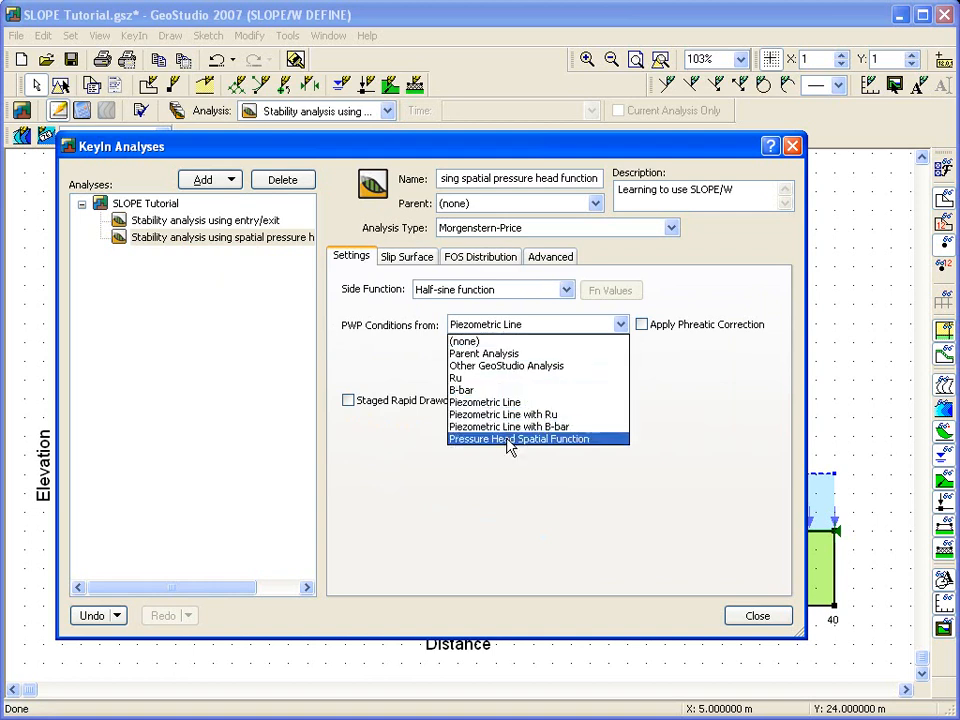
click(518, 438)
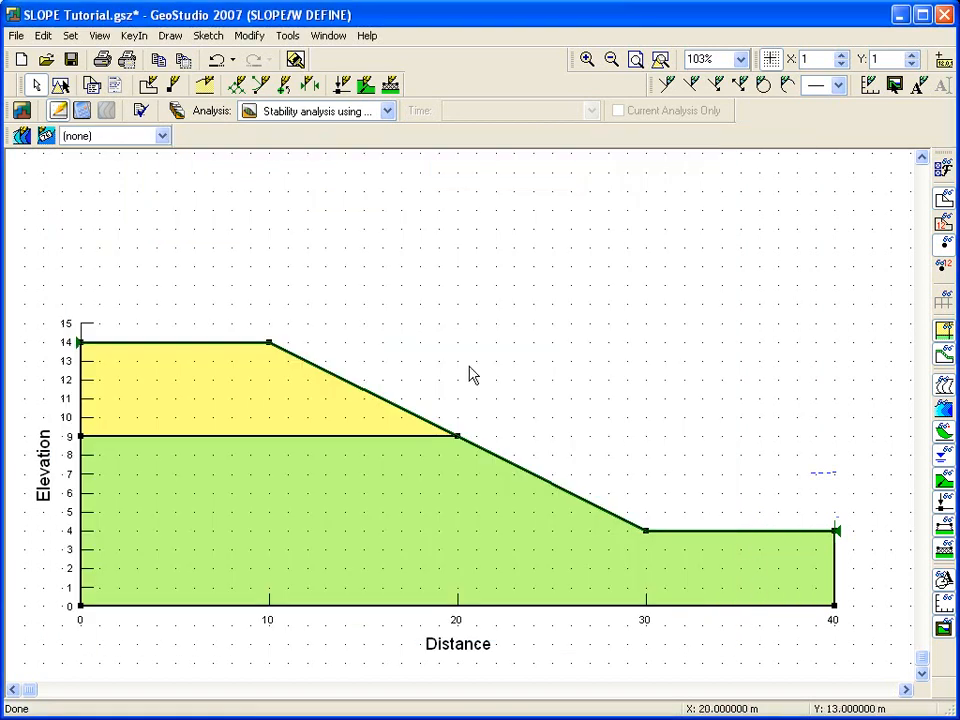
mouse_move(183, 163)
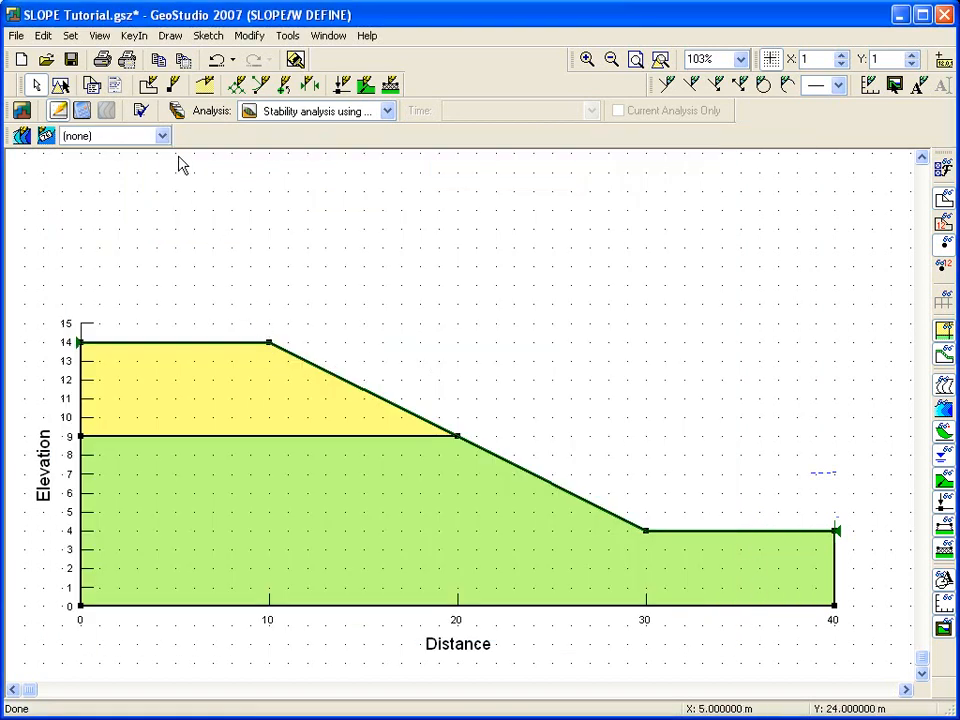
Step: Add a pressure head spatial function named 'Pressure head function'
click(134, 35)
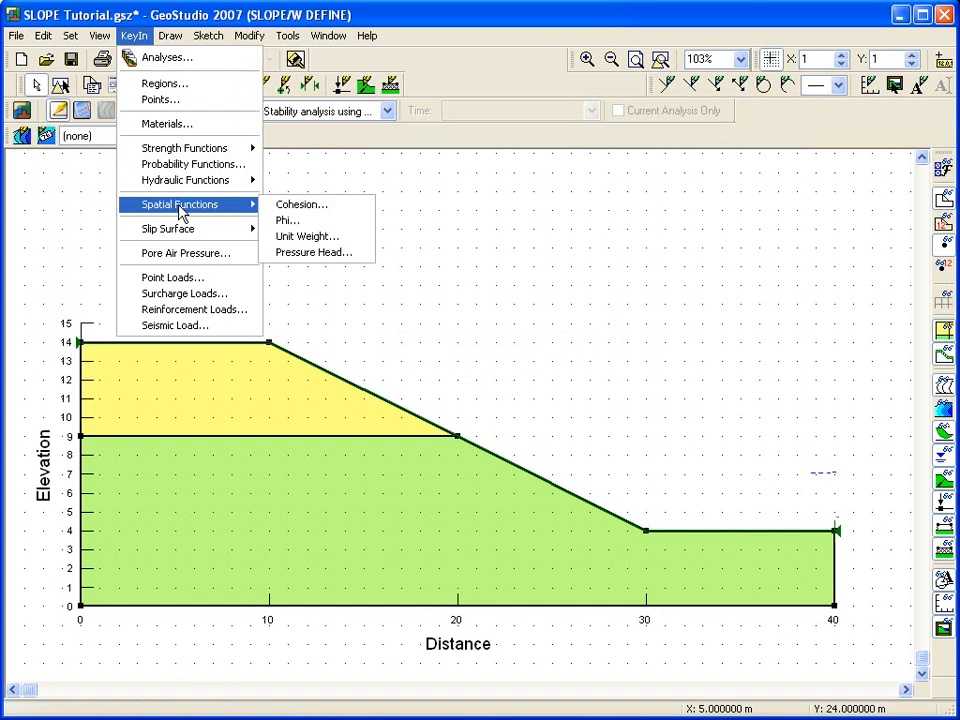
click(314, 252)
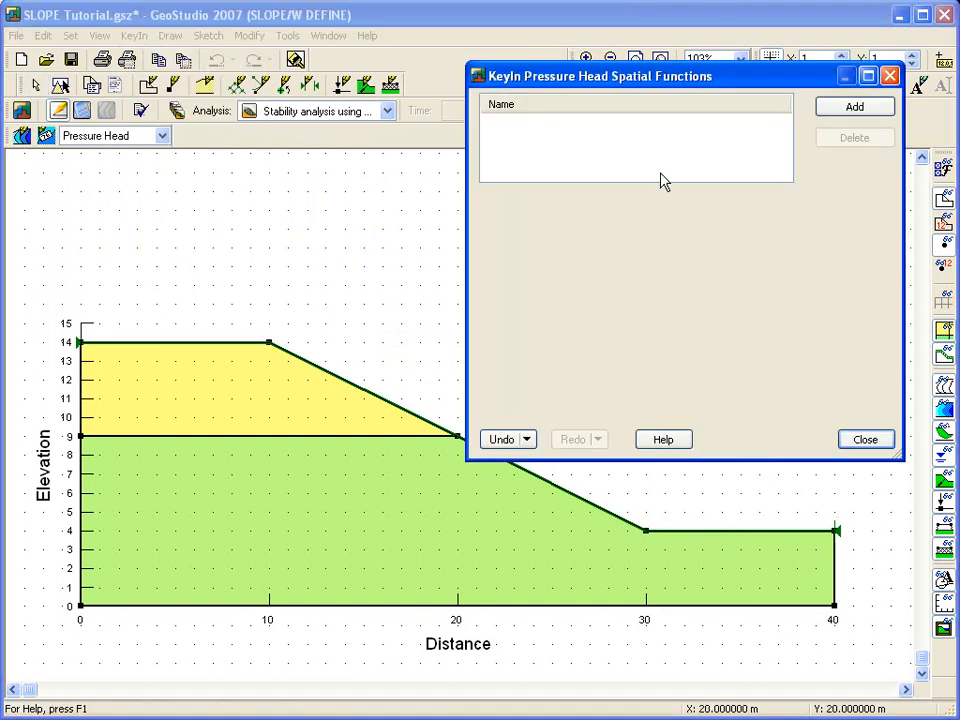
click(854, 106)
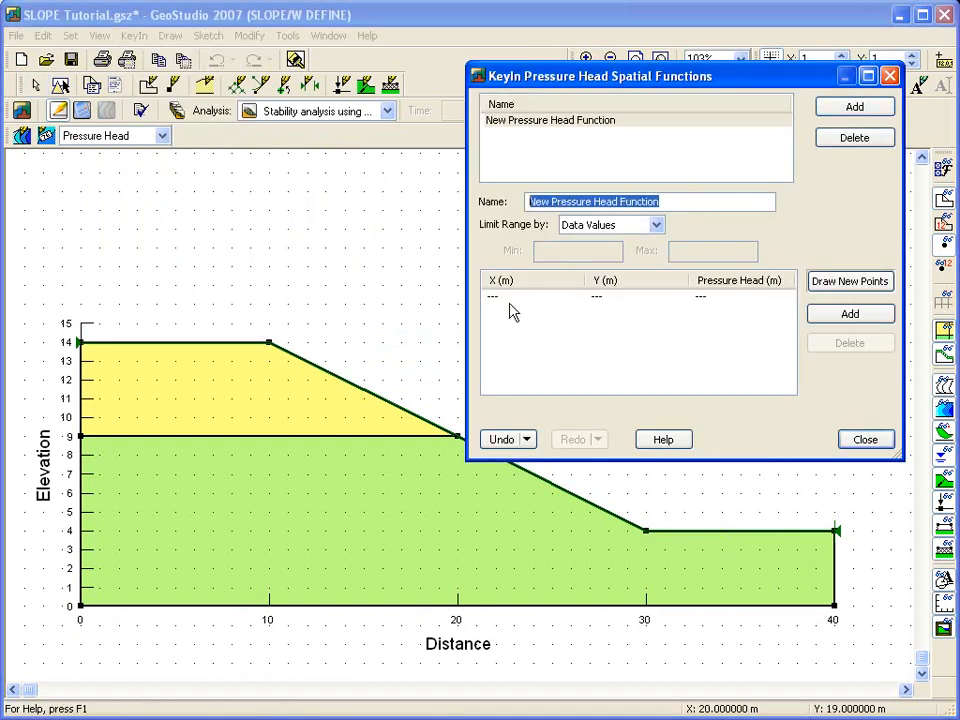
text(Pressure head f)
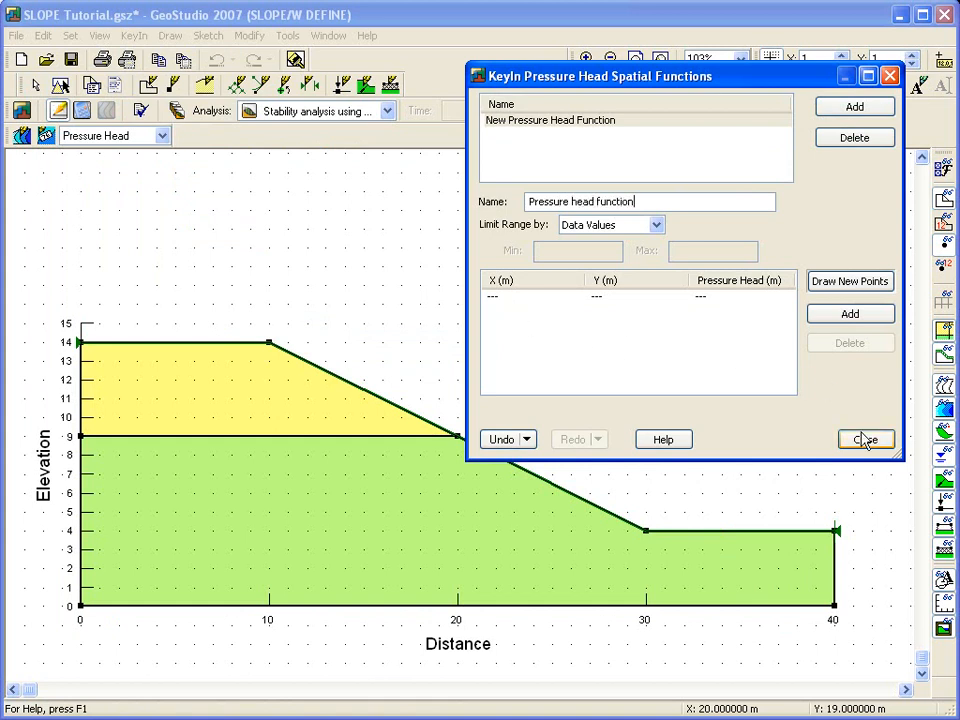
click(865, 439)
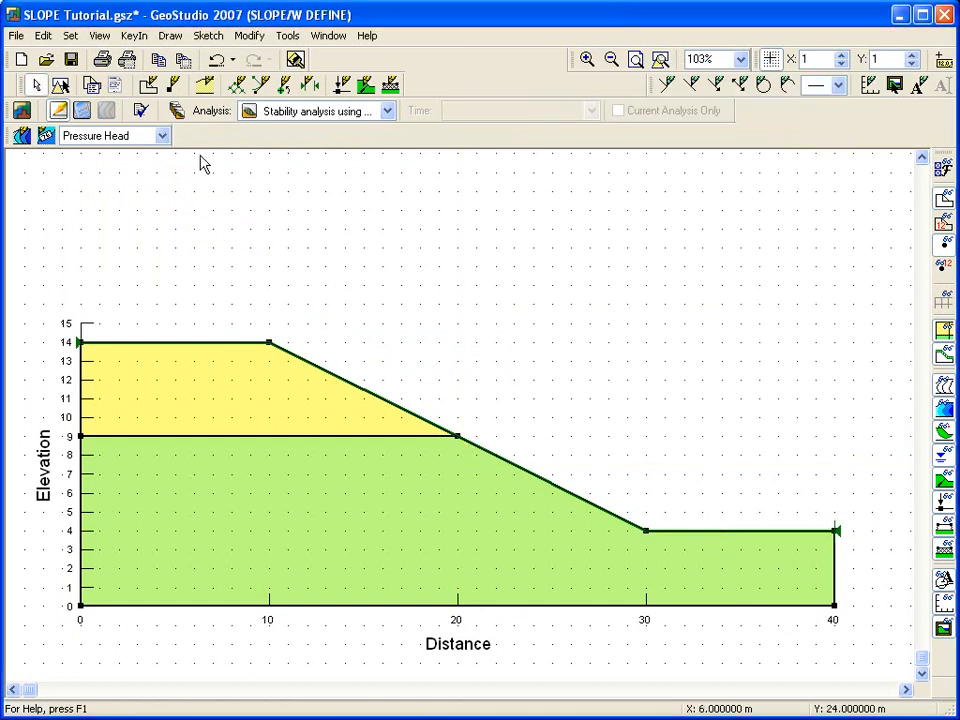
Step: In KeyIn Analyses, assign 'Pressure head function' as the analysis's pore-water pressure source
click(133, 35)
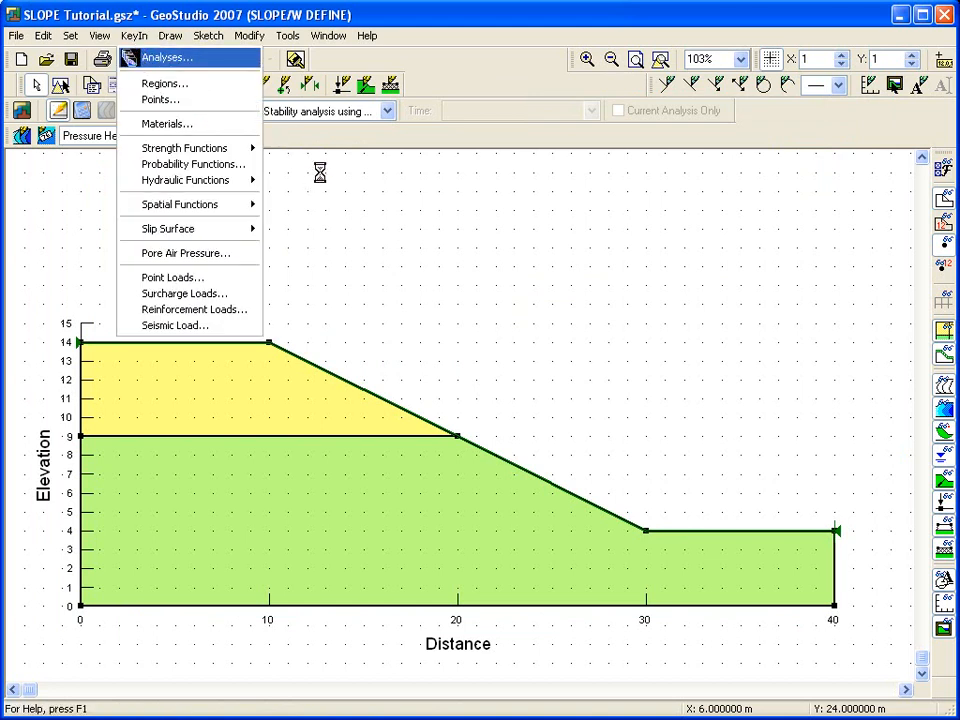
click(167, 57)
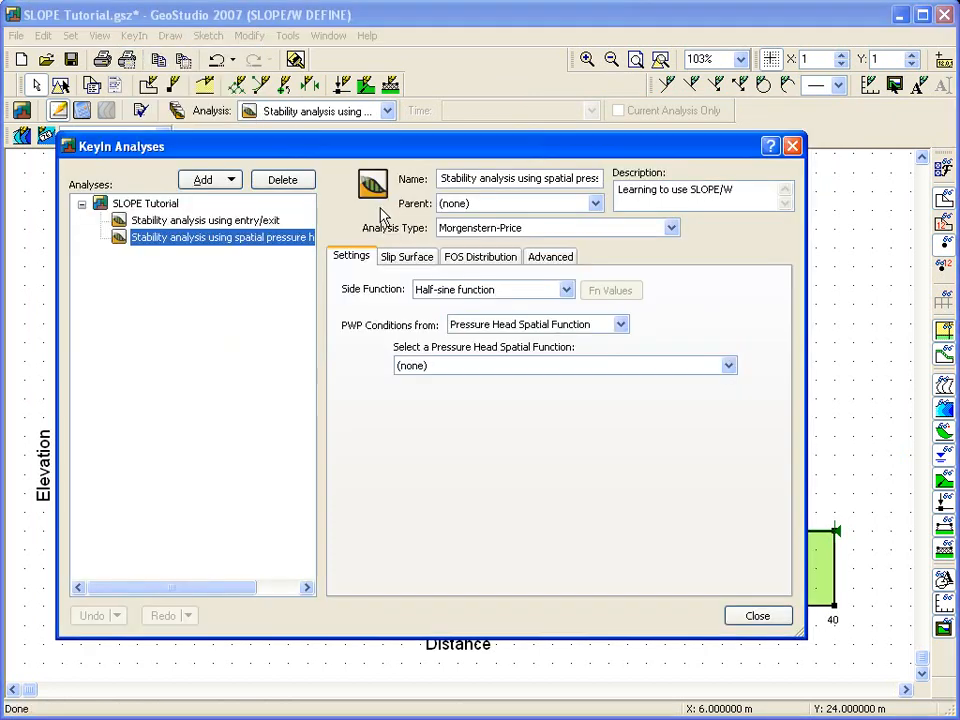
click(728, 365)
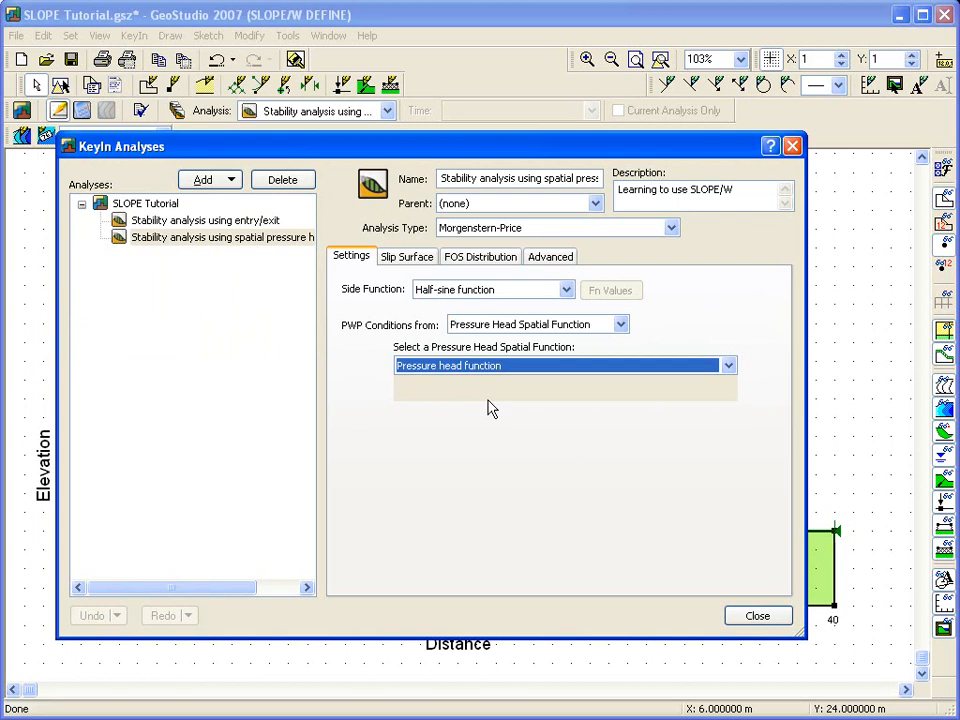
click(757, 615)
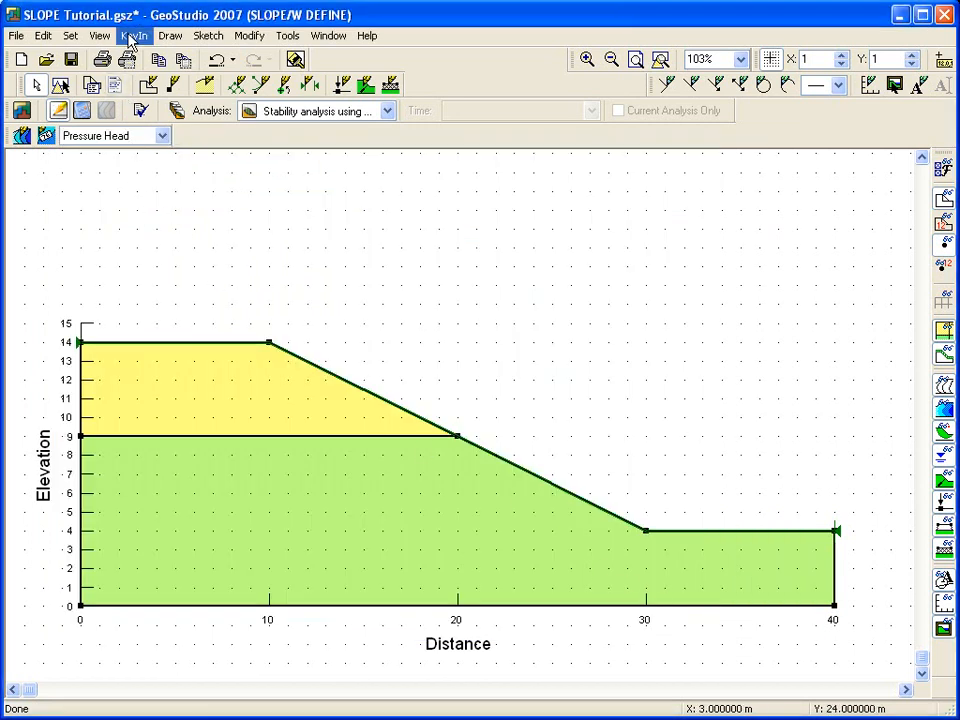
Step: Draw new points for Pressure head function across the slope, entering heads such as 3 and negative values
click(134, 35)
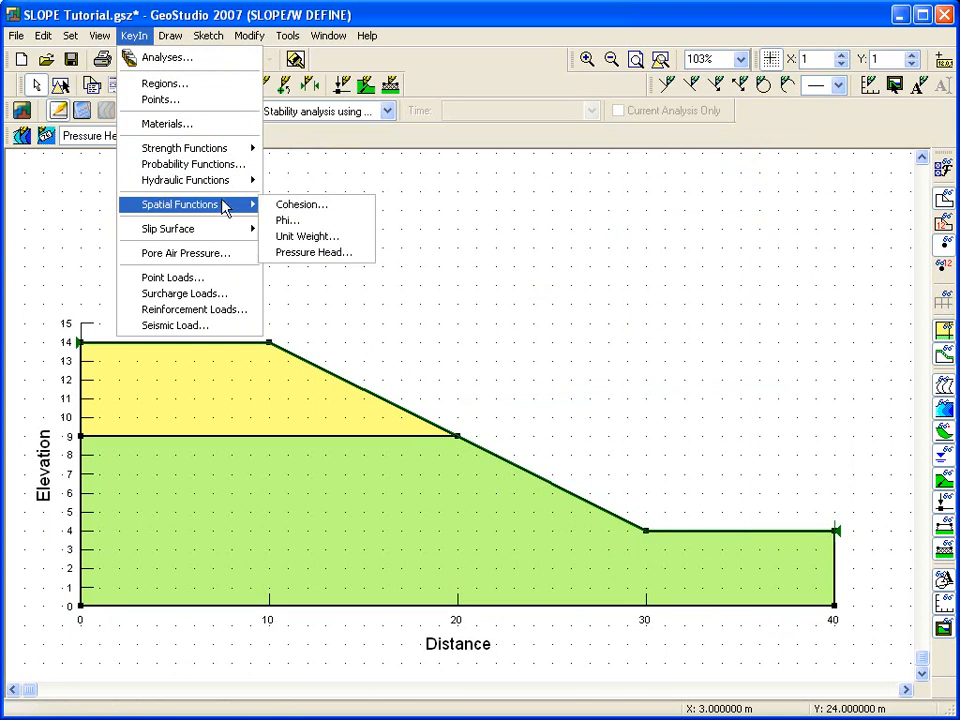
click(315, 252)
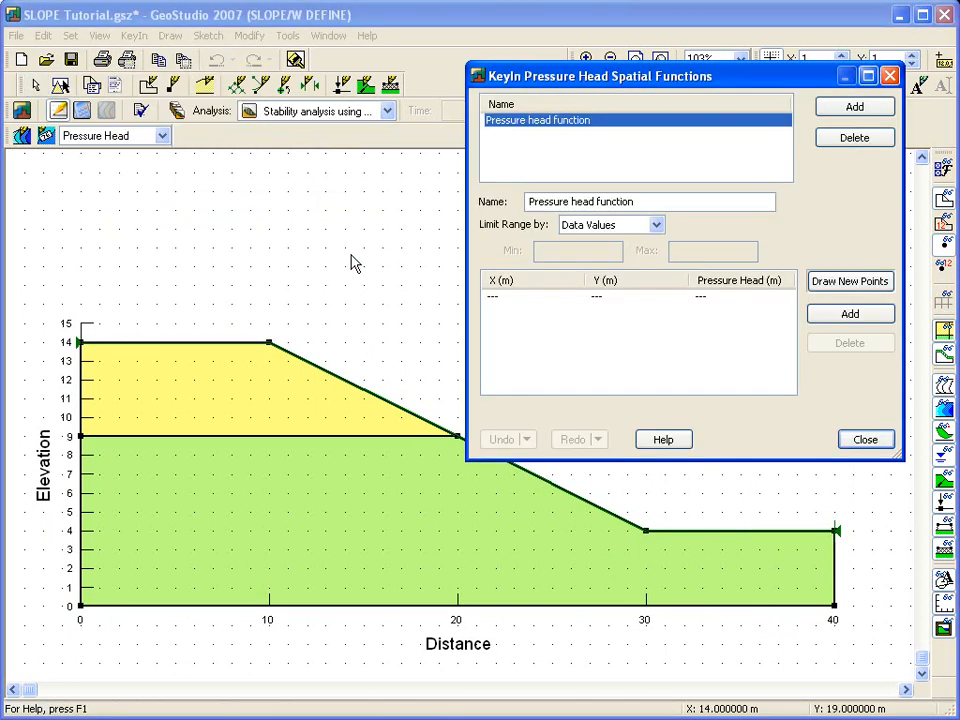
click(849, 281)
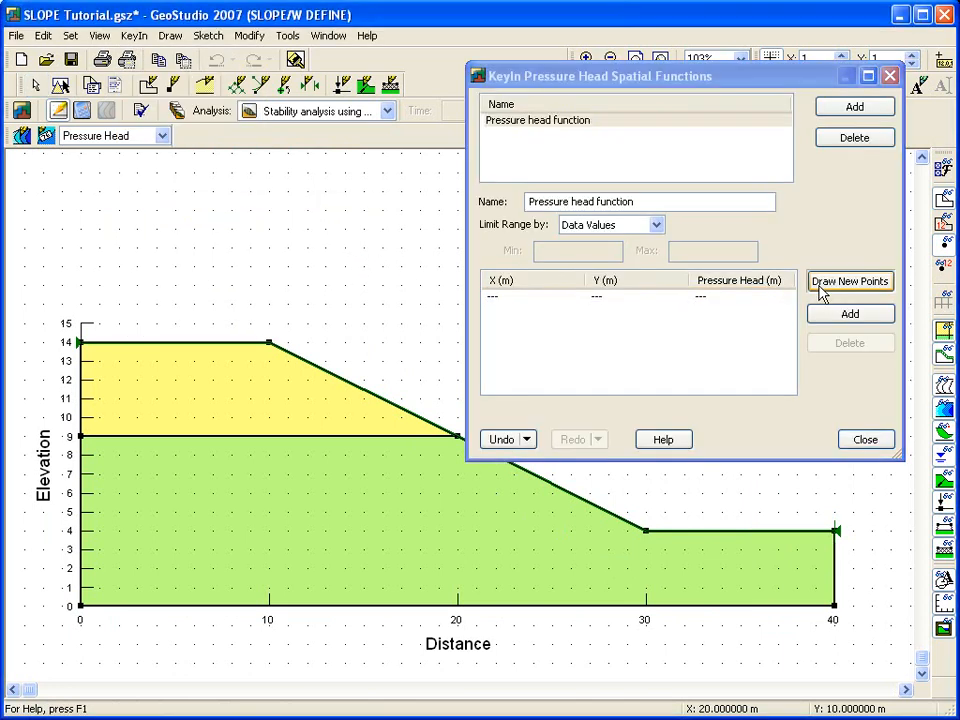
click(849, 281)
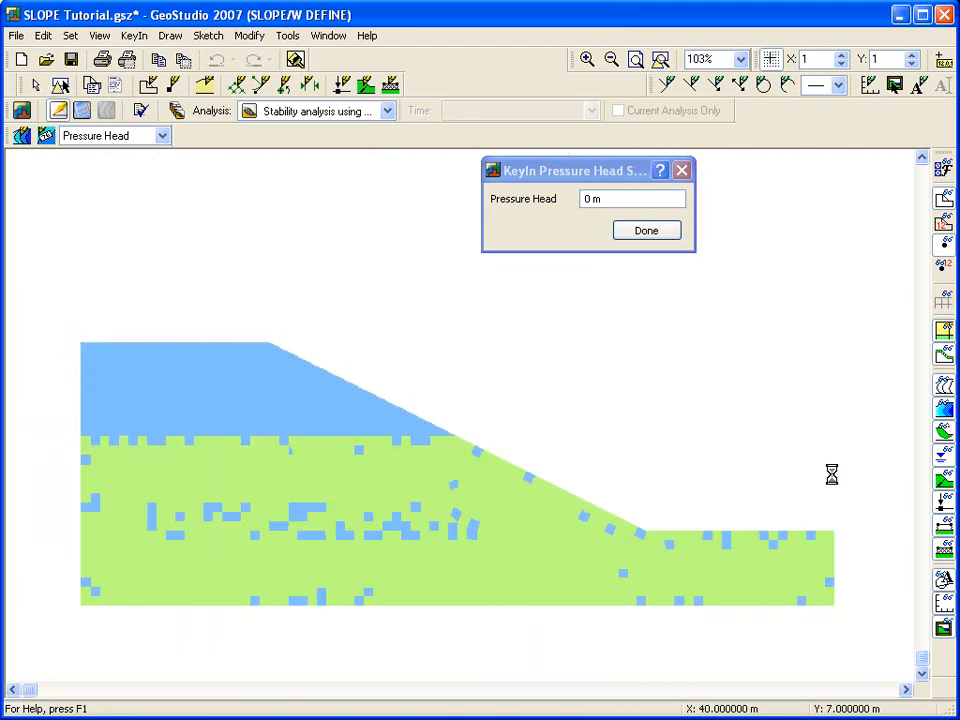
text(3)
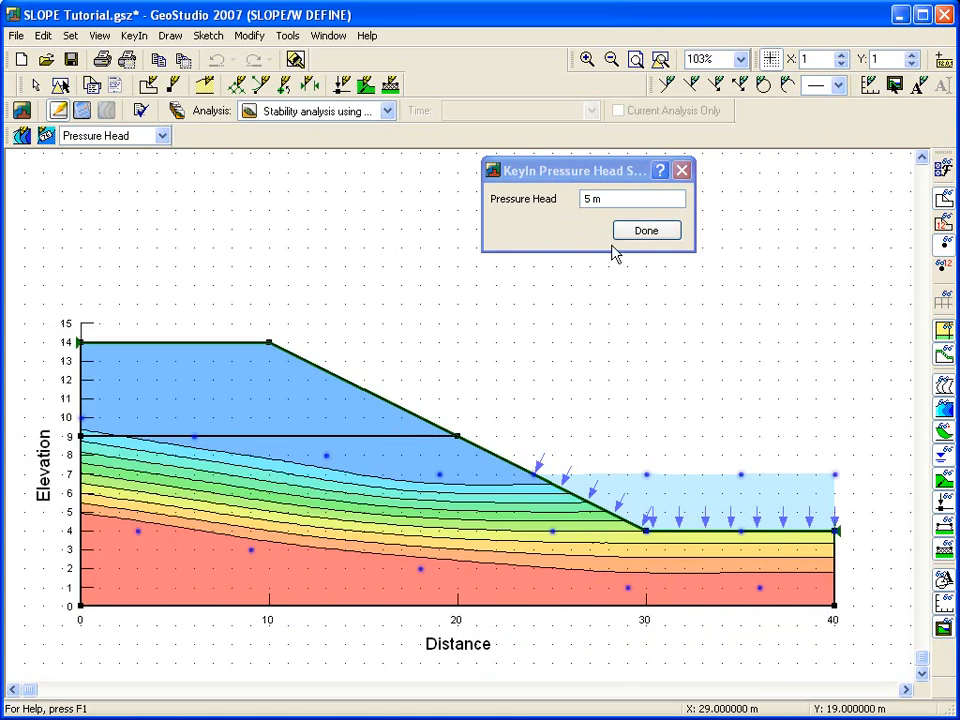
text(-)
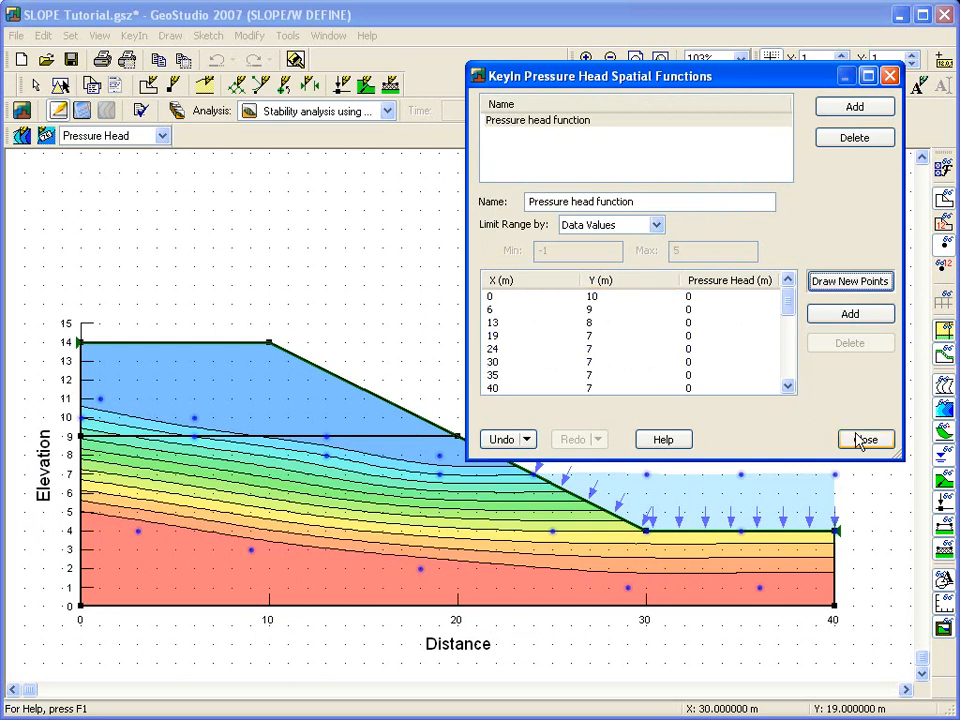
Step: Set Draw Contours to increment 1 with 7 contours, then label the contours on the slope
click(865, 439)
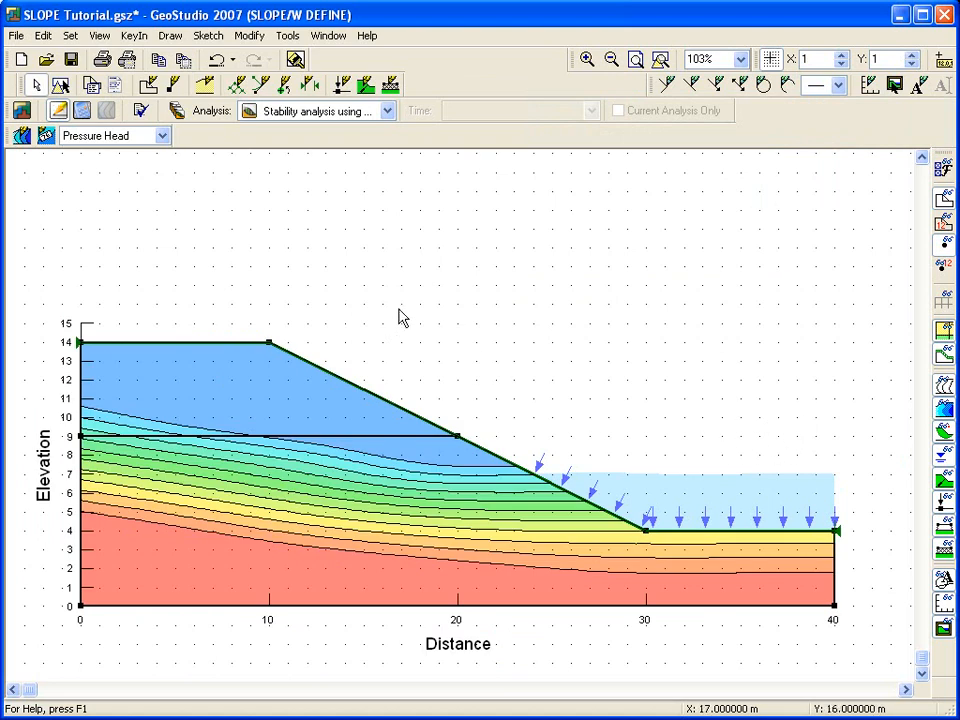
click(170, 35)
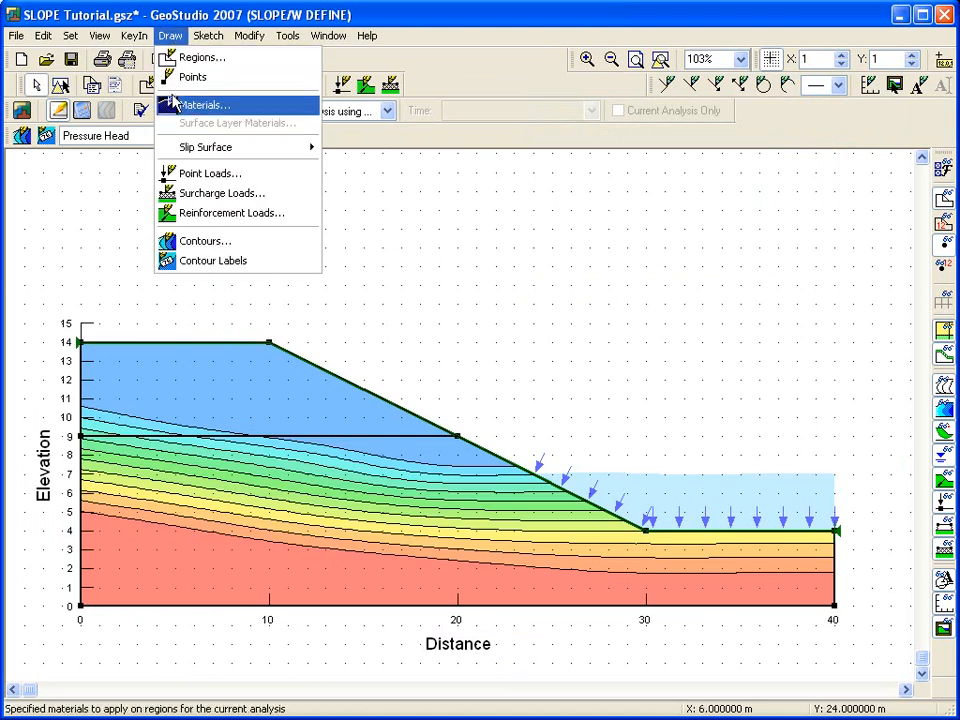
click(205, 241)
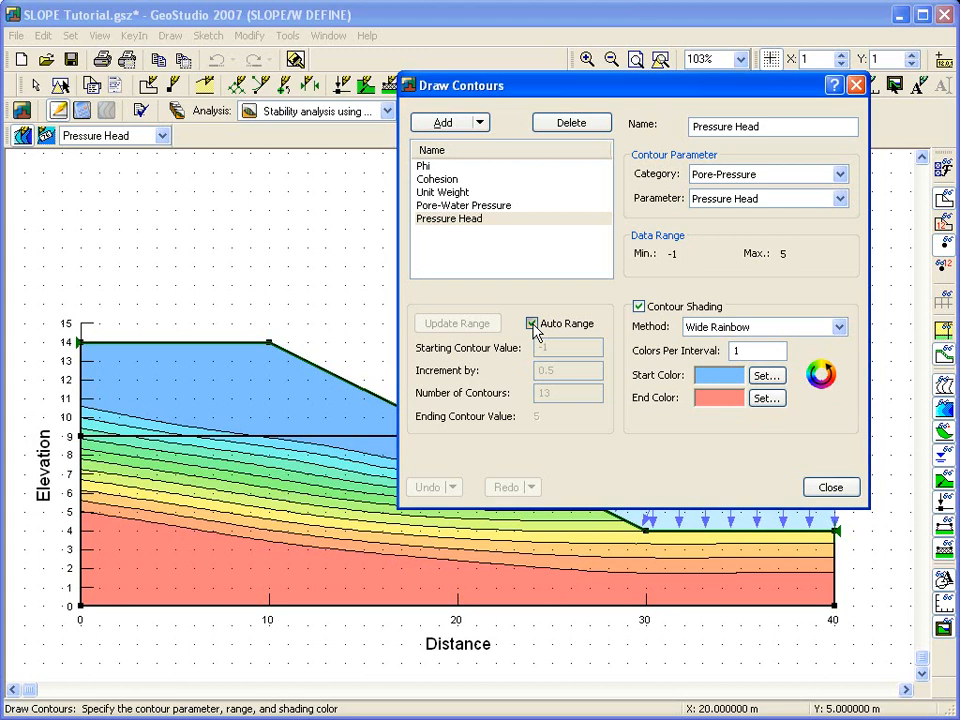
click(532, 323)
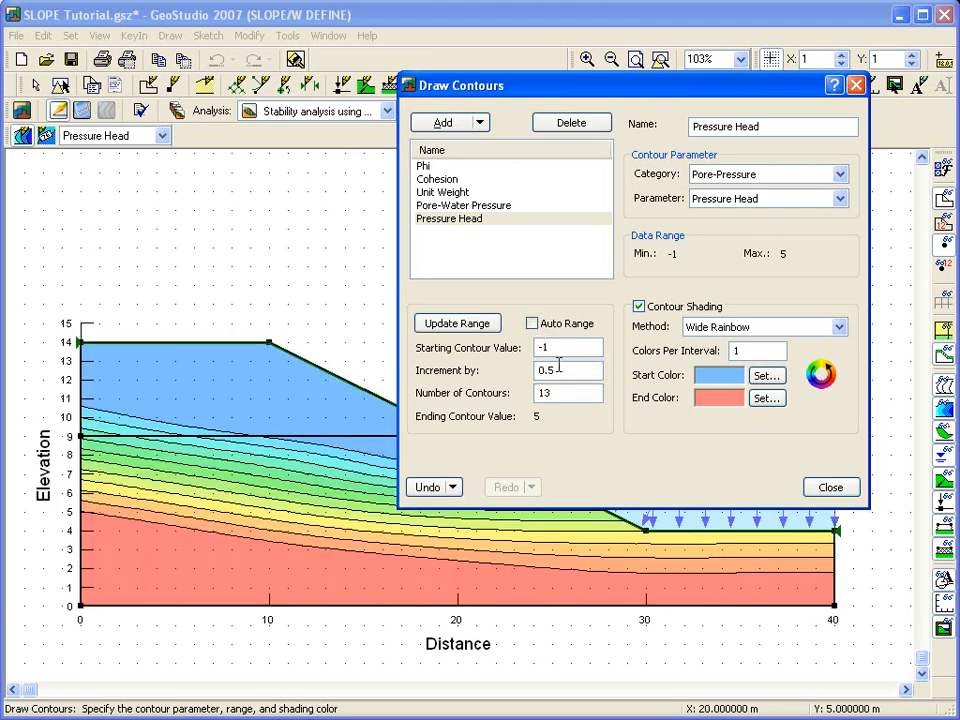
text(1)
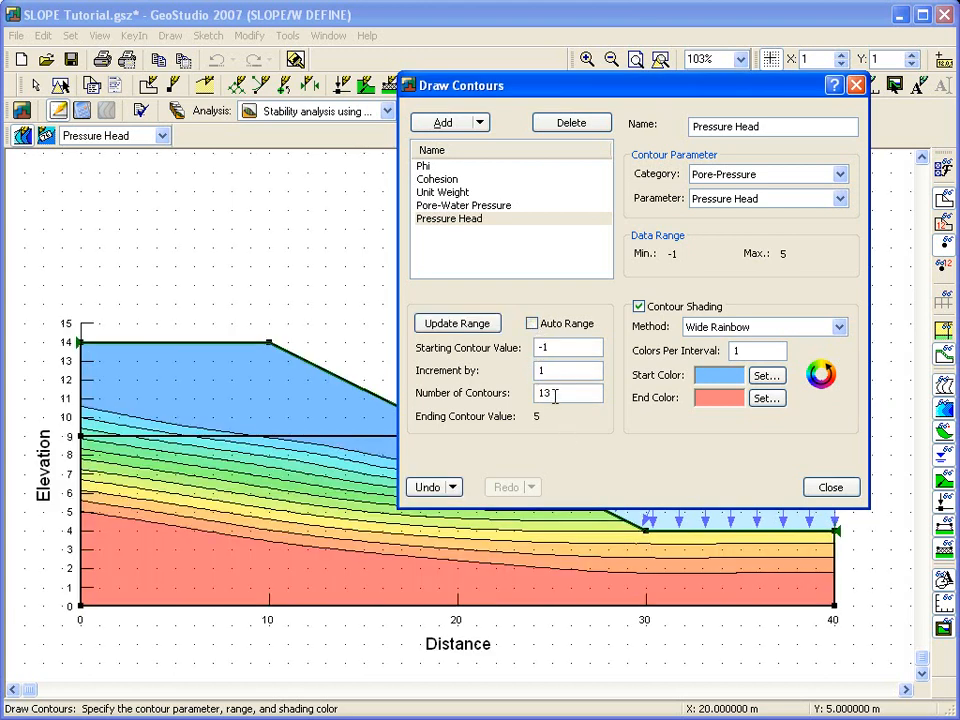
text(7)
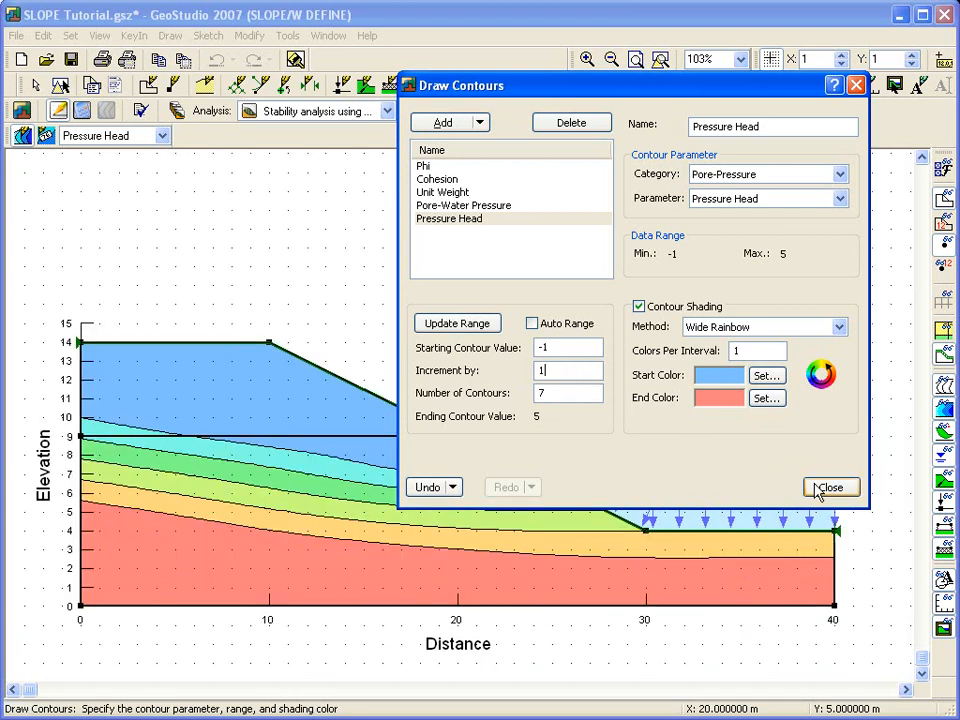
click(830, 487)
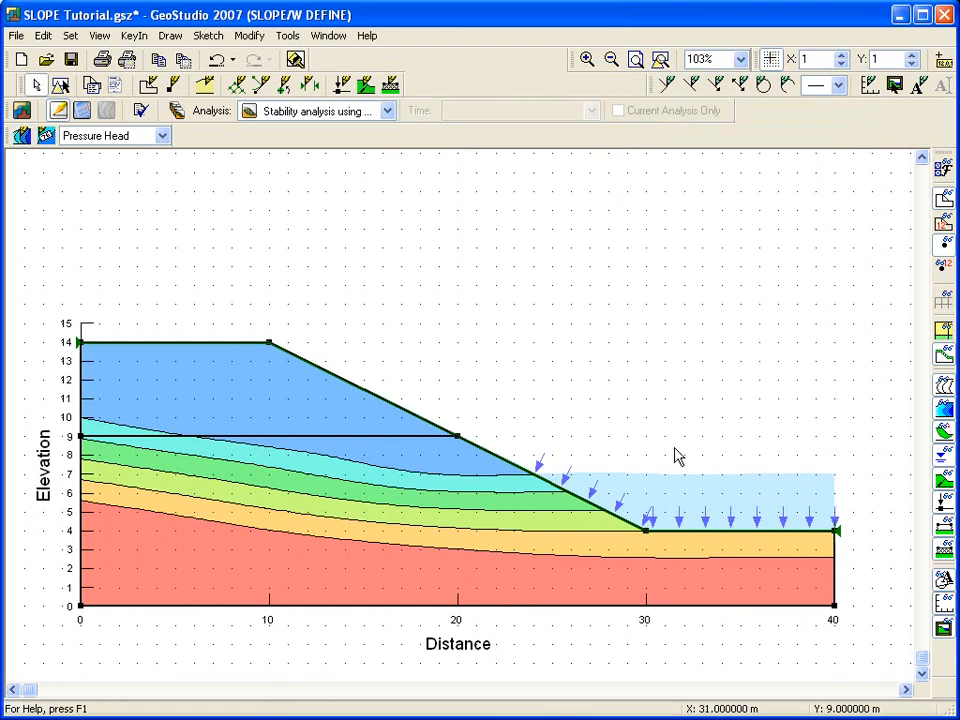
click(45, 136)
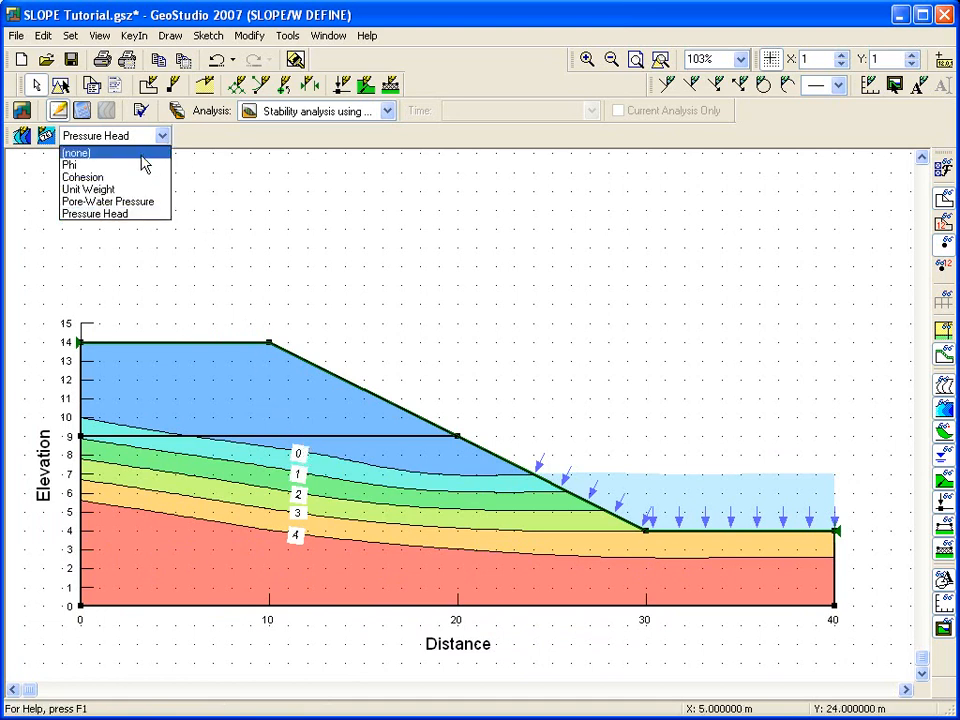
Step: Set contour display to (none) and place a single-point slip surface grid at about (24, 24)
click(76, 152)
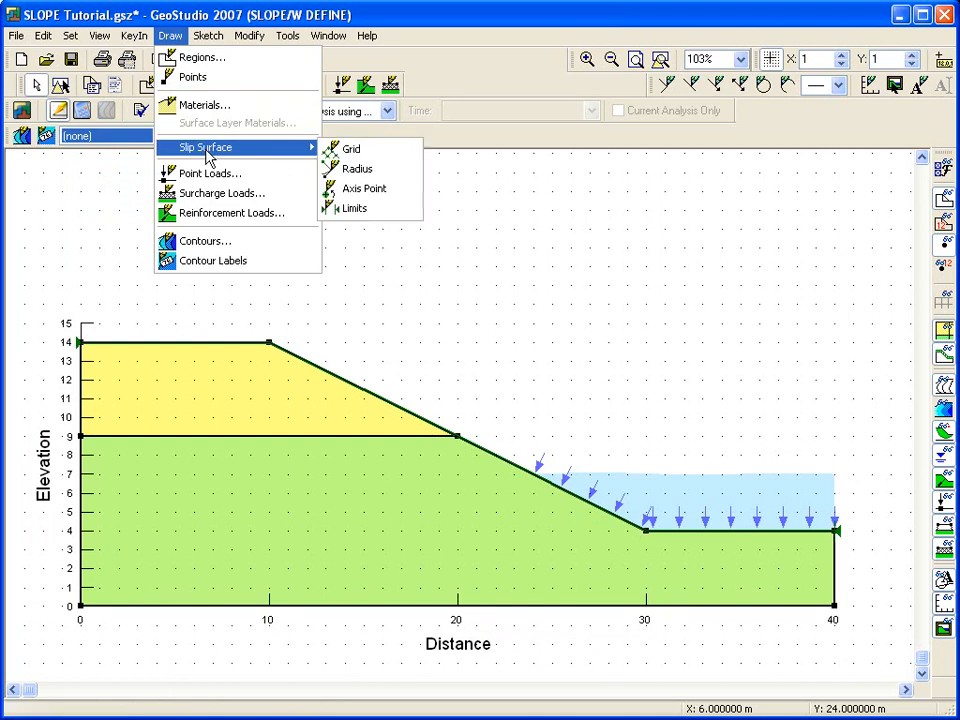
click(350, 148)
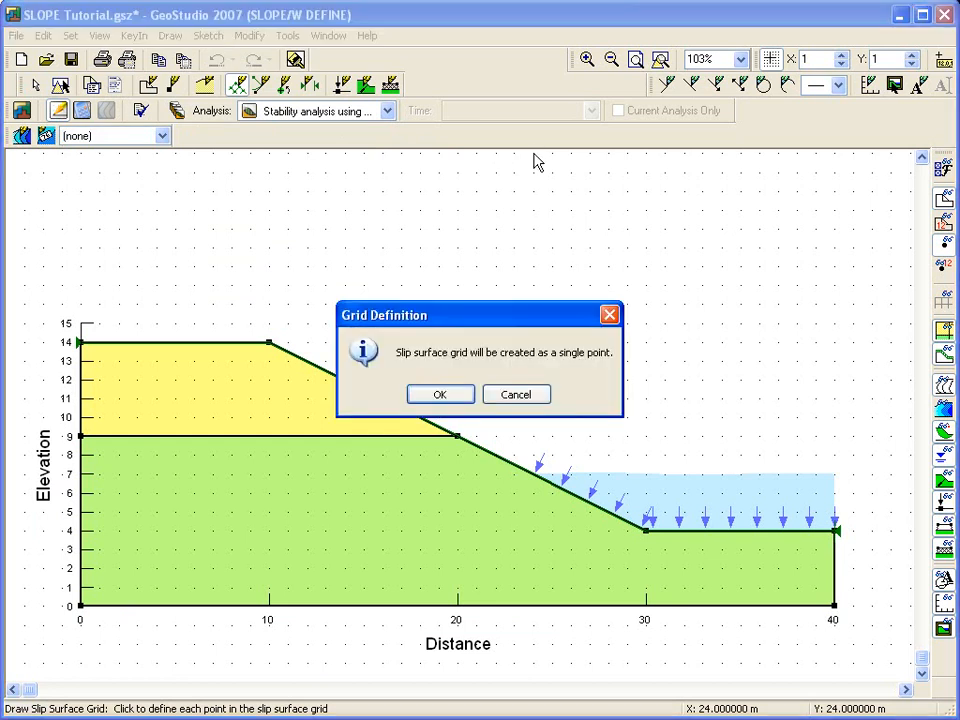
mouse_move(462, 388)
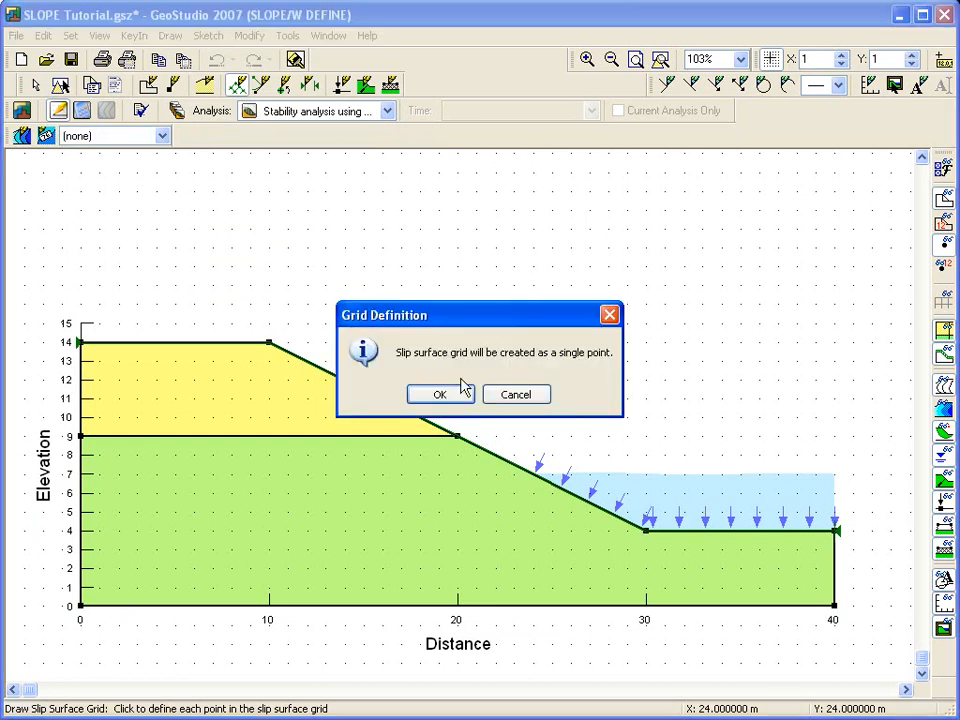
click(439, 394)
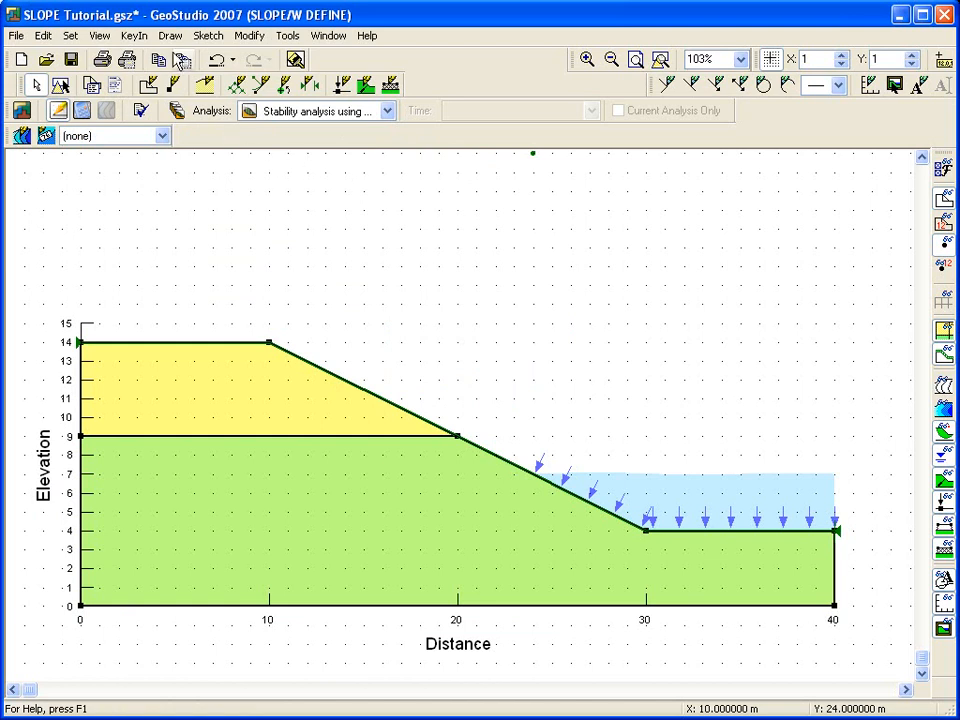
Step: Define a single slip surface radius point at the slope toe, about (30, 4)
click(169, 35)
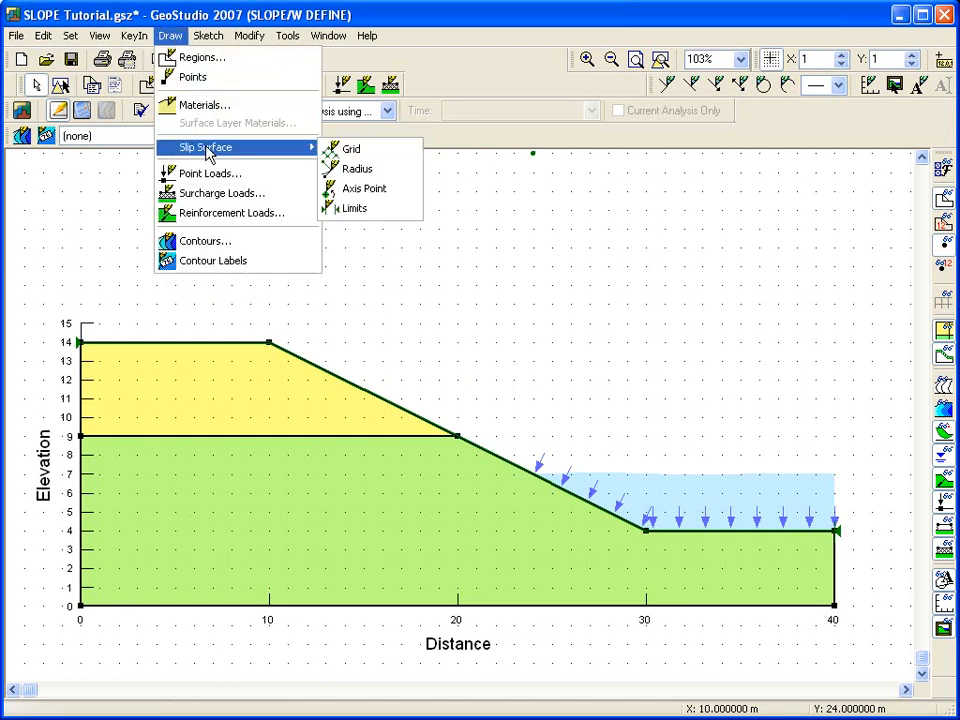
click(357, 168)
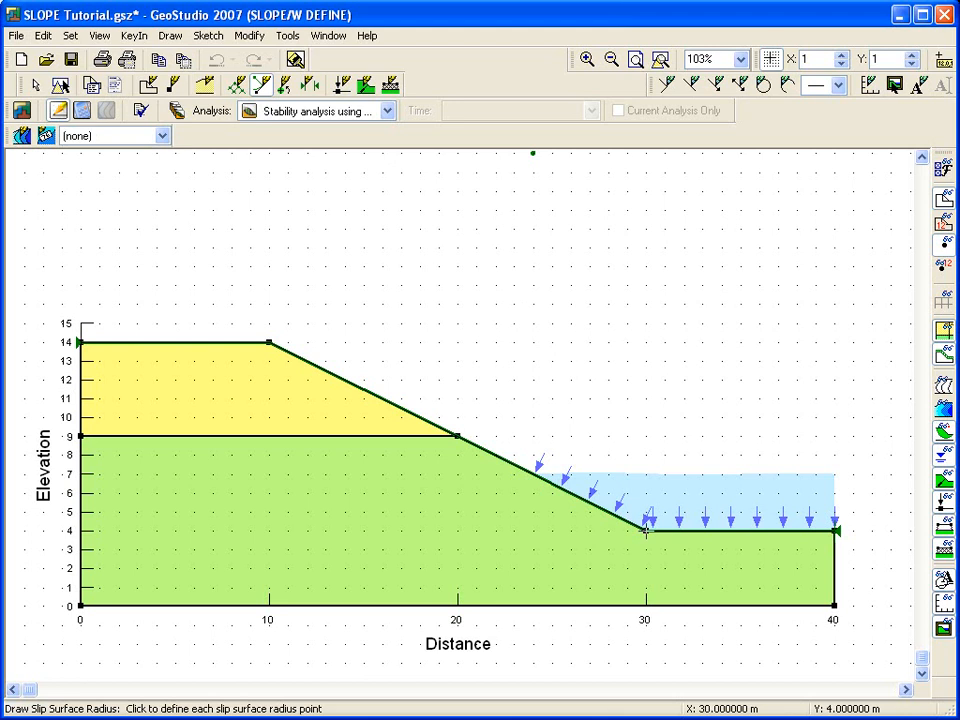
click(645, 531)
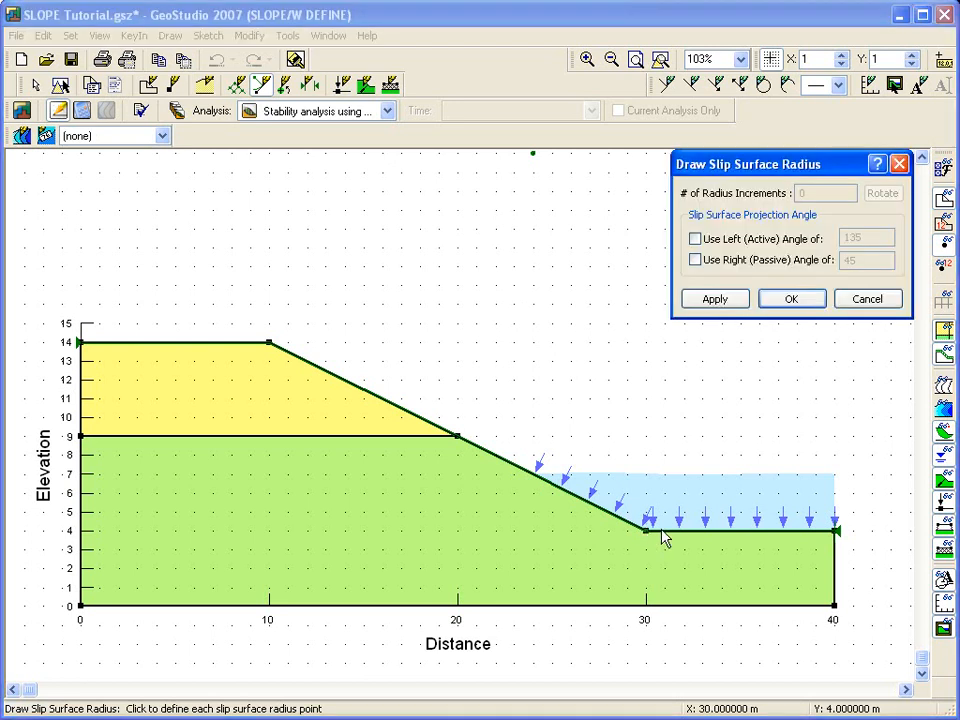
click(791, 298)
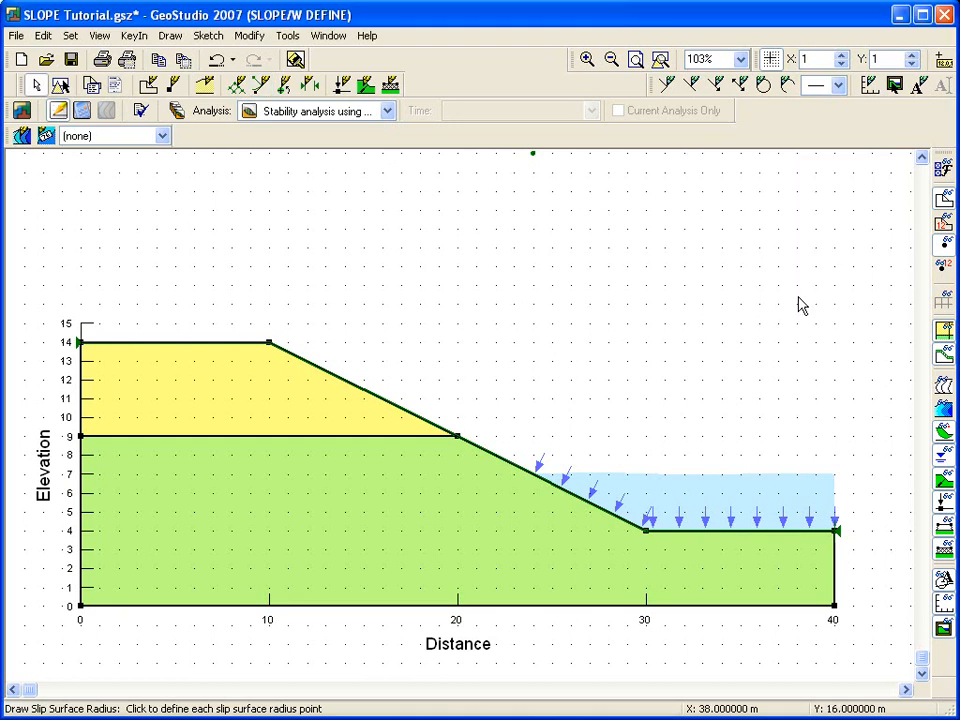
mouse_move(758, 299)
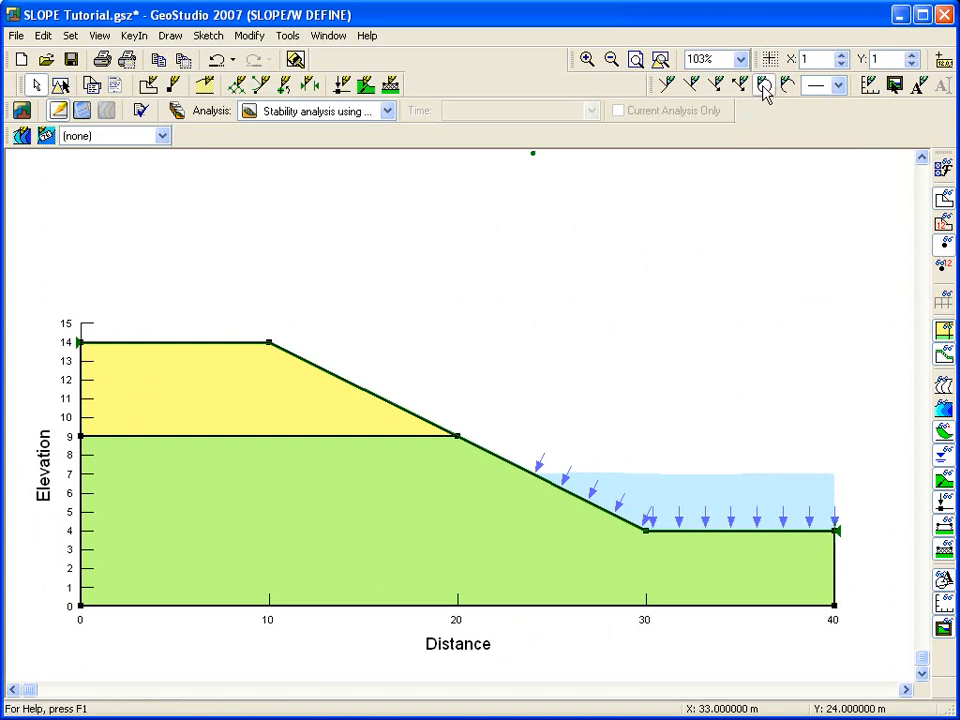
Step: Save the project and zoom to fit the whole slope model in view
click(765, 85)
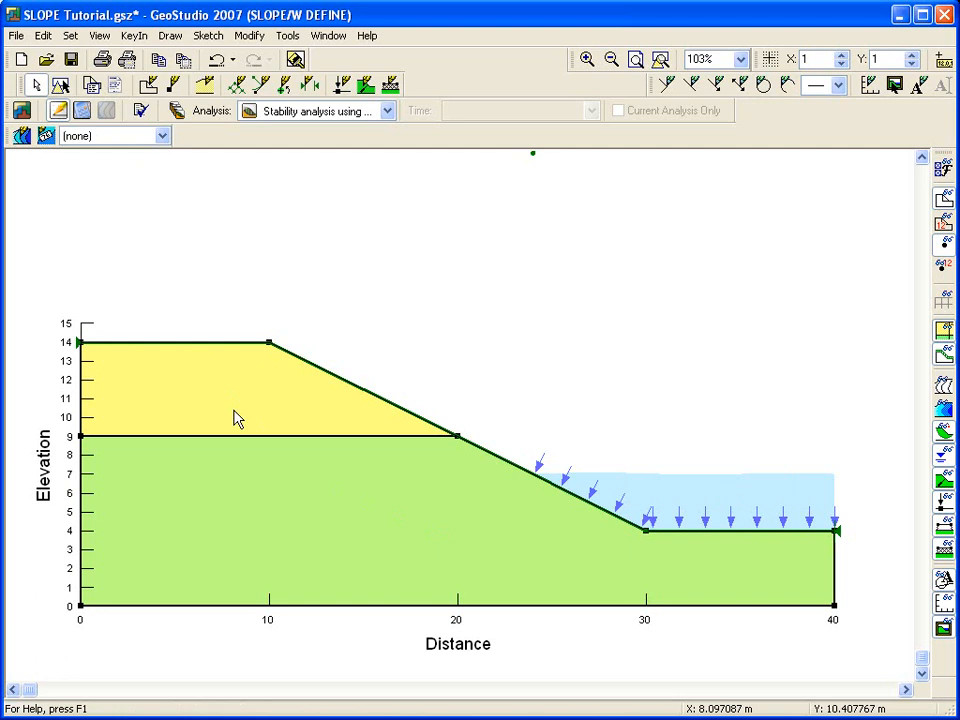
mouse_move(270, 348)
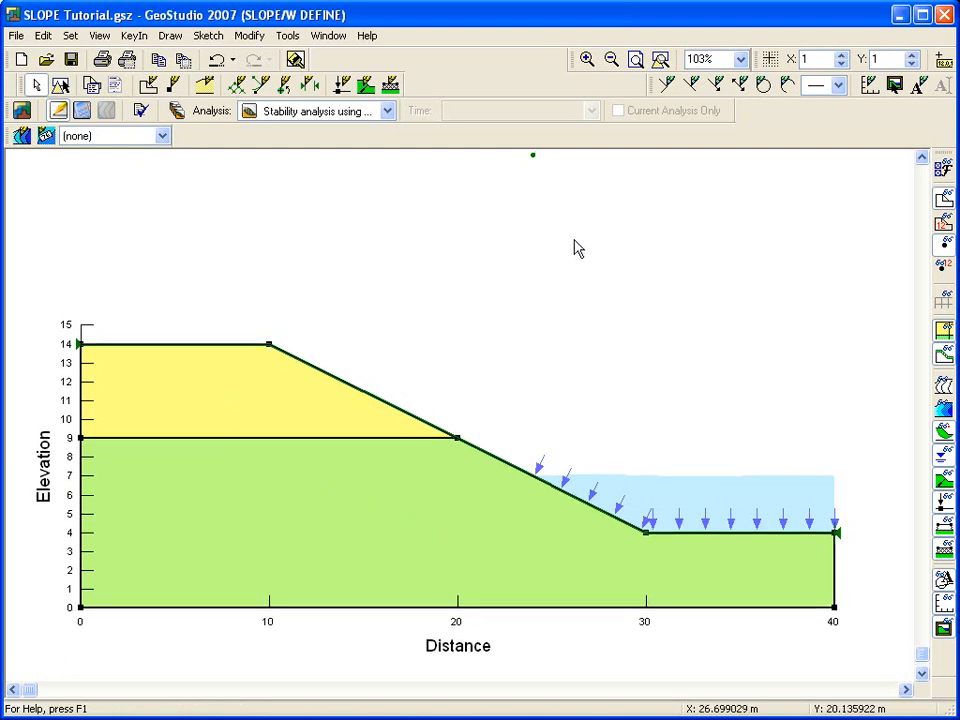
click(611, 59)
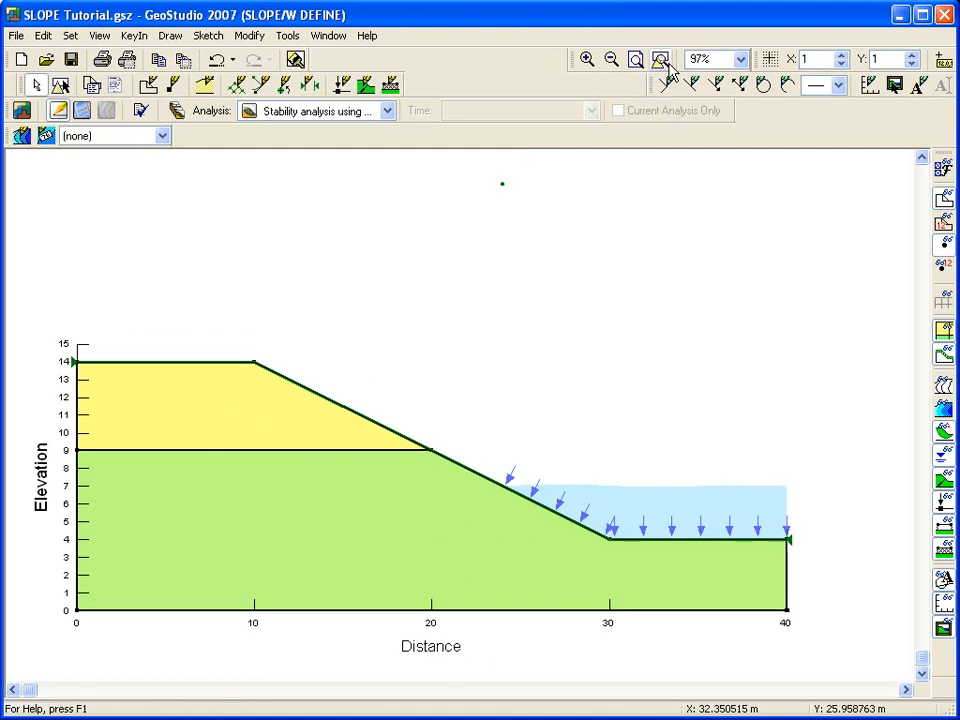
mouse_move(240, 353)
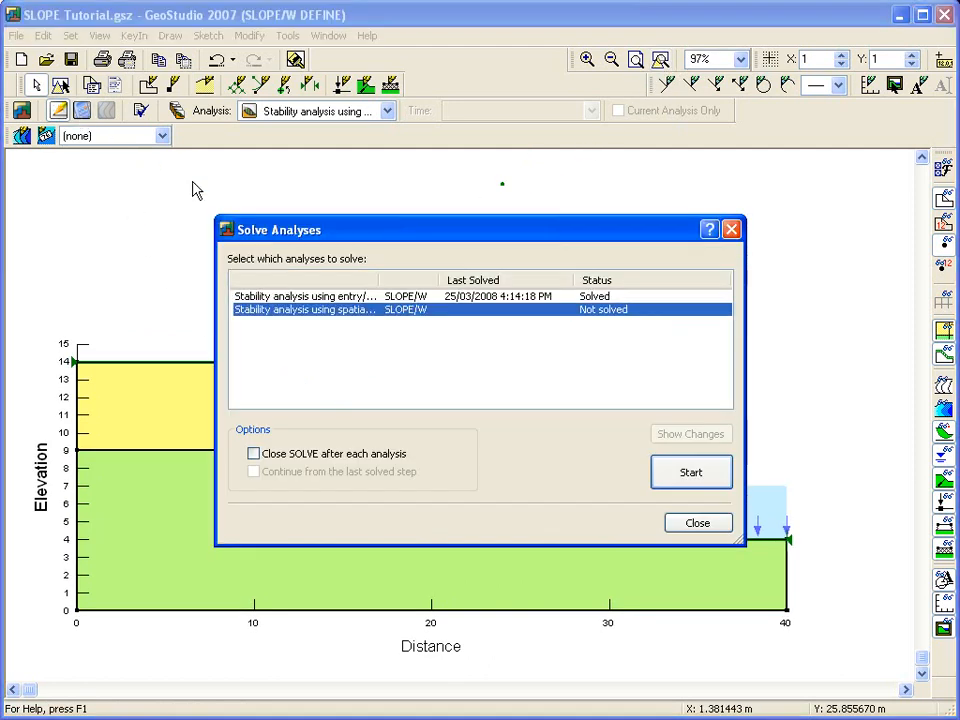
Step: Start SOLVE and switch to the CONTOUR view showing the critical slip surface, factor 1.563
click(690, 472)
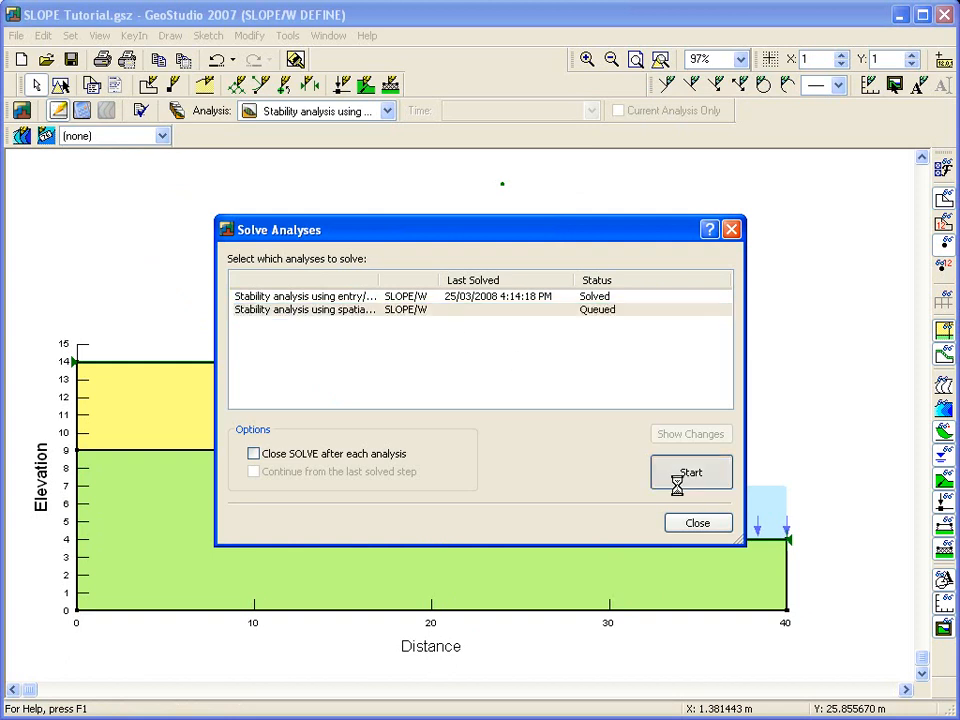
click(690, 472)
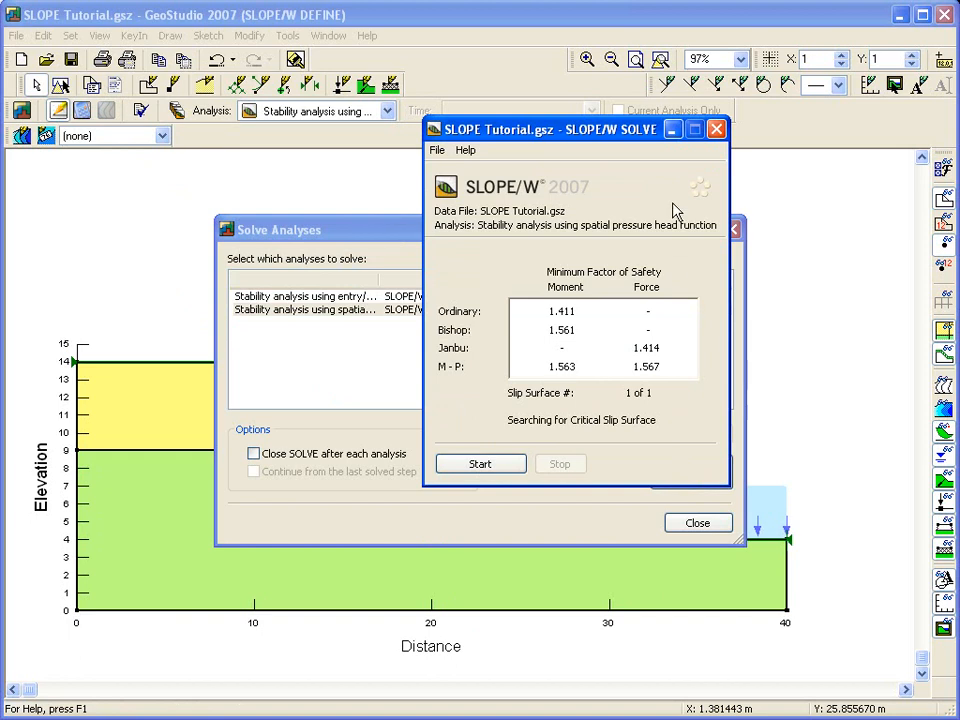
click(717, 129)
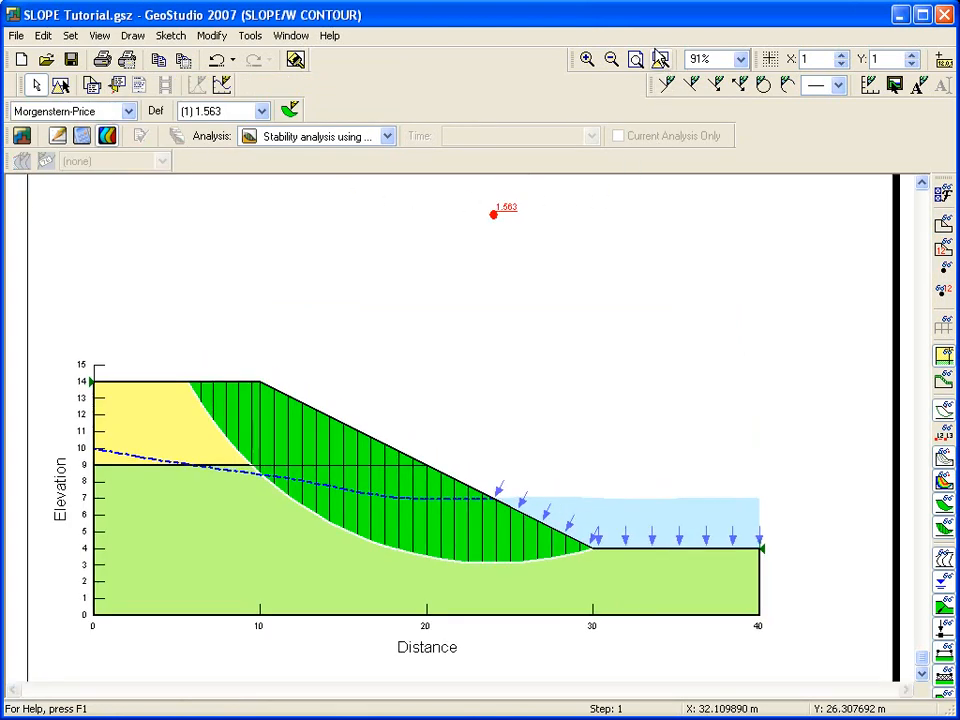
mouse_move(519, 227)
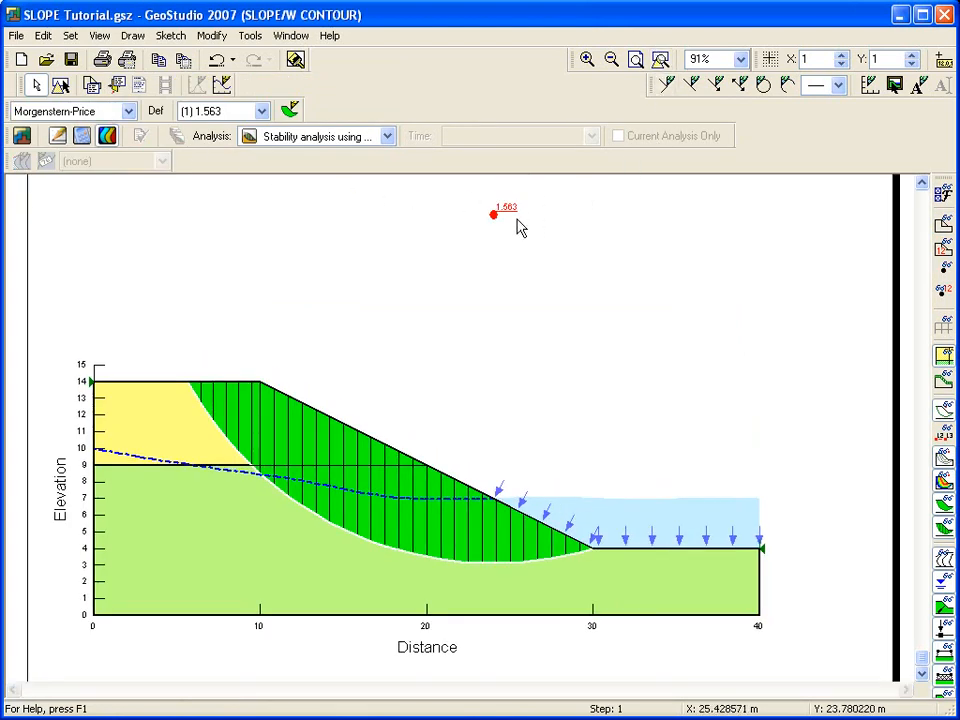
click(387, 136)
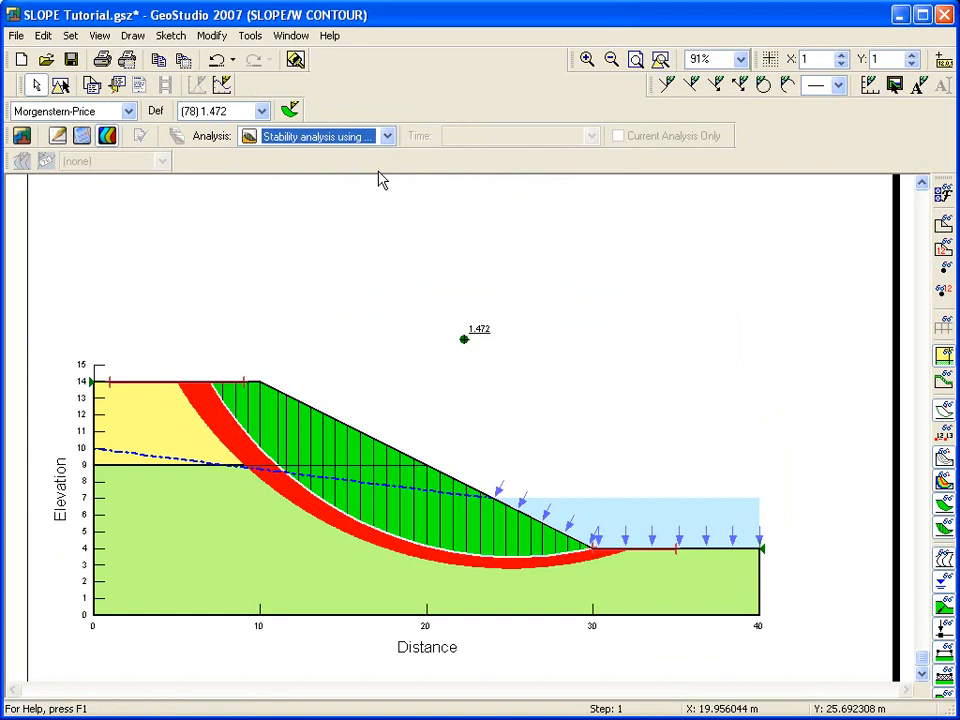
click(386, 136)
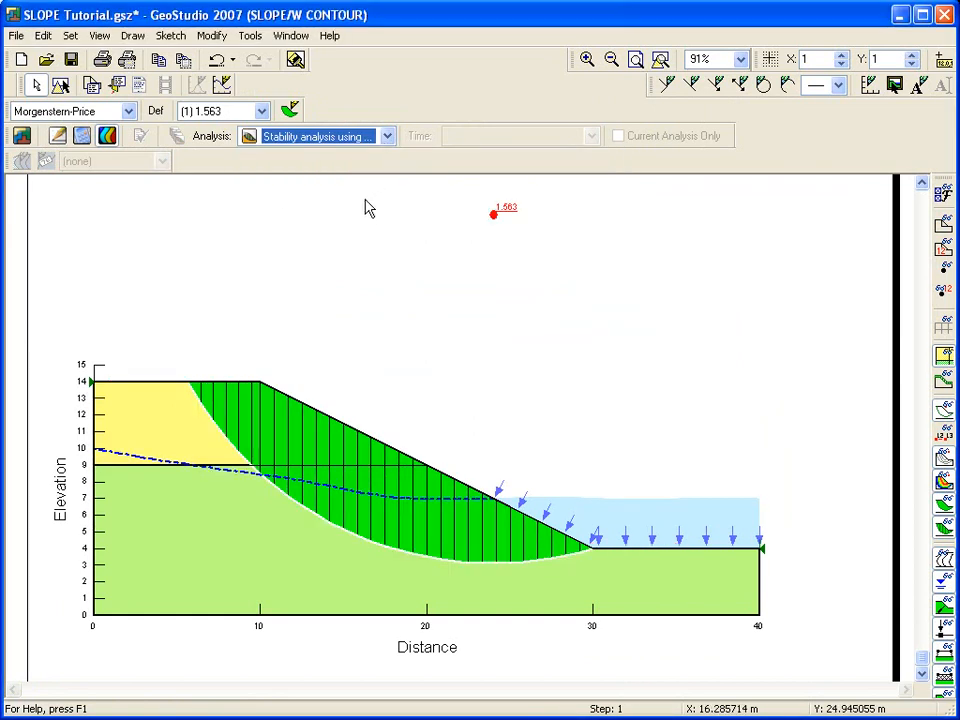
click(530, 505)
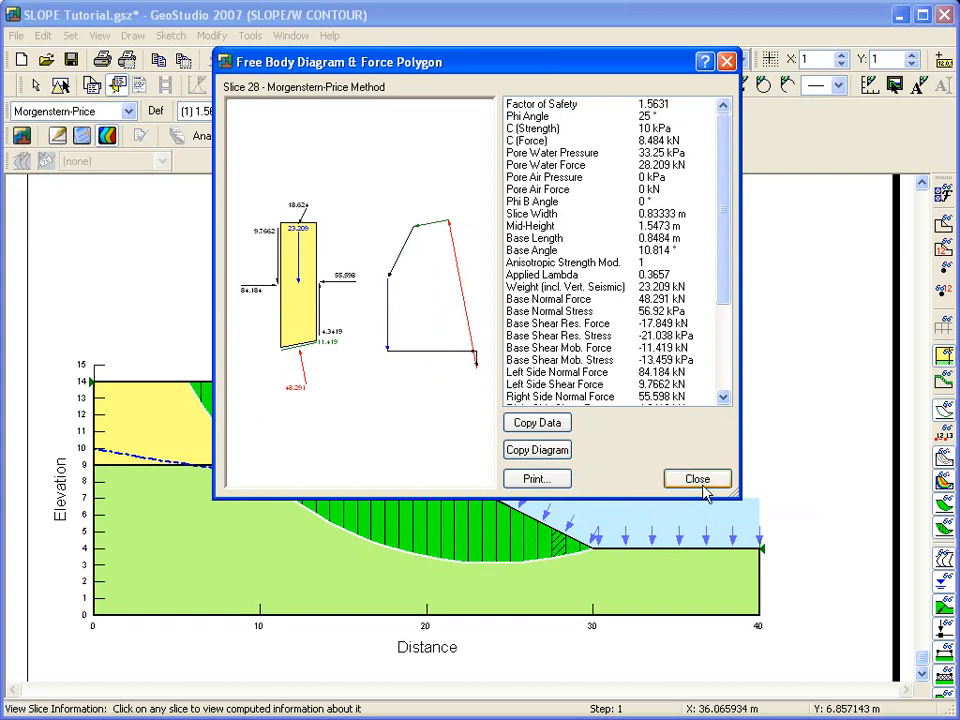
click(697, 478)
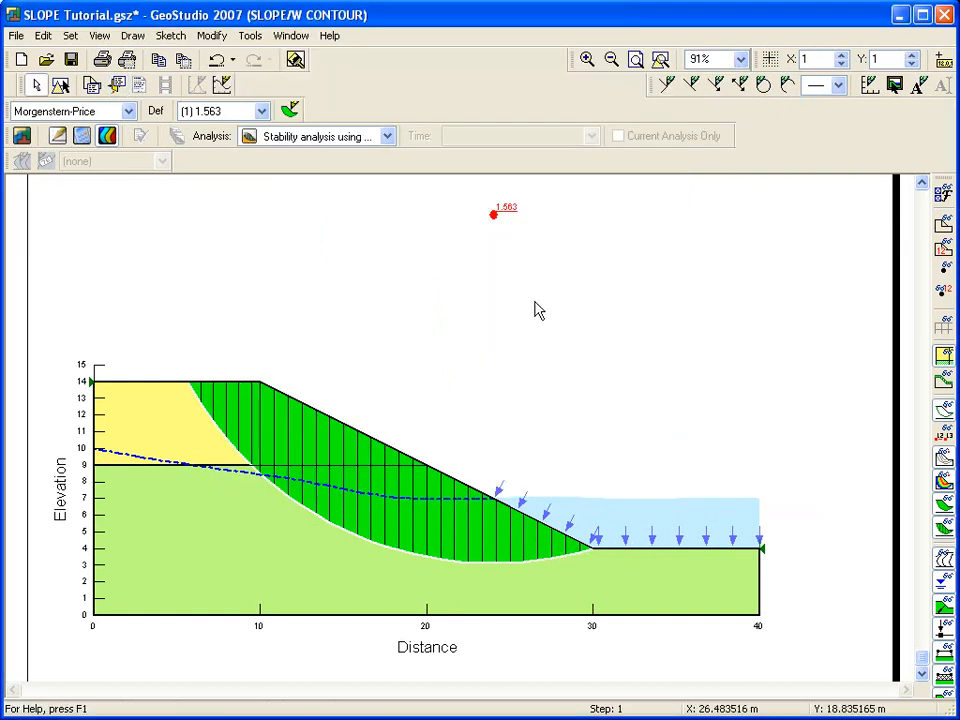